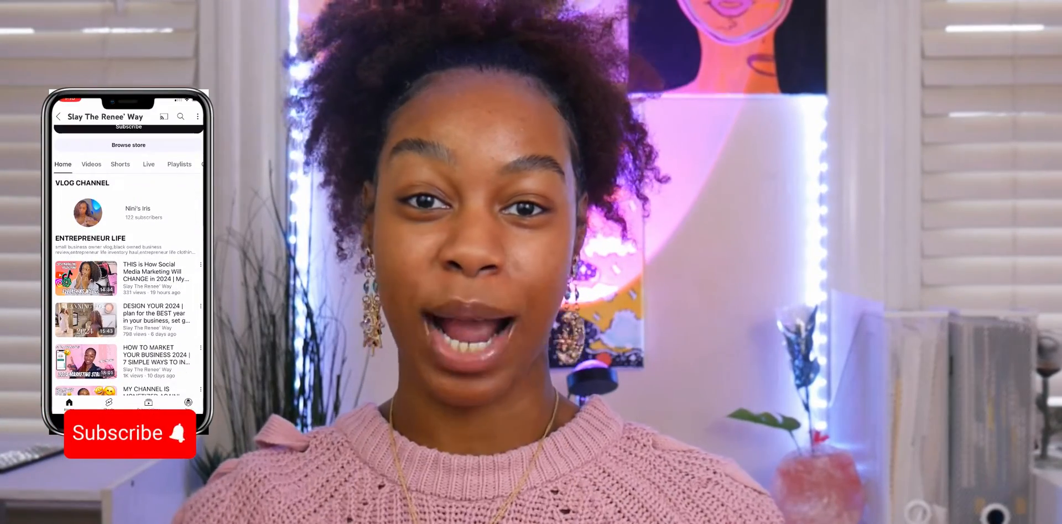
Browse down and back up the SITE123 homepage to look over its features.
scroll(down, 3)
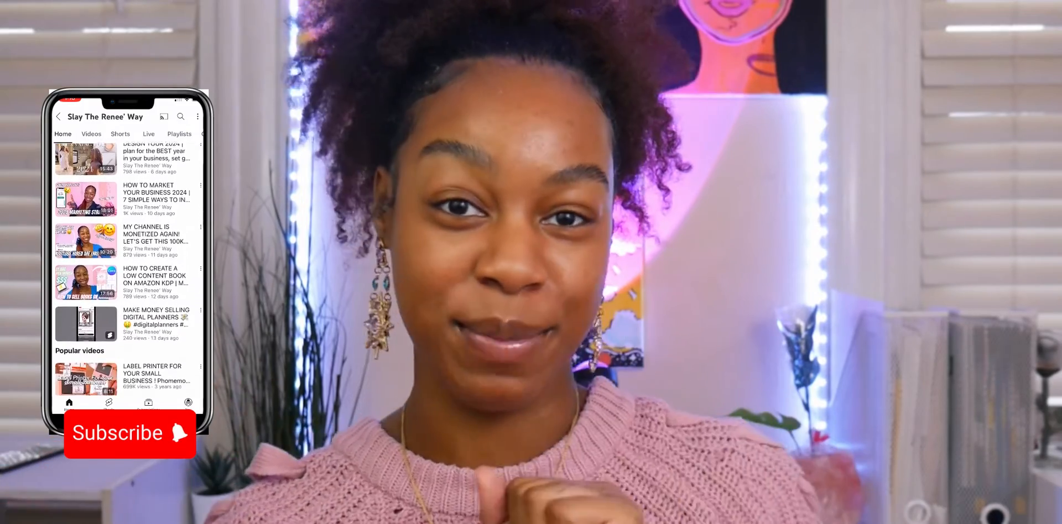
scroll(down, 3)
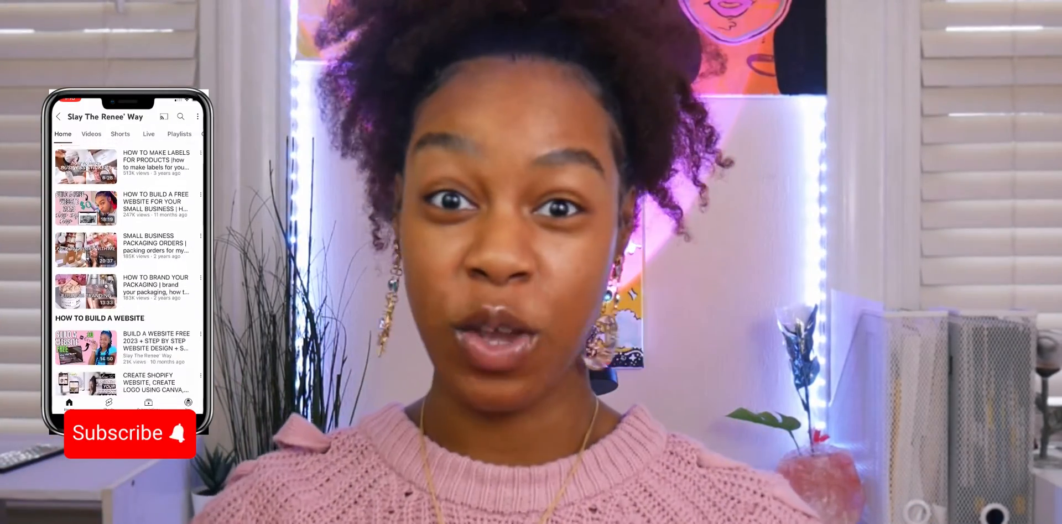
scroll(down, 3)
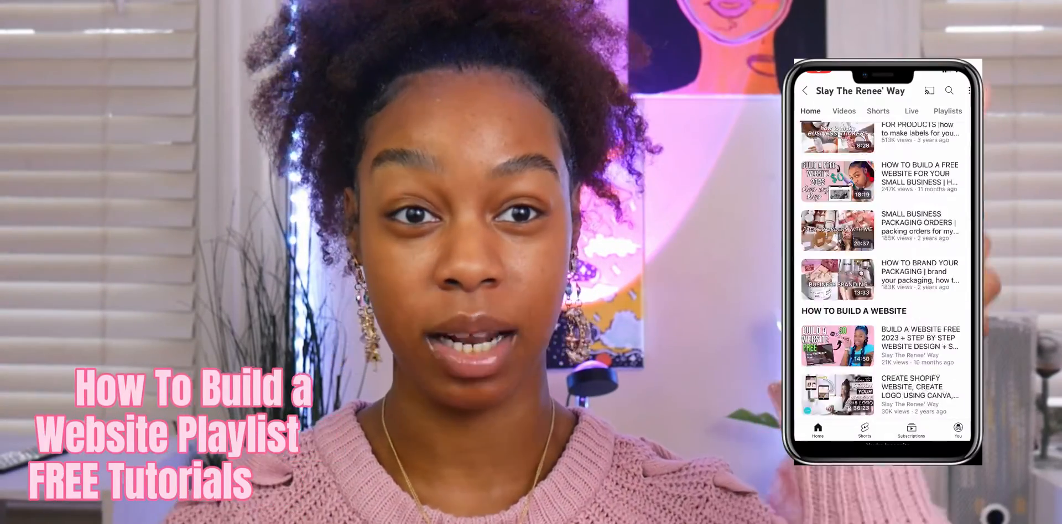
scroll(up, 3)
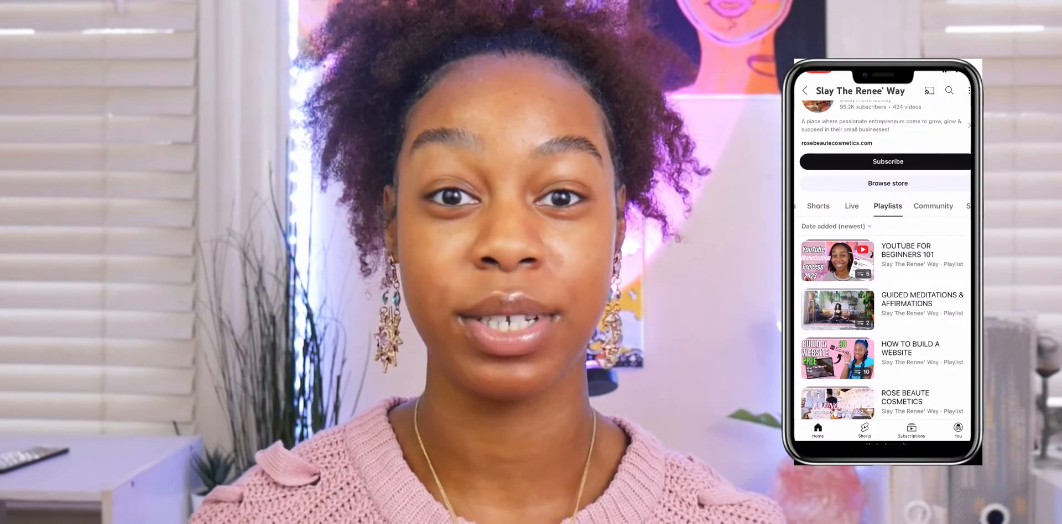
click(910, 349)
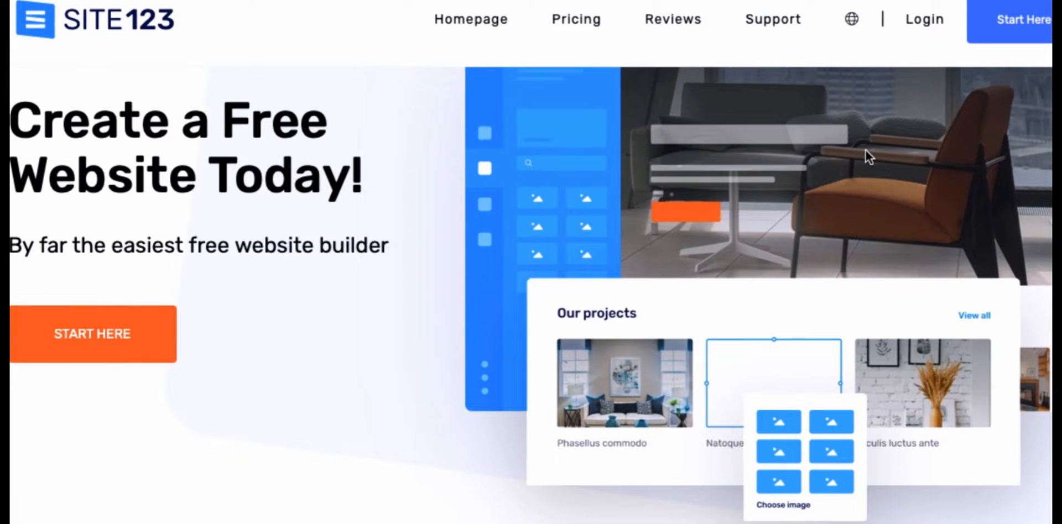
scroll(down, 3)
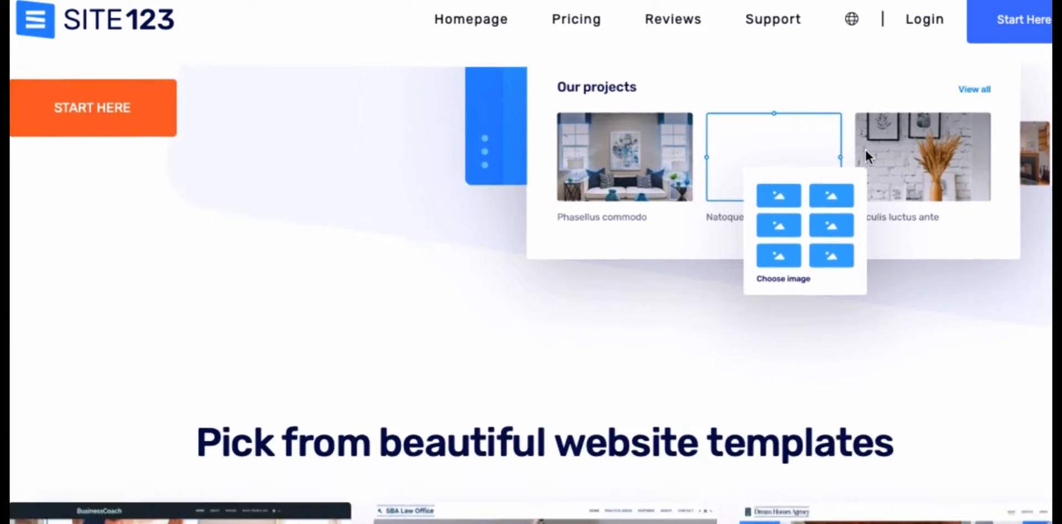
scroll(down, 3)
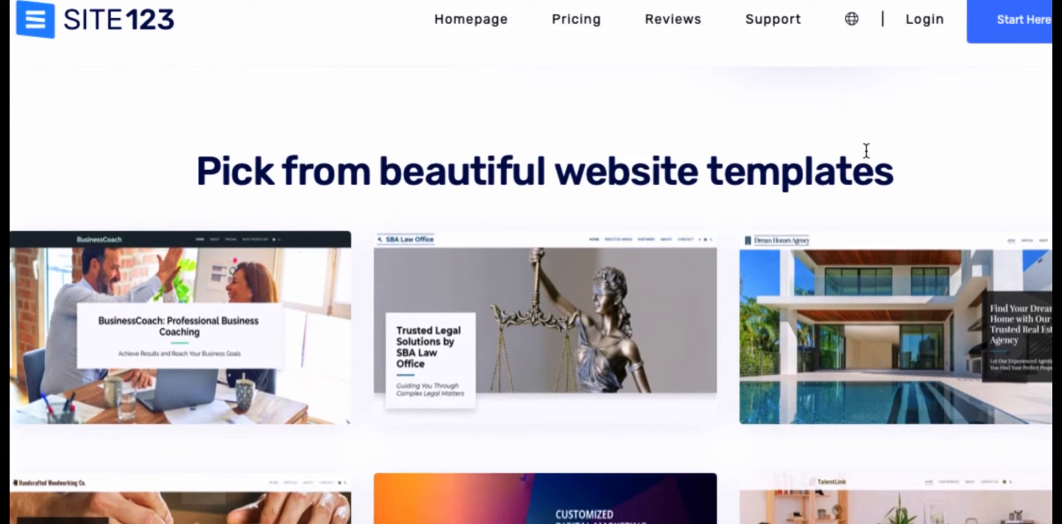
scroll(down, 3)
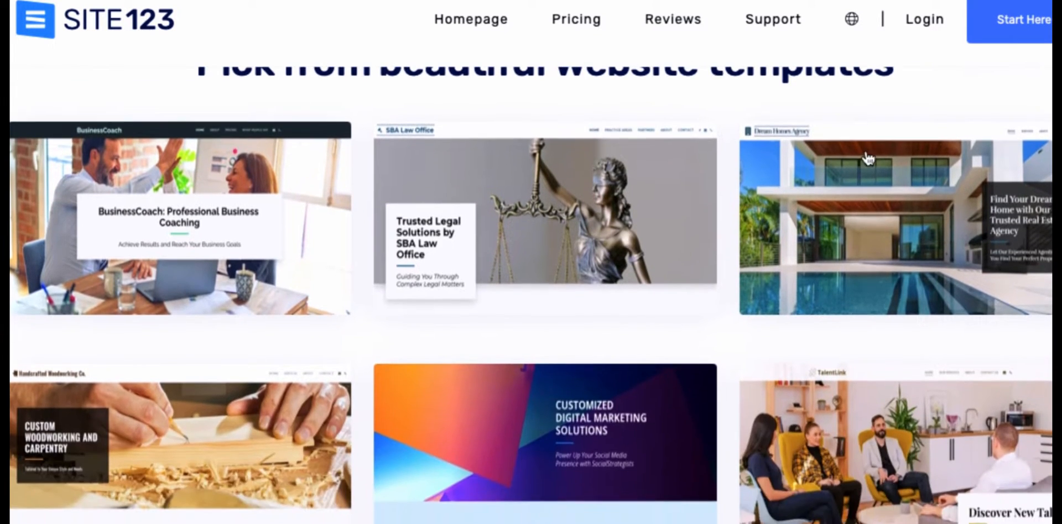
scroll(up, 3)
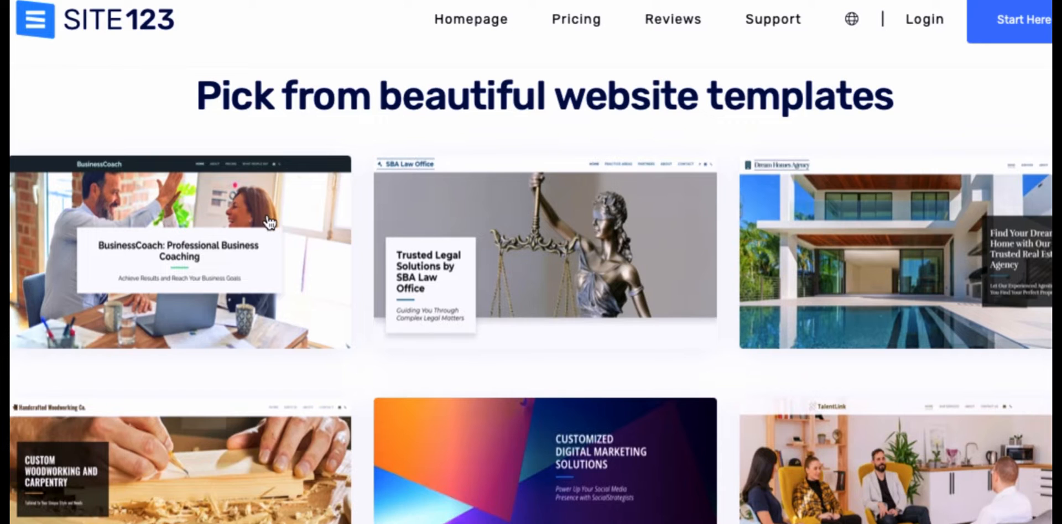
mouse_move(518, 251)
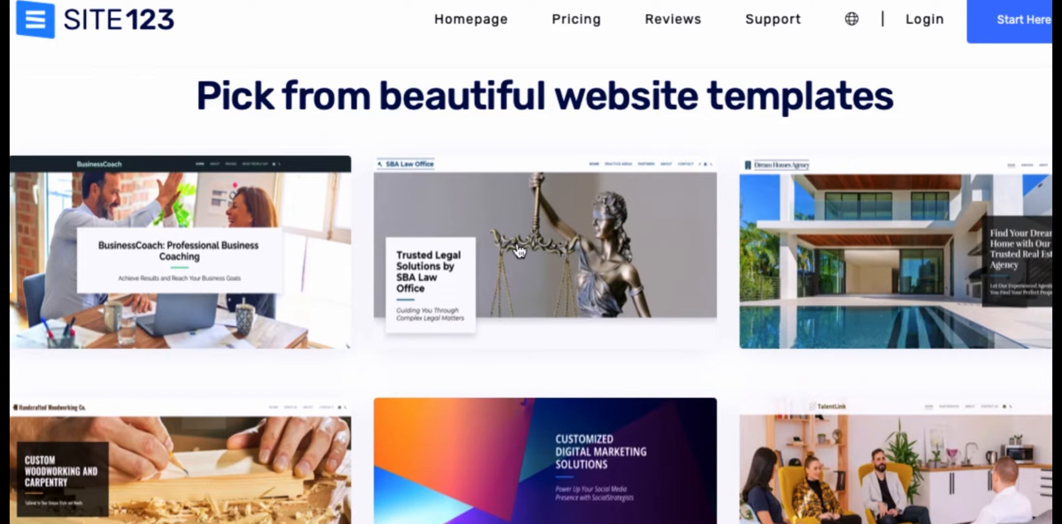
mouse_move(783, 266)
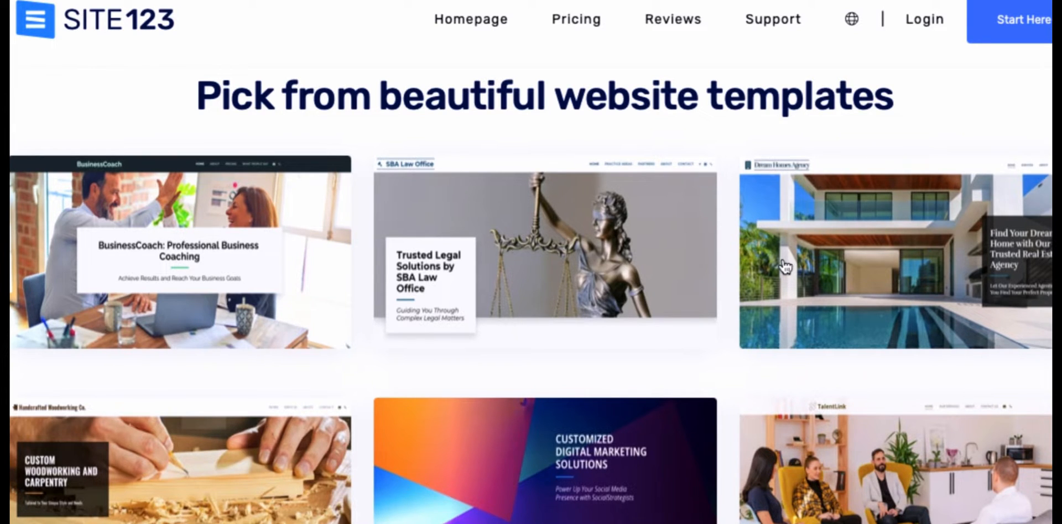
scroll(down, 3)
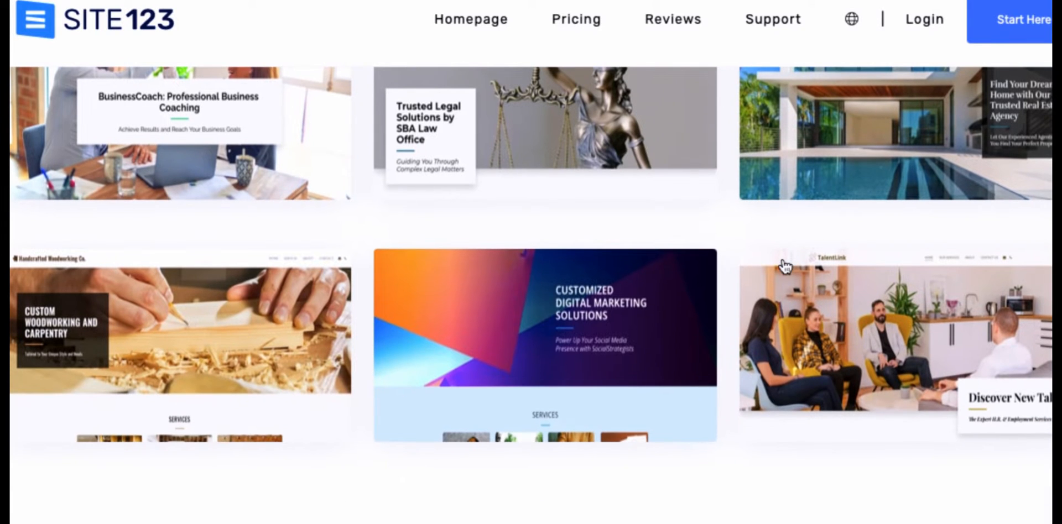
scroll(down, 3)
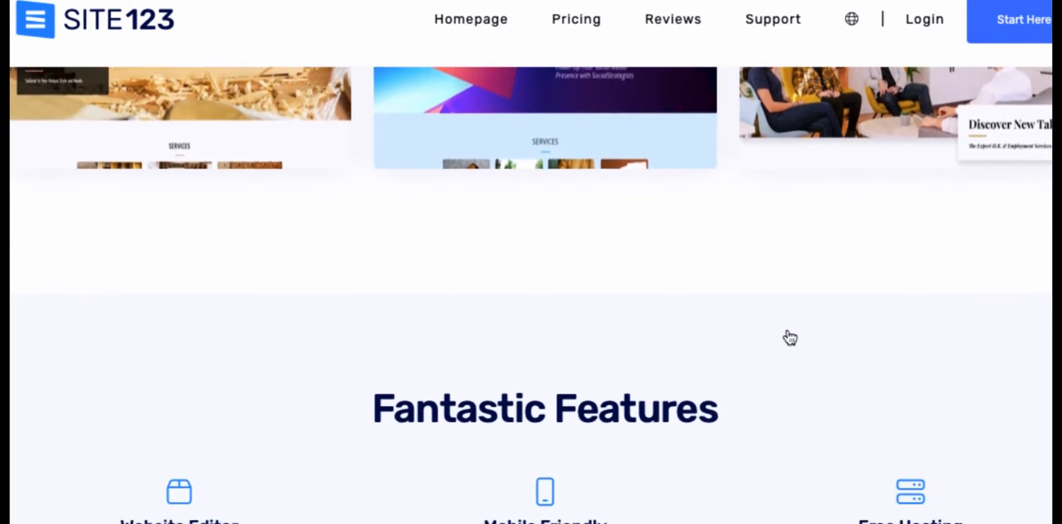
scroll(down, 3)
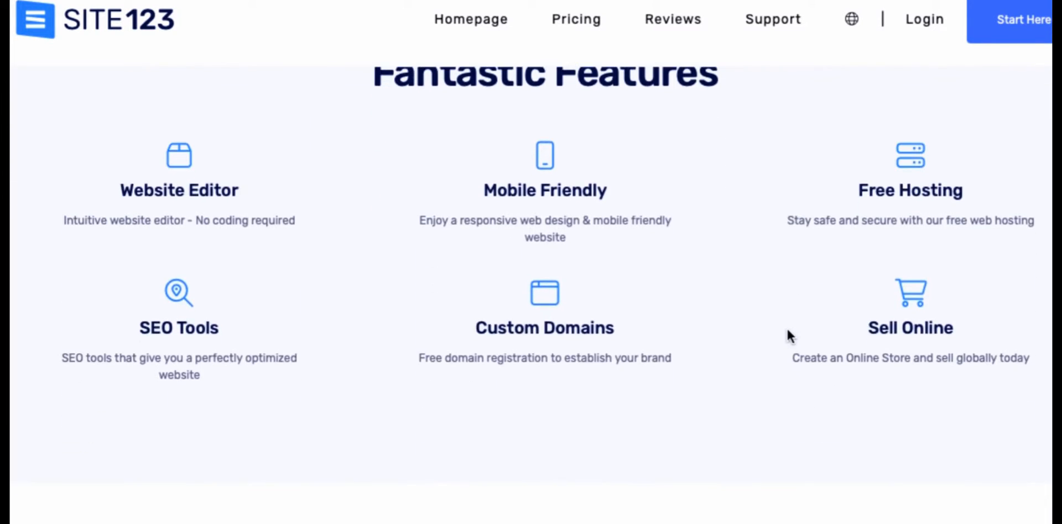
mouse_move(756, 517)
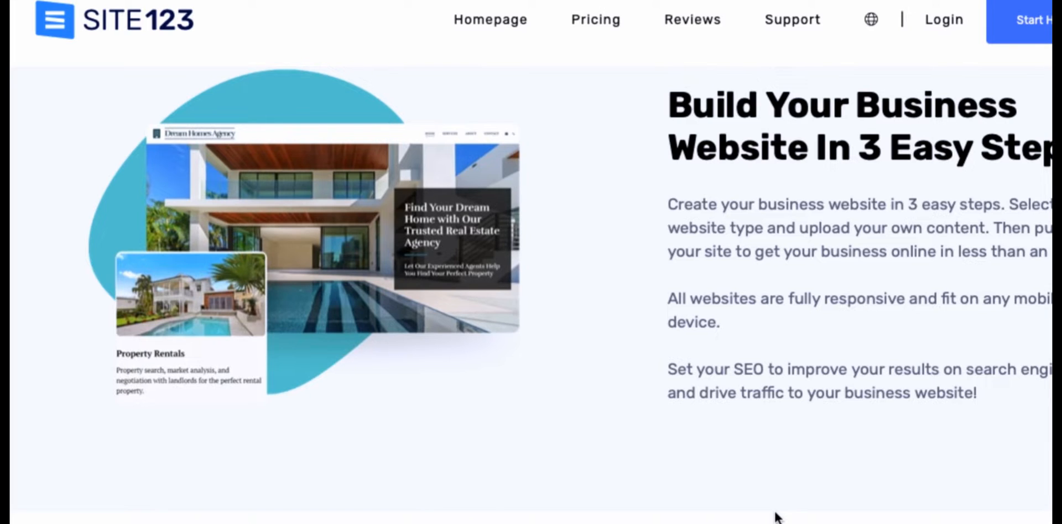
scroll(down, 3)
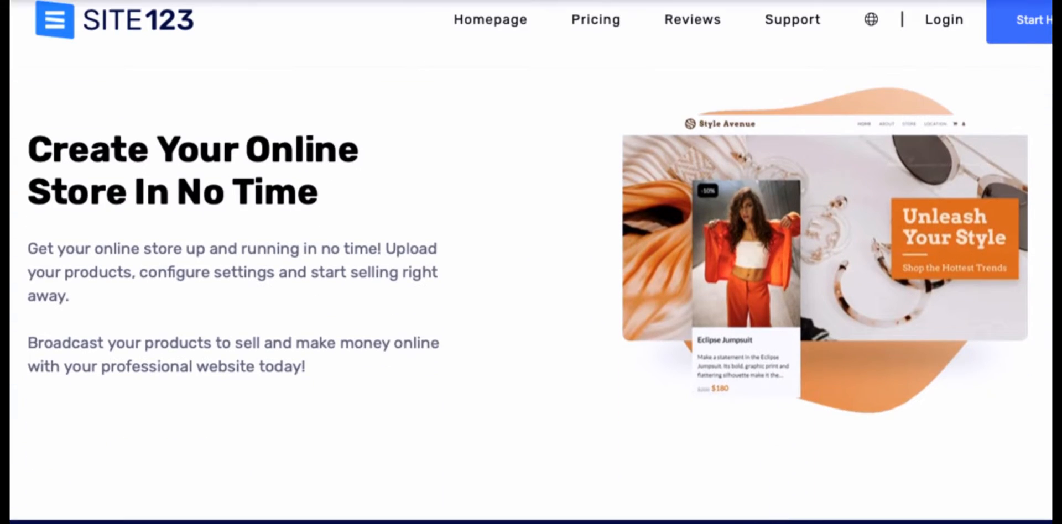
Go to Pricing and scroll to the Free $0 and Premium $12.80/month plan cards.
click(595, 20)
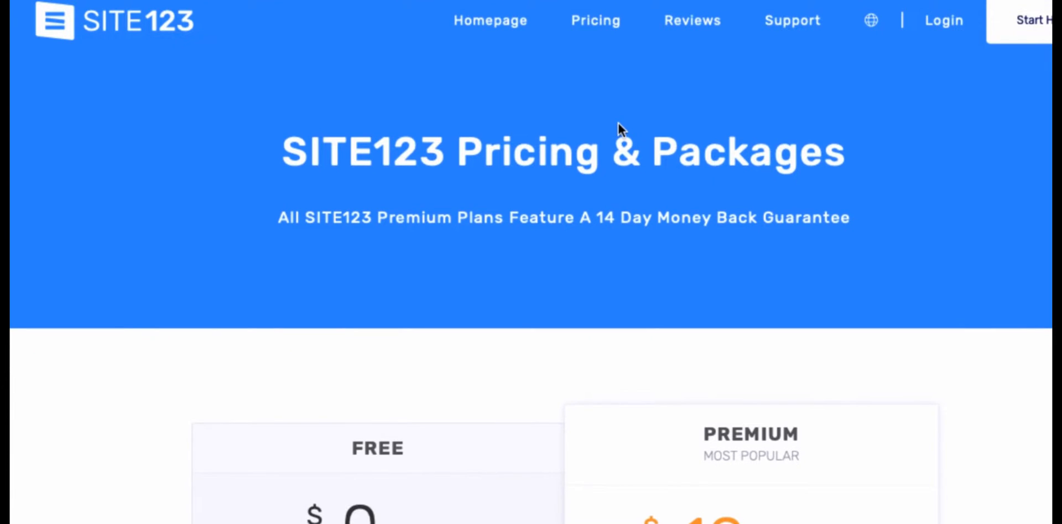
scroll(down, 3)
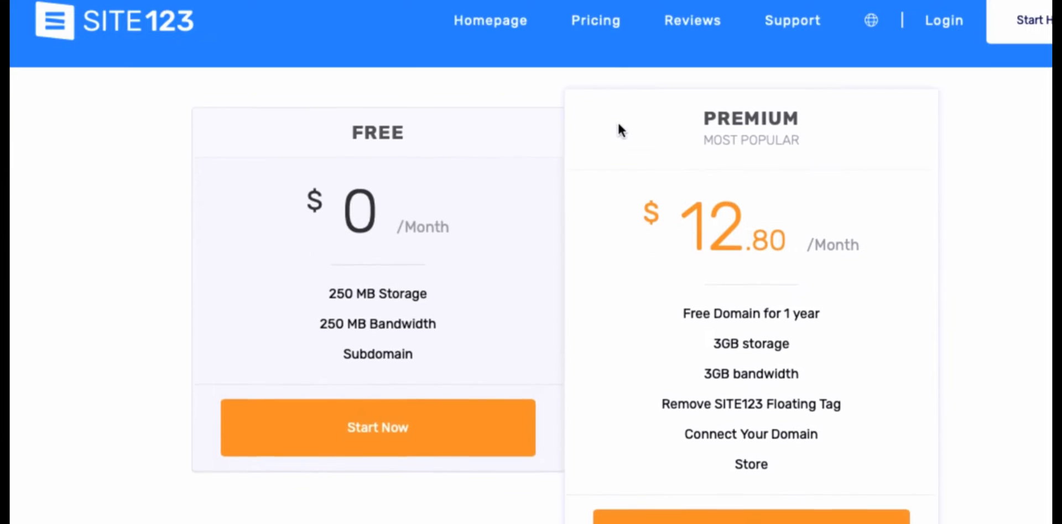
scroll(down, 3)
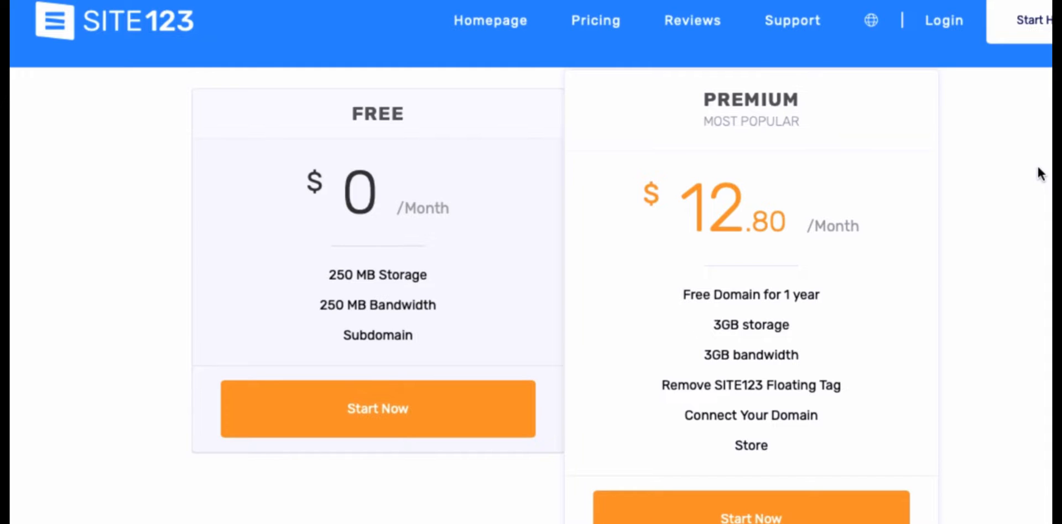
mouse_move(1037, 170)
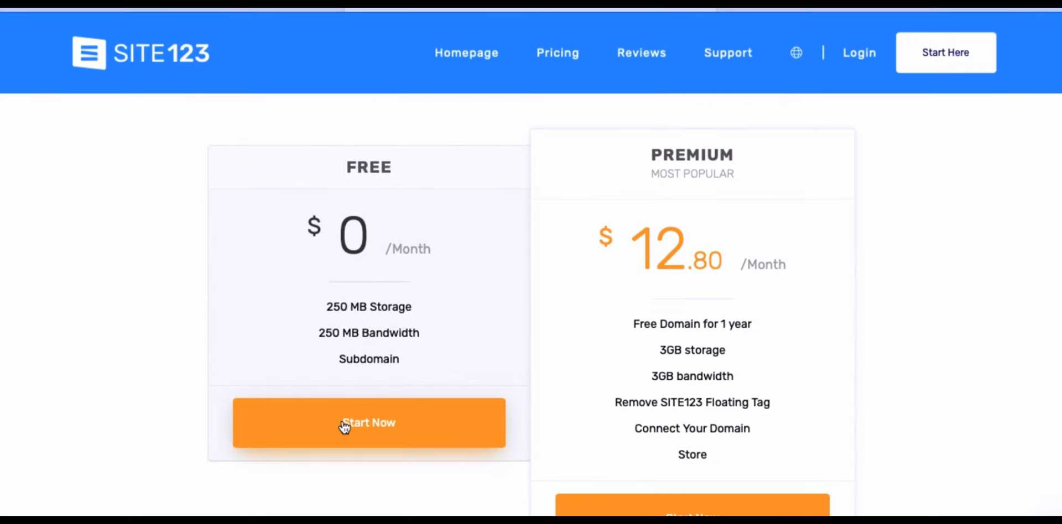
Start on the Free plan and choose Online Store as the website type in the signup wizard.
click(369, 423)
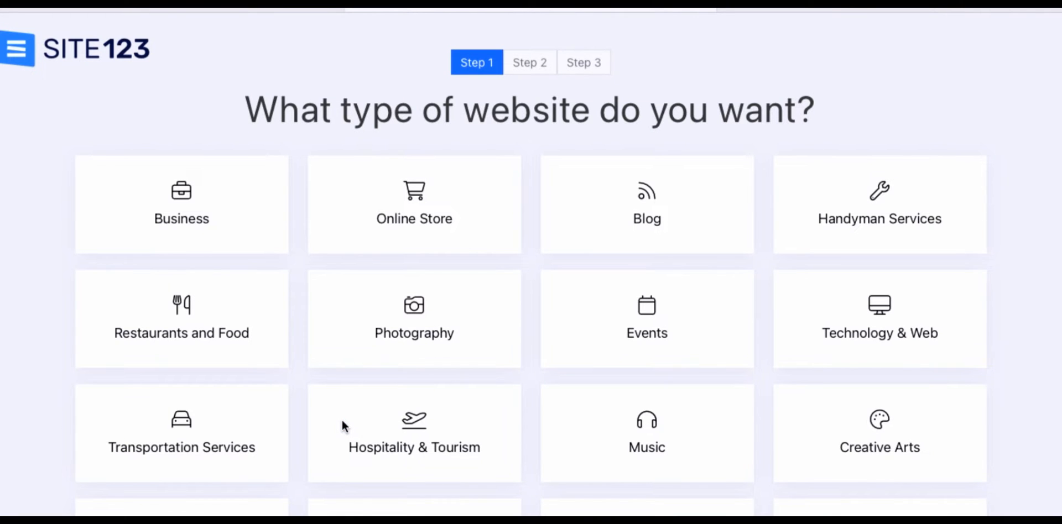
scroll(down, 3)
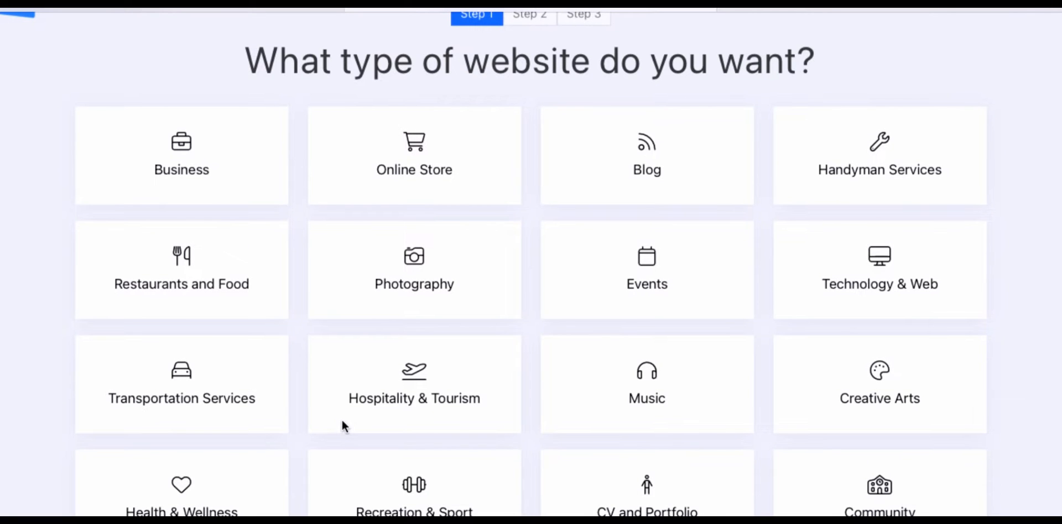
click(413, 169)
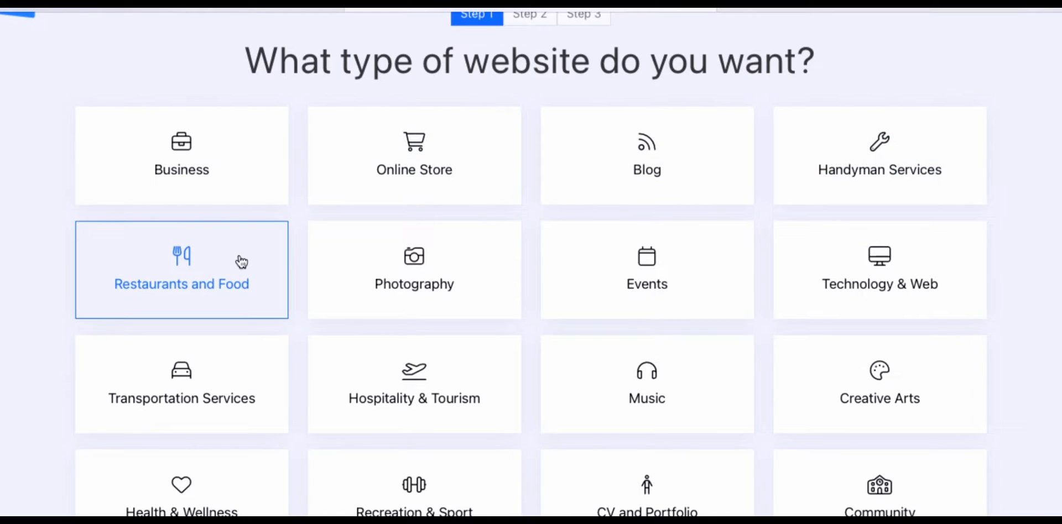
click(645, 270)
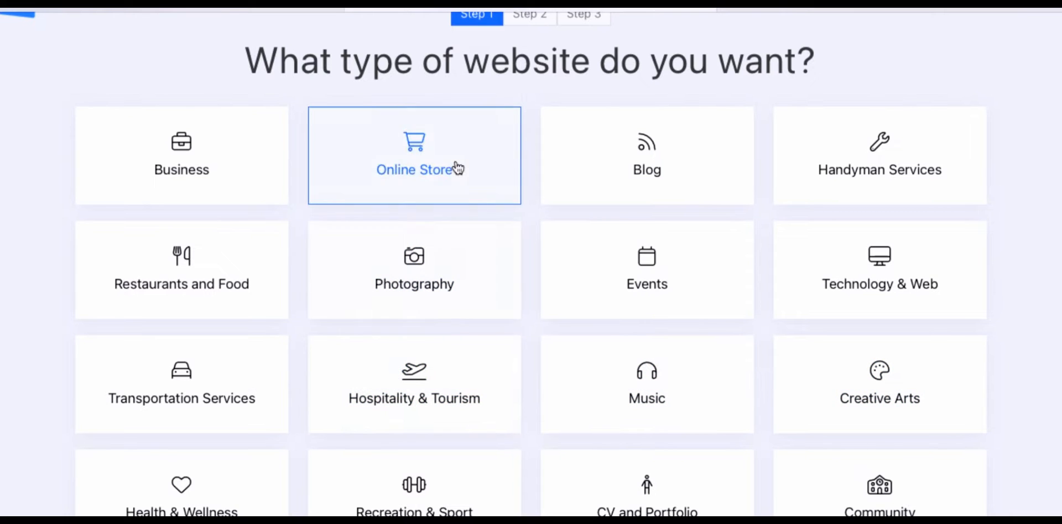
mouse_move(447, 159)
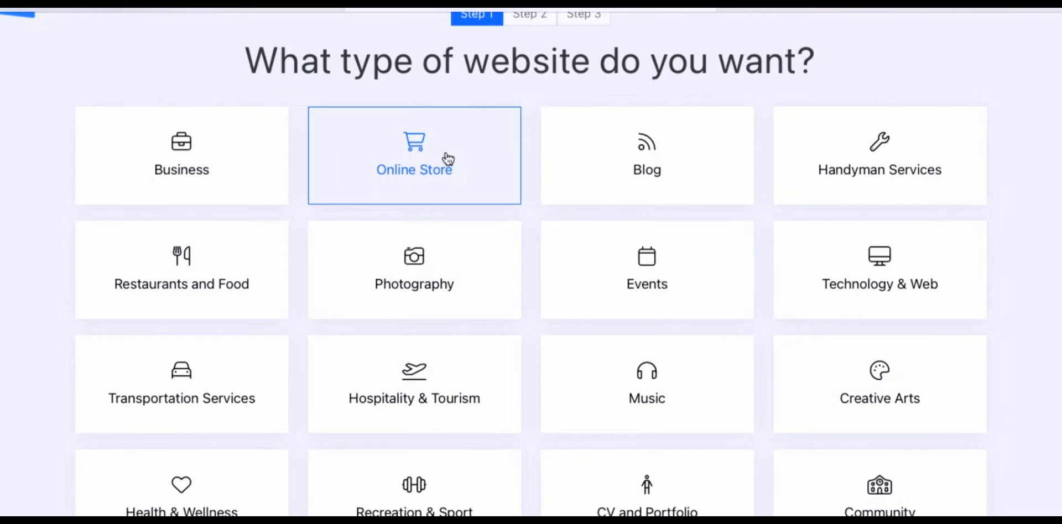
click(414, 156)
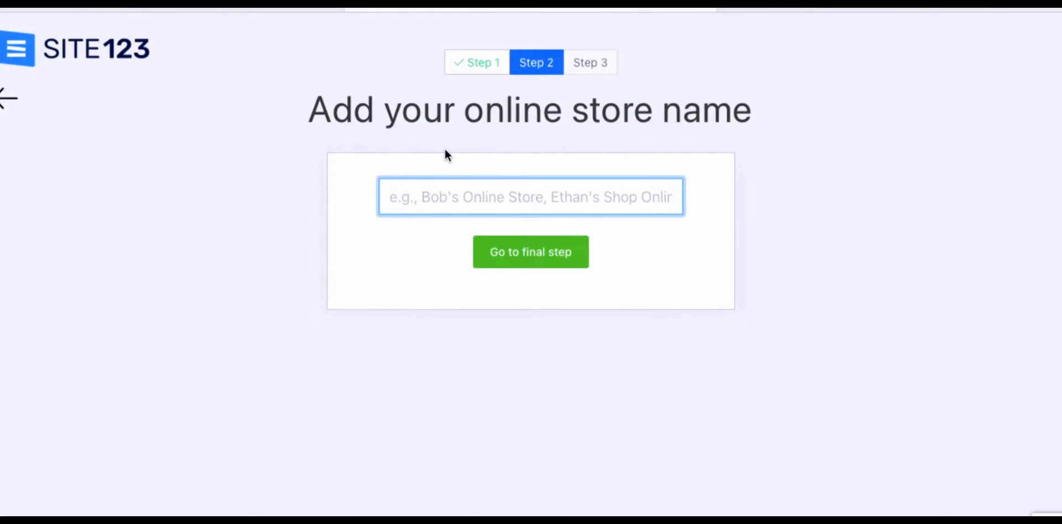
Name the store 'Candles By Ni' and move through the name and email fields of the final signup step.
text(Ca)
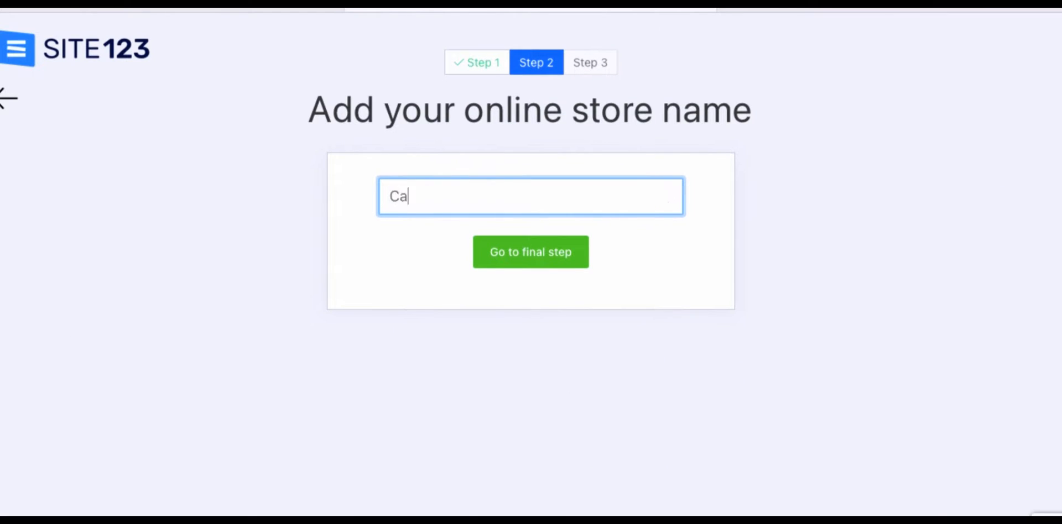
text(ndles By)
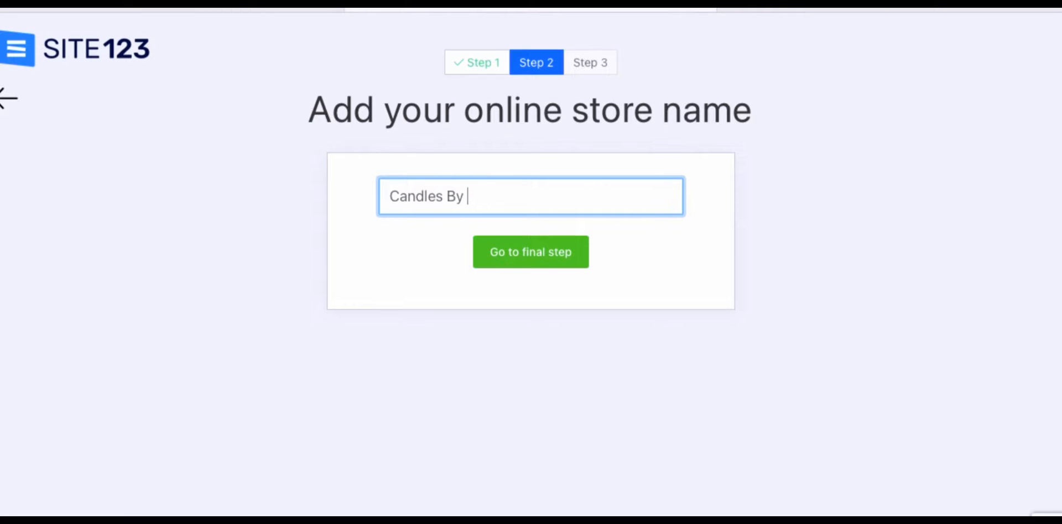
text(Ni)
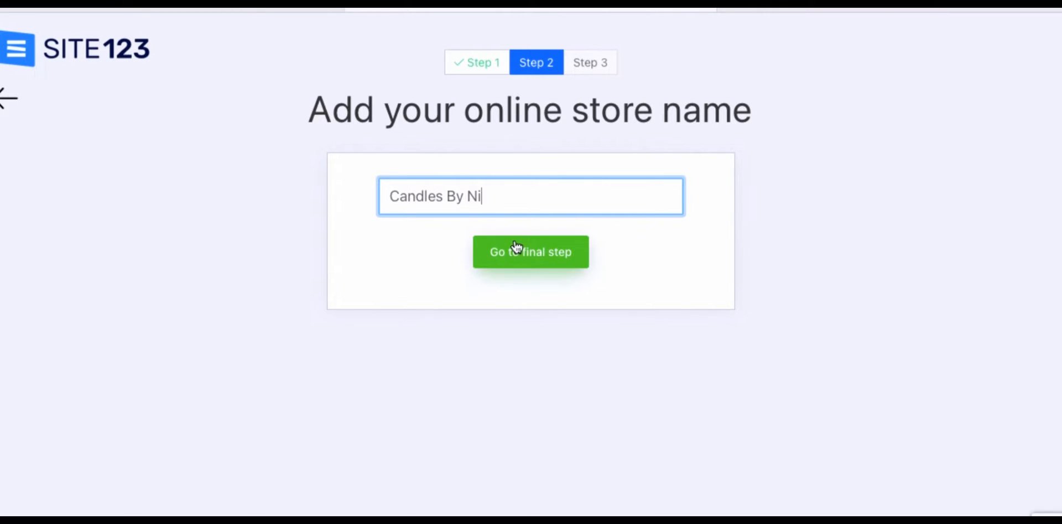
click(529, 253)
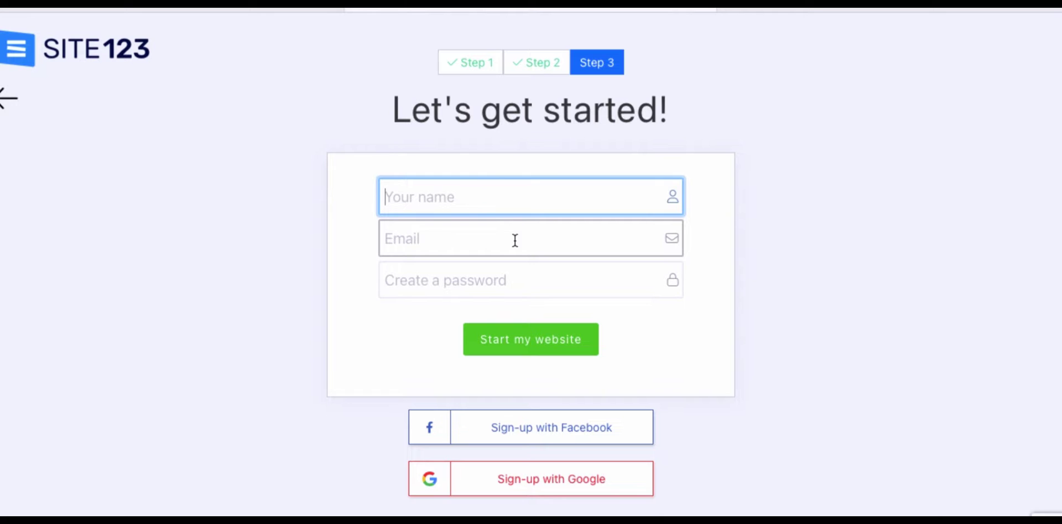
click(530, 338)
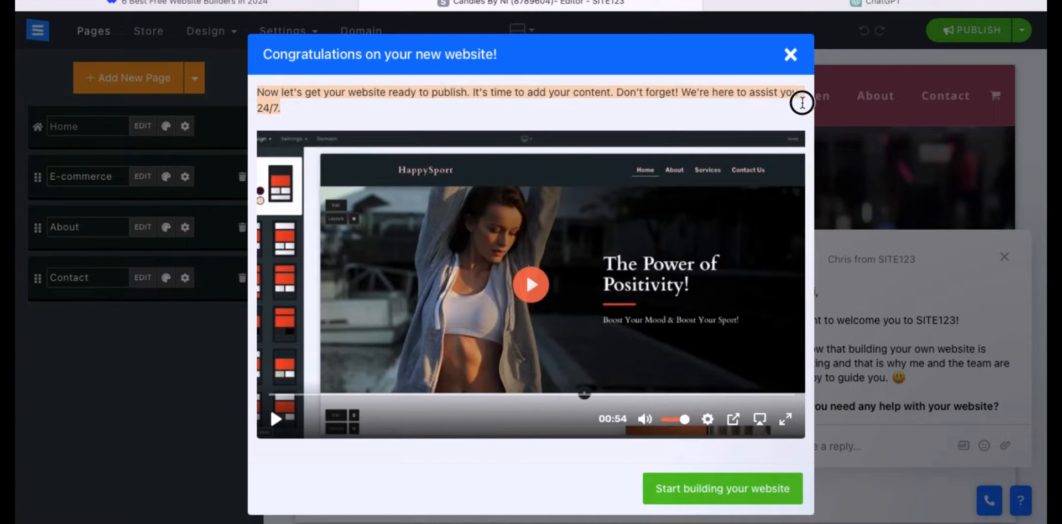
mouse_move(500, 290)
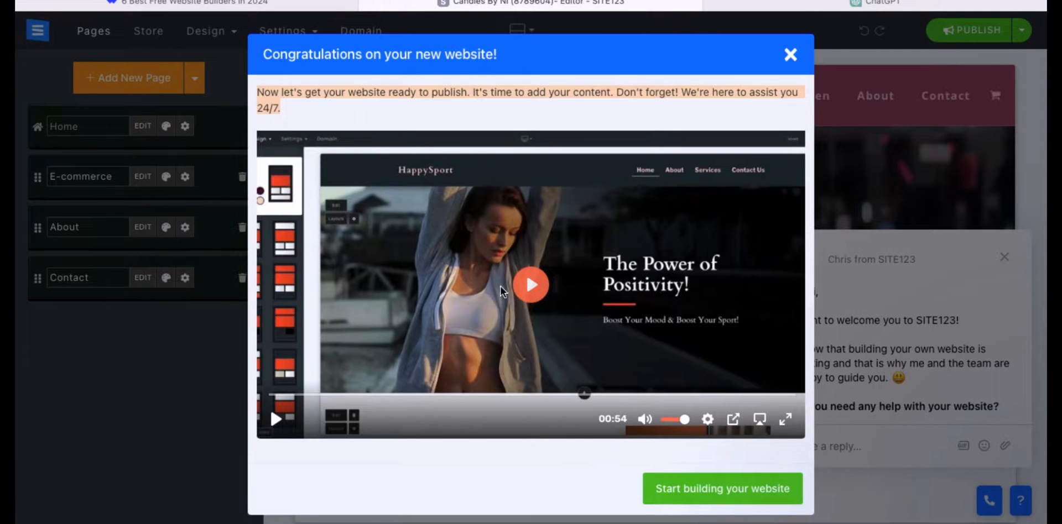
Play part of the welcome tutorial video, then close the Congratulations window.
click(531, 284)
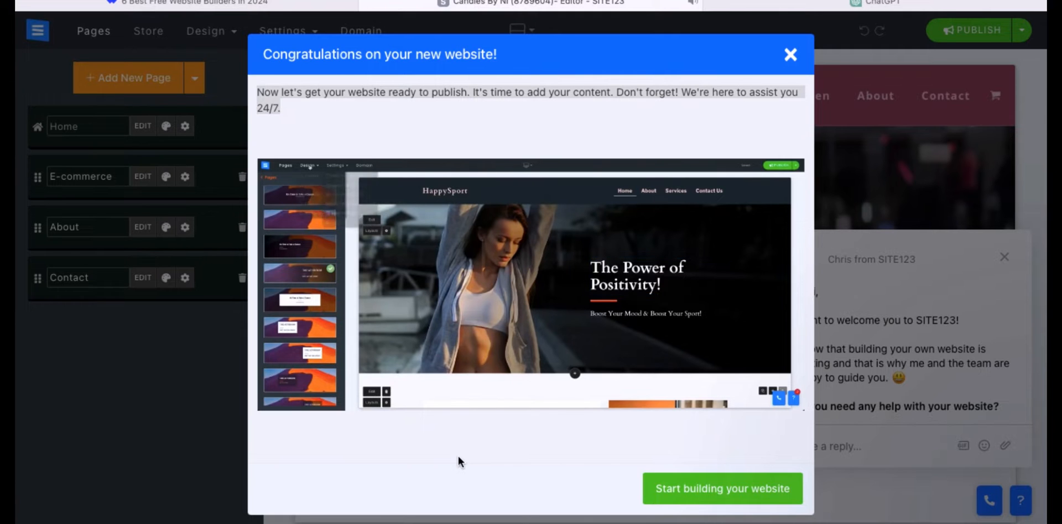
click(530, 284)
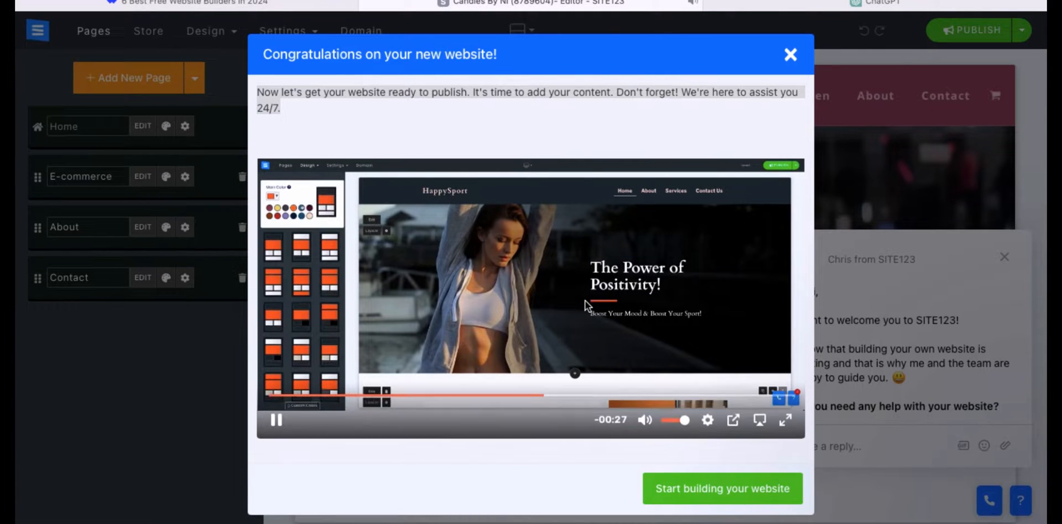
click(789, 55)
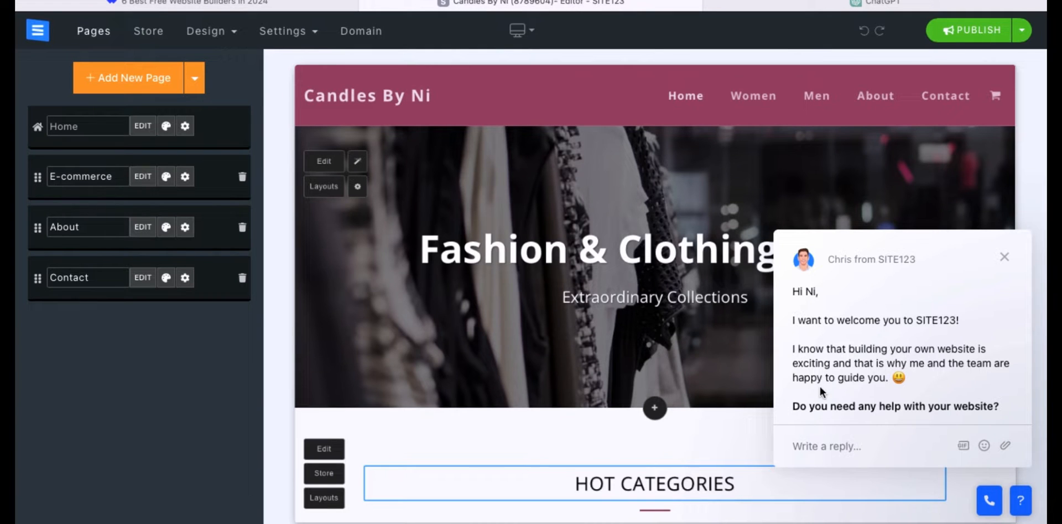
Dismiss the support chat greeting and open the Store E-commerce manager.
click(1003, 257)
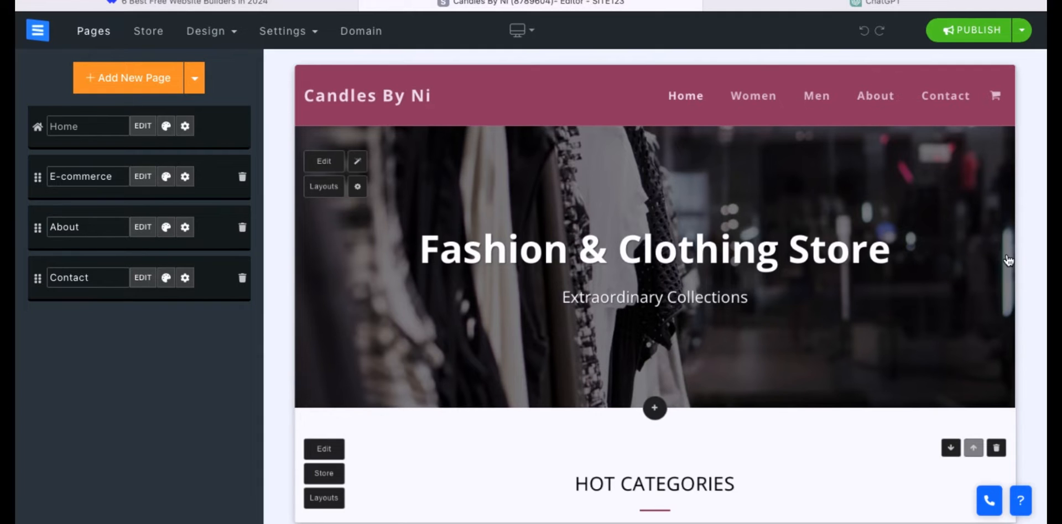
click(654, 249)
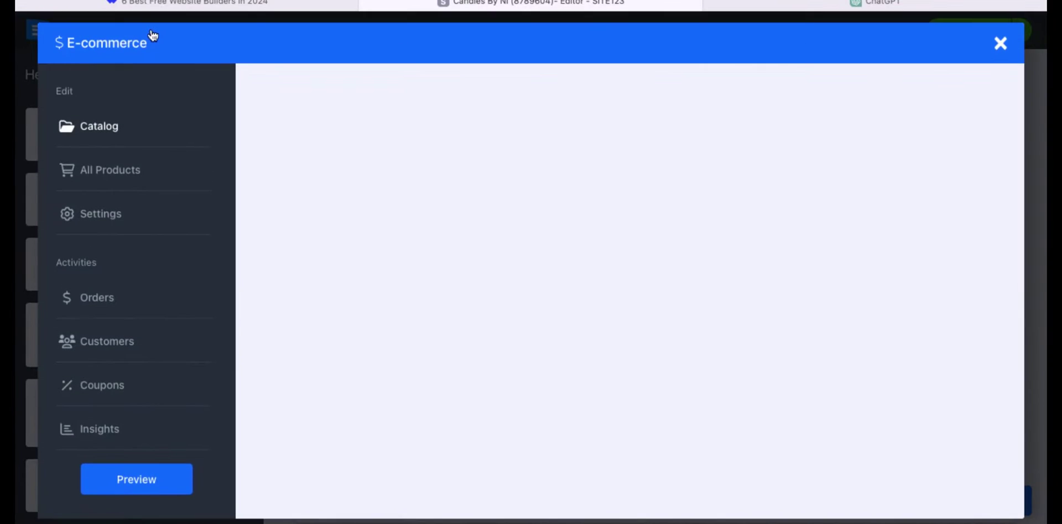
In Catalog, rename the sample categories to Candles For Her and Candles For Him.
click(98, 126)
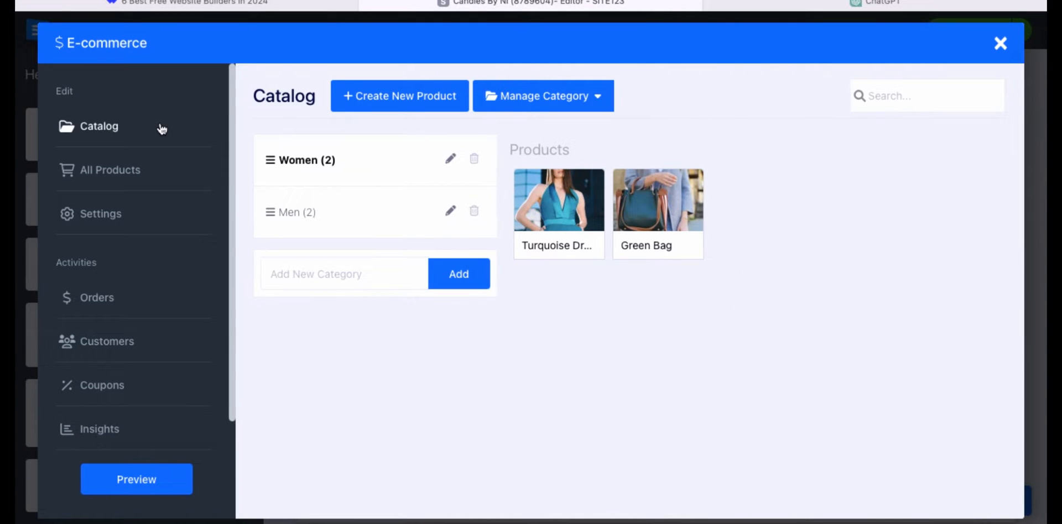
mouse_move(194, 163)
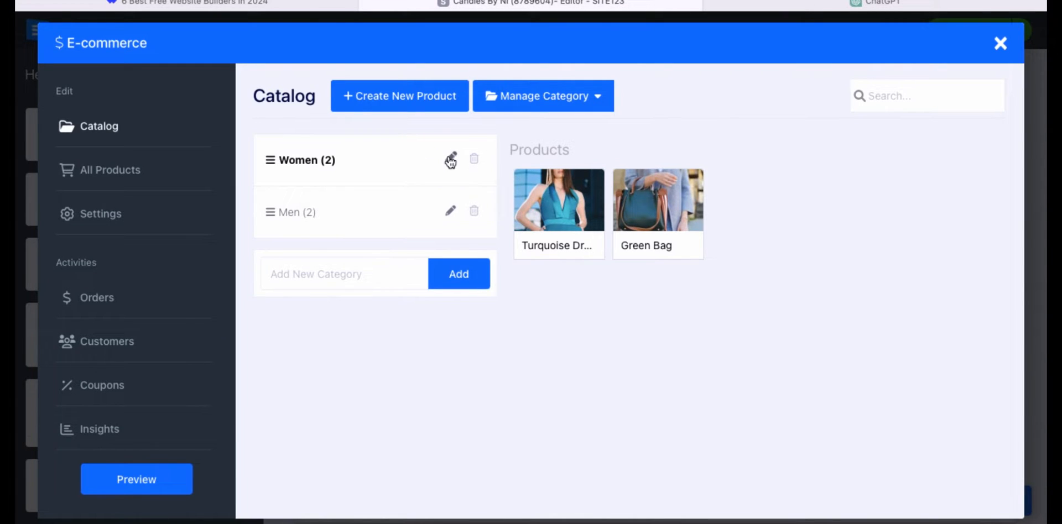
click(450, 160)
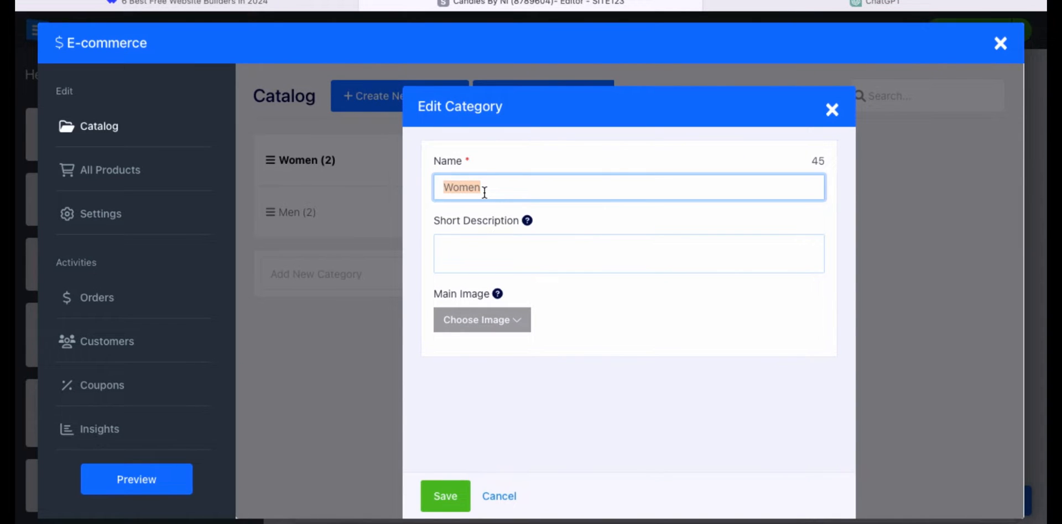
text(Candles For Hi)
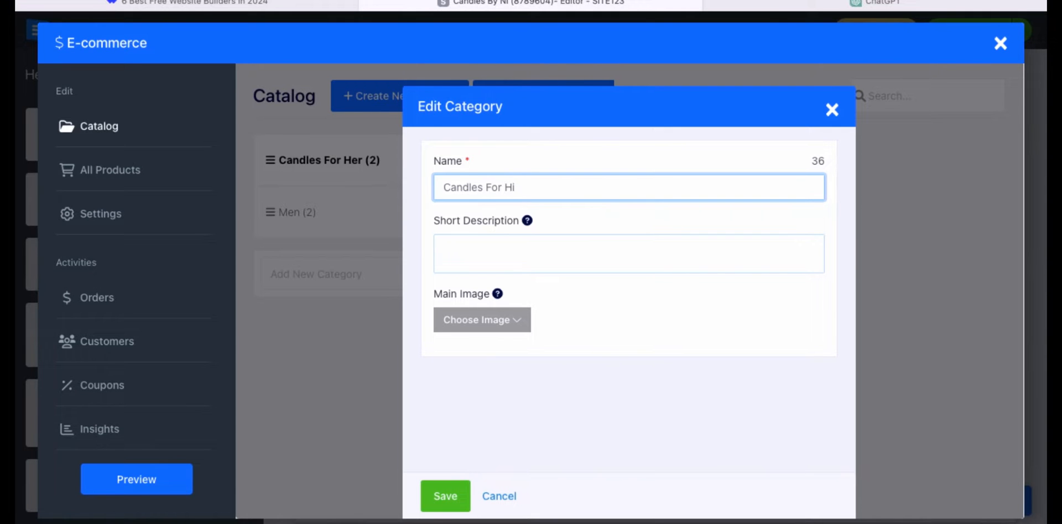
click(444, 495)
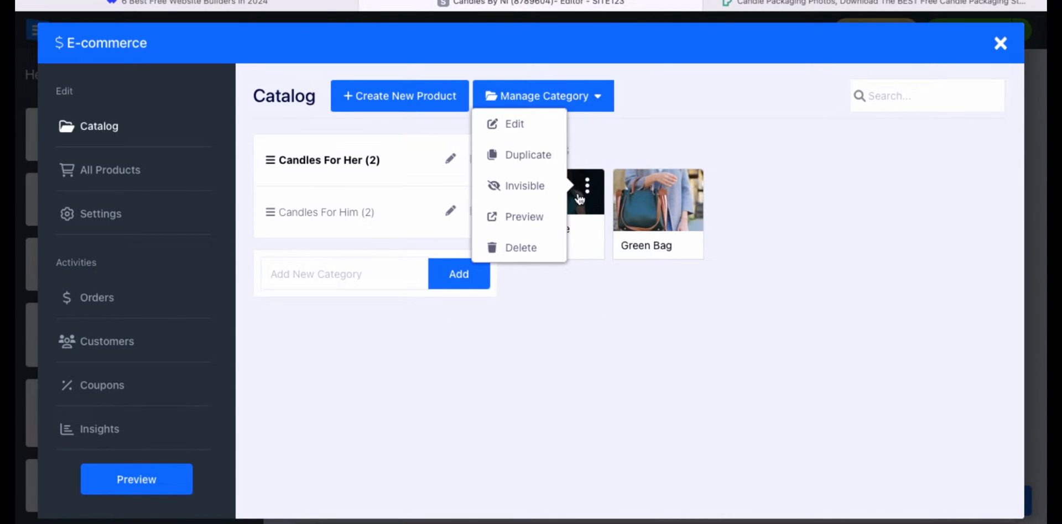
Delete the sample dress and Green Bag products, confirming each removal.
click(521, 248)
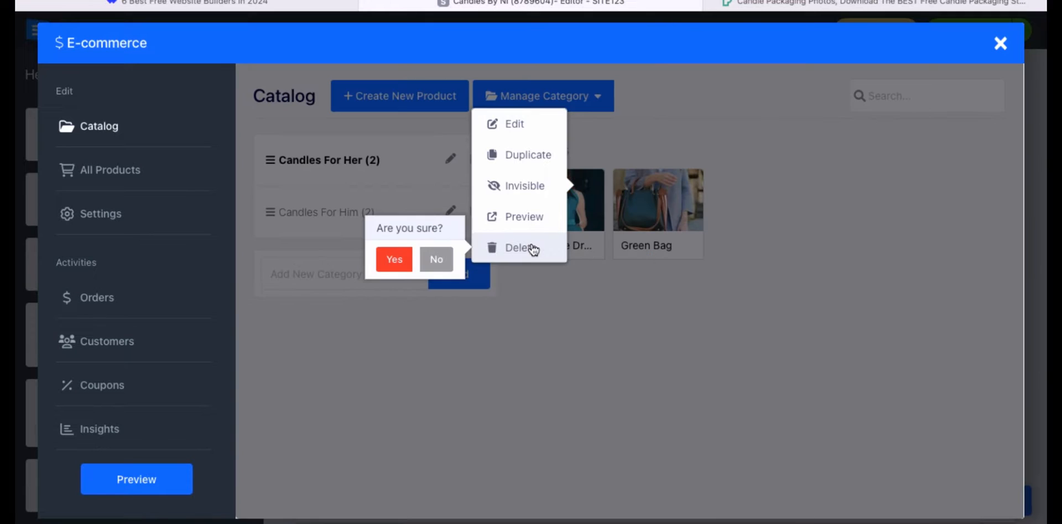
click(393, 259)
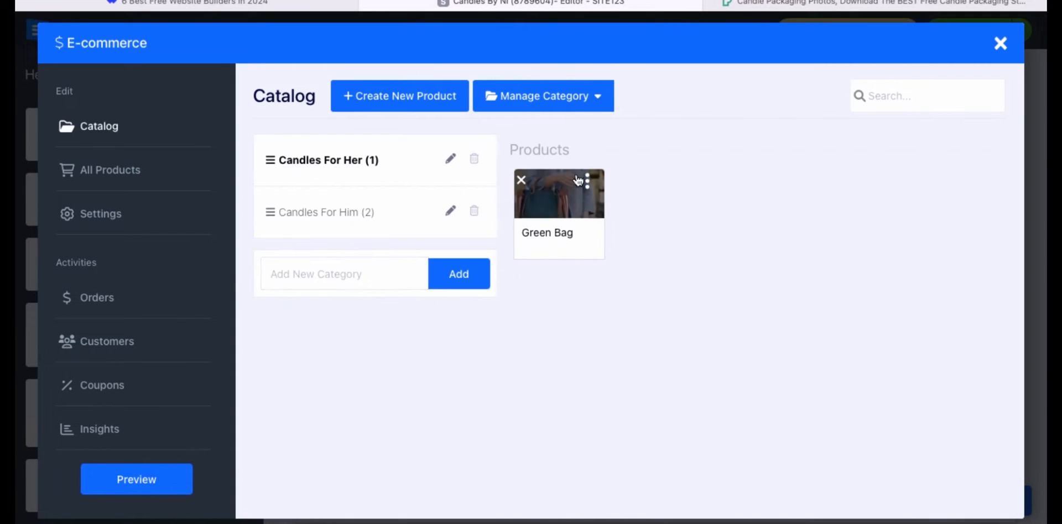
click(542, 95)
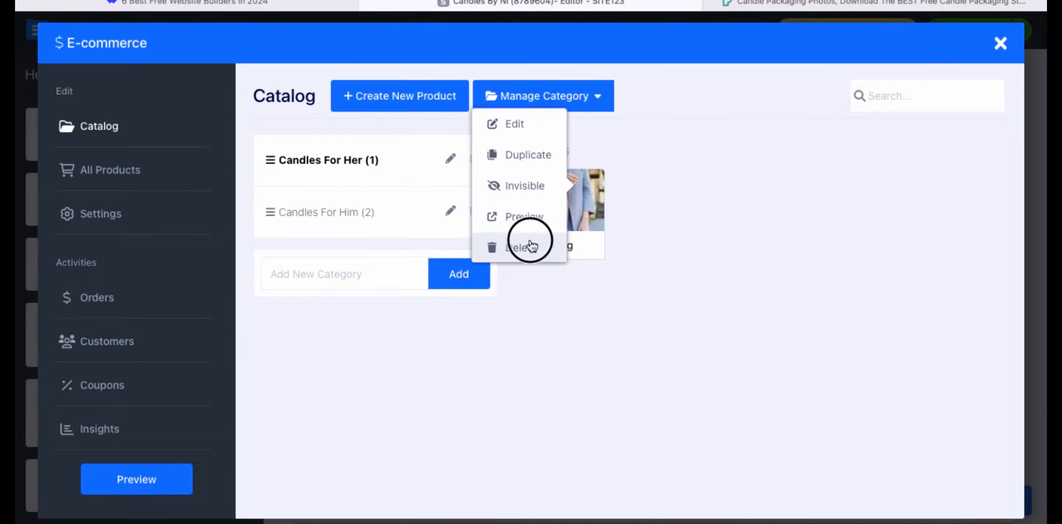
click(524, 245)
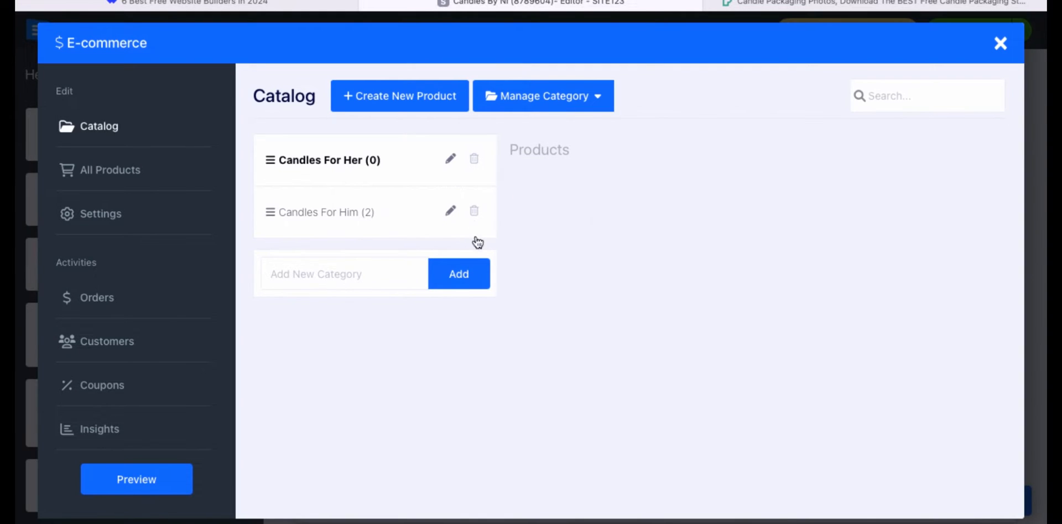
mouse_move(411, 214)
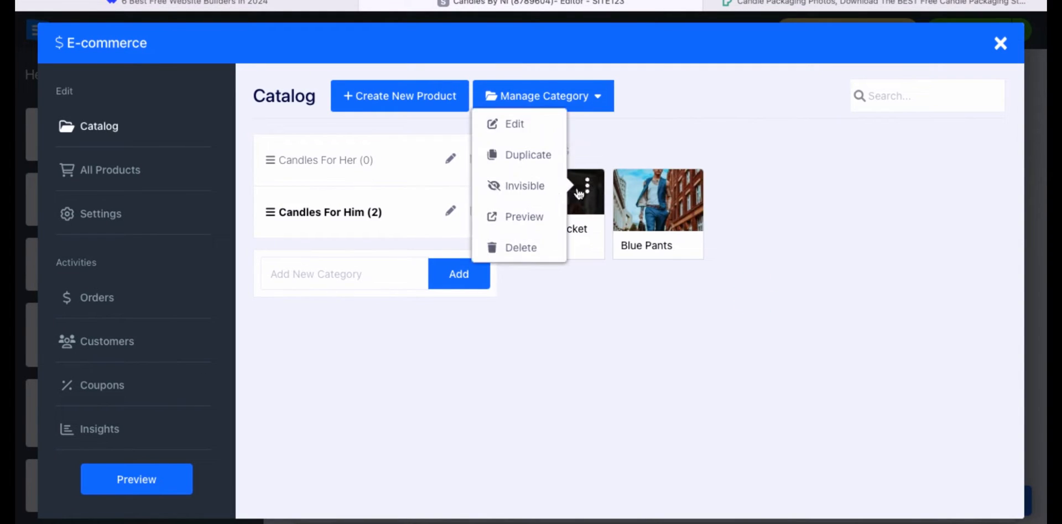
From All Products, add a new product named 'Welcome Home Candle'.
click(110, 170)
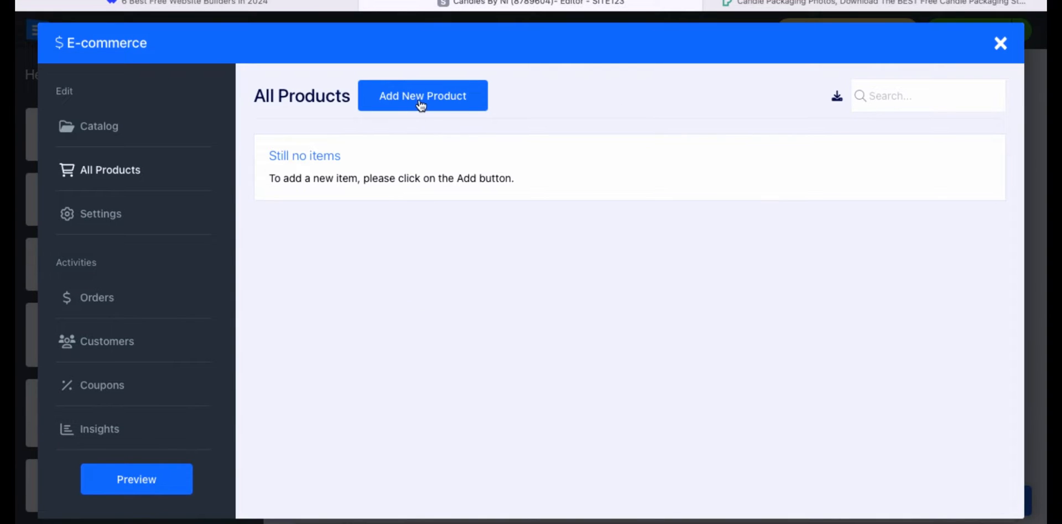
click(421, 95)
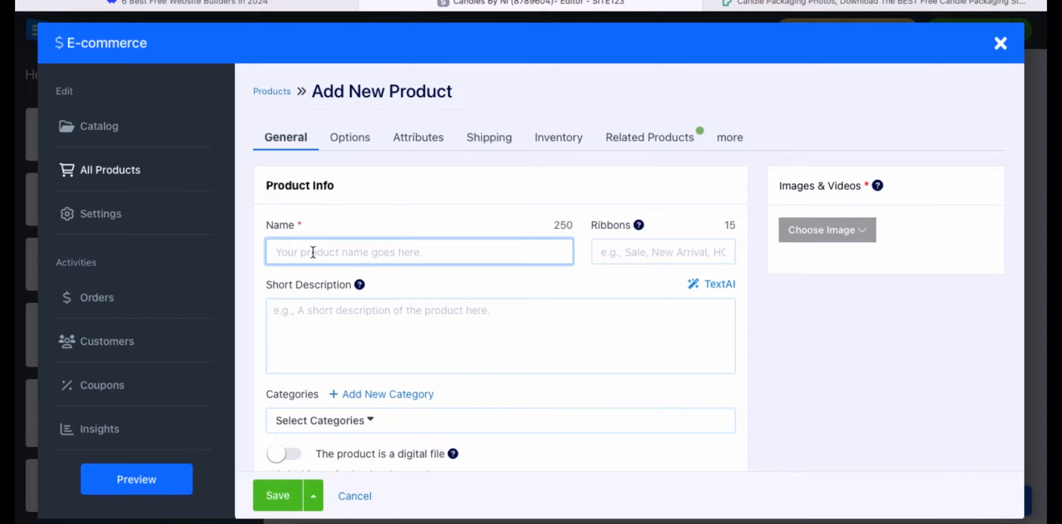
text(W)
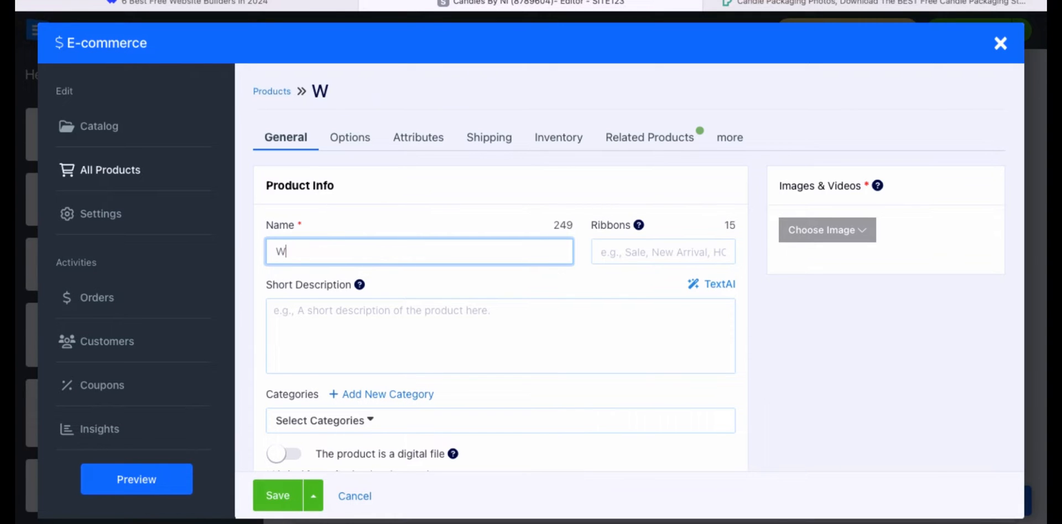
text(elcome Home Can)
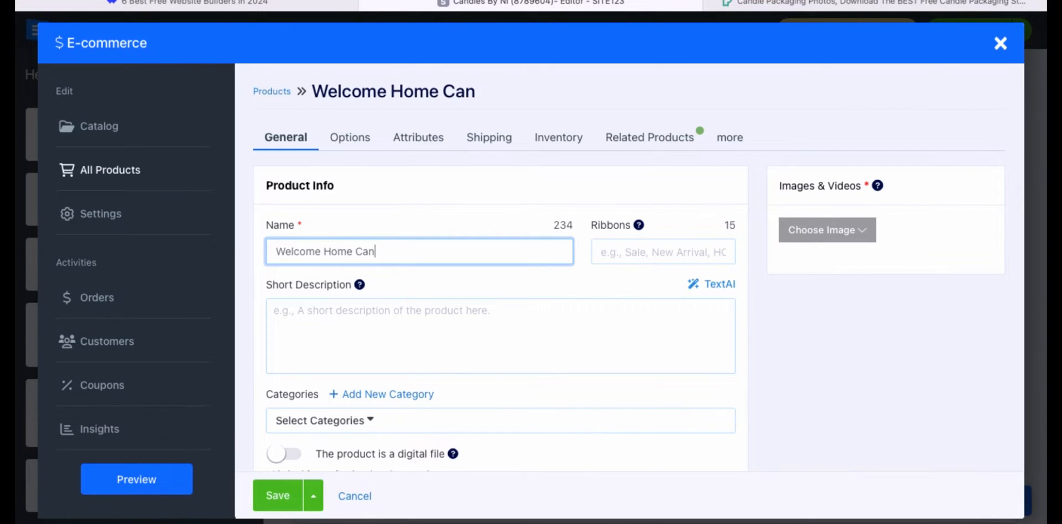
text(dle)
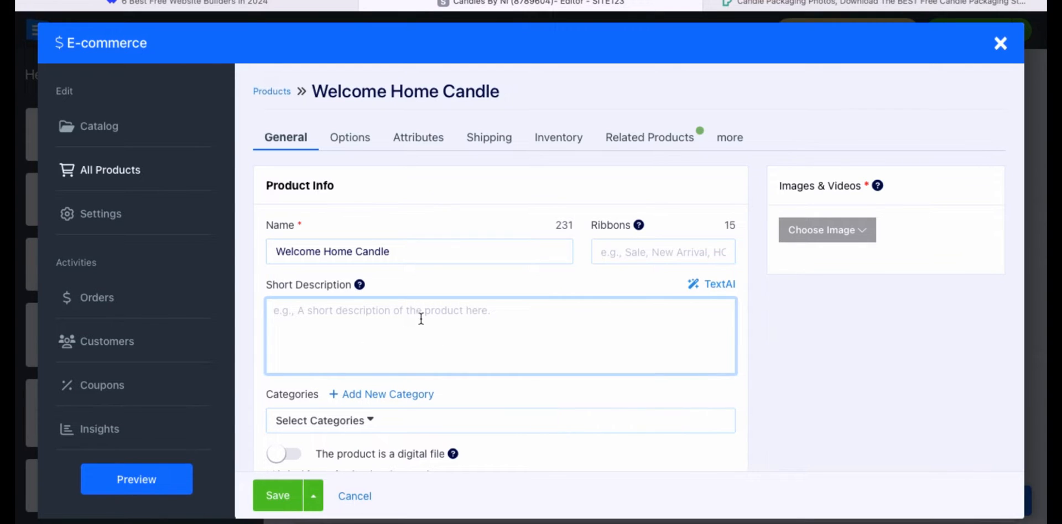
mouse_move(390, 340)
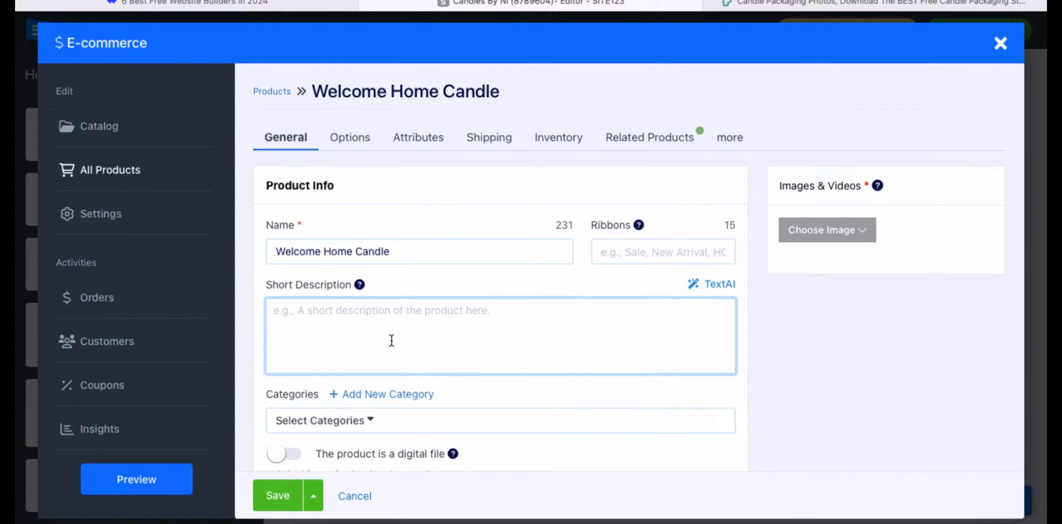
Upload a candle photo from the computer and request TextAI description suggestions.
click(826, 230)
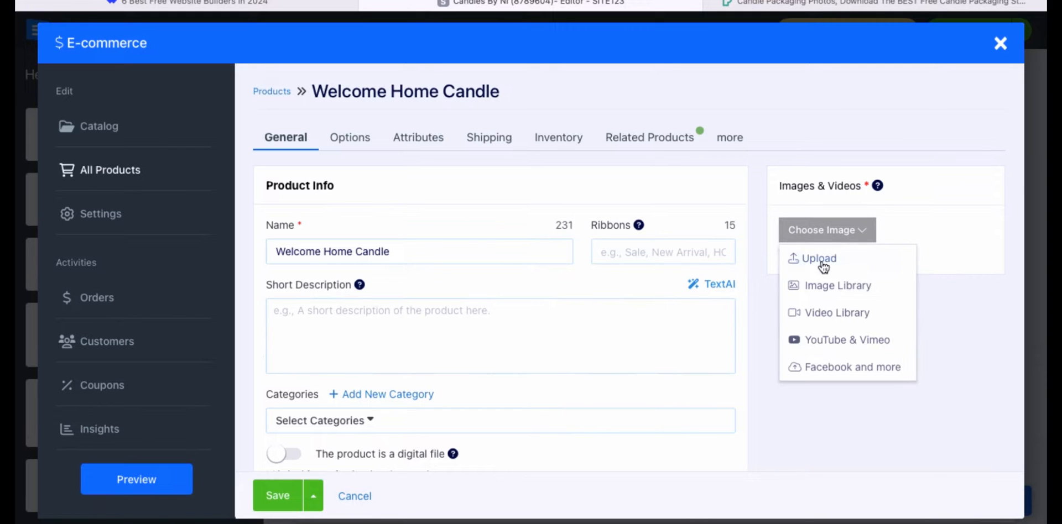
click(818, 258)
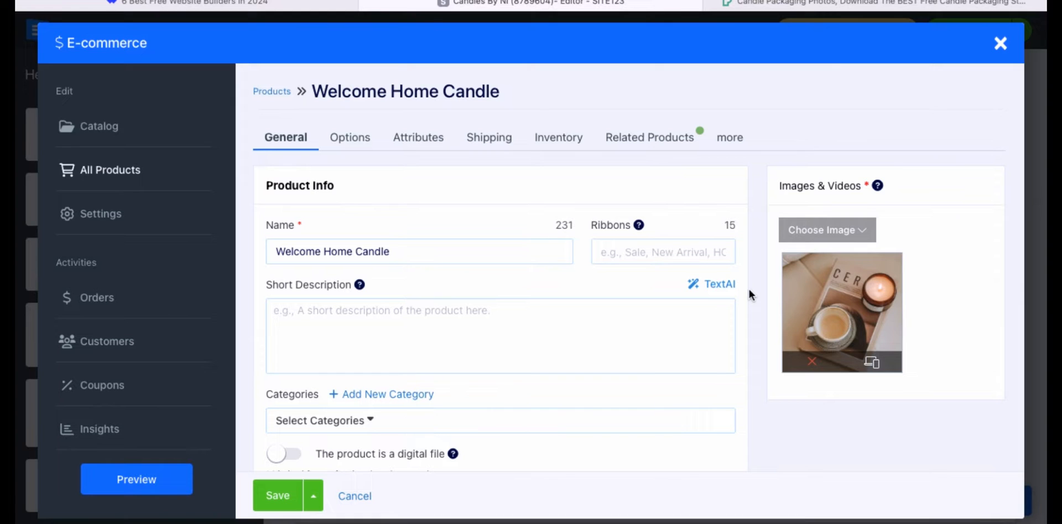
click(718, 284)
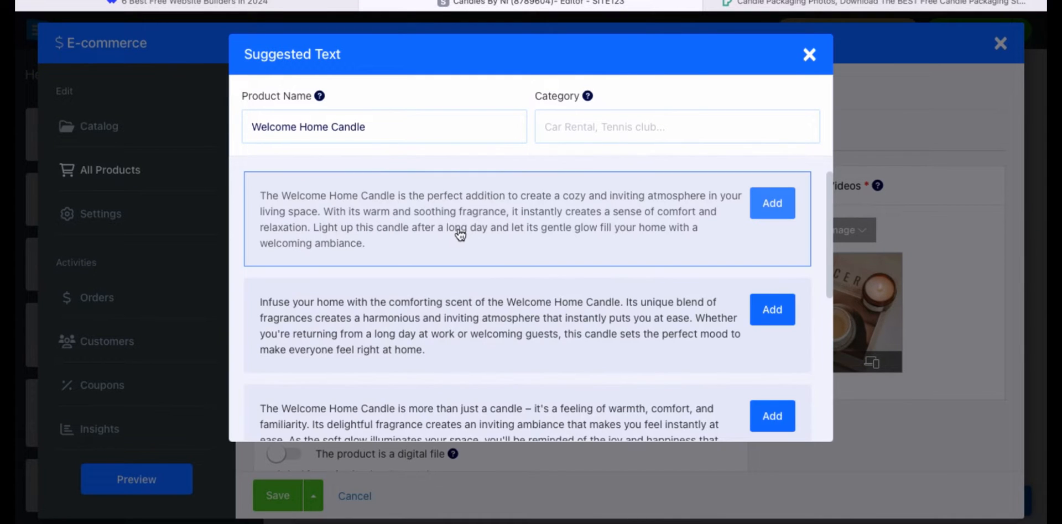
scroll(down, 3)
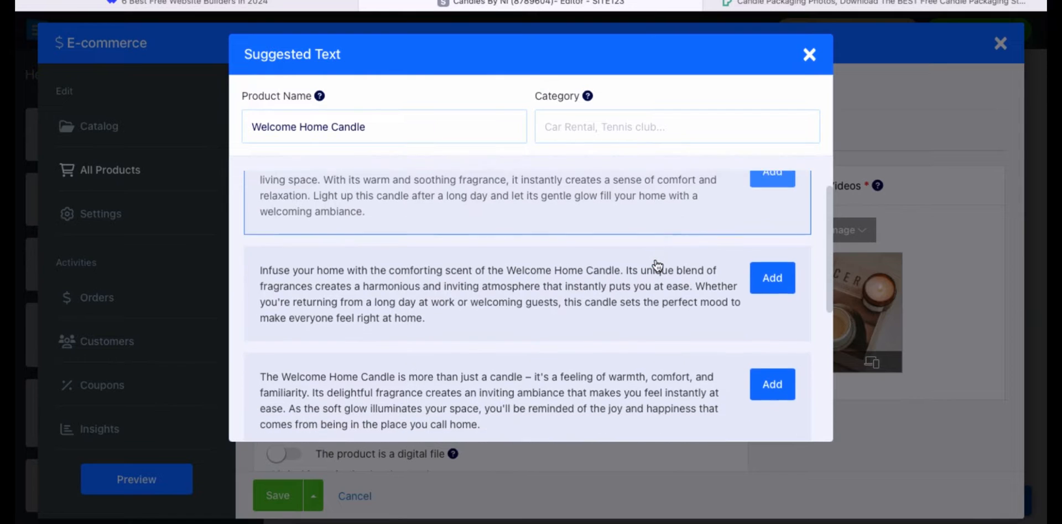
scroll(down, 3)
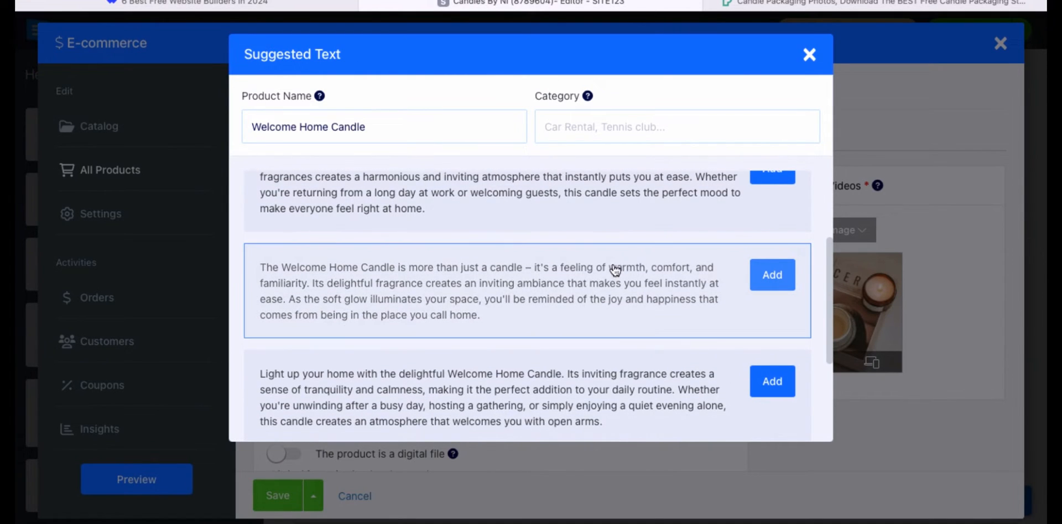
mouse_move(675, 277)
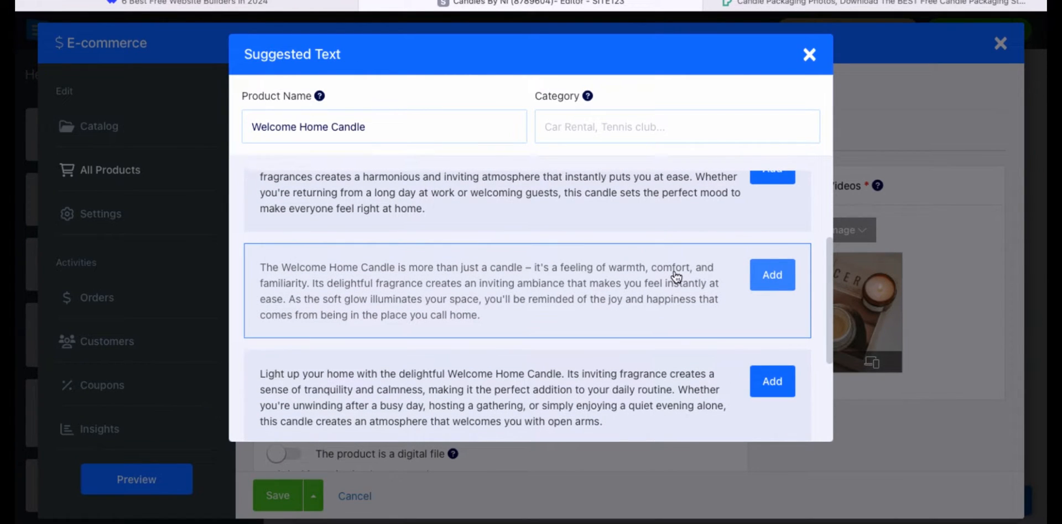
mouse_move(578, 296)
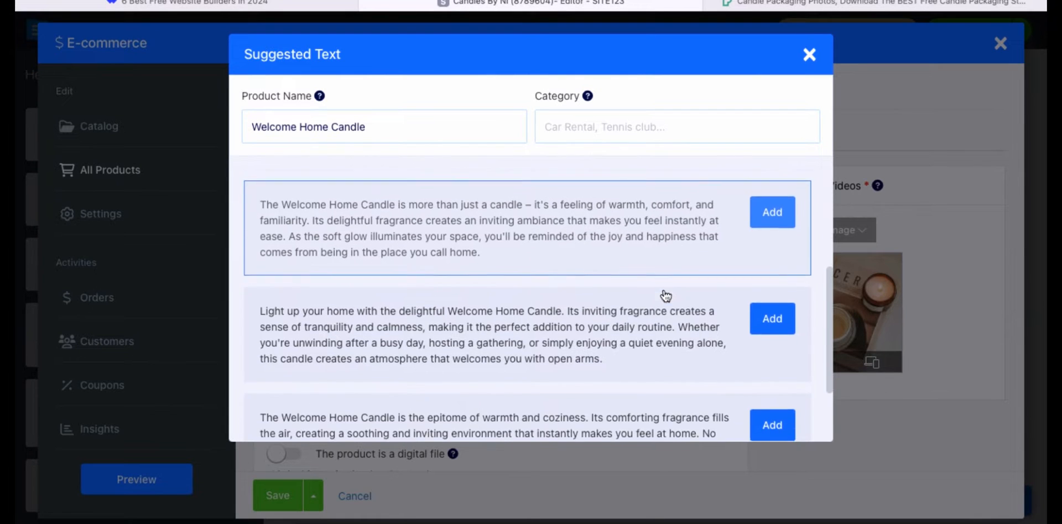
scroll(down, 3)
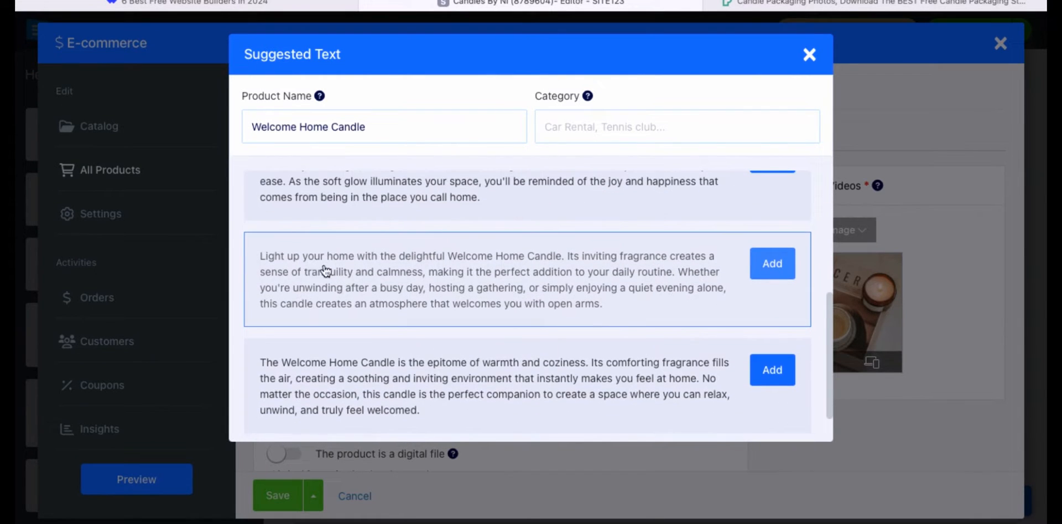
mouse_move(580, 264)
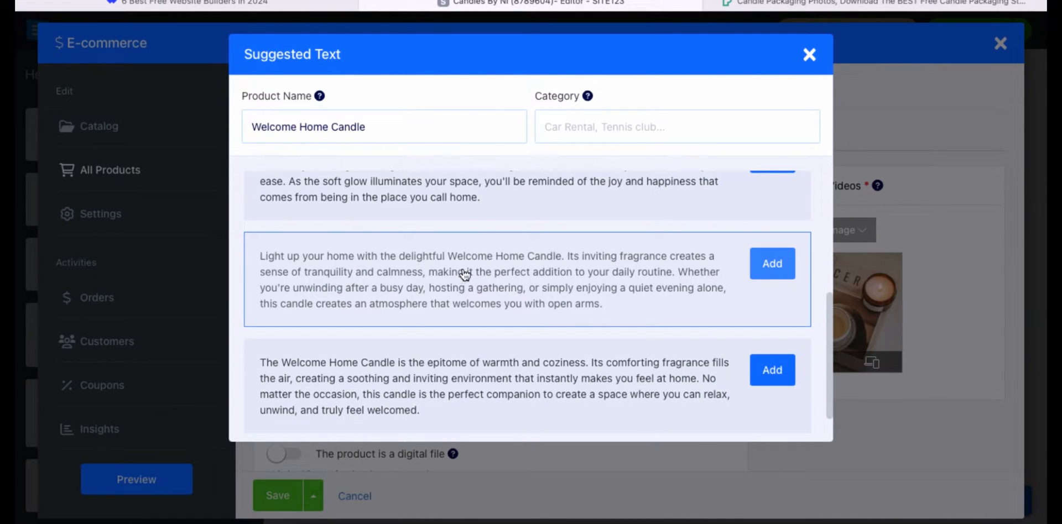
mouse_move(399, 276)
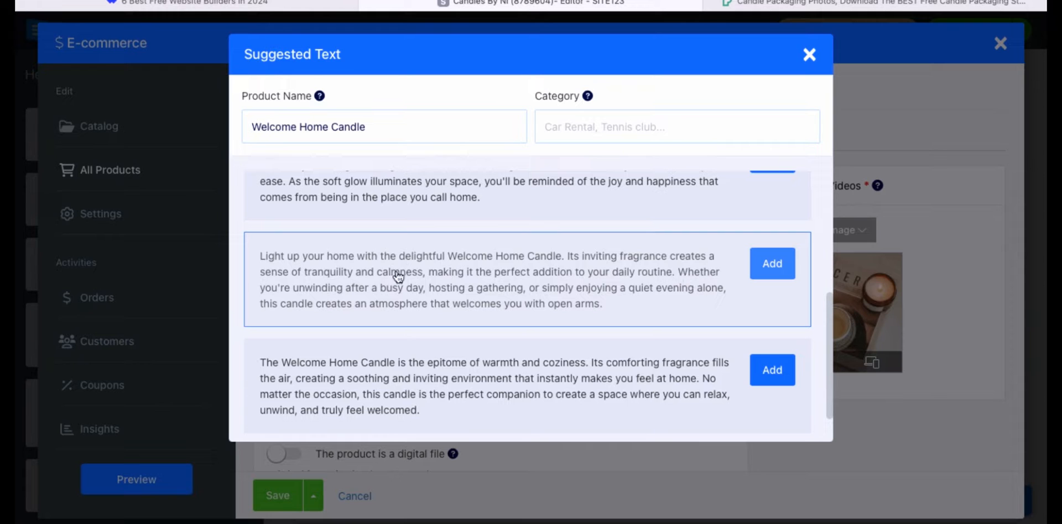
mouse_move(689, 294)
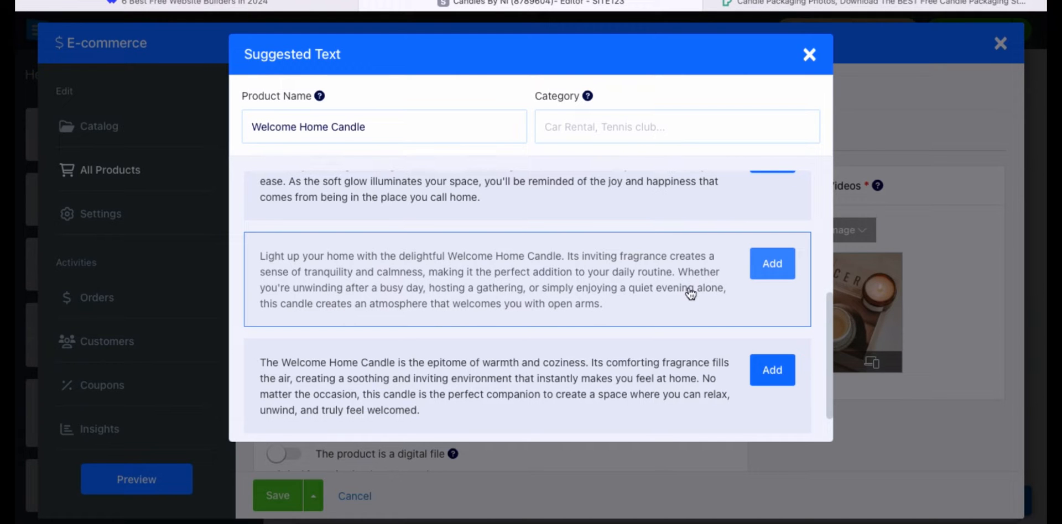
Use the second suggested description and assign the Candles For Her and For Him categories.
click(770, 263)
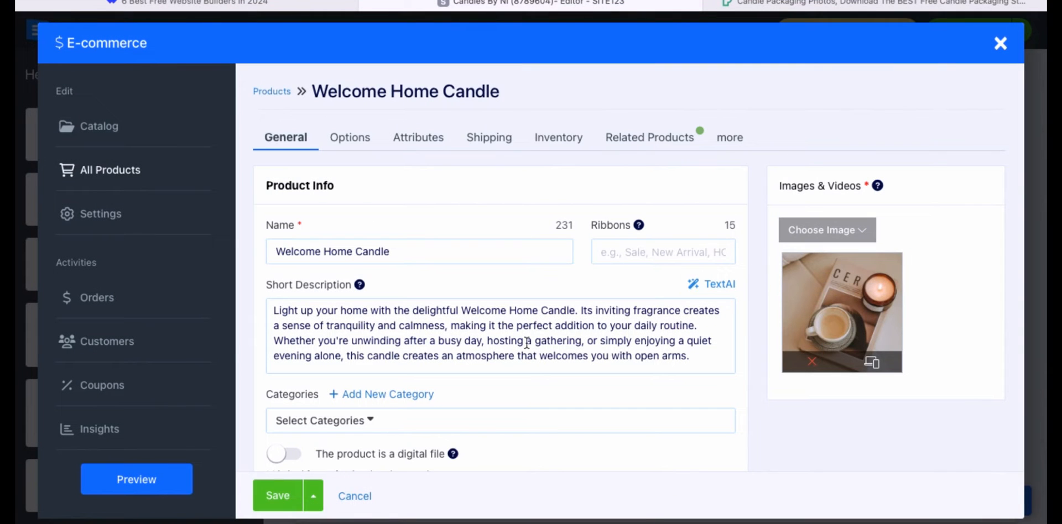
click(322, 420)
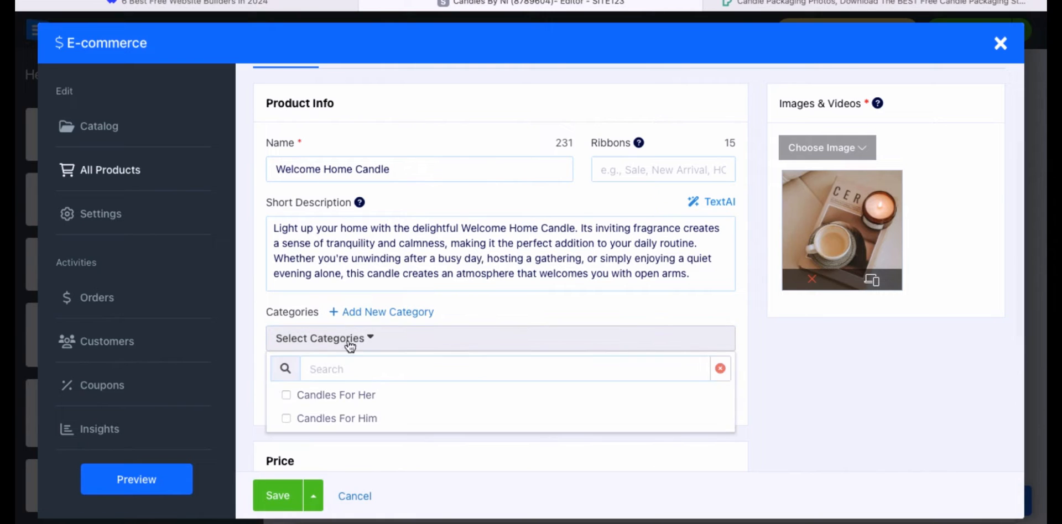
click(285, 395)
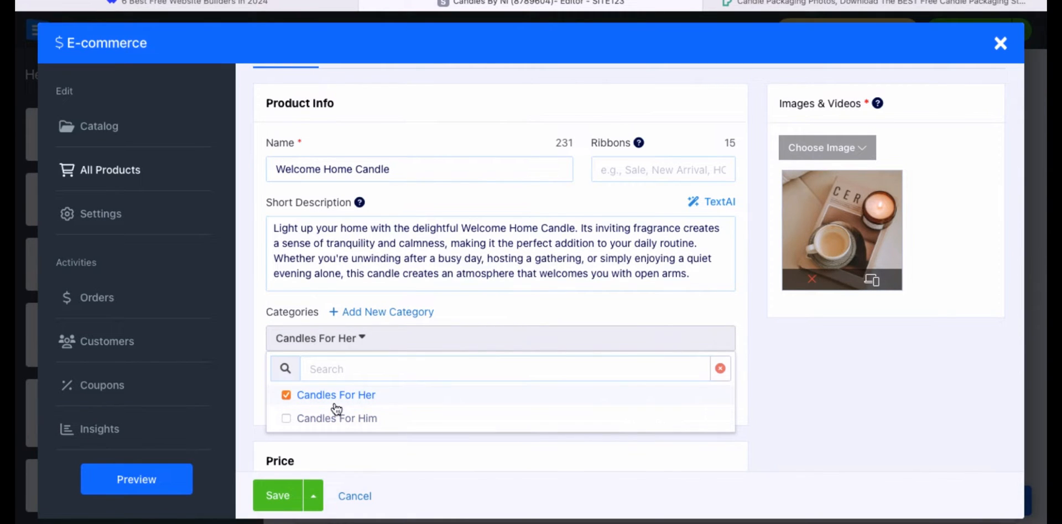
mouse_move(405, 426)
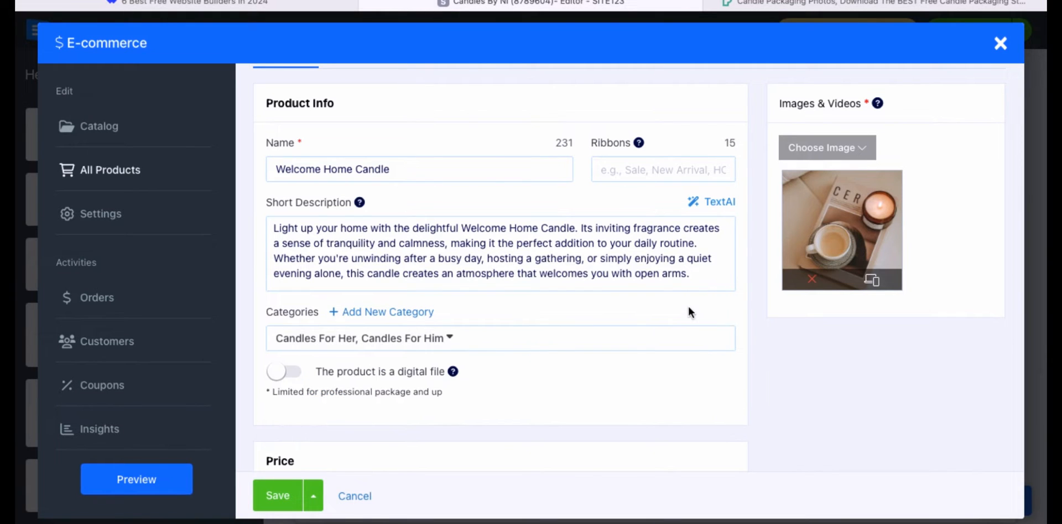
scroll(down, 3)
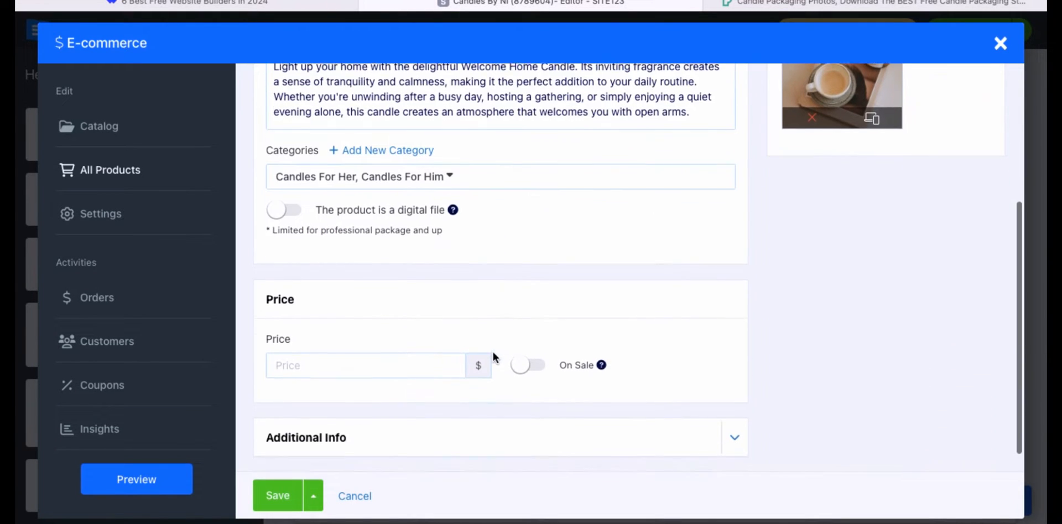
Set the price to 22.50 and mark it On Sale with a 21.5 sale price.
text(22)
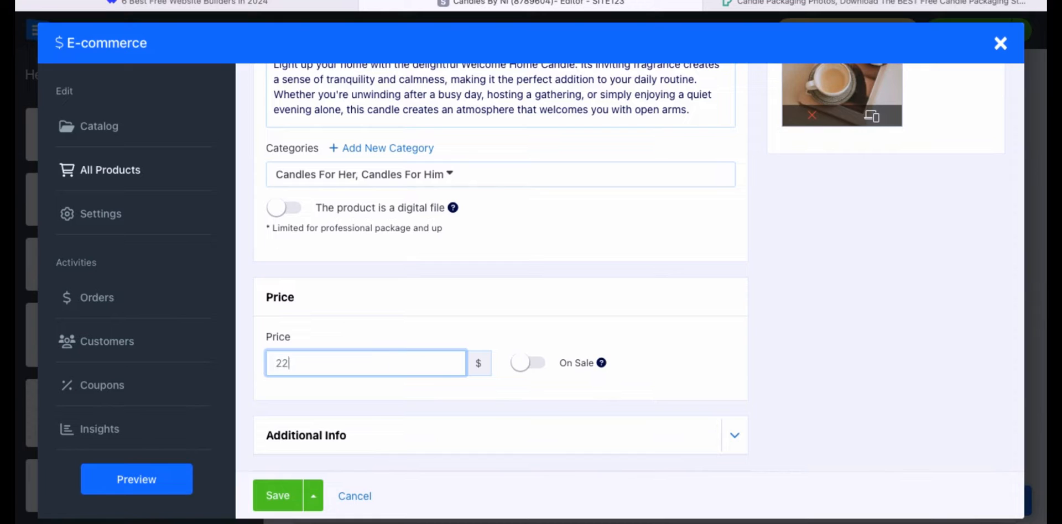
text(.50)
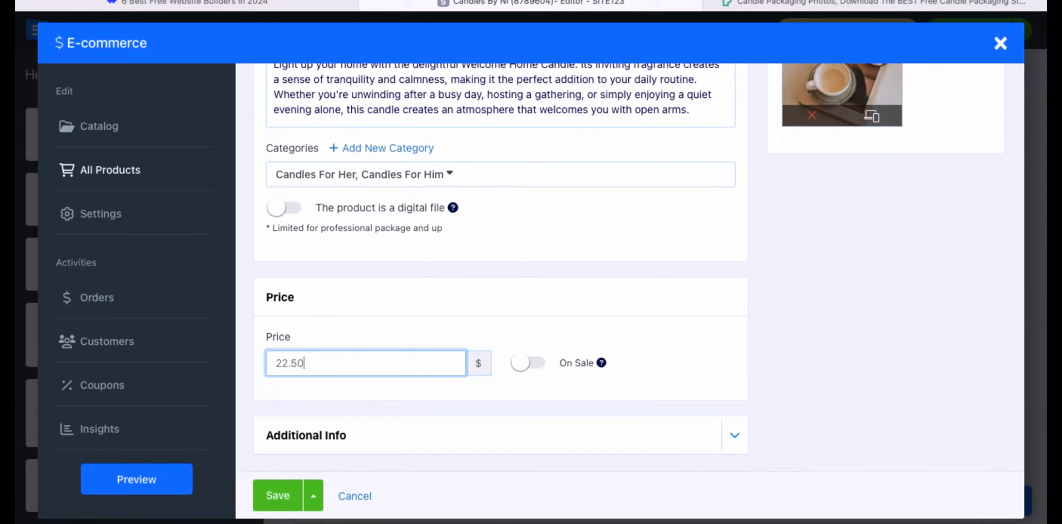
scroll(down, 3)
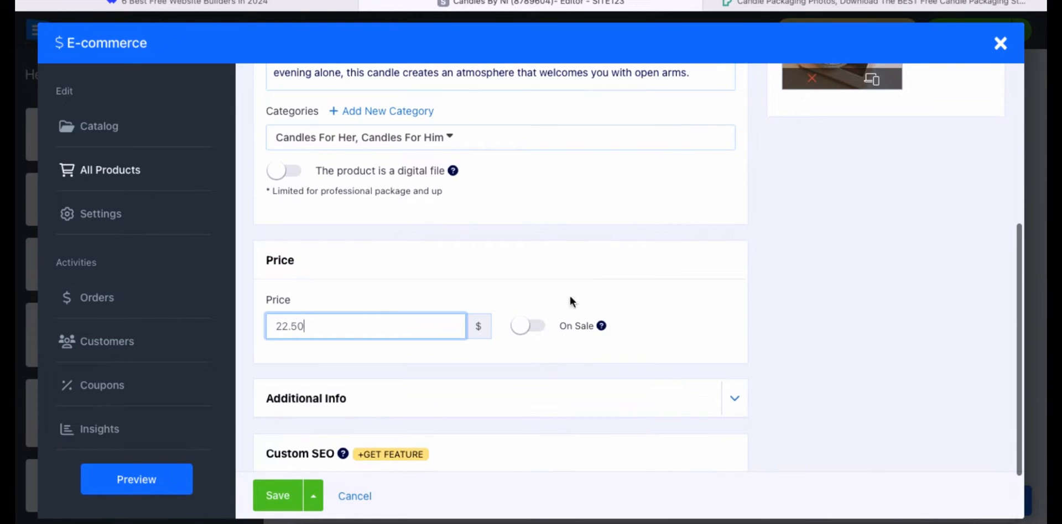
click(535, 327)
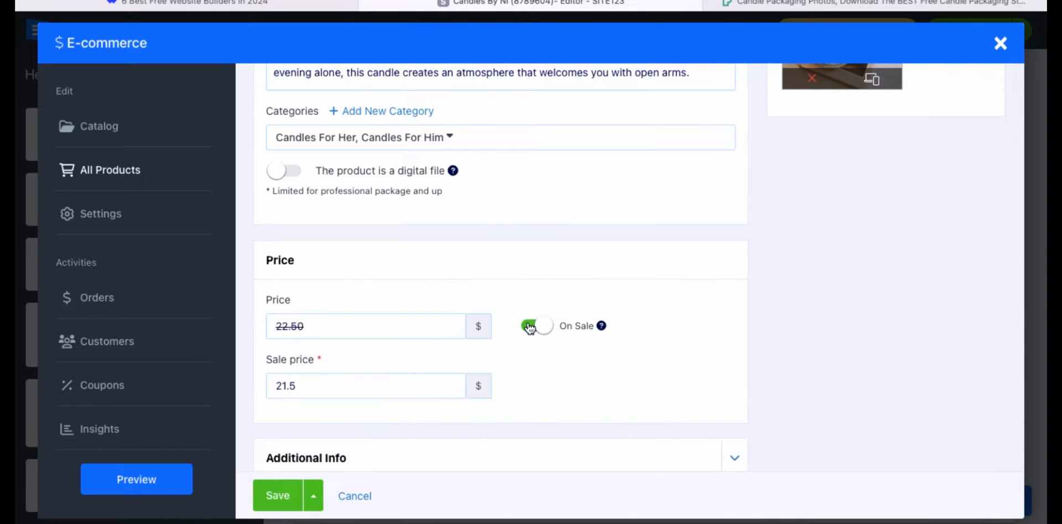
click(537, 327)
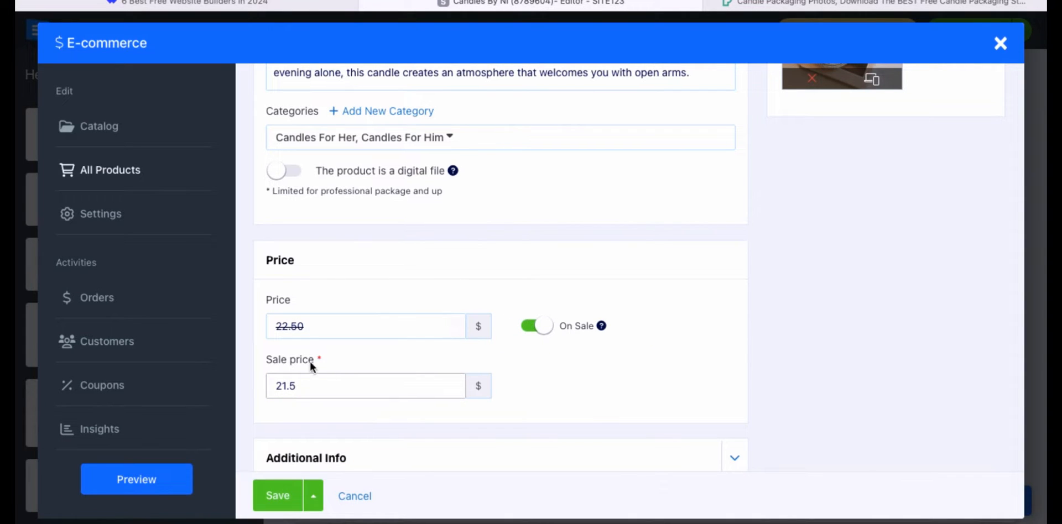
scroll(down, 3)
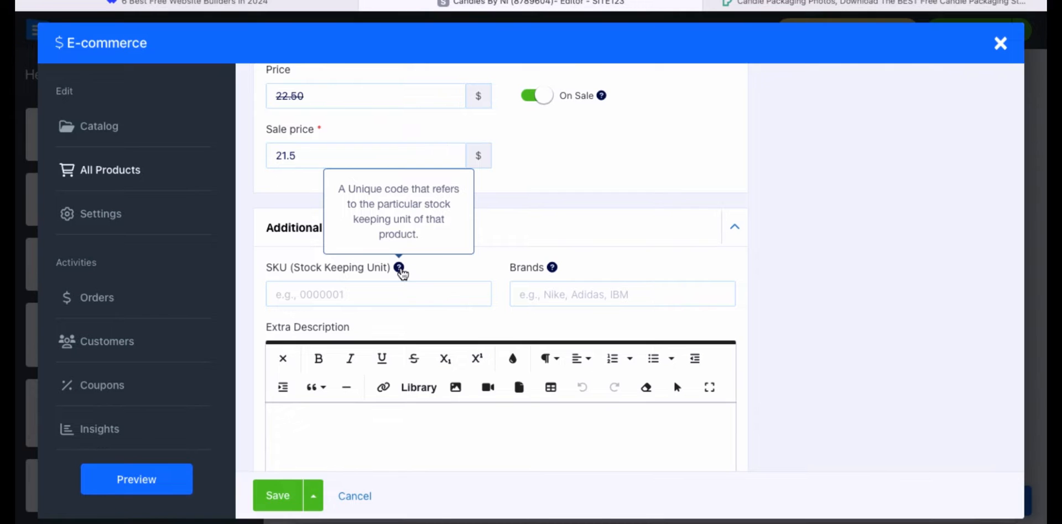
Enter SKU 15 under Additional Info and save the Welcome Home Candle product.
click(379, 294)
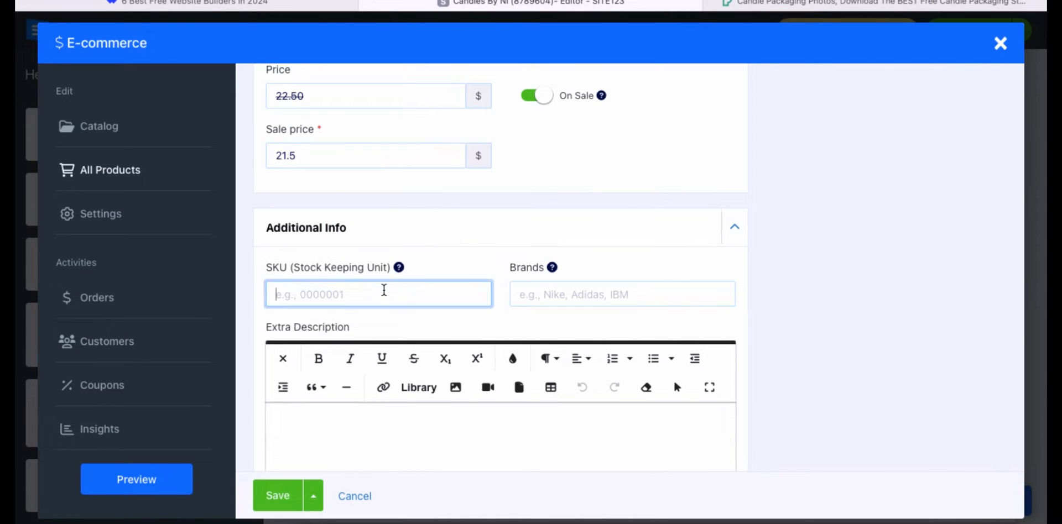
text(15)
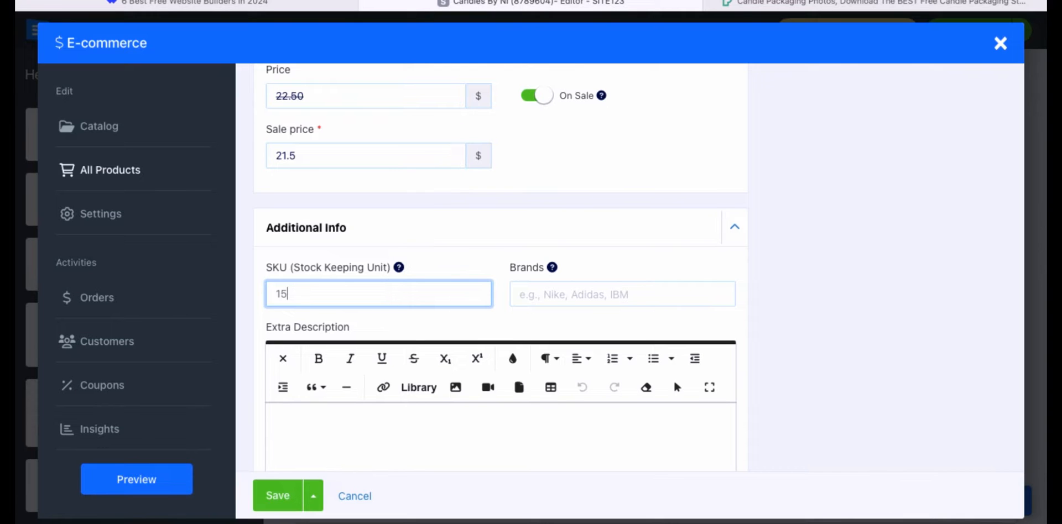
scroll(down, 3)
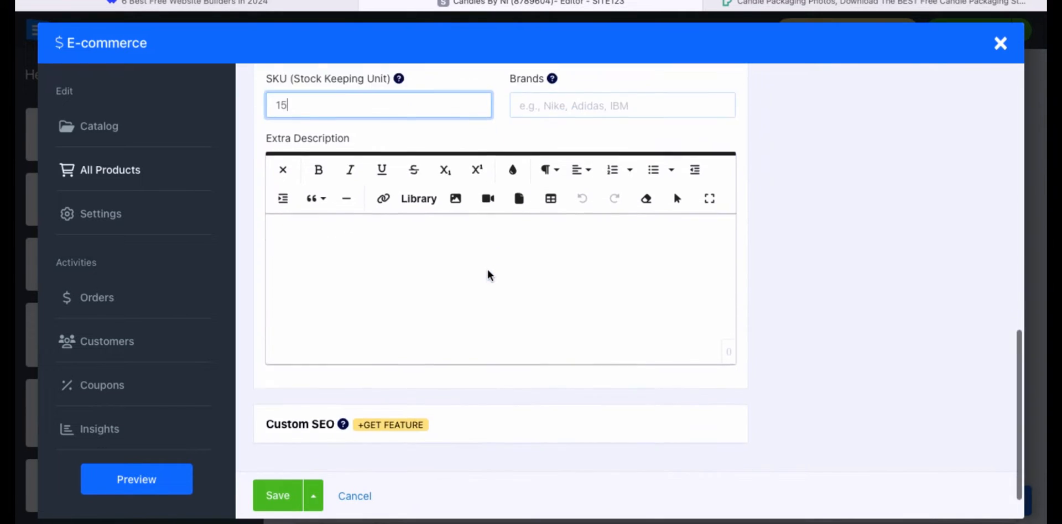
scroll(down, 3)
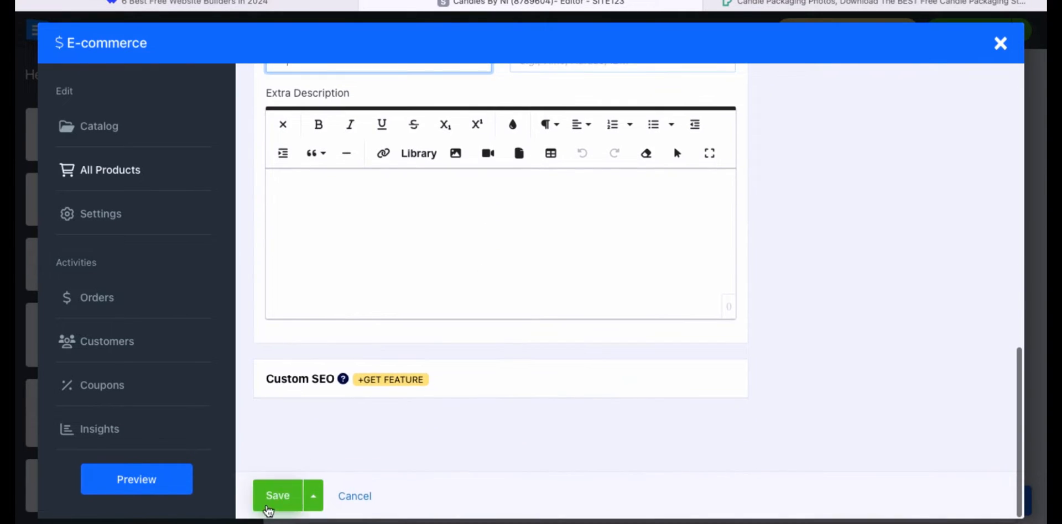
click(276, 496)
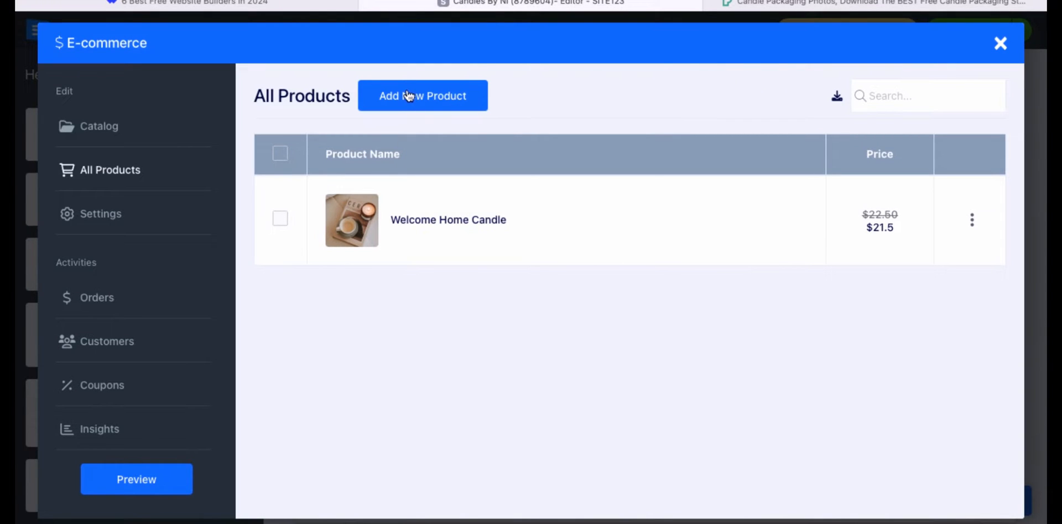
Add a new product named 'Holidays Candle' and request TextAI description suggestions.
click(421, 95)
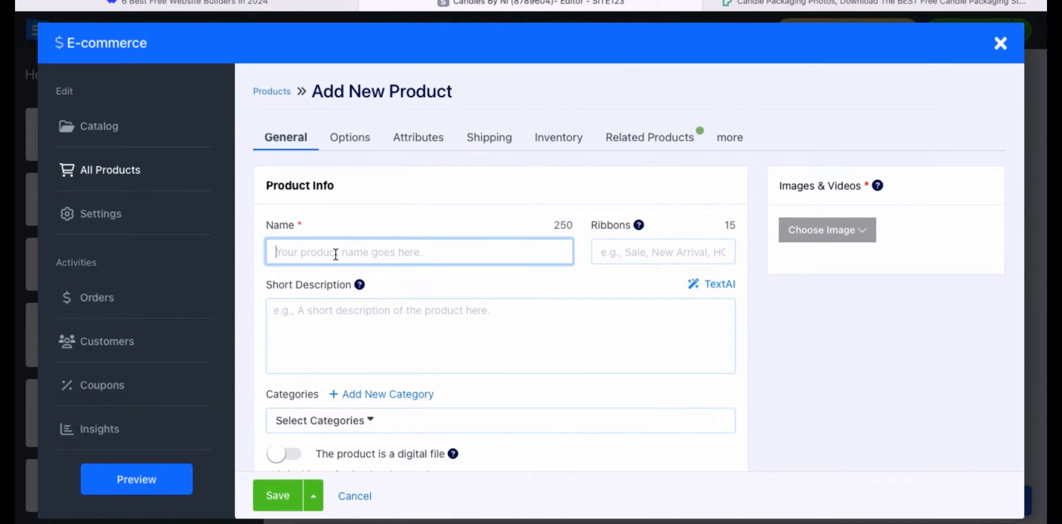
text(Holidays Candle)
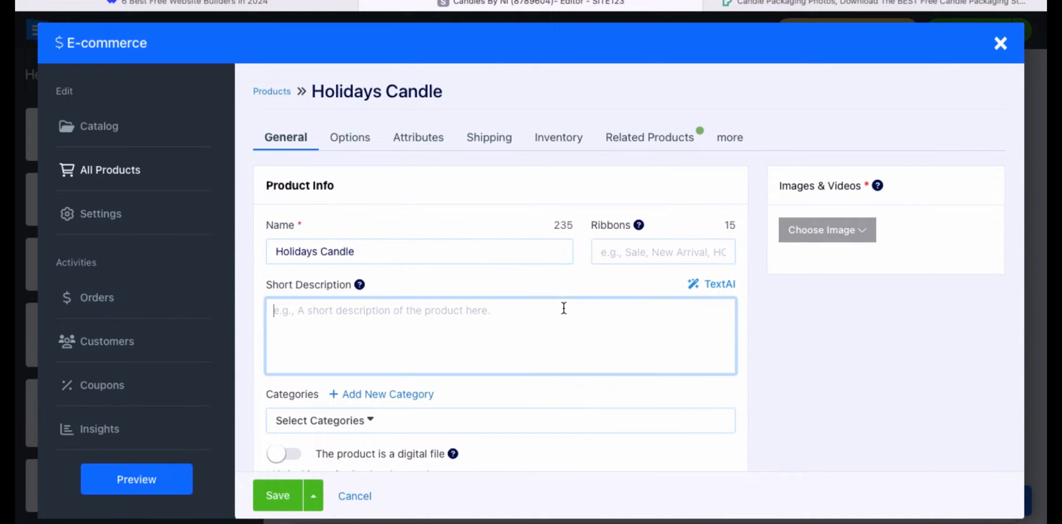
mouse_move(637, 296)
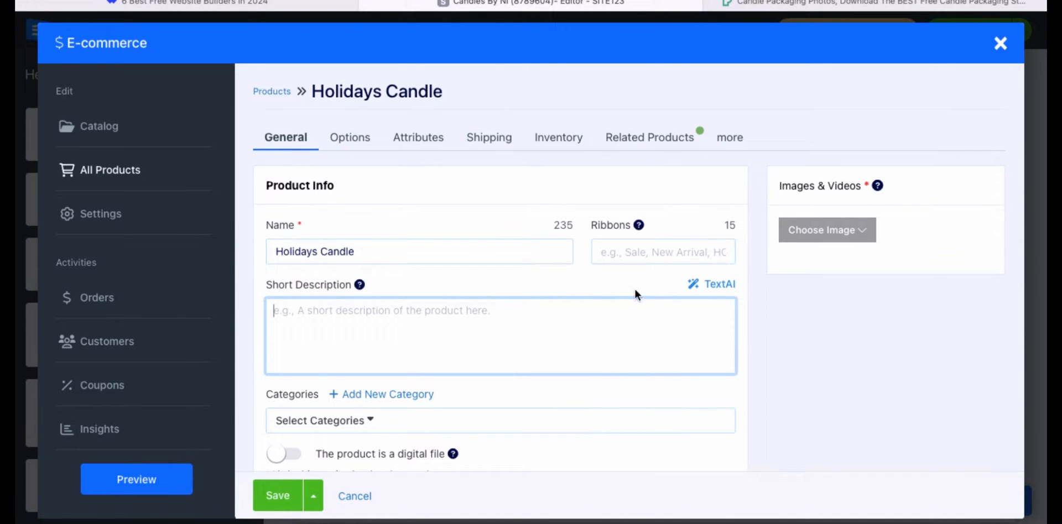
click(719, 284)
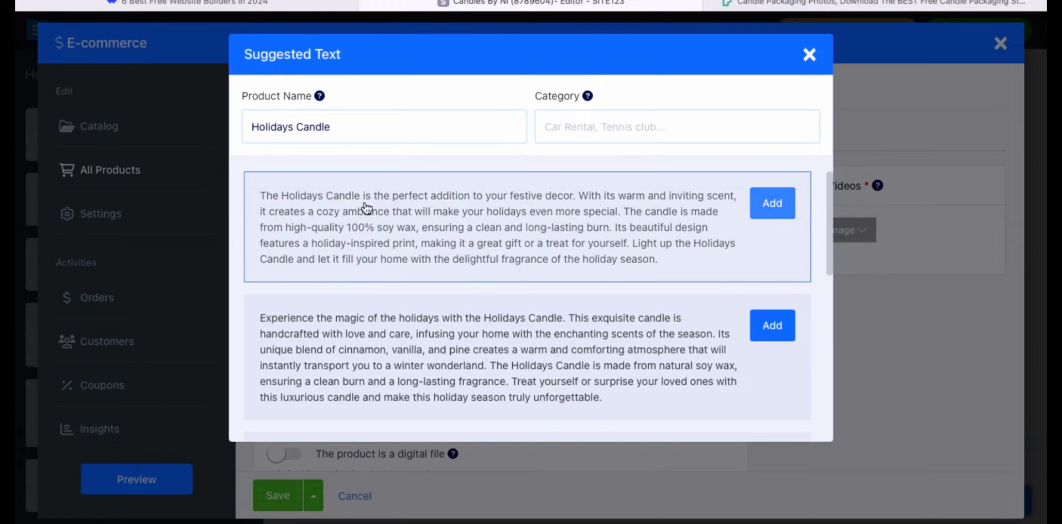
mouse_move(591, 210)
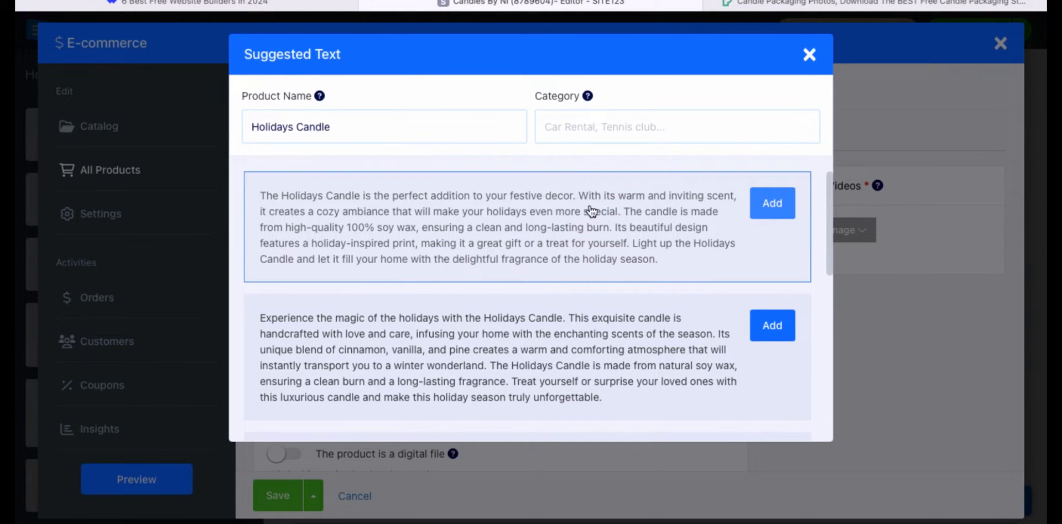
mouse_move(440, 229)
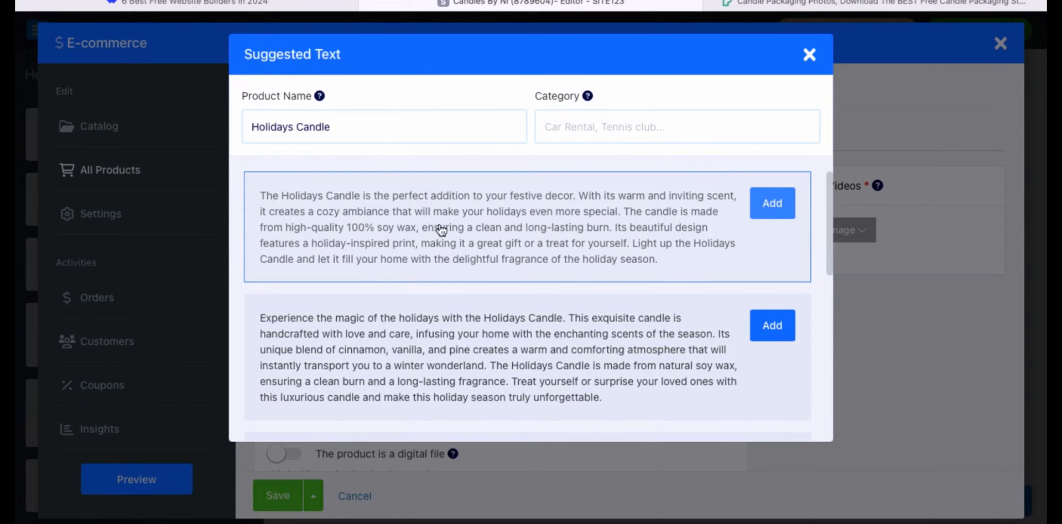
mouse_move(397, 215)
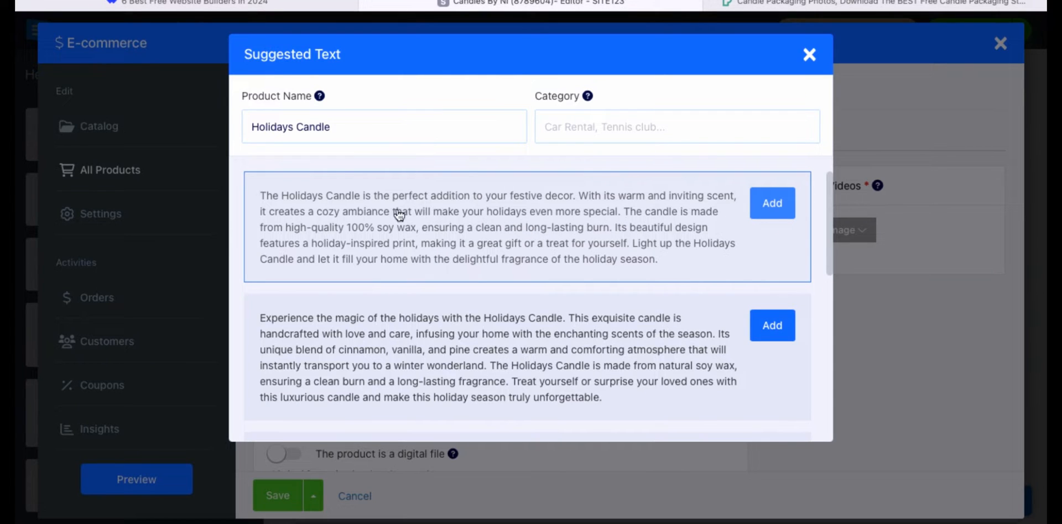
mouse_move(508, 236)
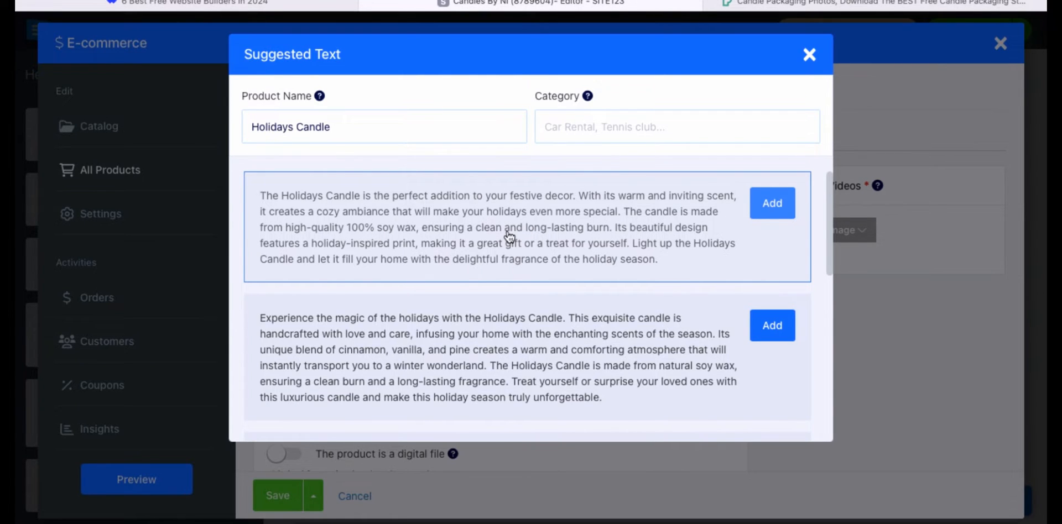
mouse_move(298, 249)
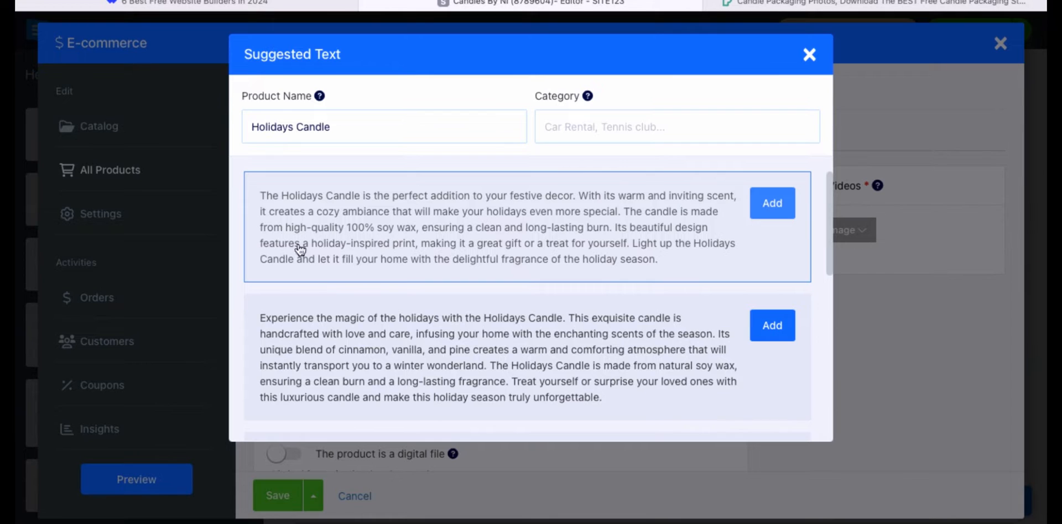
mouse_move(647, 242)
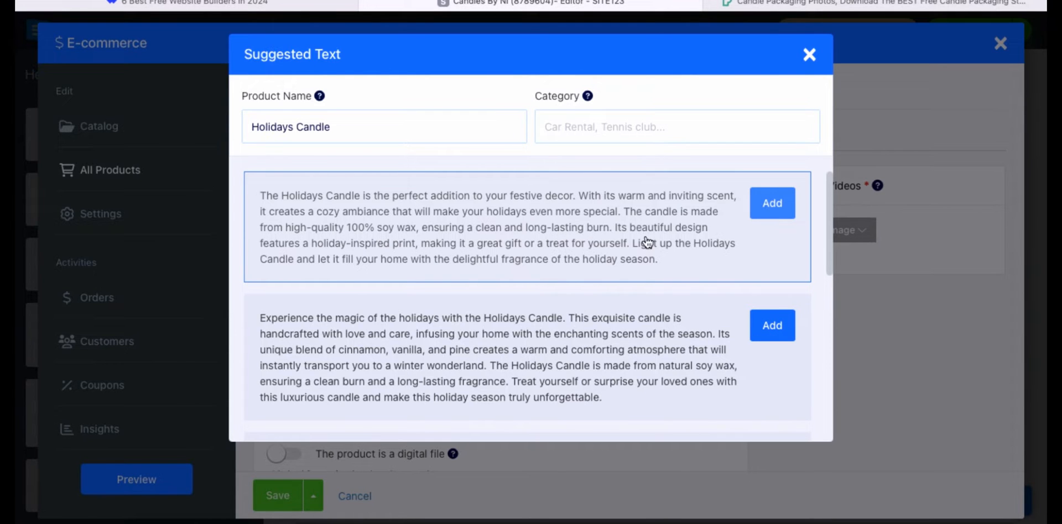
Scroll the TextAI suggestion list past the first Holidays Candle description to further options.
scroll(down, 3)
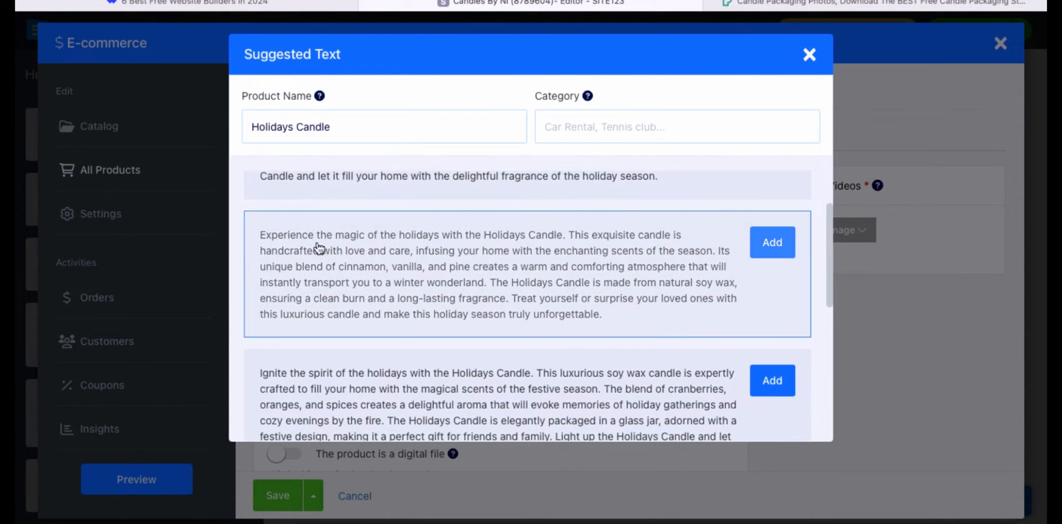
mouse_move(486, 251)
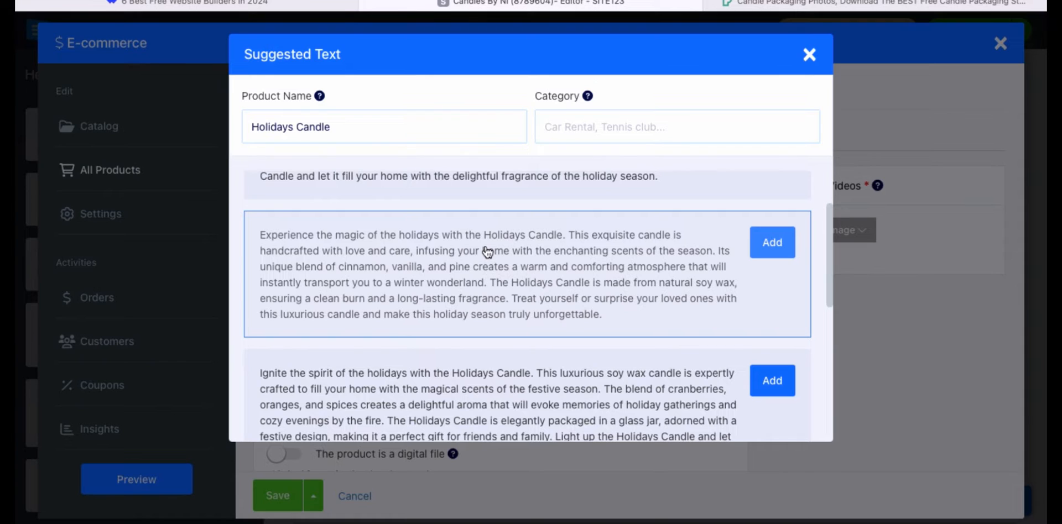
mouse_move(632, 252)
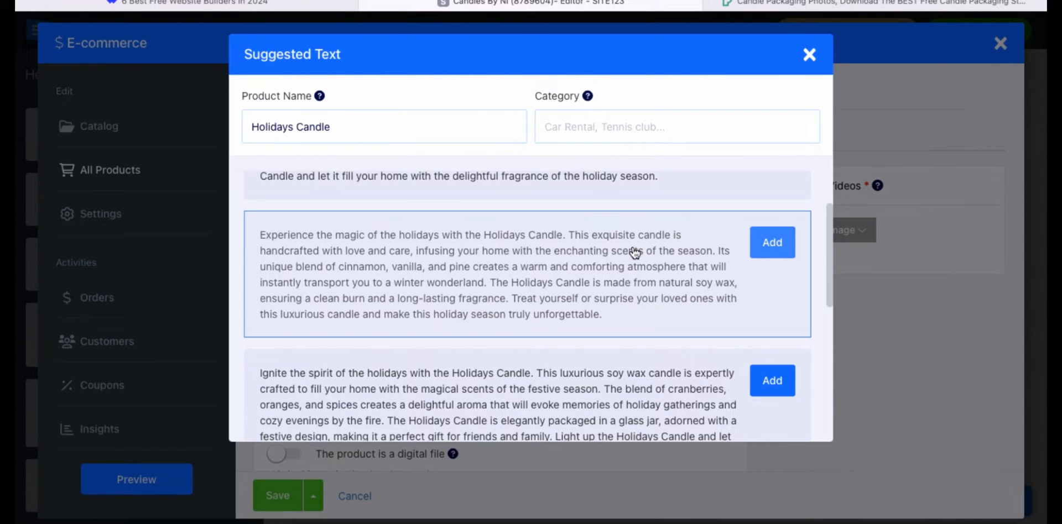
mouse_move(506, 258)
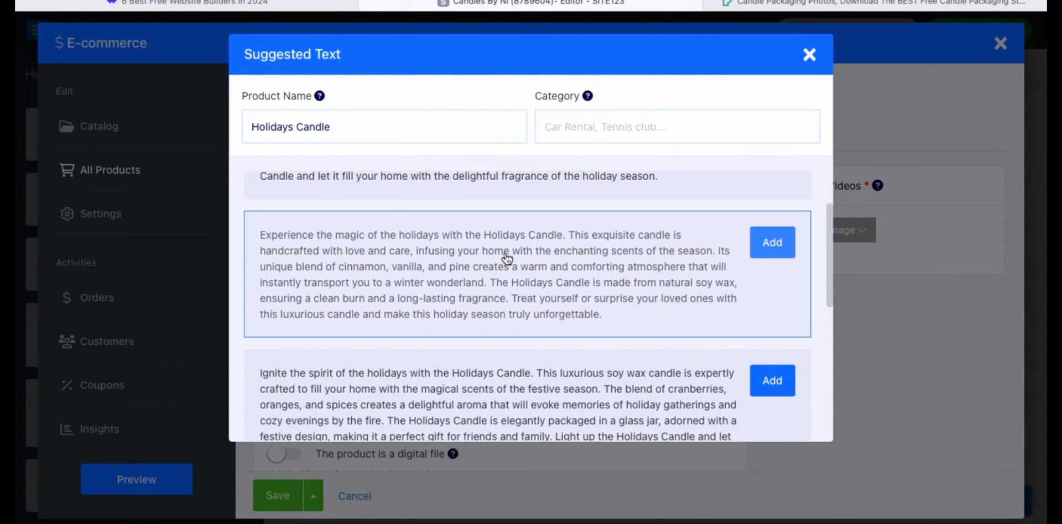
mouse_move(752, 264)
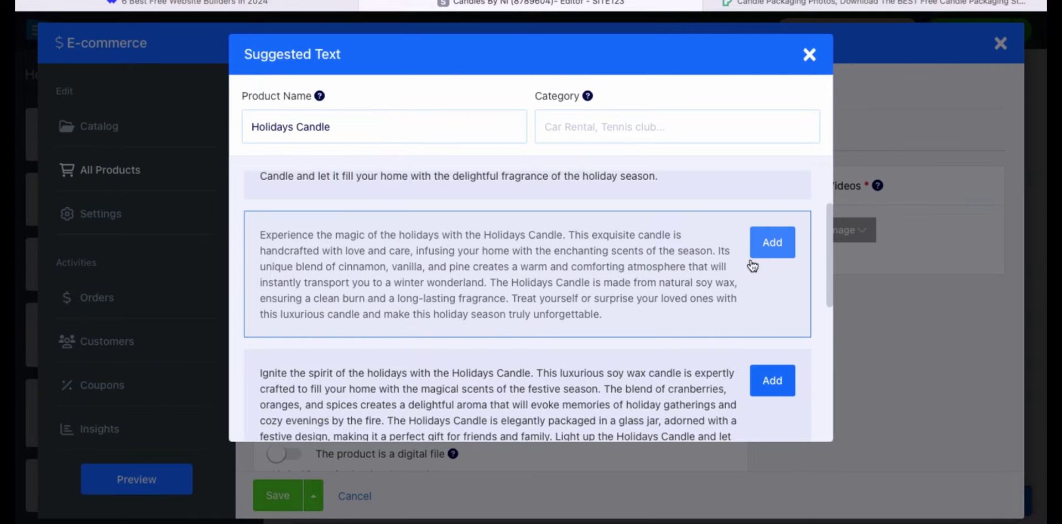
Add the second suggested description, set price 22.50 on sale at 21.5, and SKU 10.
click(771, 243)
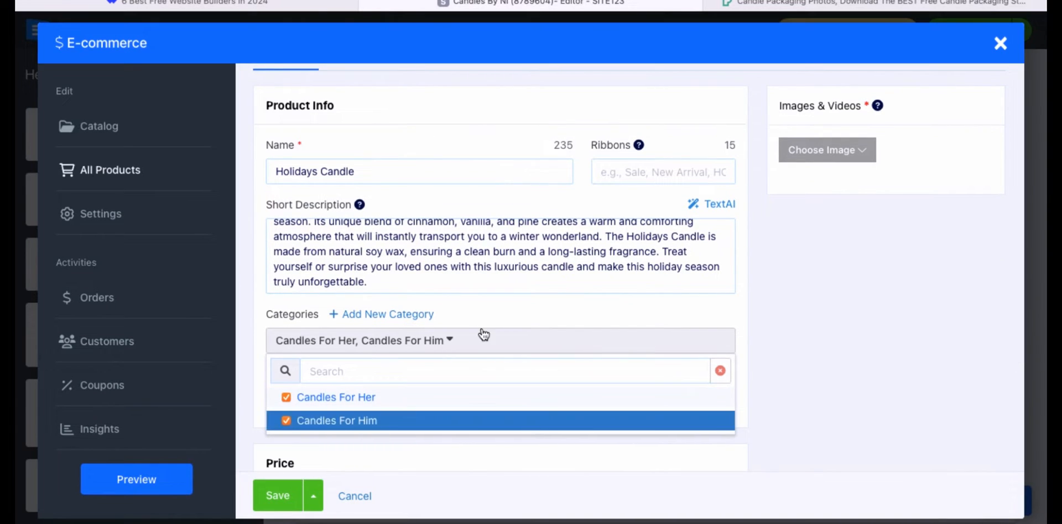
click(336, 413)
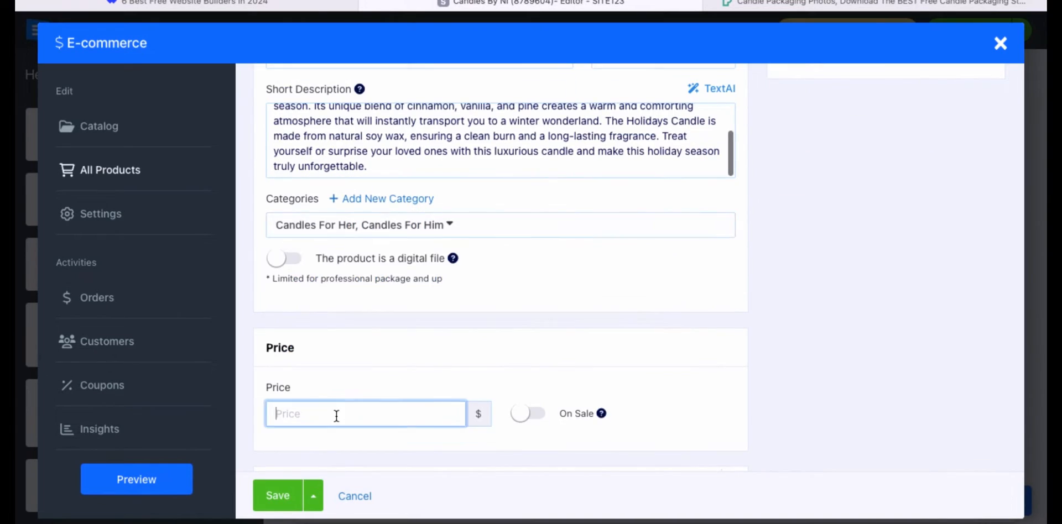
text(22.50)
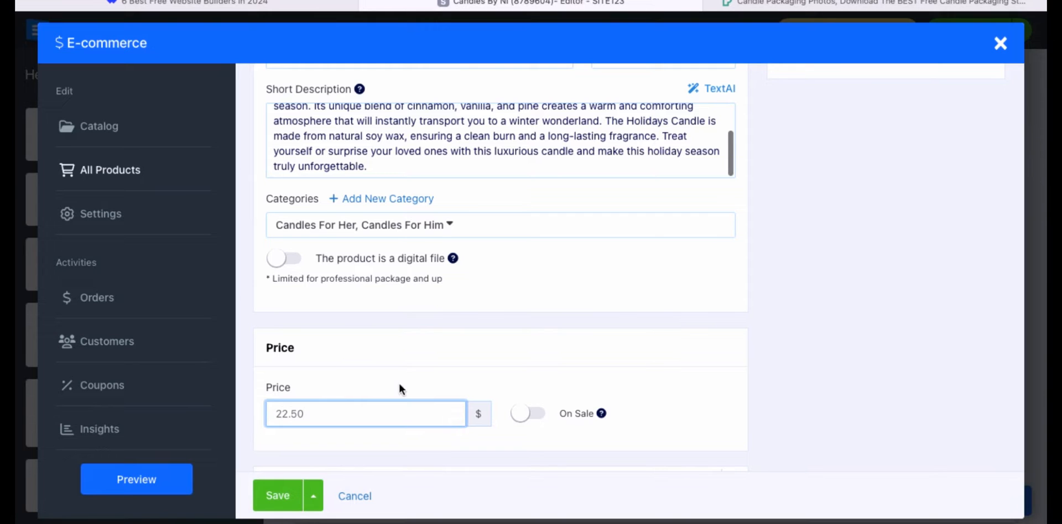
click(526, 414)
text(21.5)
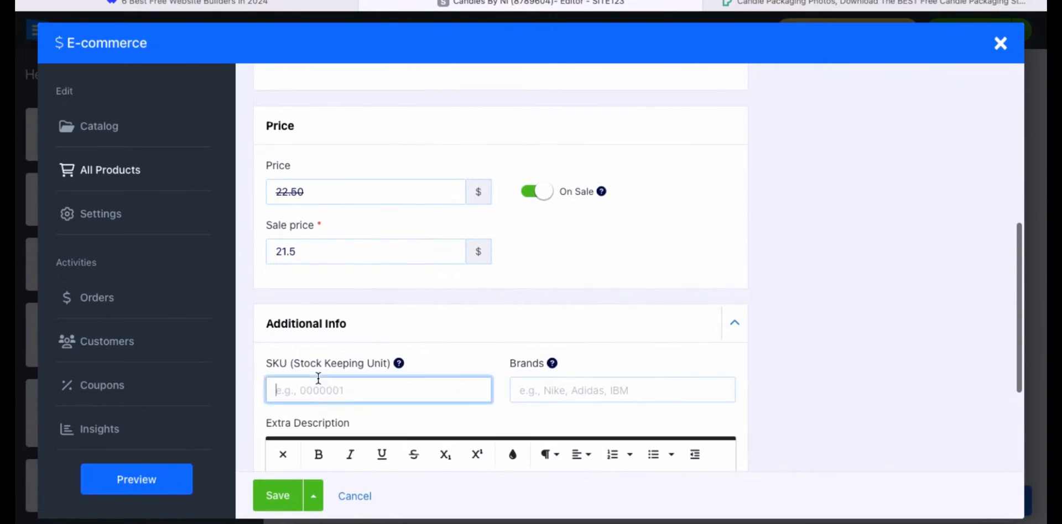
text(10)
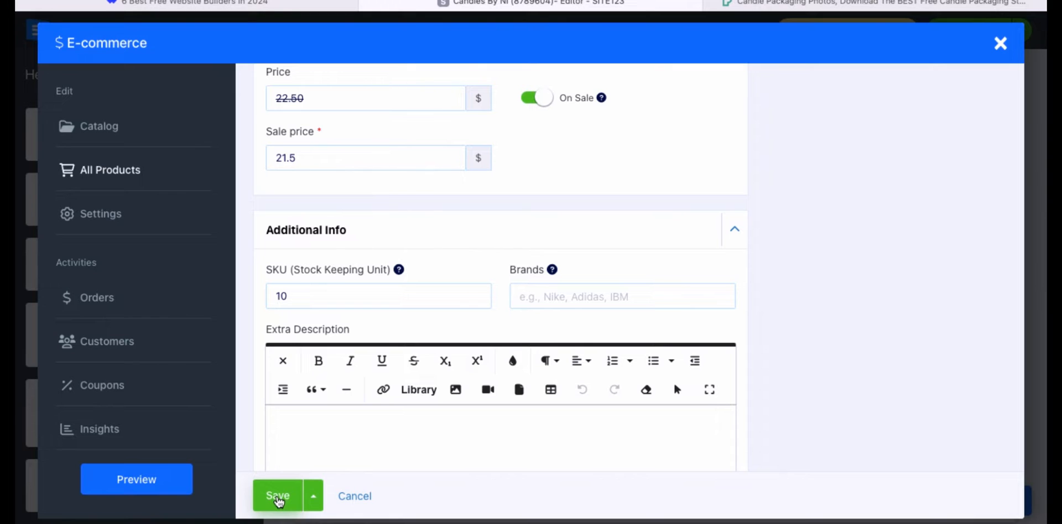
mouse_move(332, 430)
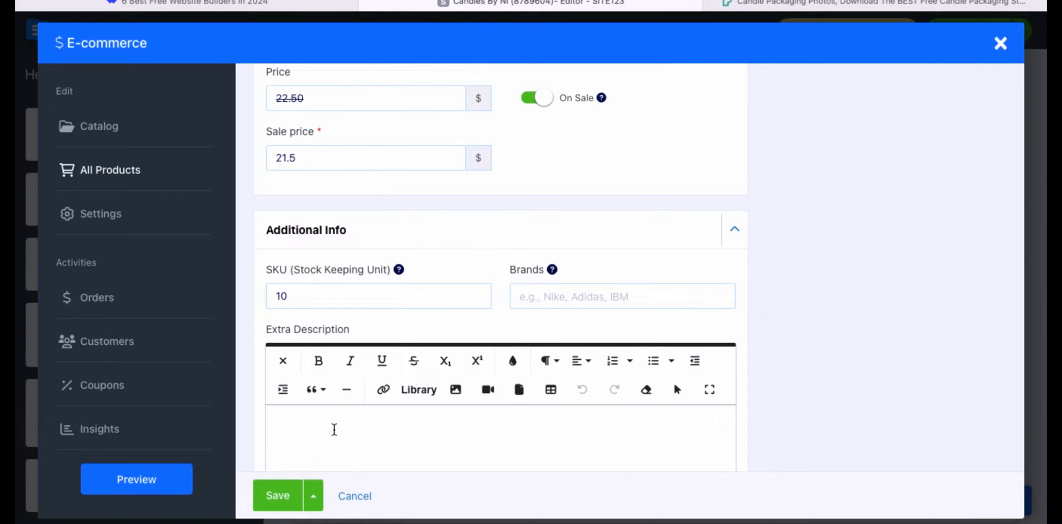
Attach a festive holiday candle photo as the product image.
scroll(down, 3)
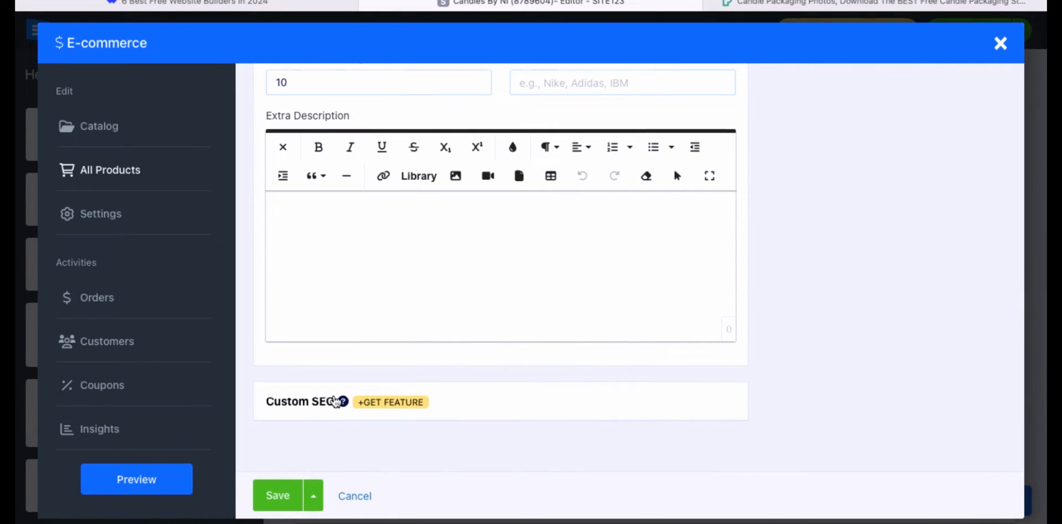
scroll(up, 3)
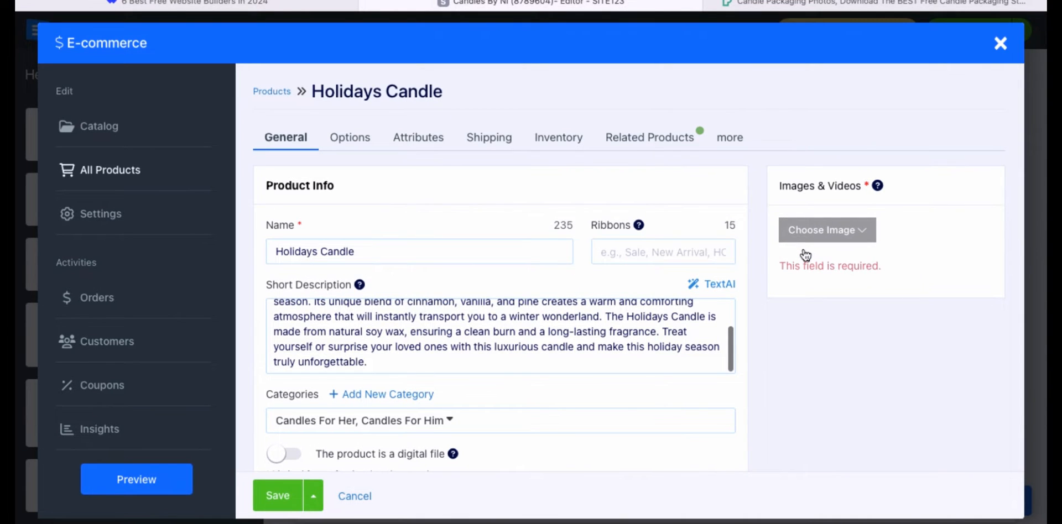
click(826, 230)
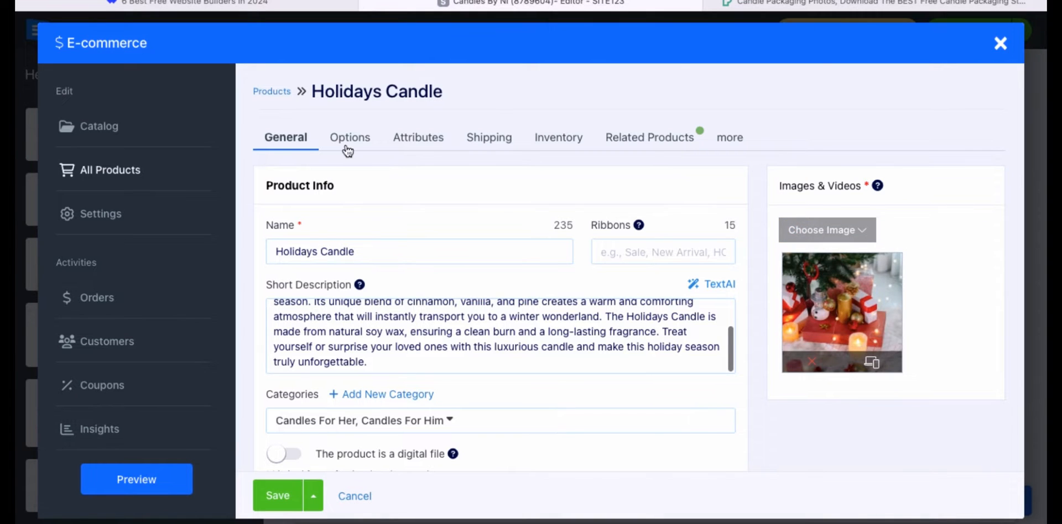
Enable product options for Holidays Candle and add a Size-type option.
click(349, 137)
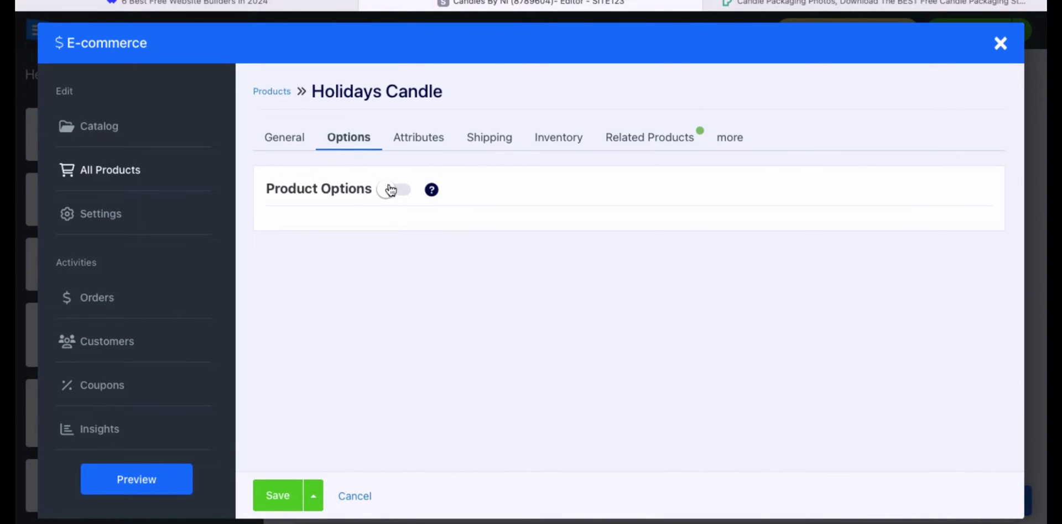
click(400, 189)
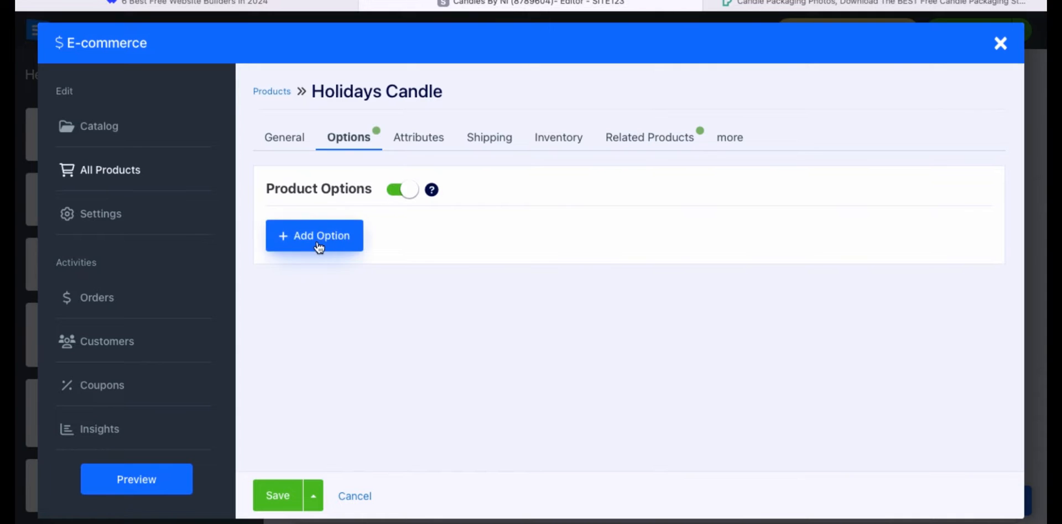
click(313, 235)
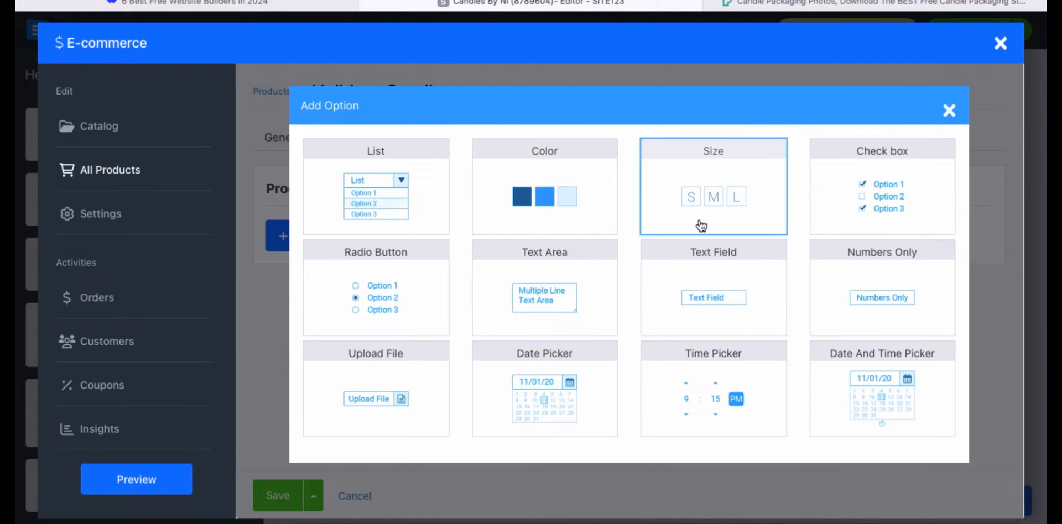
click(712, 185)
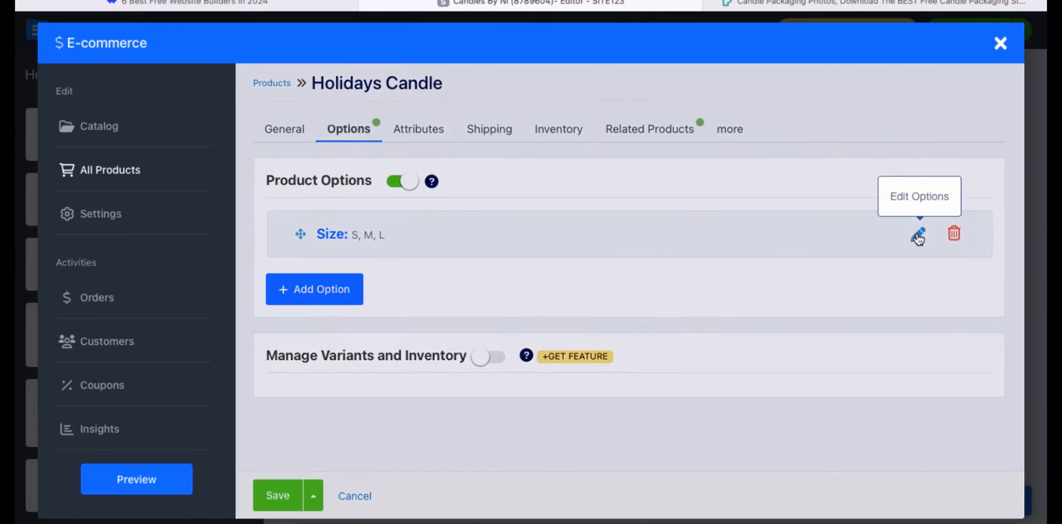
Edit the Size values to 4 oz, 8 oz and 12 oz with 4 oz as default, and update.
click(918, 233)
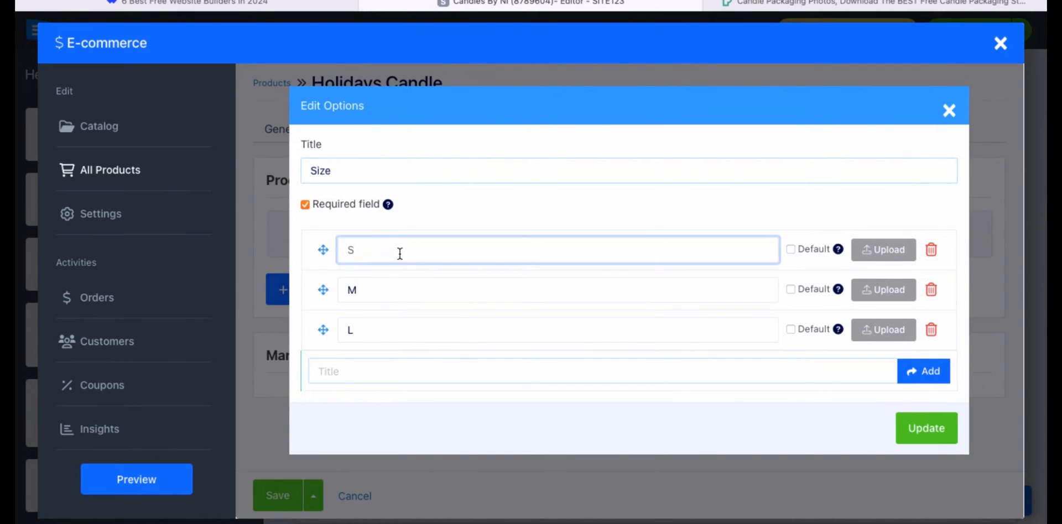
text(4 oz)
click(558, 329)
text(12)
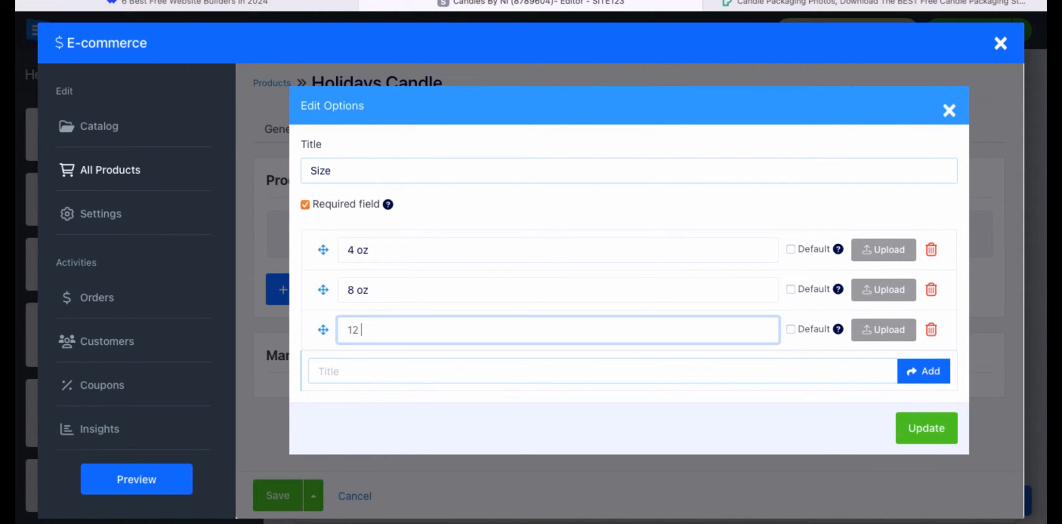
text(oz)
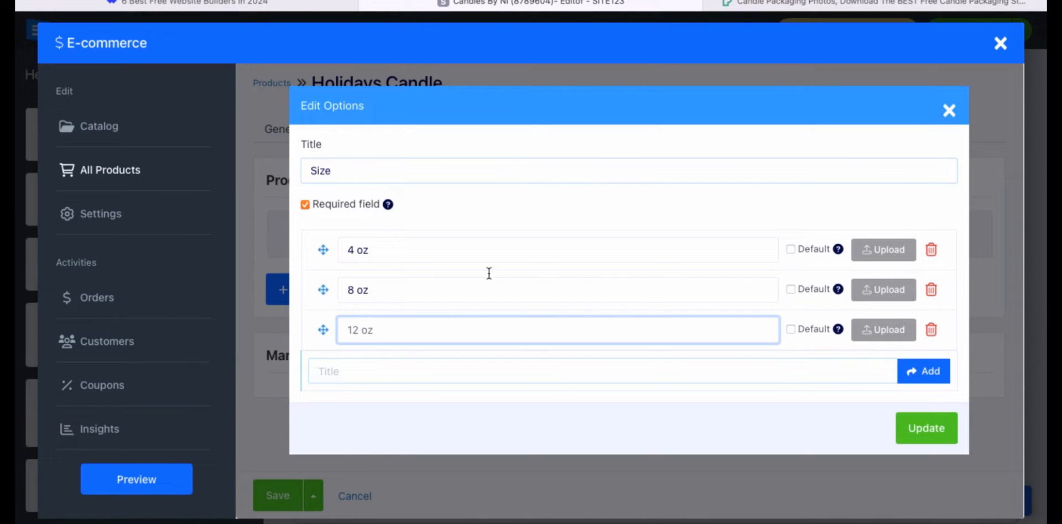
click(790, 249)
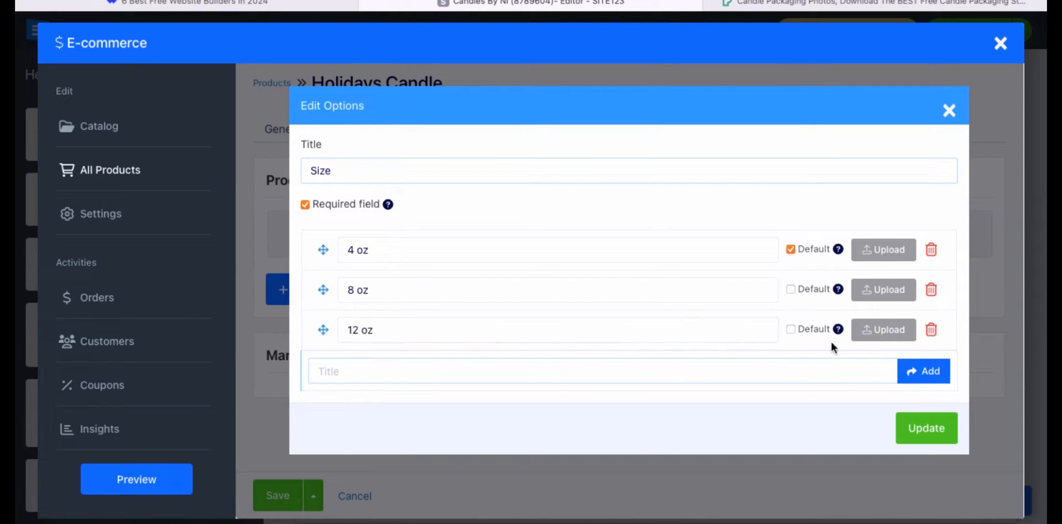
click(926, 428)
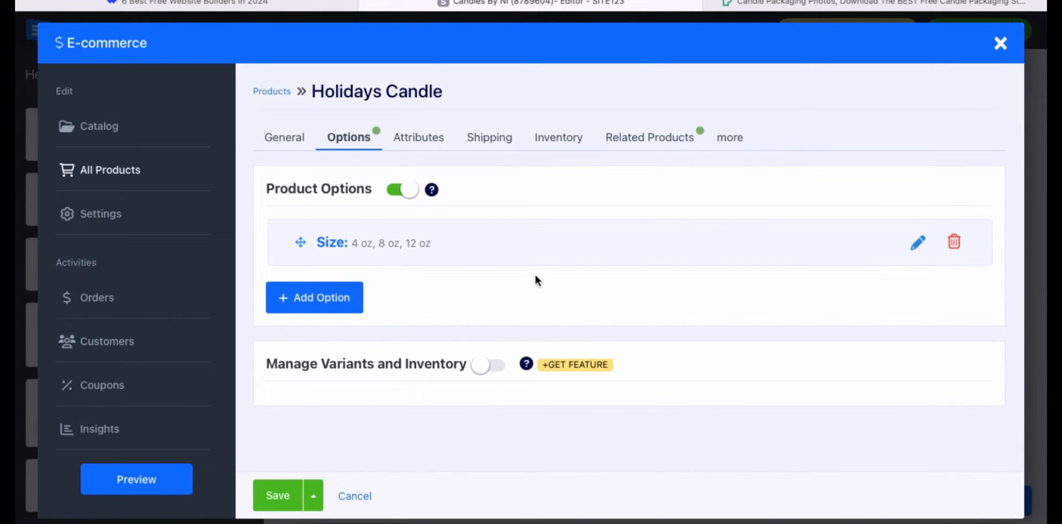
mouse_move(439, 143)
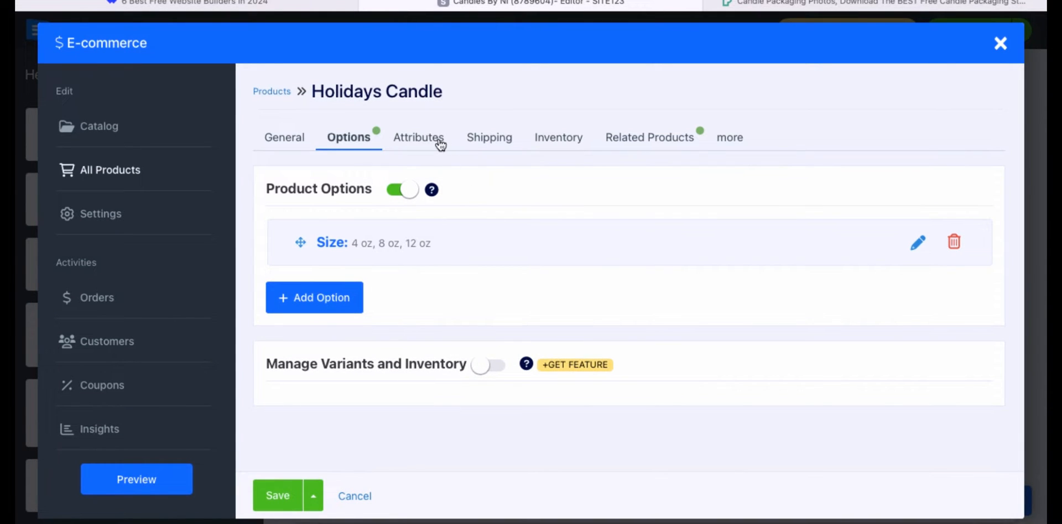
Set the product's shipping to a fixed rate of $5 per item.
click(418, 137)
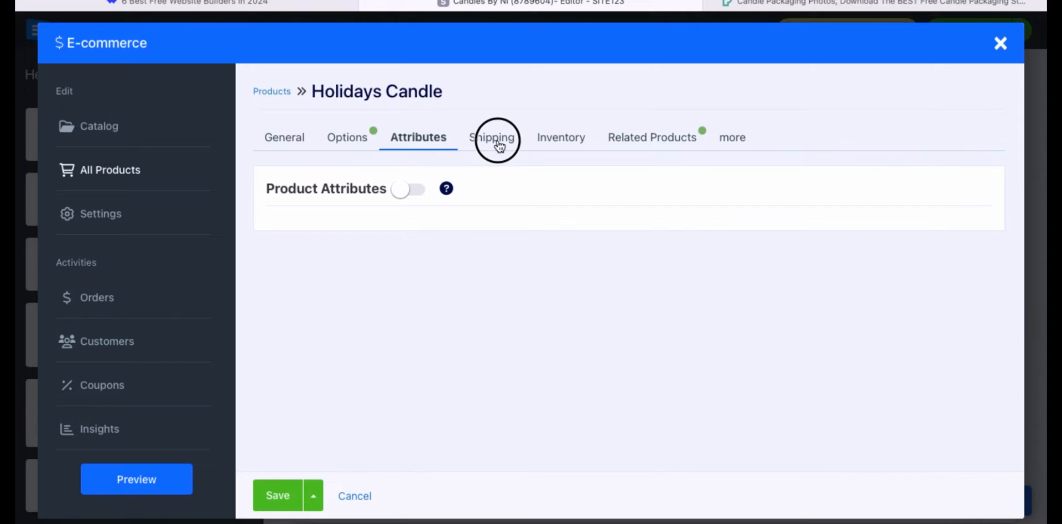
click(493, 137)
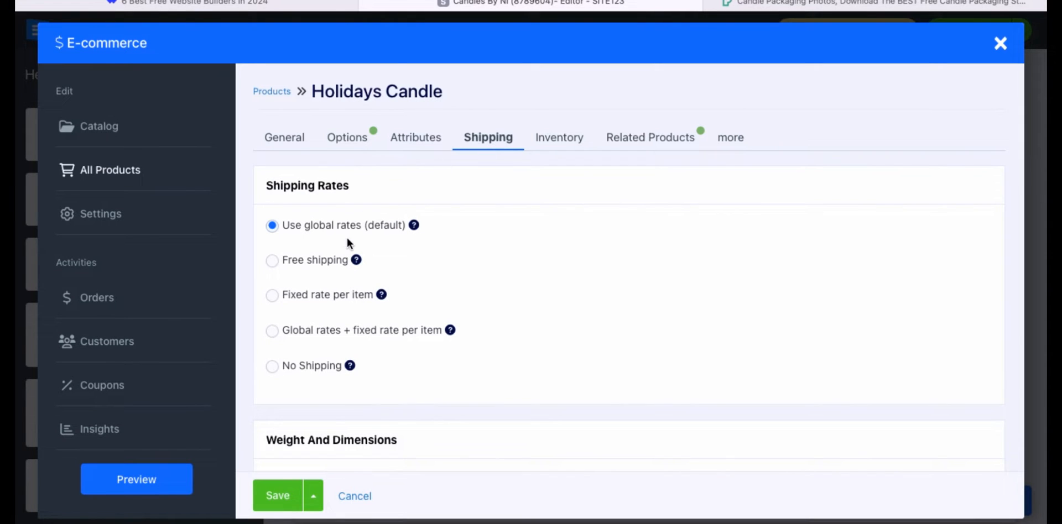
mouse_move(277, 284)
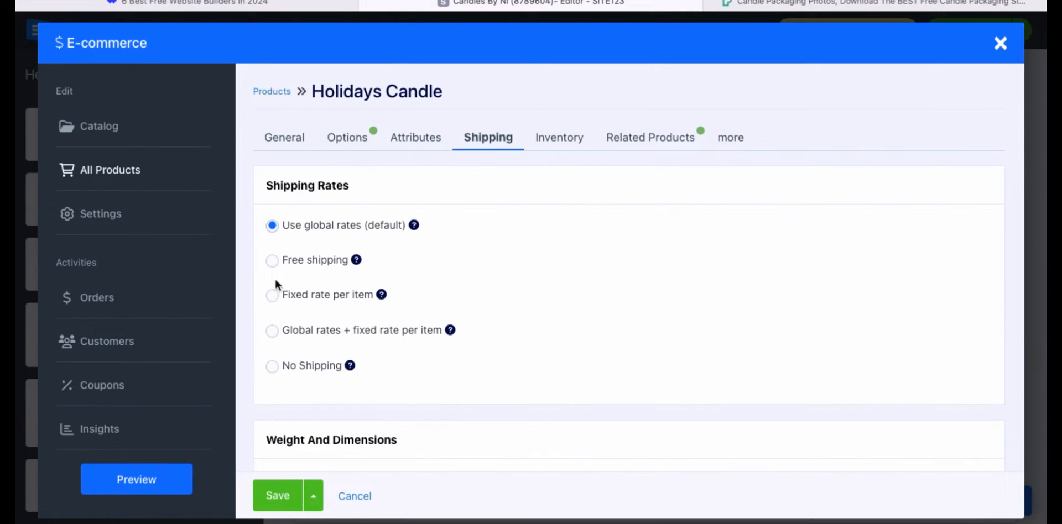
mouse_move(413, 225)
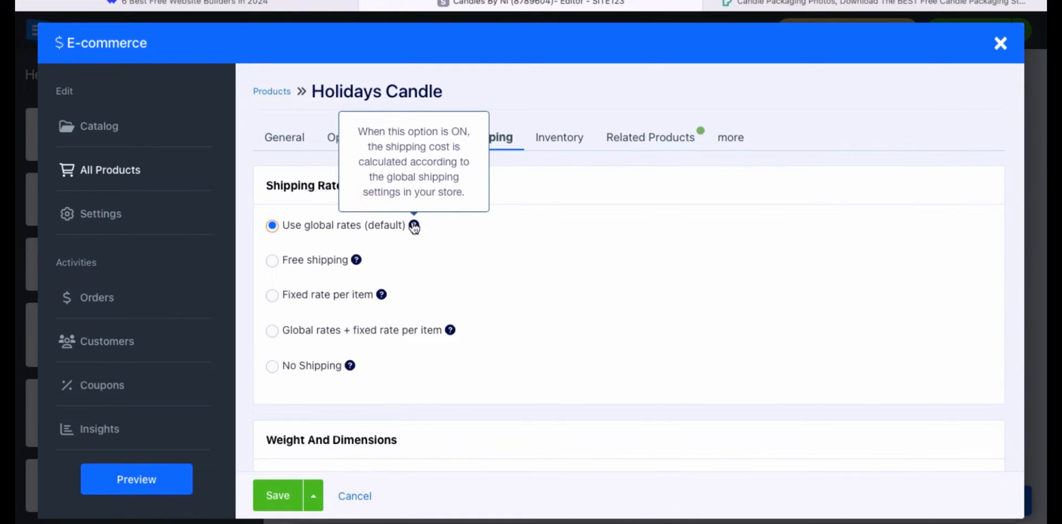
mouse_move(358, 263)
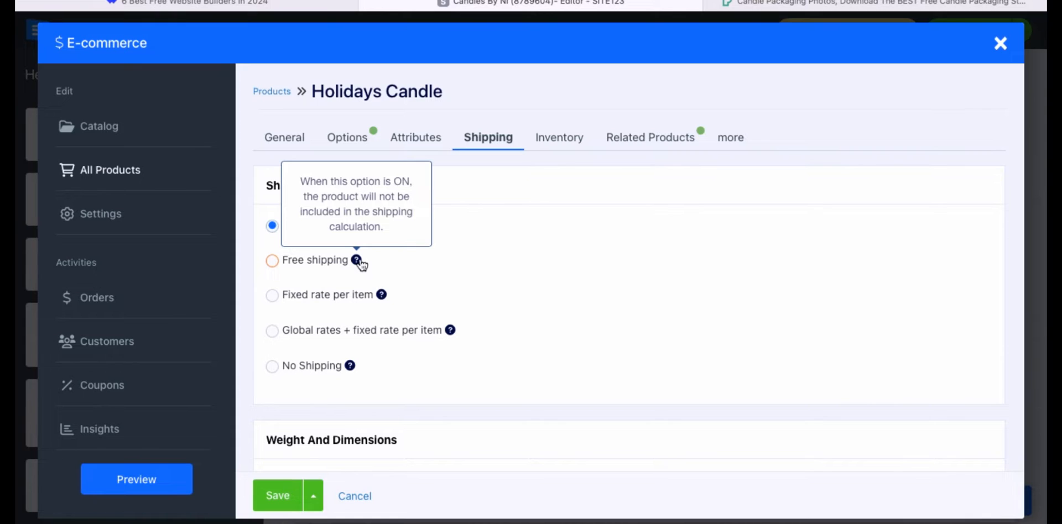
mouse_move(342, 299)
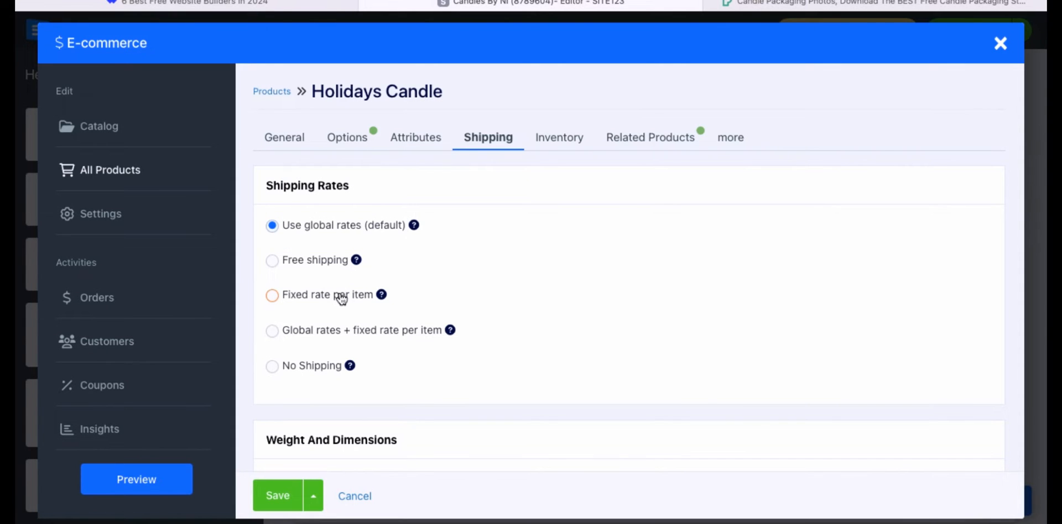
click(272, 294)
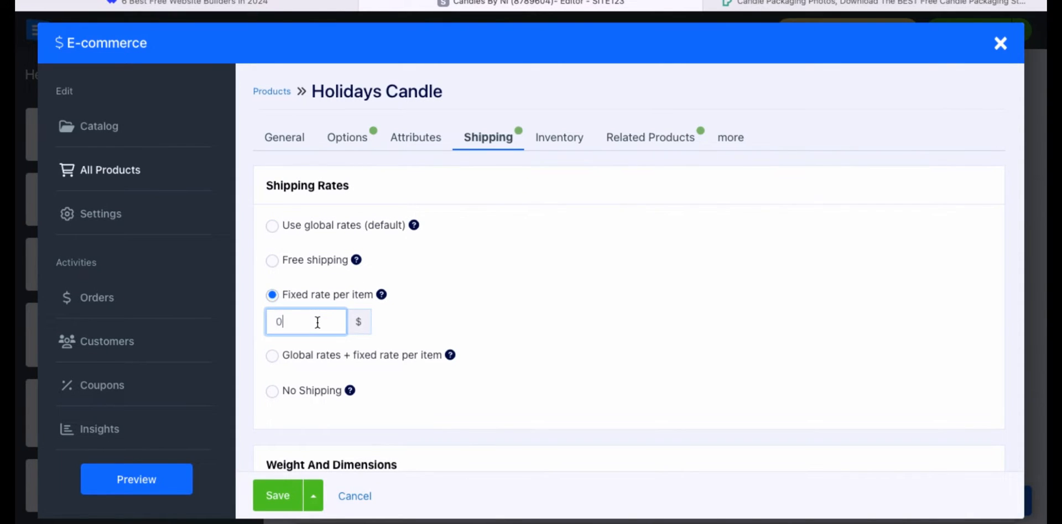
text(5)
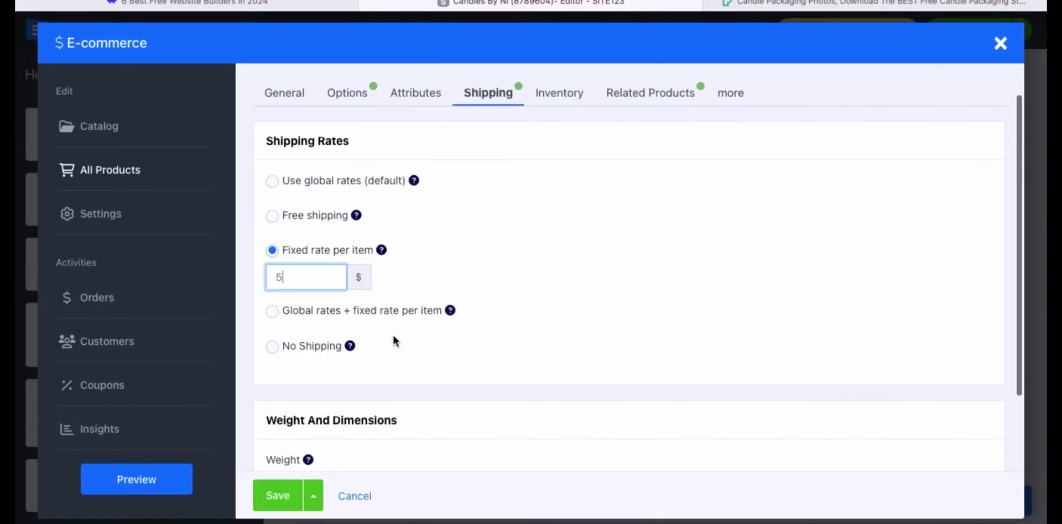
scroll(down, 3)
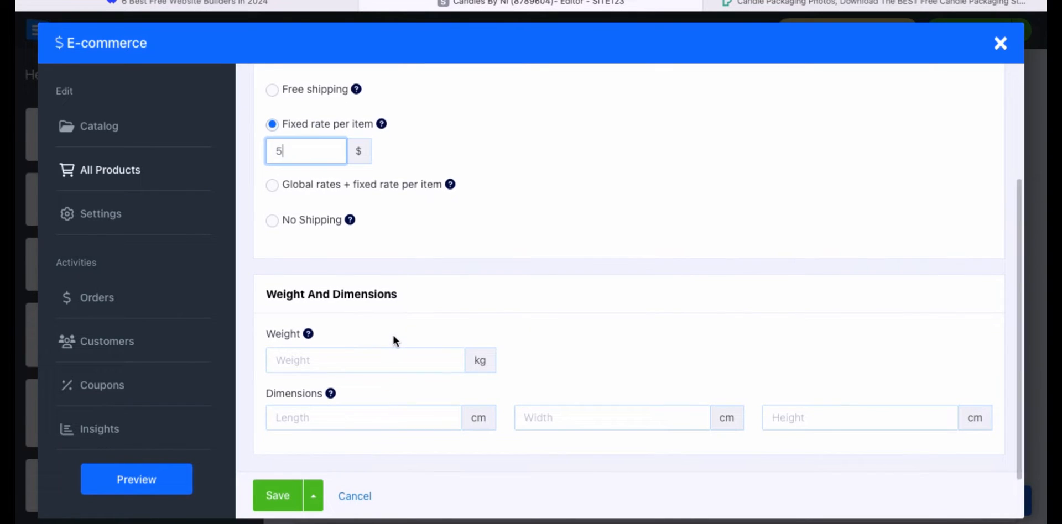
scroll(down, 3)
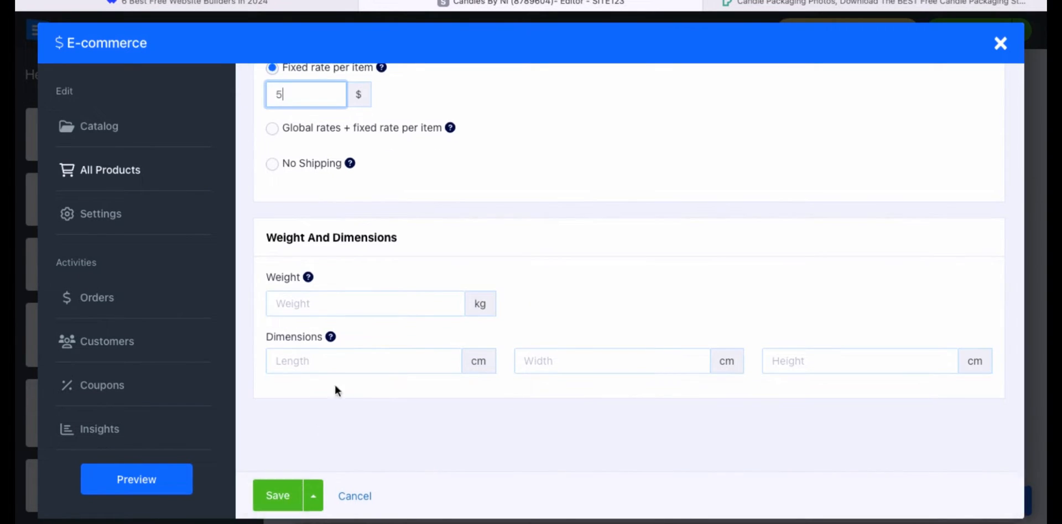
mouse_move(478, 303)
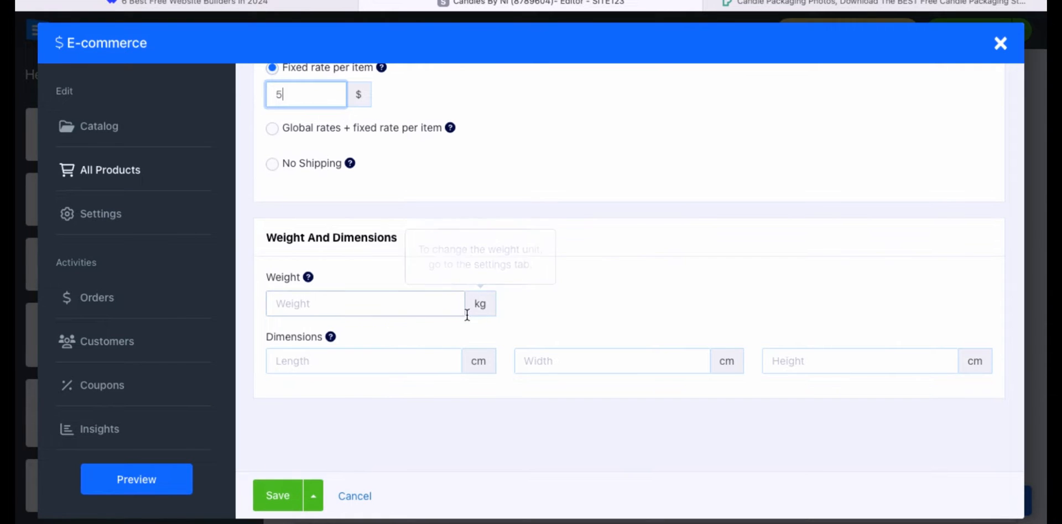
mouse_move(480, 303)
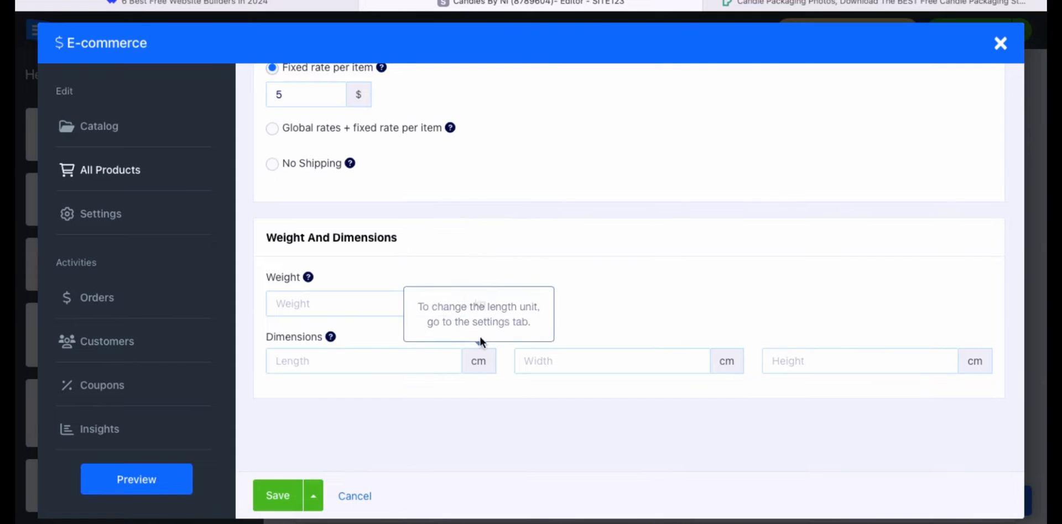
mouse_move(481, 303)
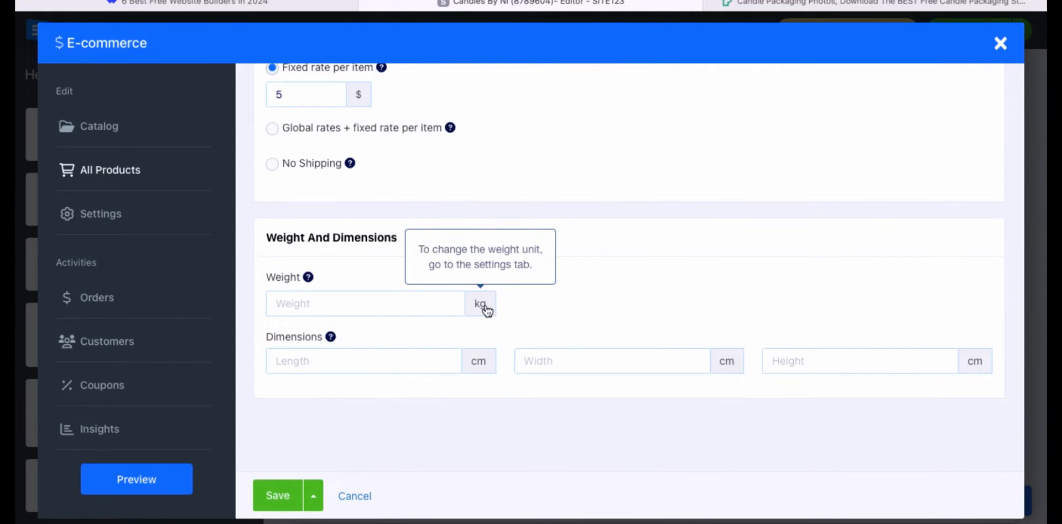
scroll(up, 3)
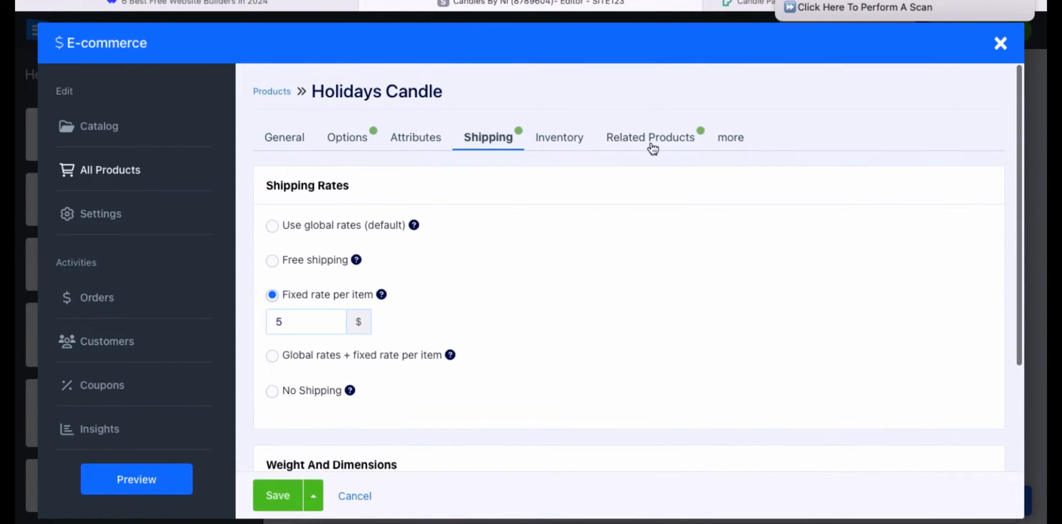
Review the More settings, save Holidays Candle, and reopen it for editing.
click(730, 138)
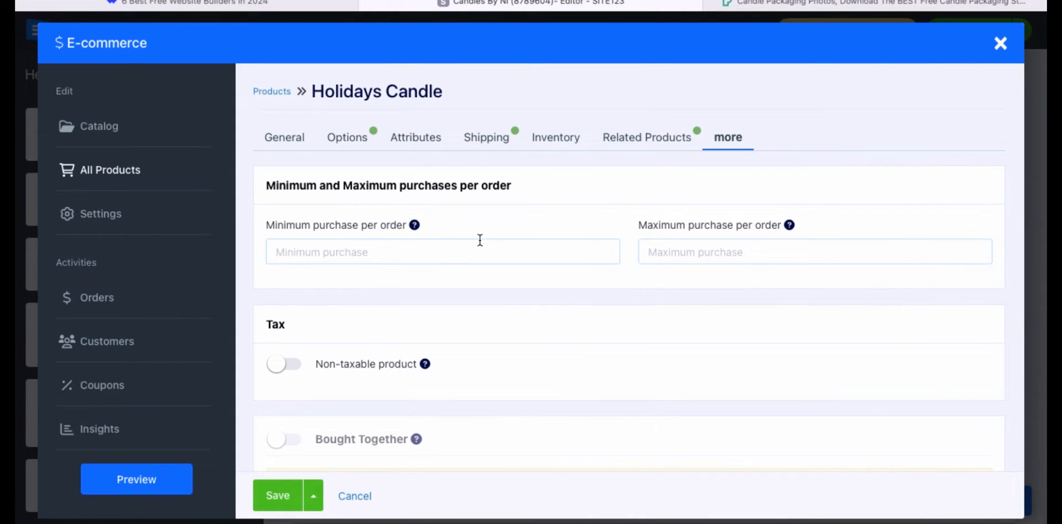
scroll(down, 3)
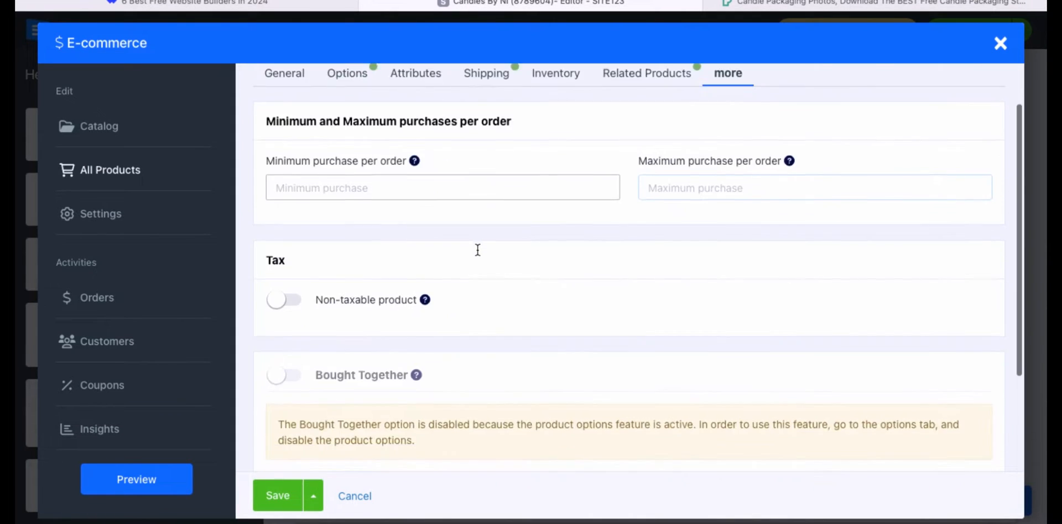
scroll(down, 3)
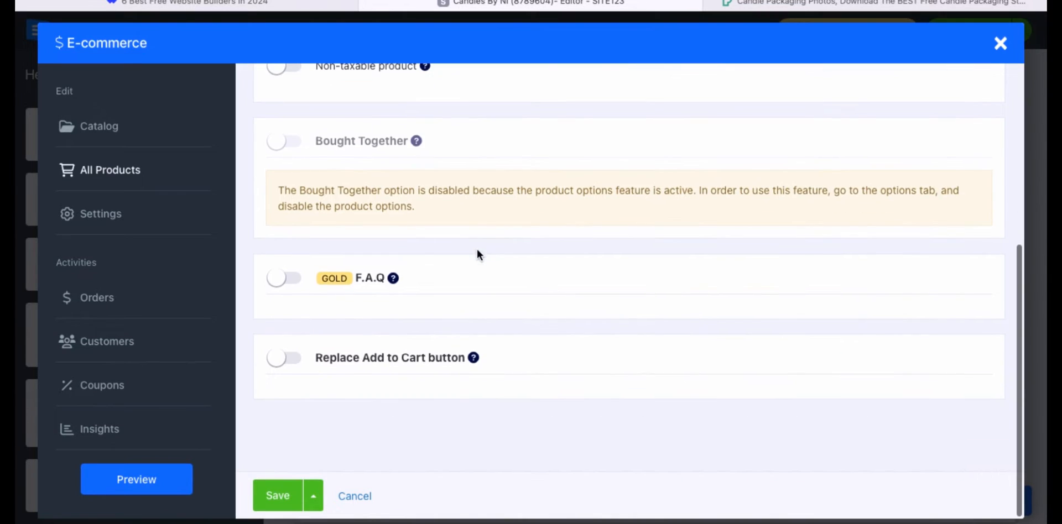
click(109, 171)
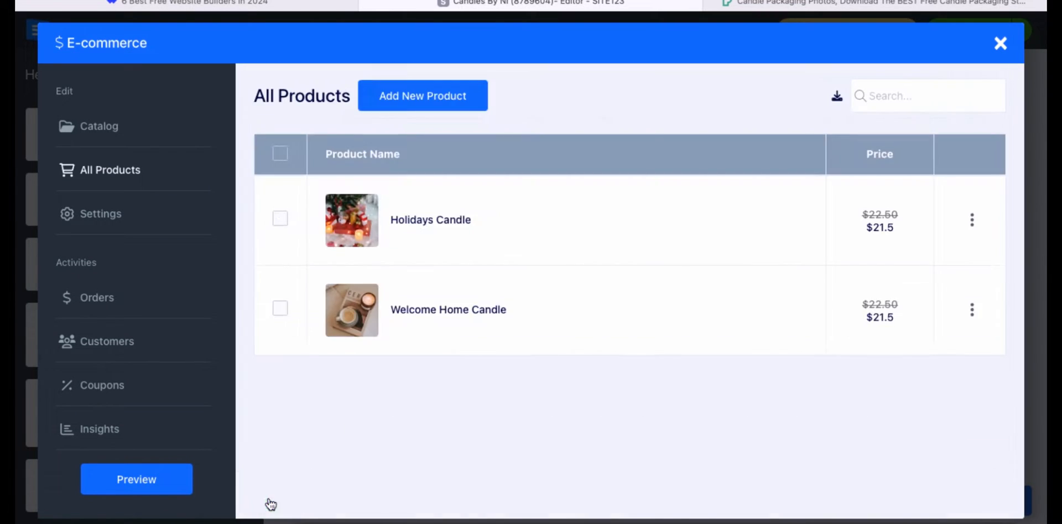
mouse_move(417, 229)
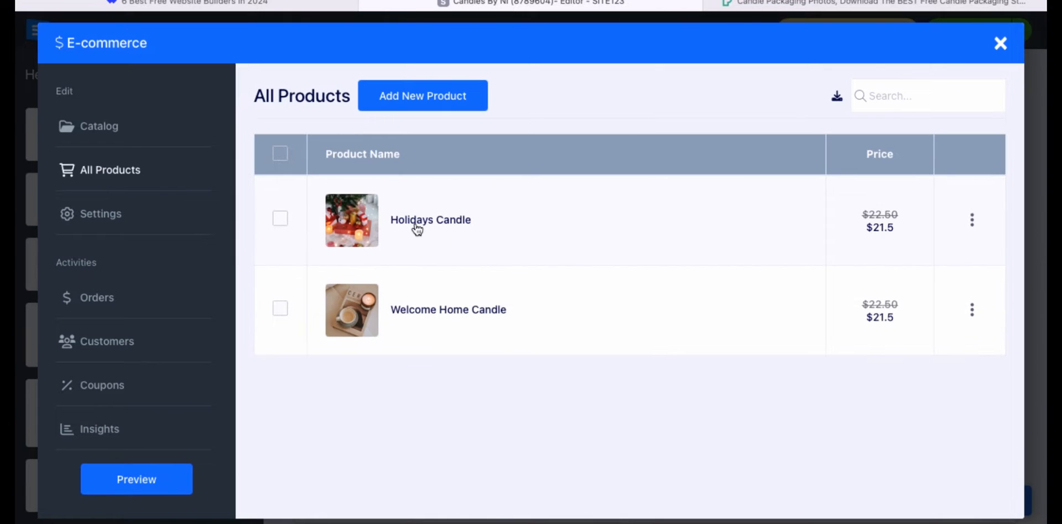
click(430, 219)
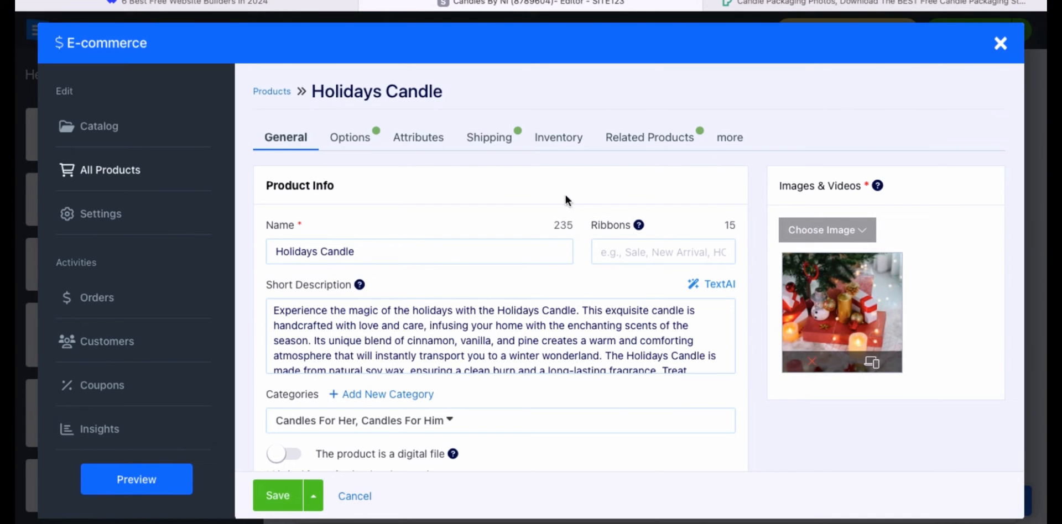
click(100, 214)
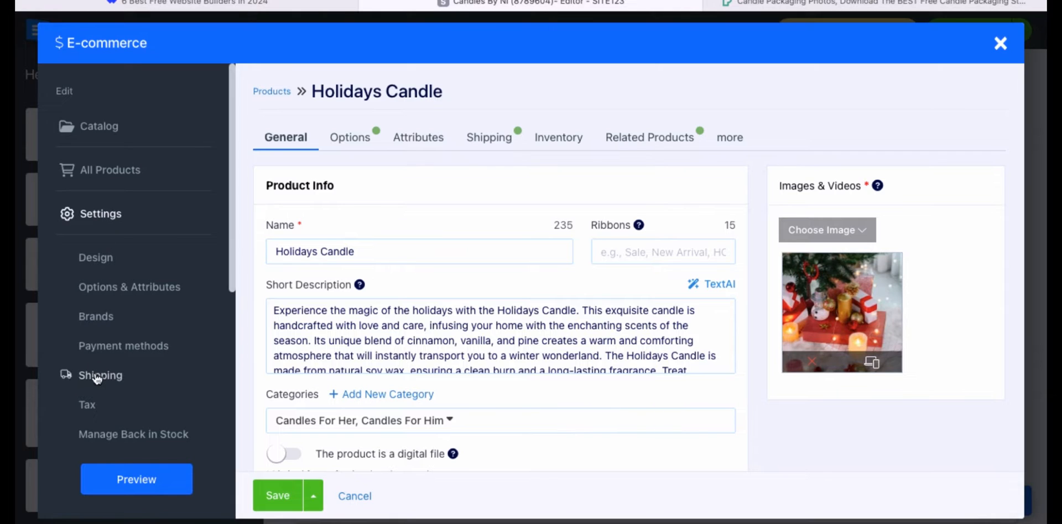
Make United States shipping a Flat Rate titled STANDARD with a 3-5 business days estimate.
click(101, 375)
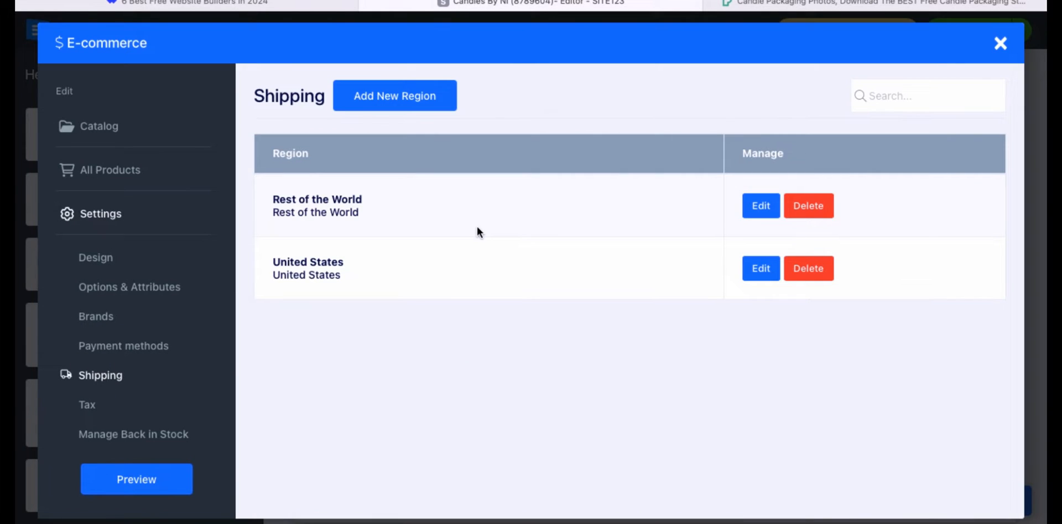
mouse_move(750, 255)
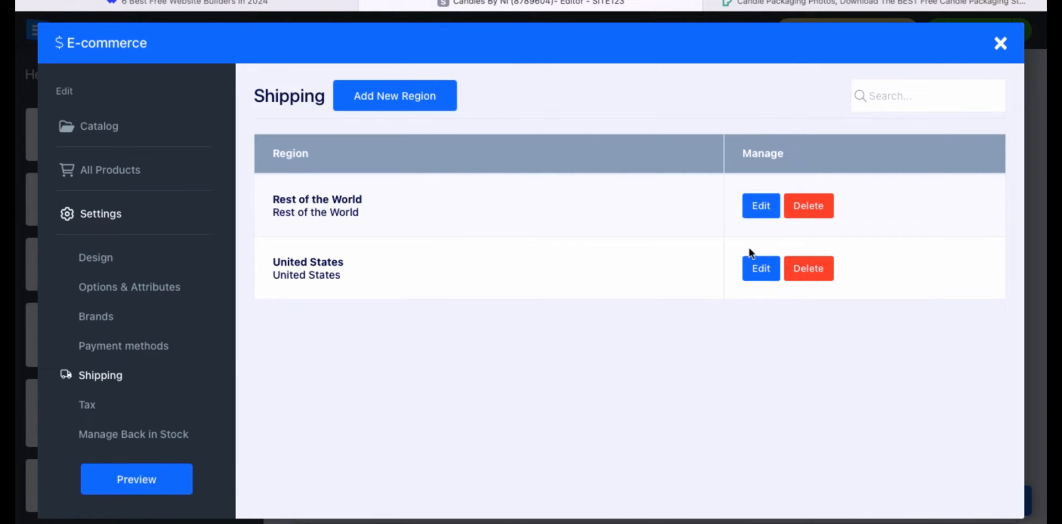
click(759, 269)
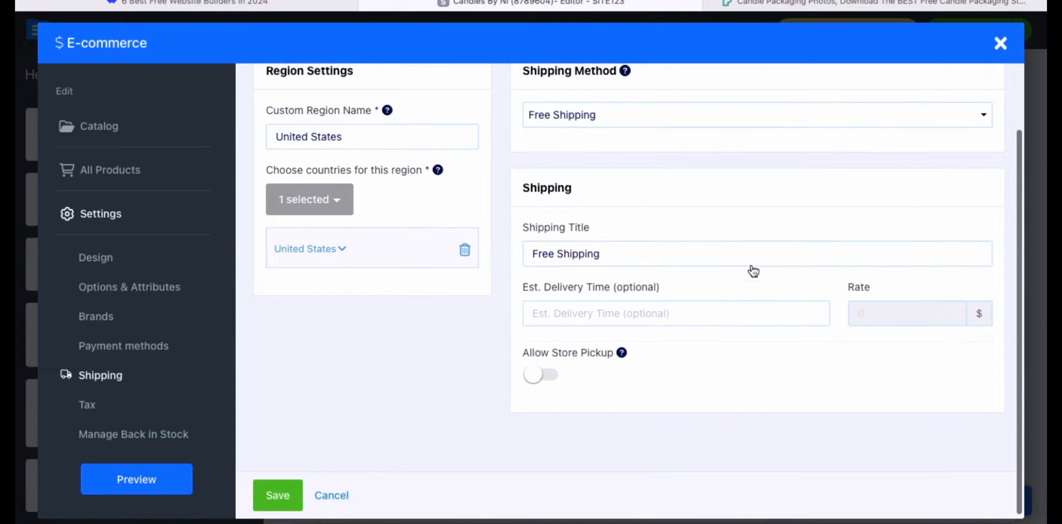
scroll(up, 3)
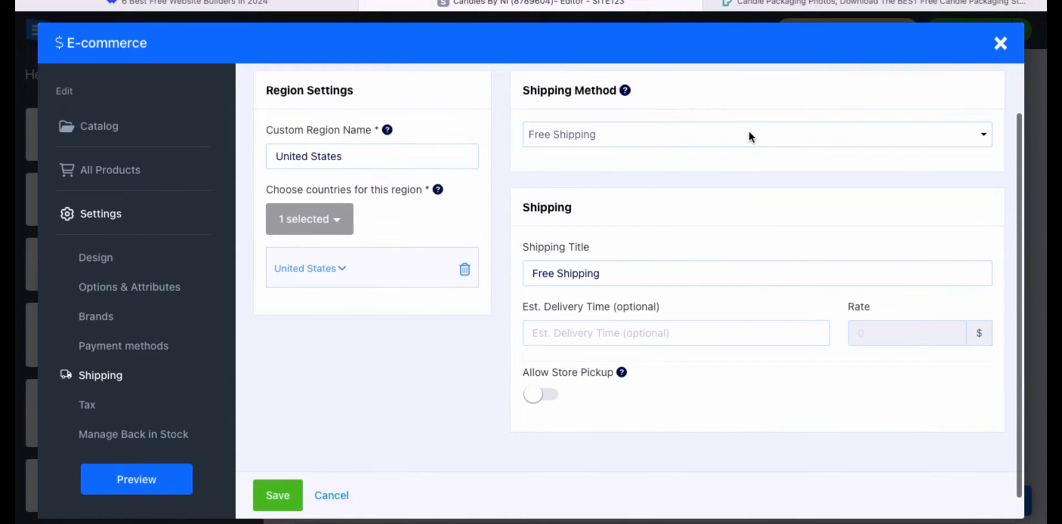
click(752, 134)
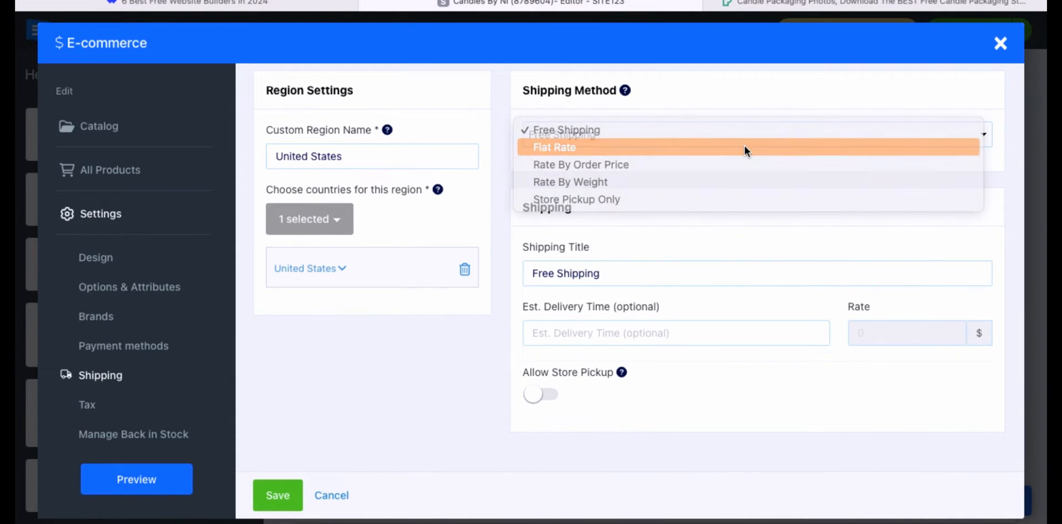
click(554, 147)
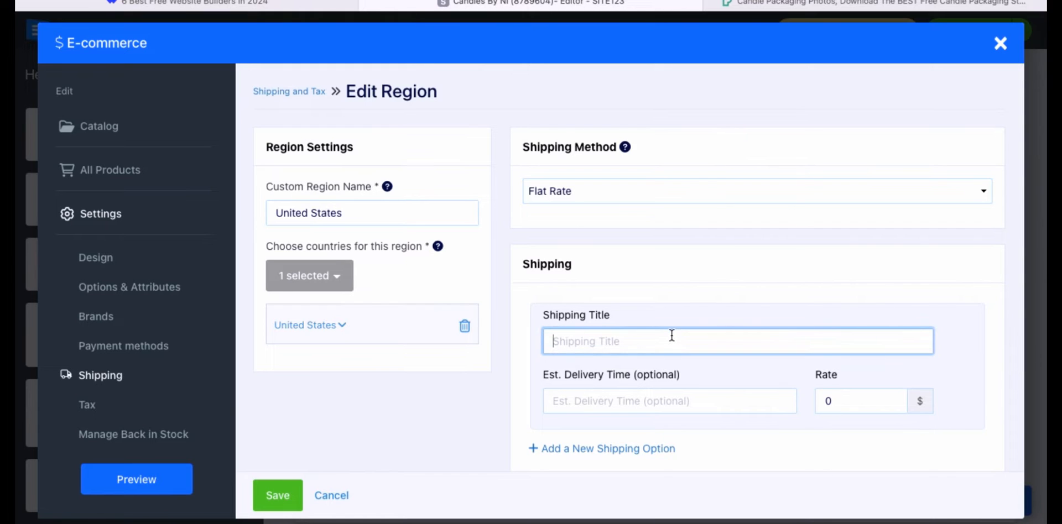
text(STANDARD)
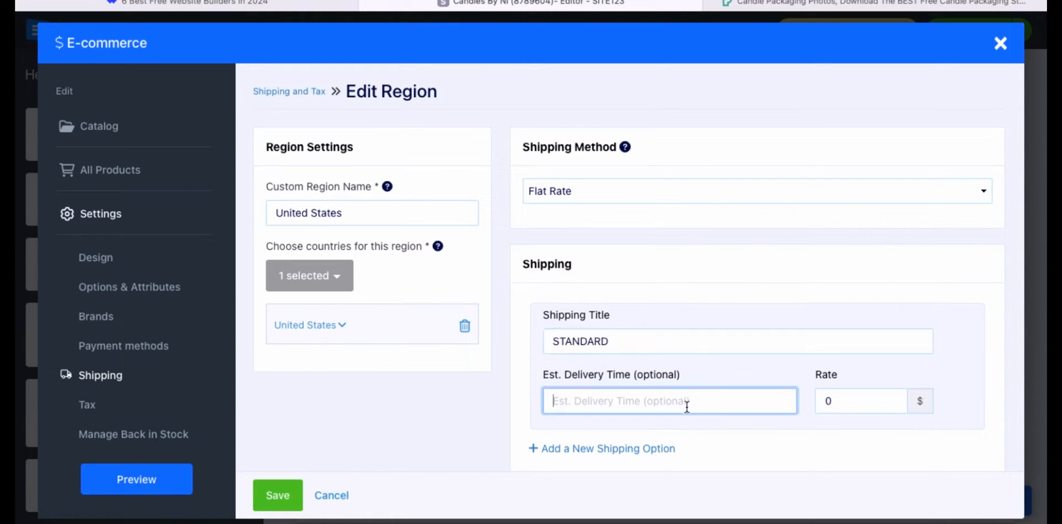
text(3-5 busin)
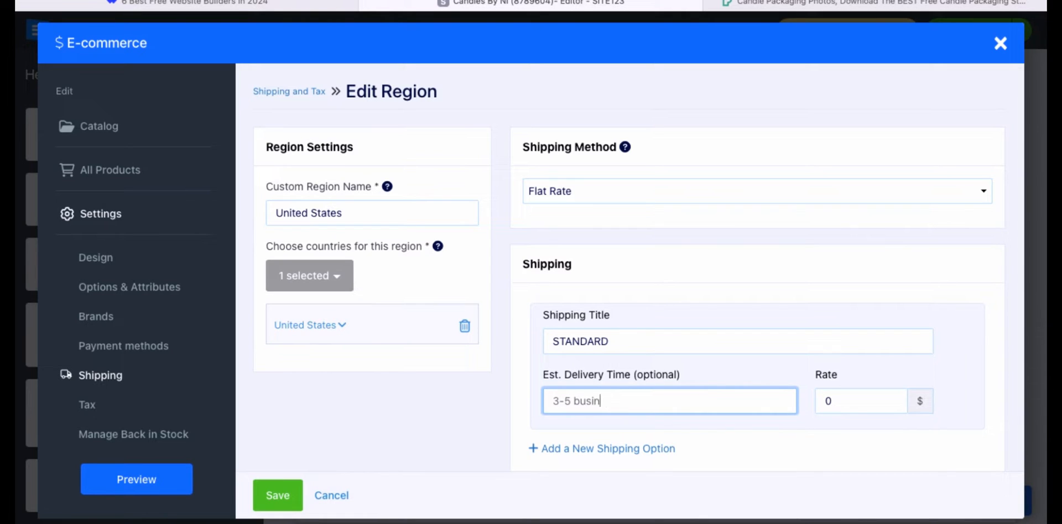
text(ess days)
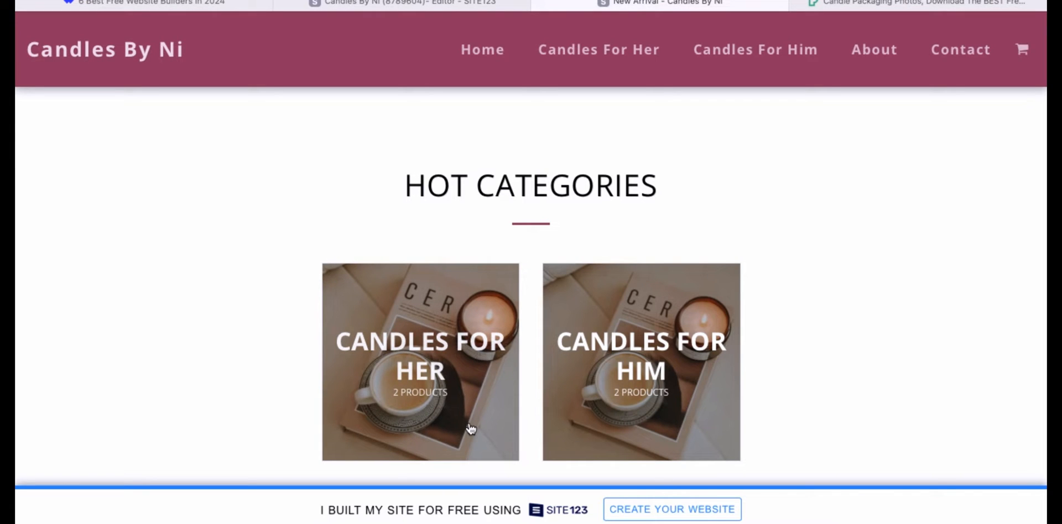
Browse the live home page to New Arrival and quick-view Welcome Home Candle's STANDARD $5 shipping.
scroll(down, 3)
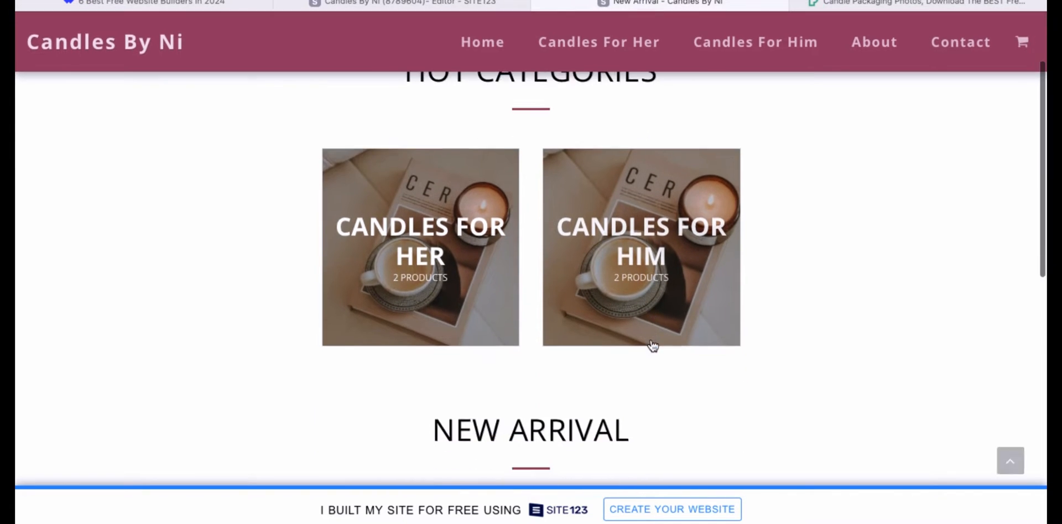
scroll(down, 3)
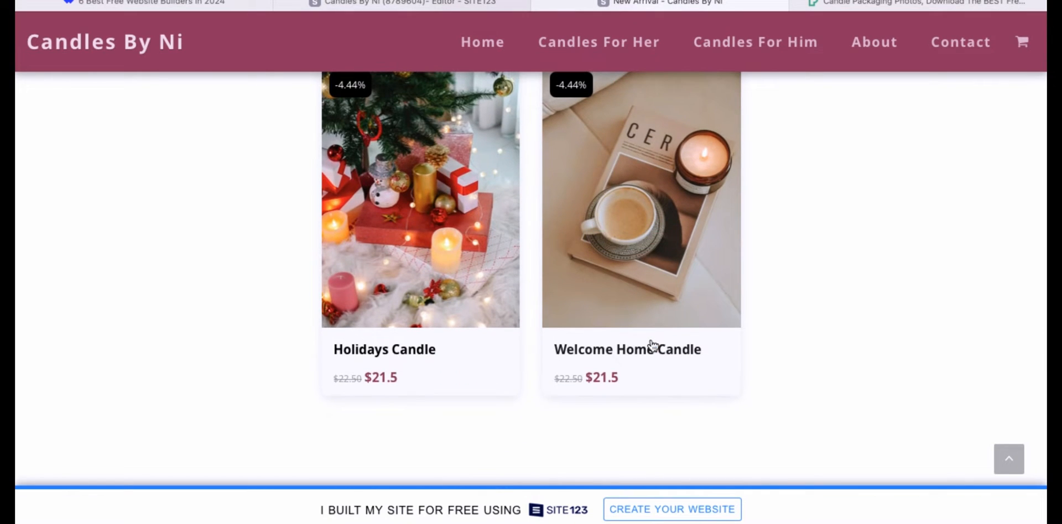
scroll(up, 3)
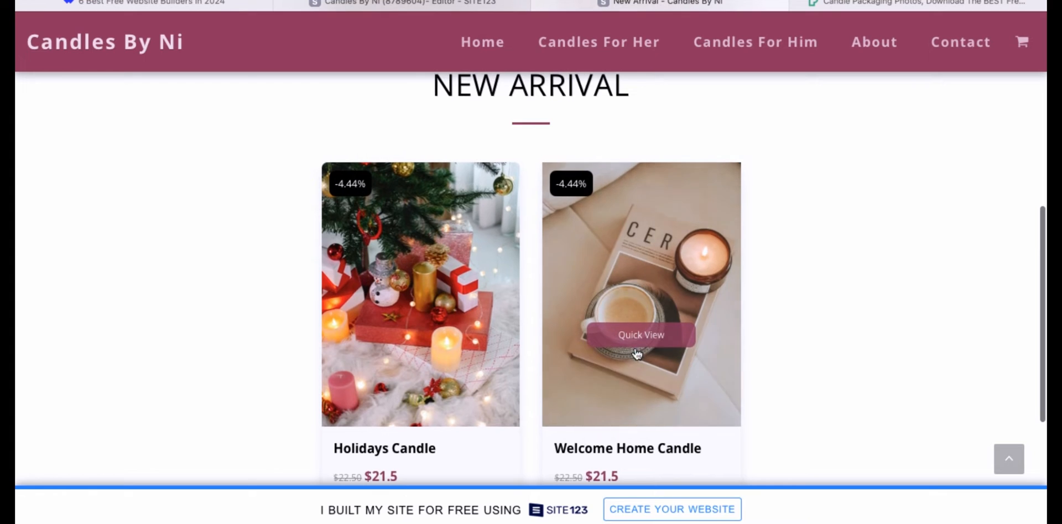
click(639, 335)
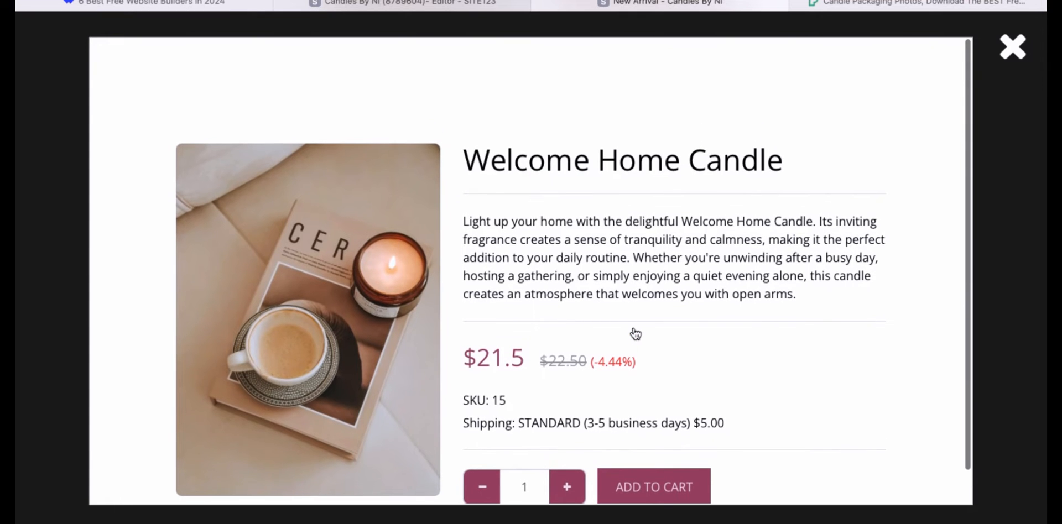
mouse_move(1012, 47)
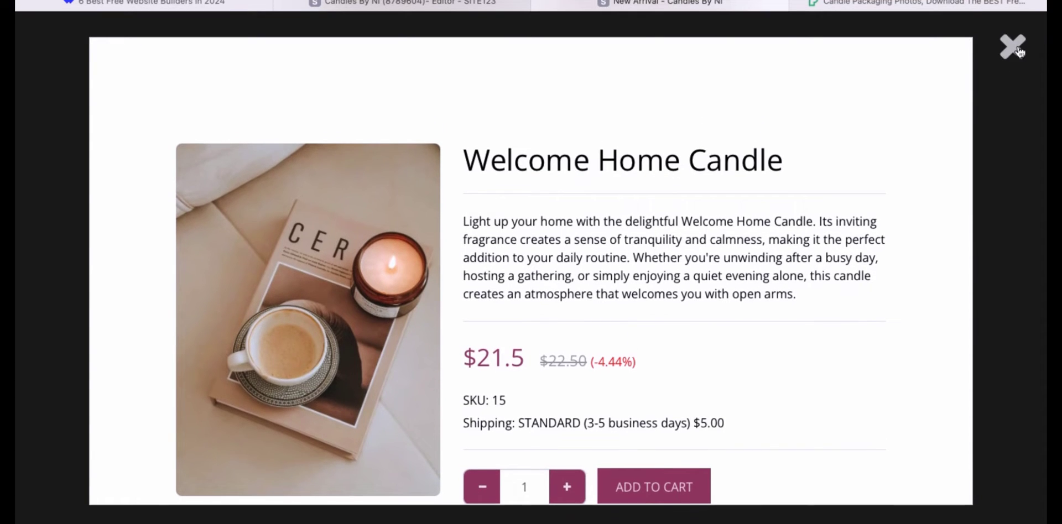
click(1011, 50)
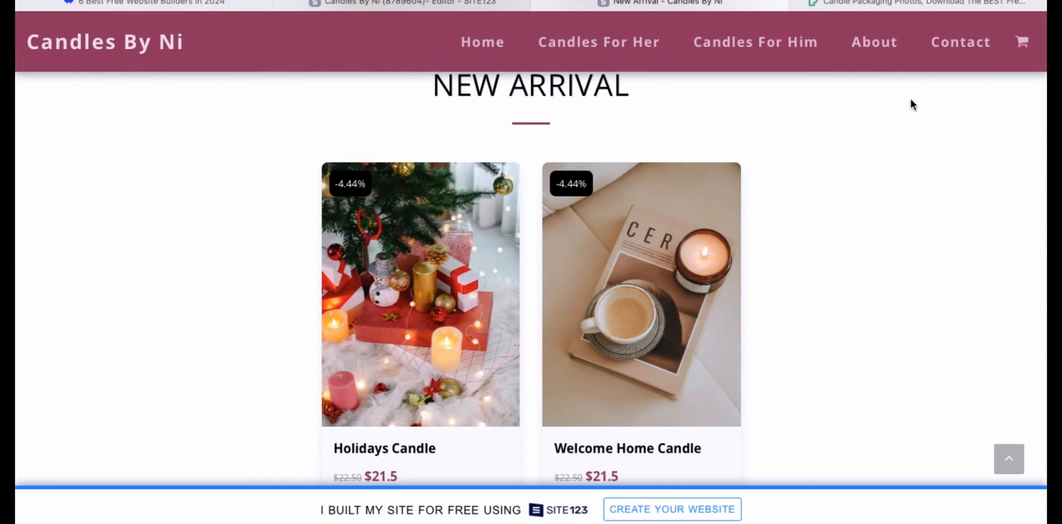
scroll(up, 3)
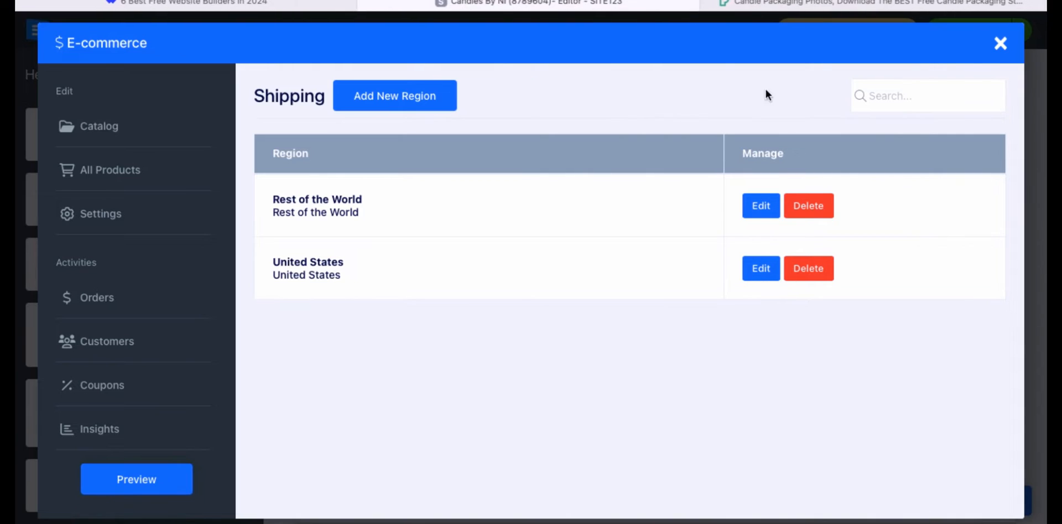
Retitle the homepage Hot Categories section to Shop Our Candles and save it.
click(1000, 44)
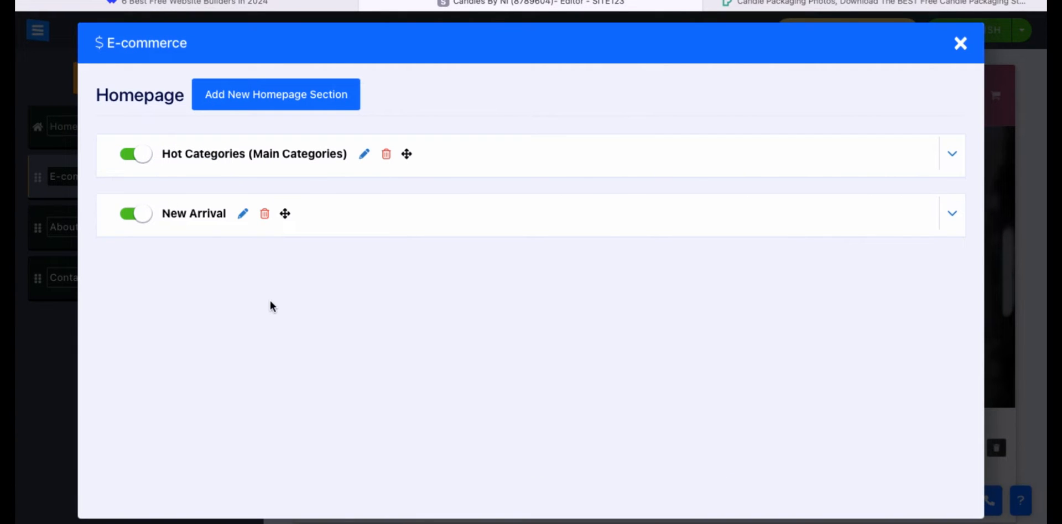
click(363, 154)
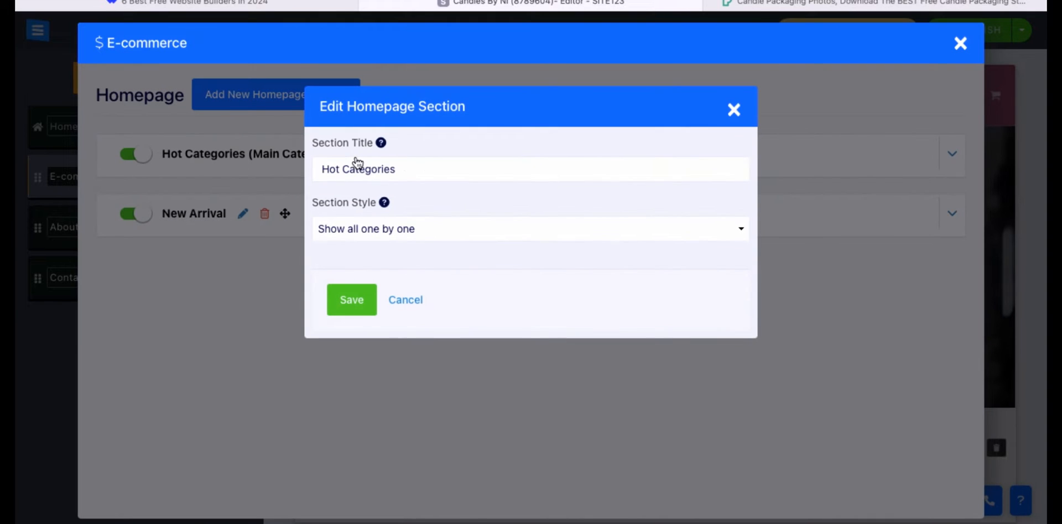
click(357, 169)
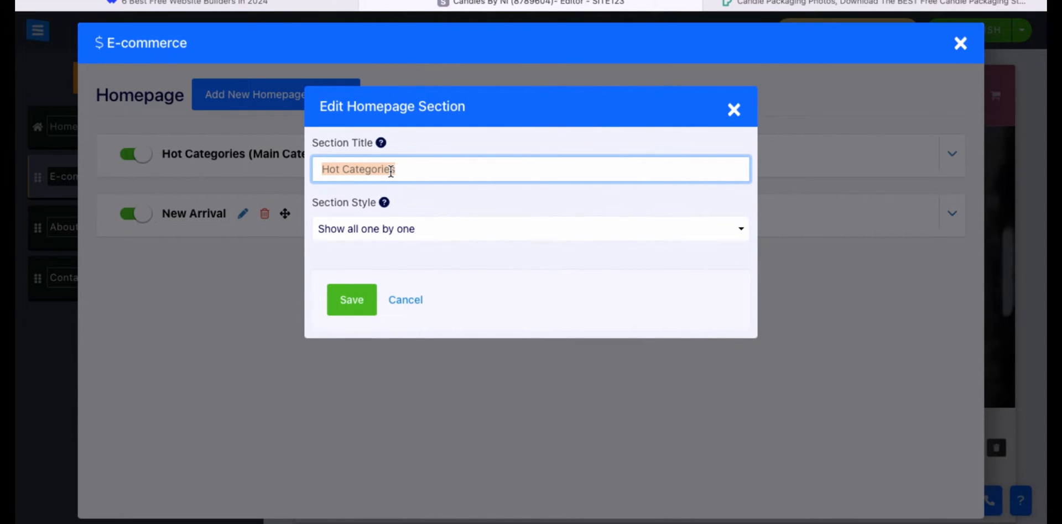
click(350, 299)
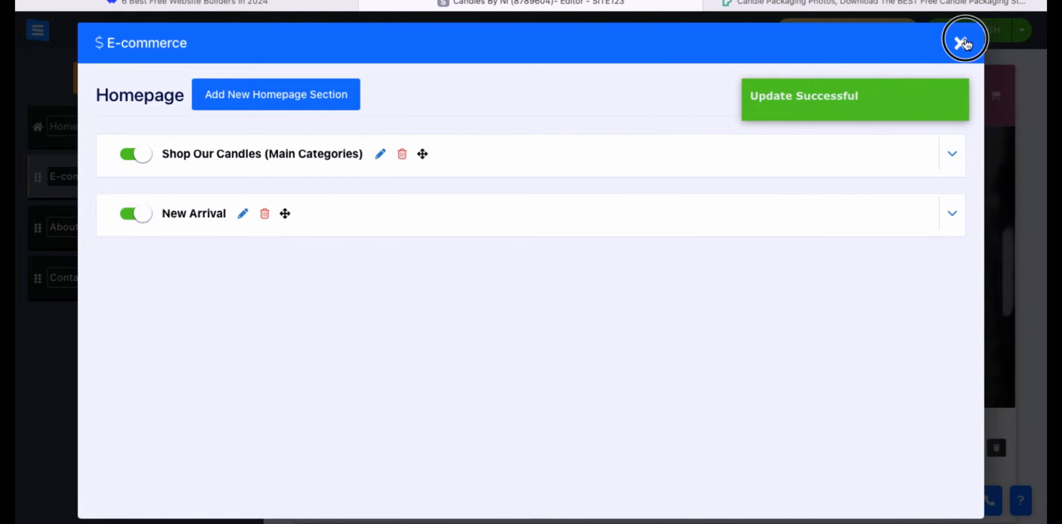
click(964, 40)
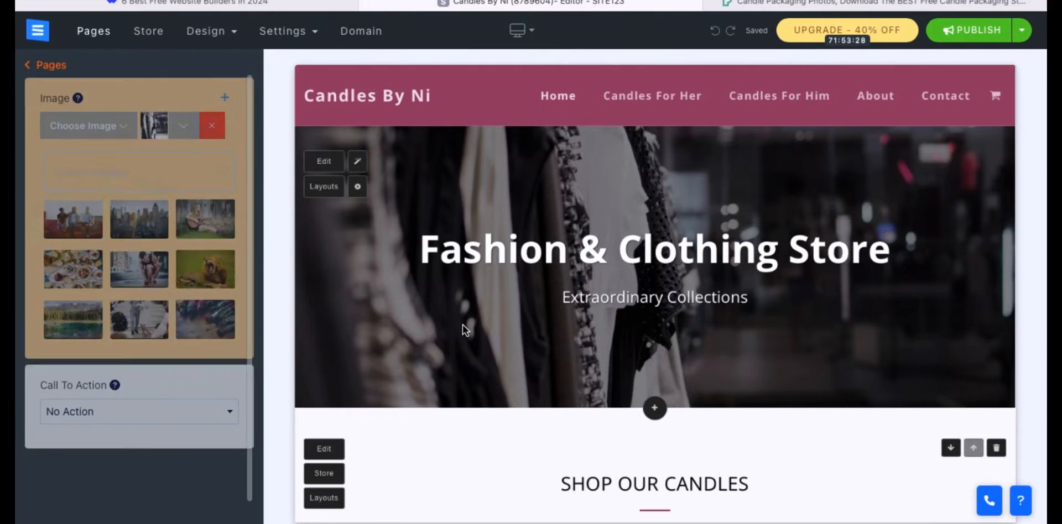
Search the image library for 'candles' and set the candle-and-book photo as the hero background.
click(139, 167)
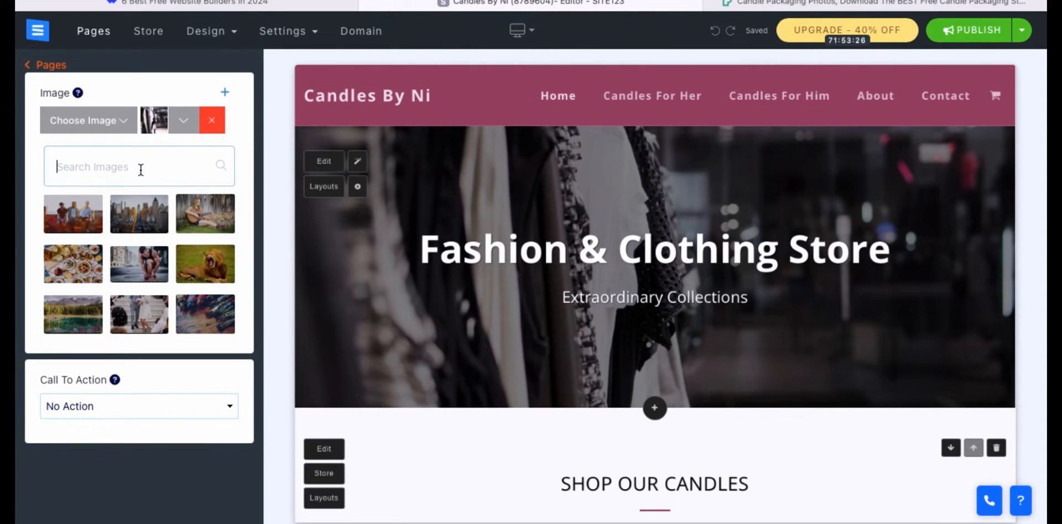
text(candles)
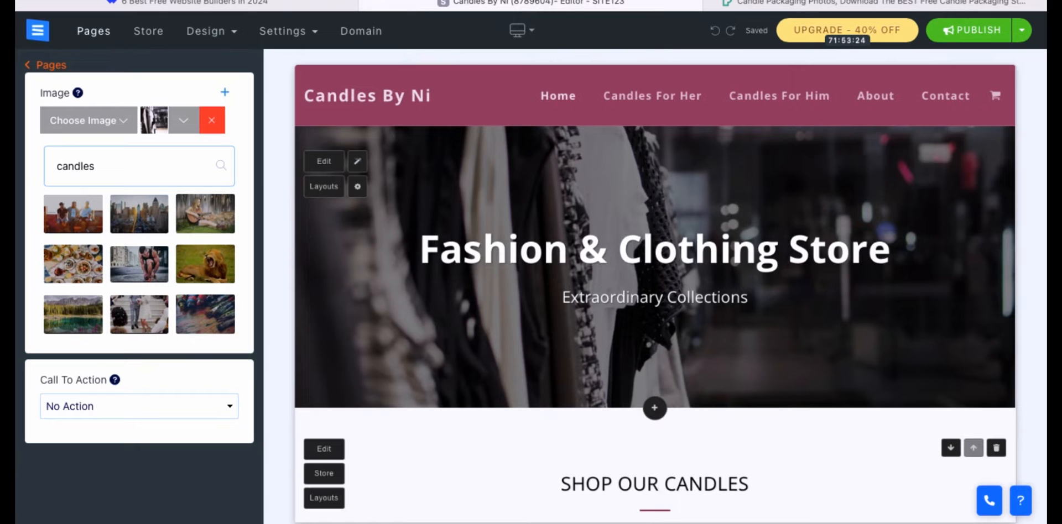
click(88, 121)
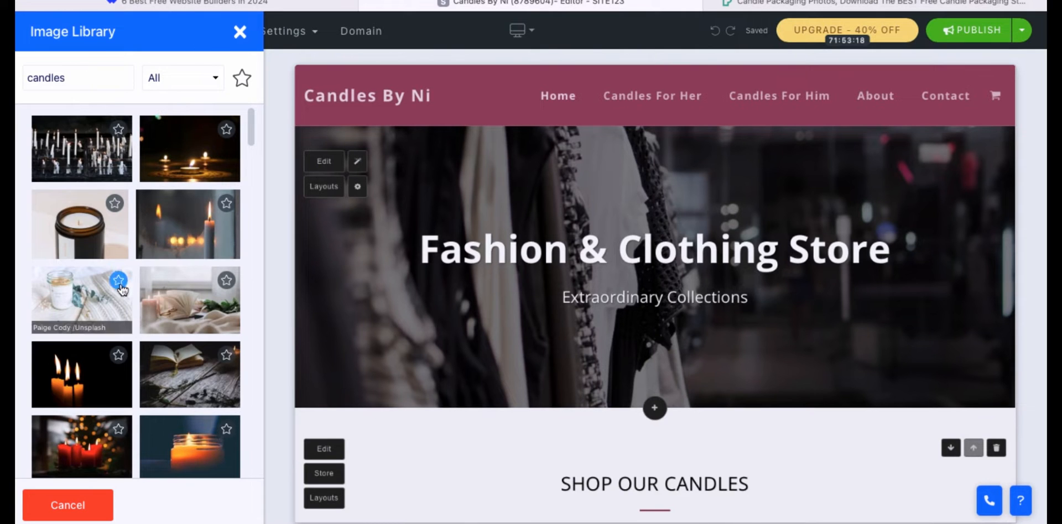
click(189, 299)
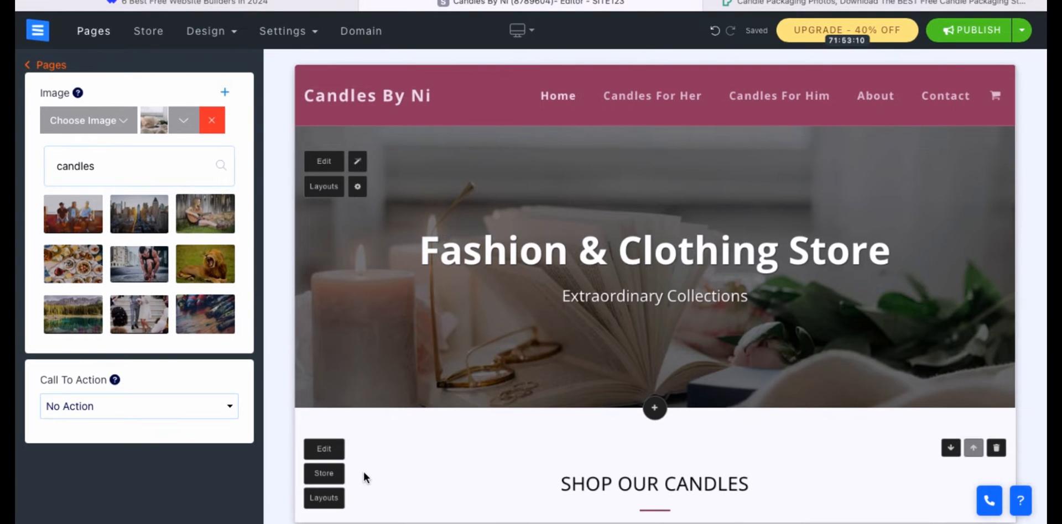
click(653, 250)
text(Candles)
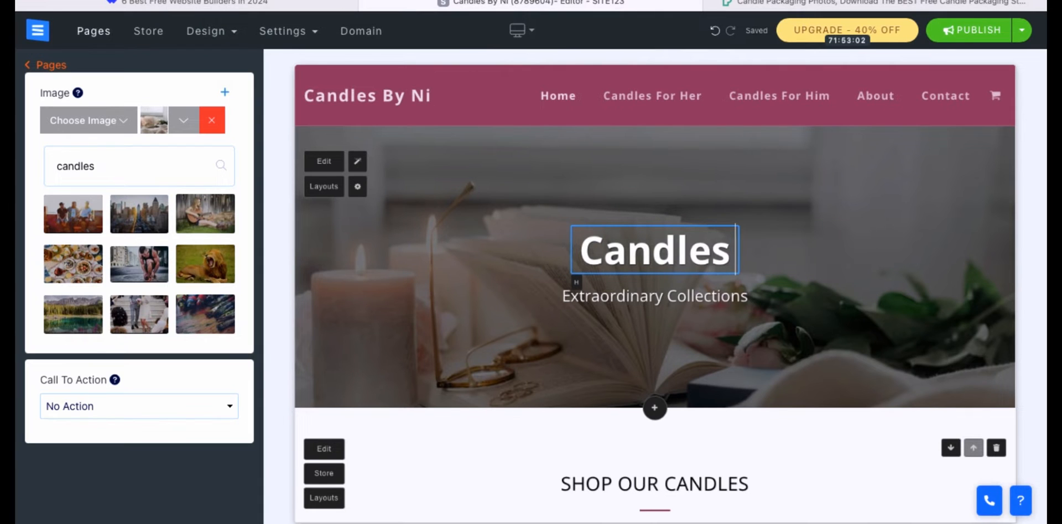
Retitle the hero Candles For You with subtitle Shop Our Collections.
text(For)
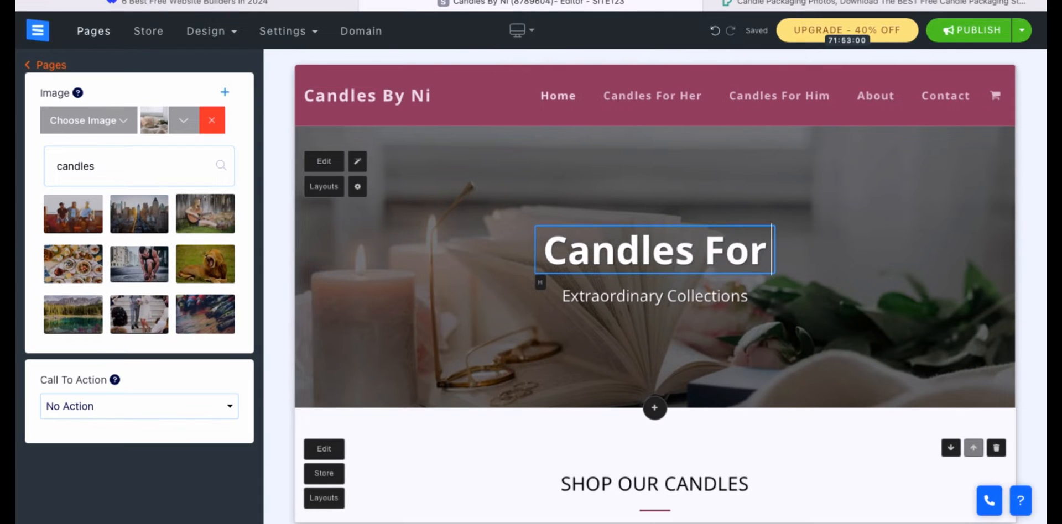
click(654, 295)
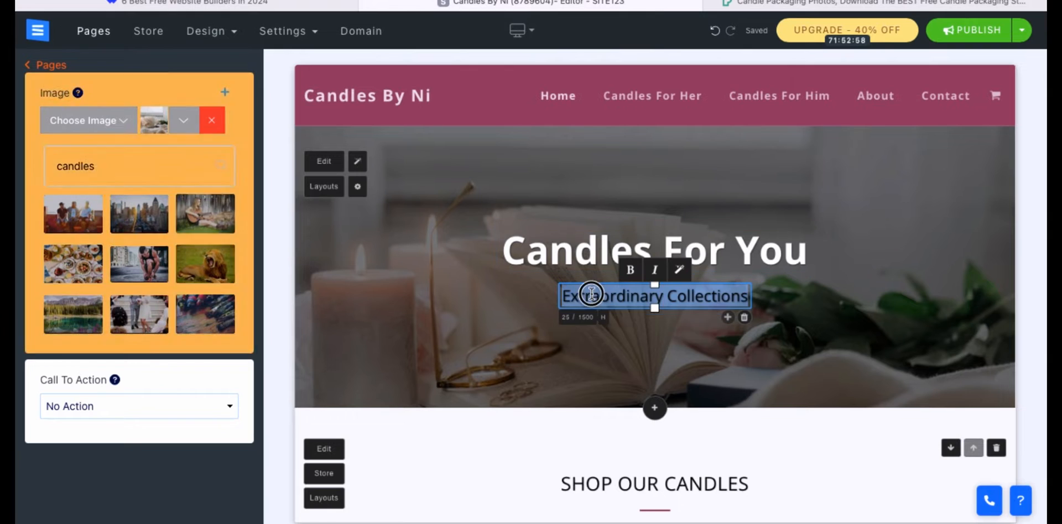
text(Shop Our Collecti)
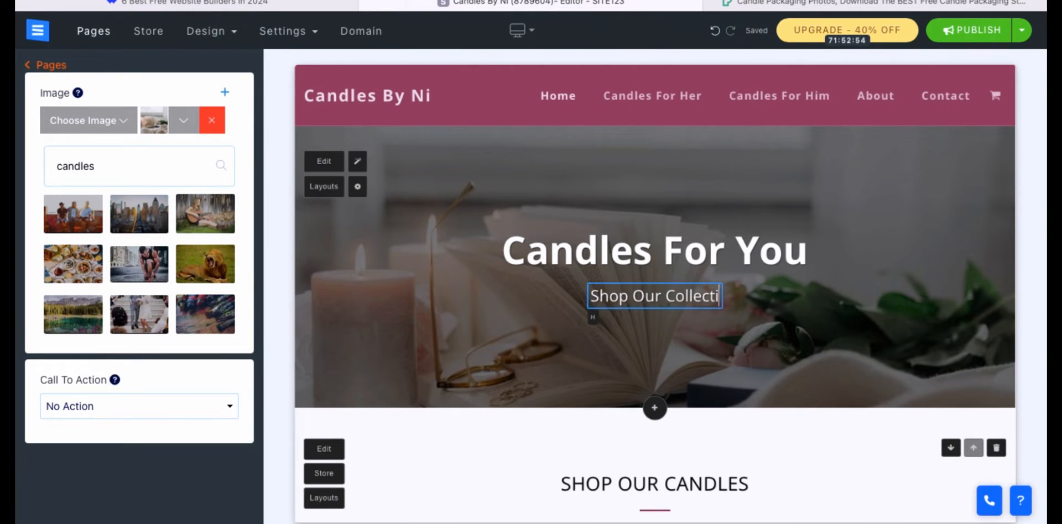
text(ons)
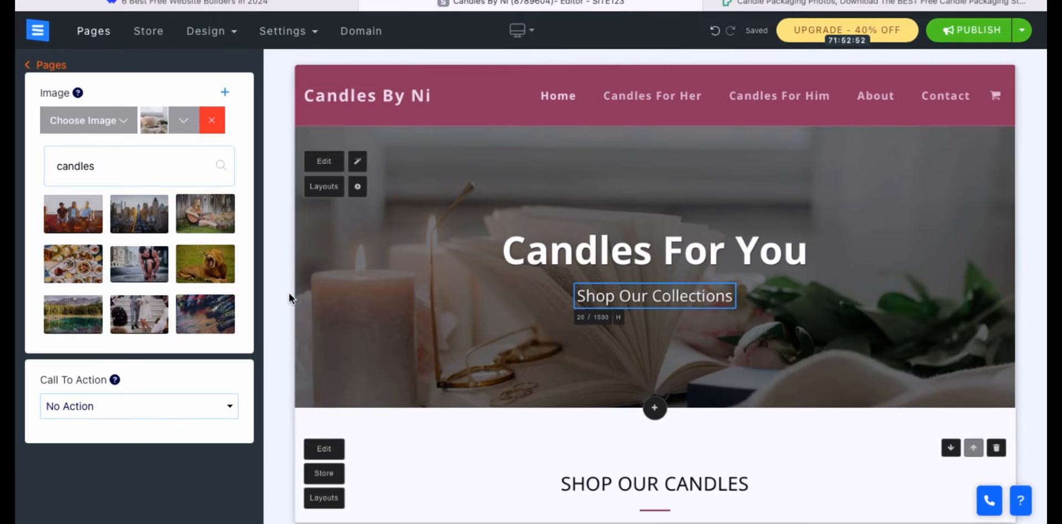
Set the hero call to action to a Newsletter signup form.
click(140, 406)
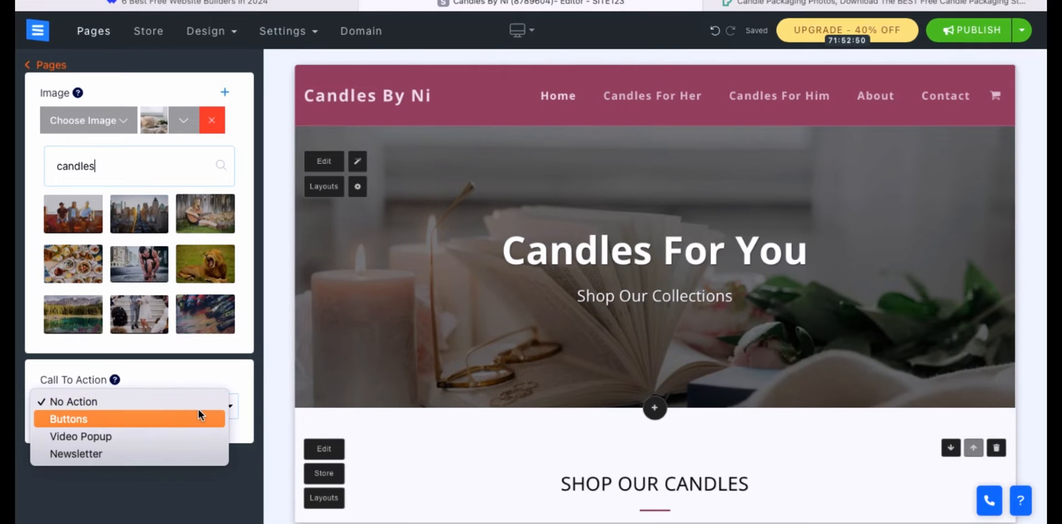
mouse_move(171, 456)
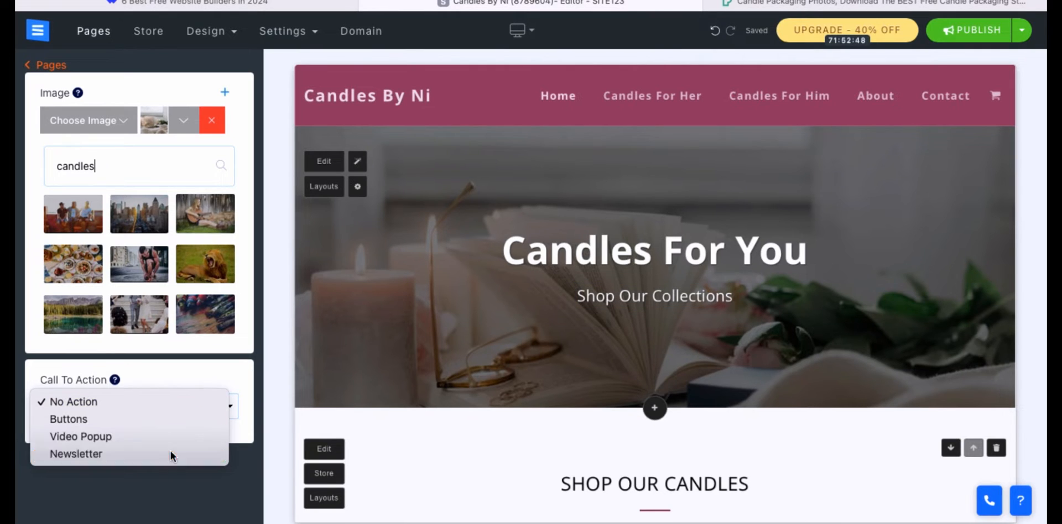
click(76, 454)
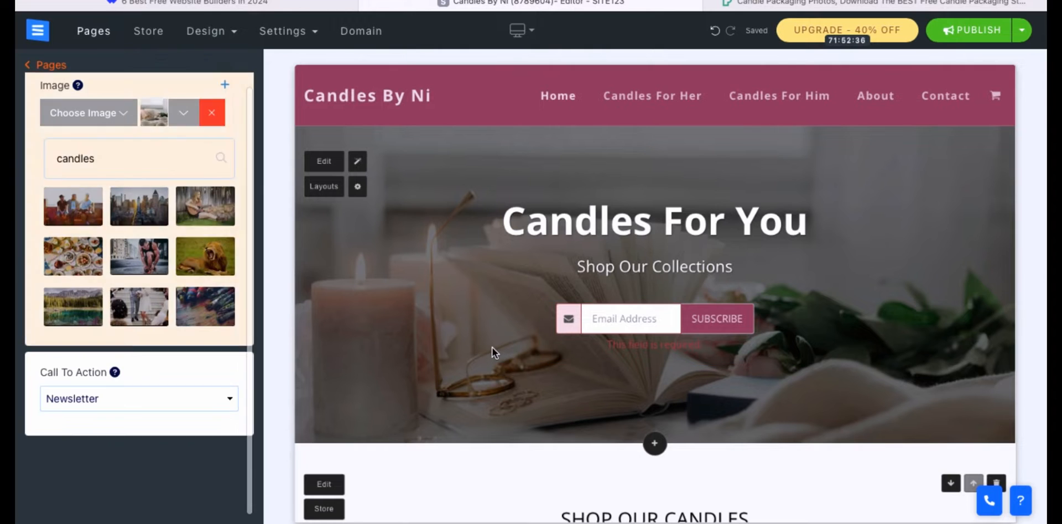
click(653, 219)
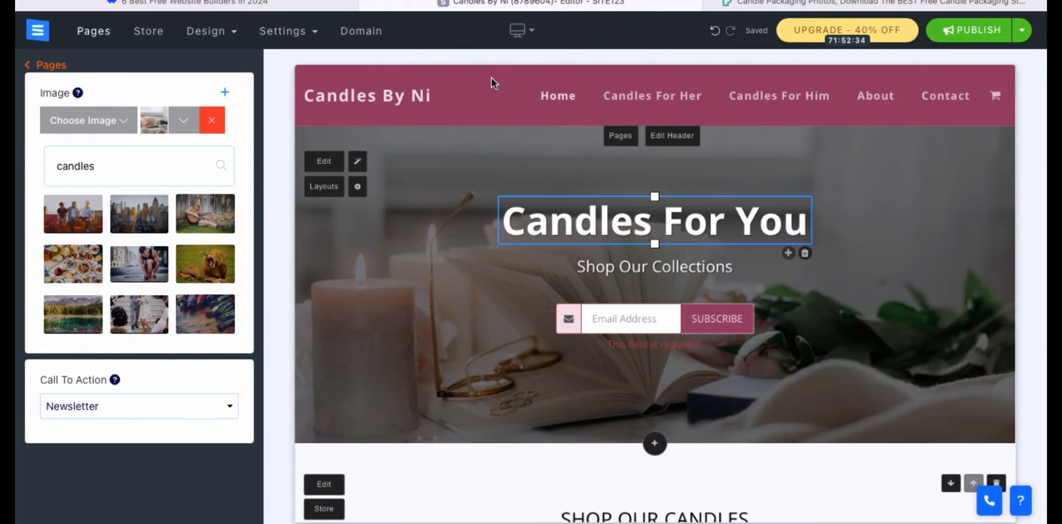
click(206, 31)
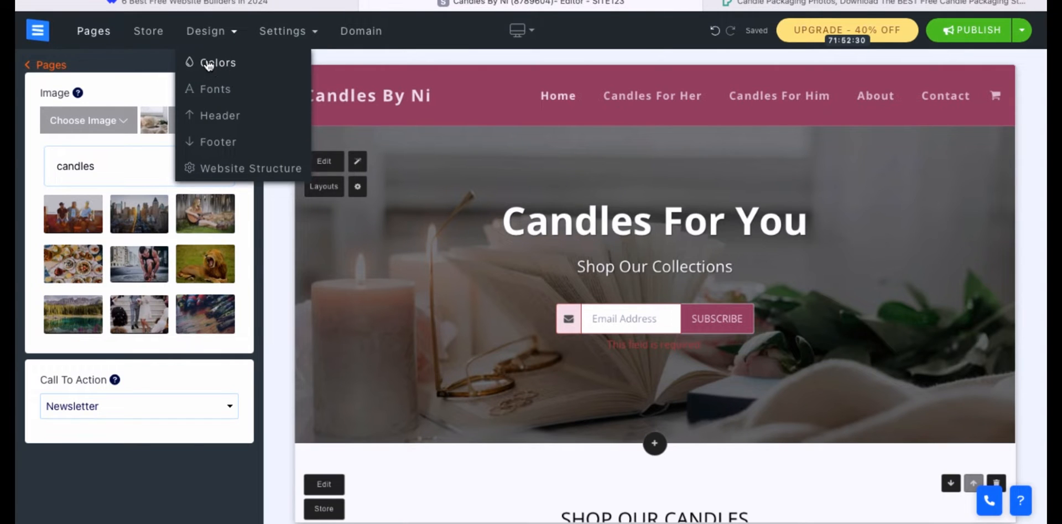
Change the site's main colour from maroon to a muted brown (#927d71).
click(218, 62)
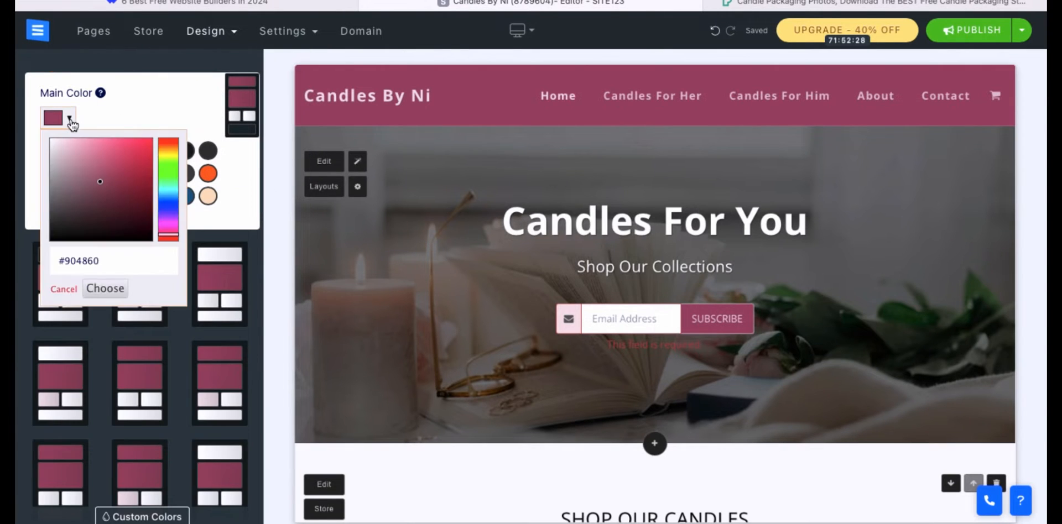
click(79, 151)
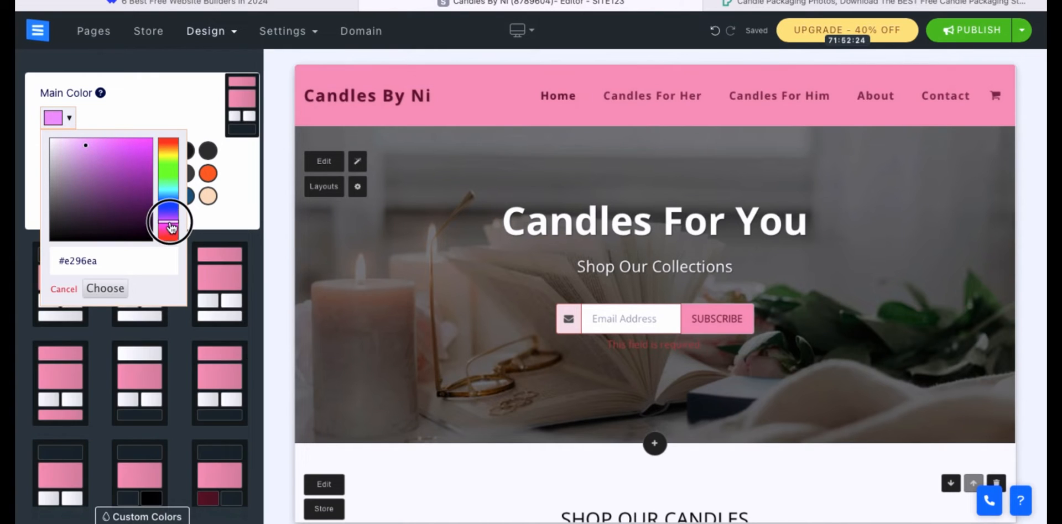
drag(172, 222, 168, 186)
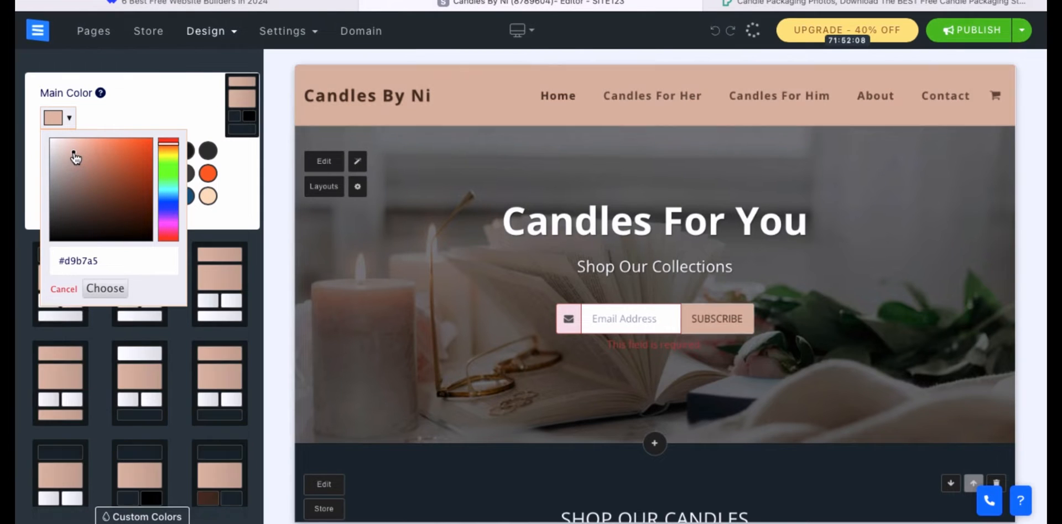
click(81, 156)
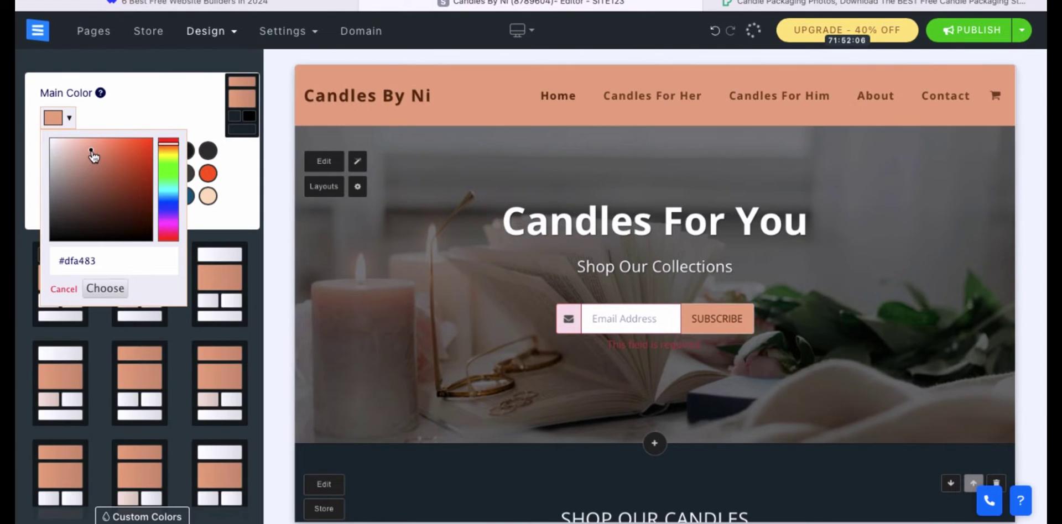
drag(93, 154, 73, 187)
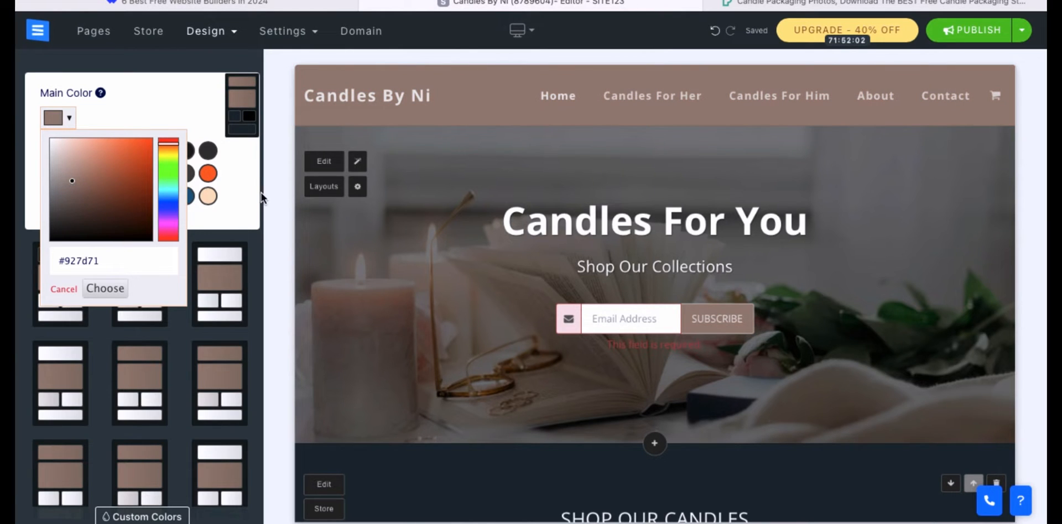
click(206, 31)
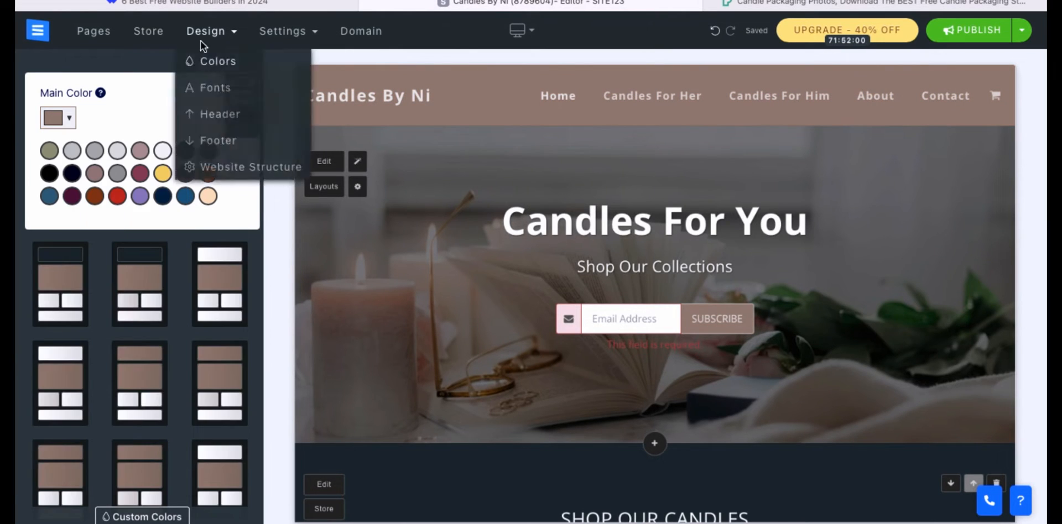
Apply the PT Sans font pairing, then browse further pairings ending on an elegant serif heading font.
click(214, 87)
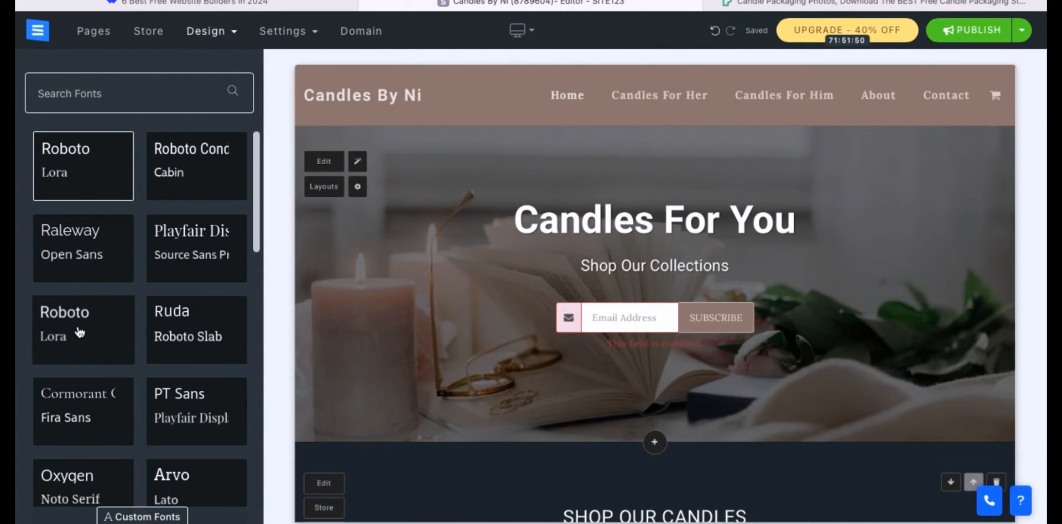
click(188, 336)
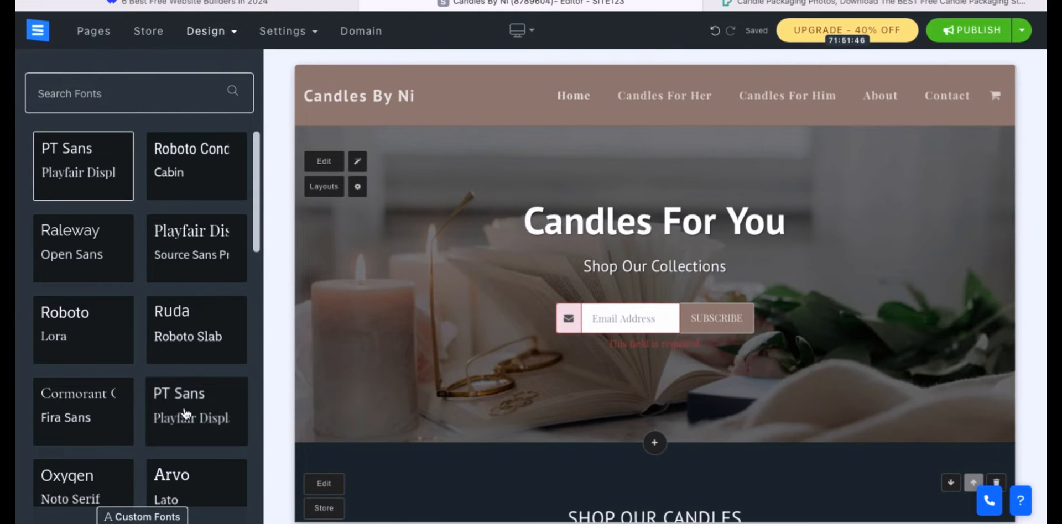
scroll(down, 3)
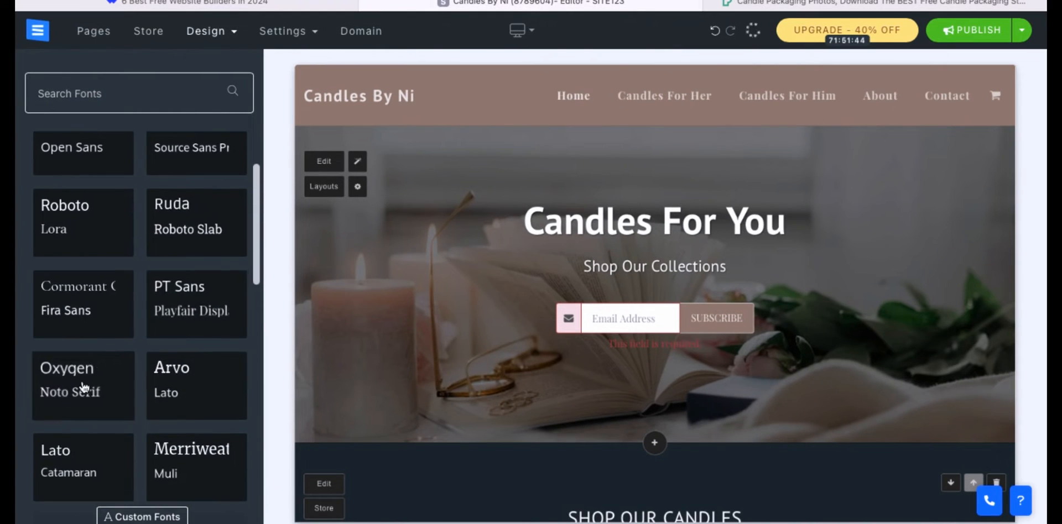
scroll(down, 3)
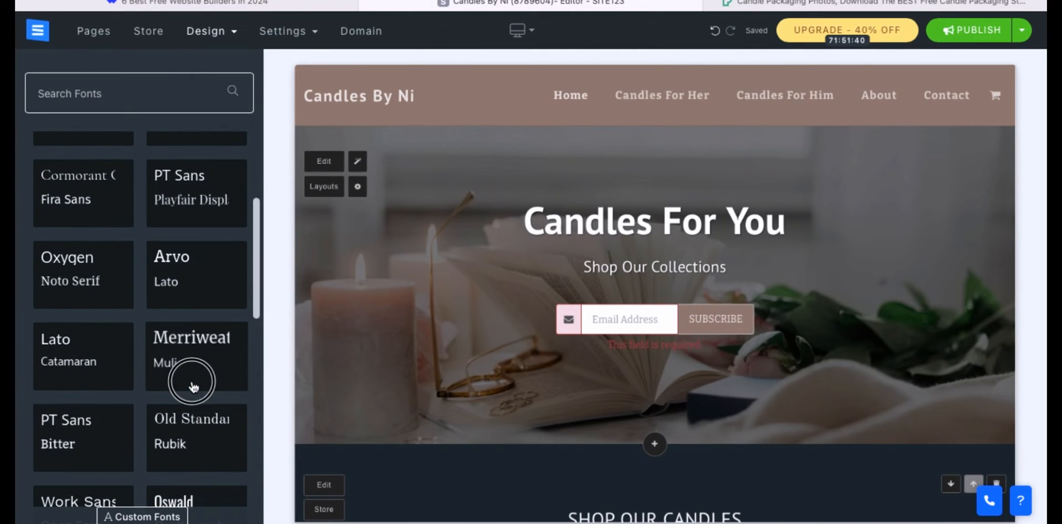
scroll(down, 3)
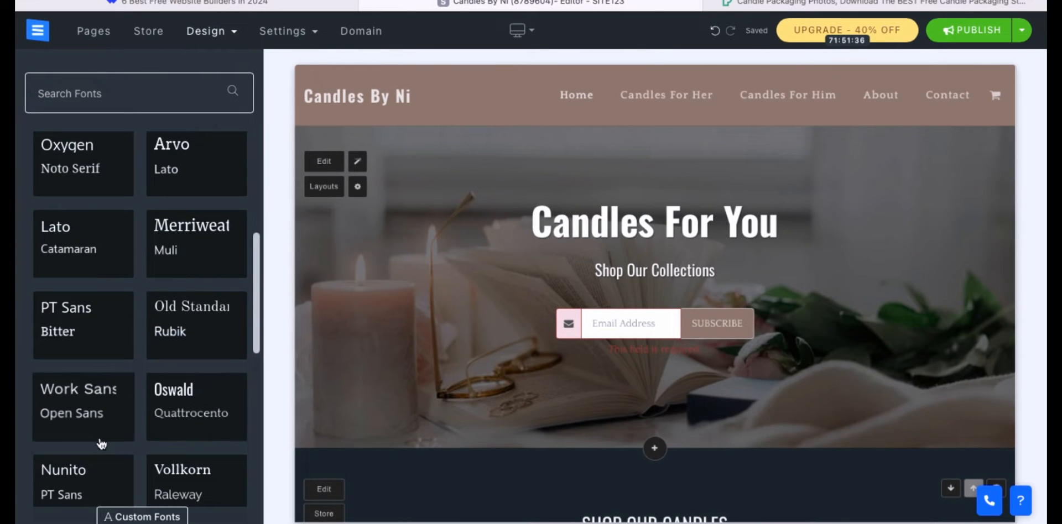
scroll(down, 3)
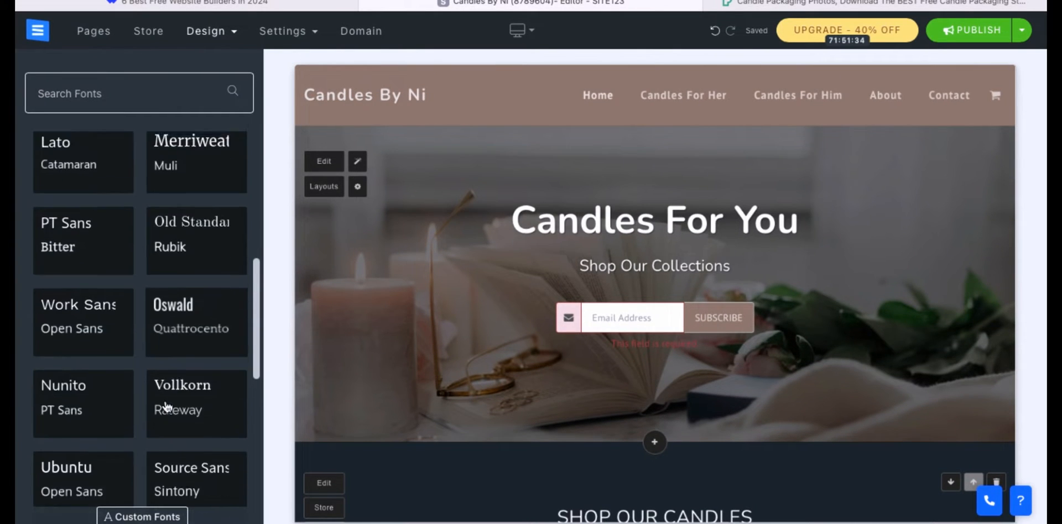
scroll(down, 3)
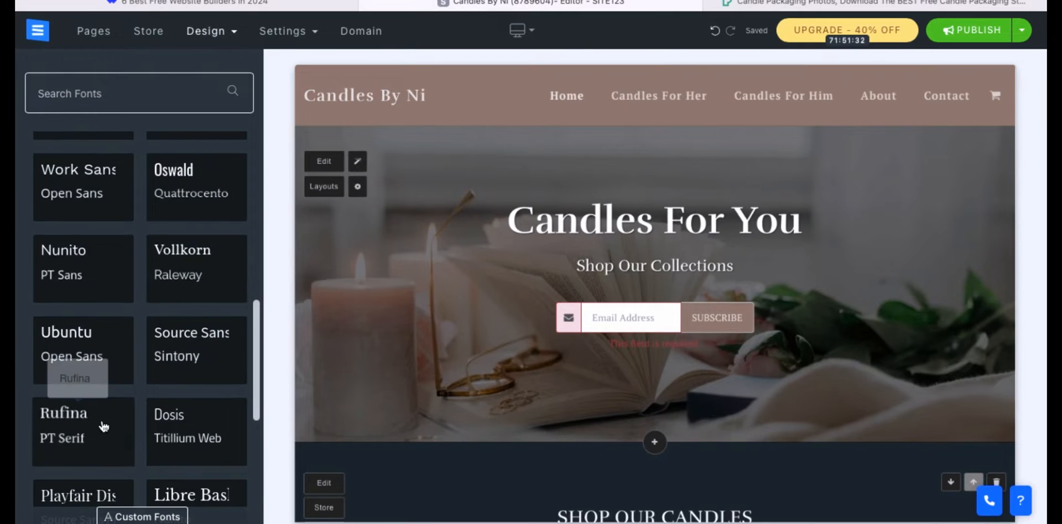
scroll(down, 3)
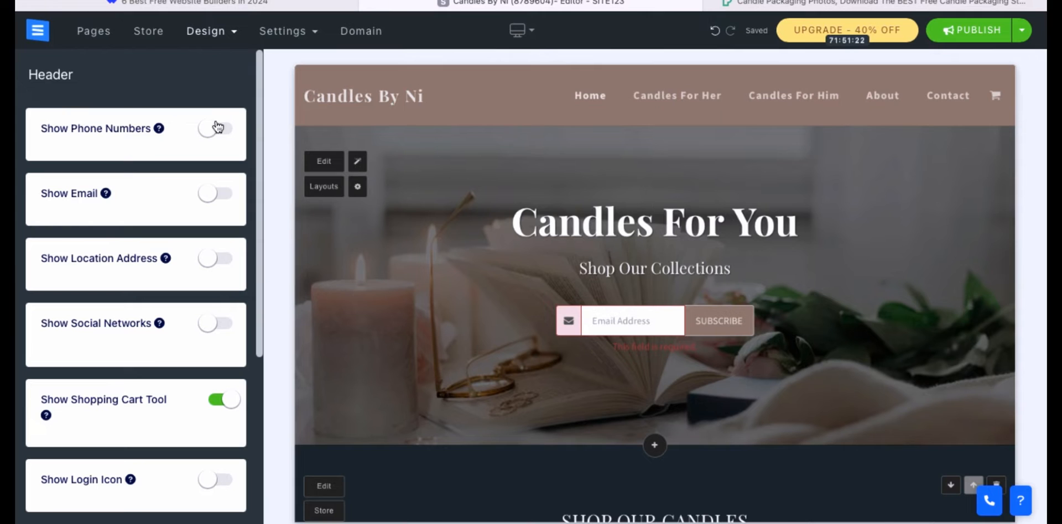
mouse_move(219, 327)
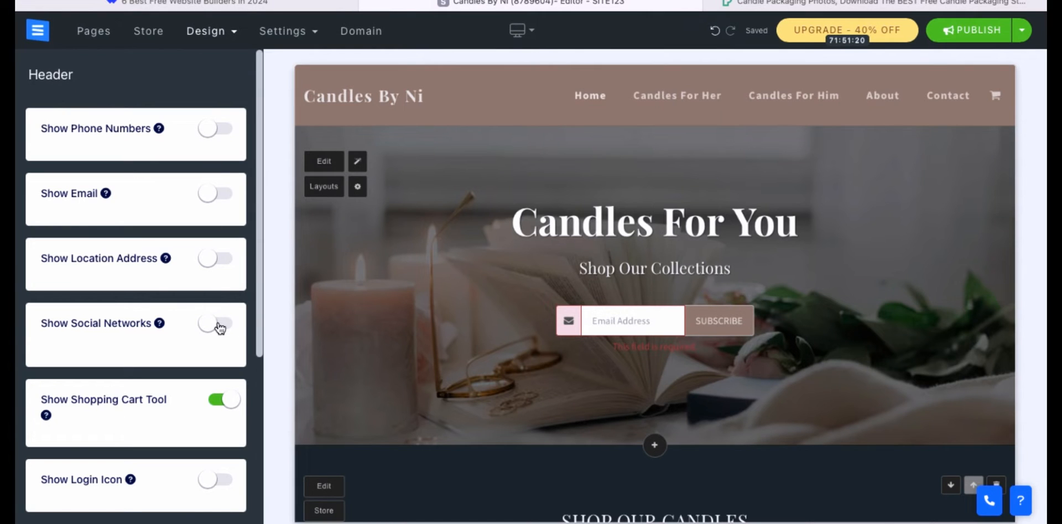
Turn on Show Social Networks in the header and bring up the Social links editor.
click(223, 324)
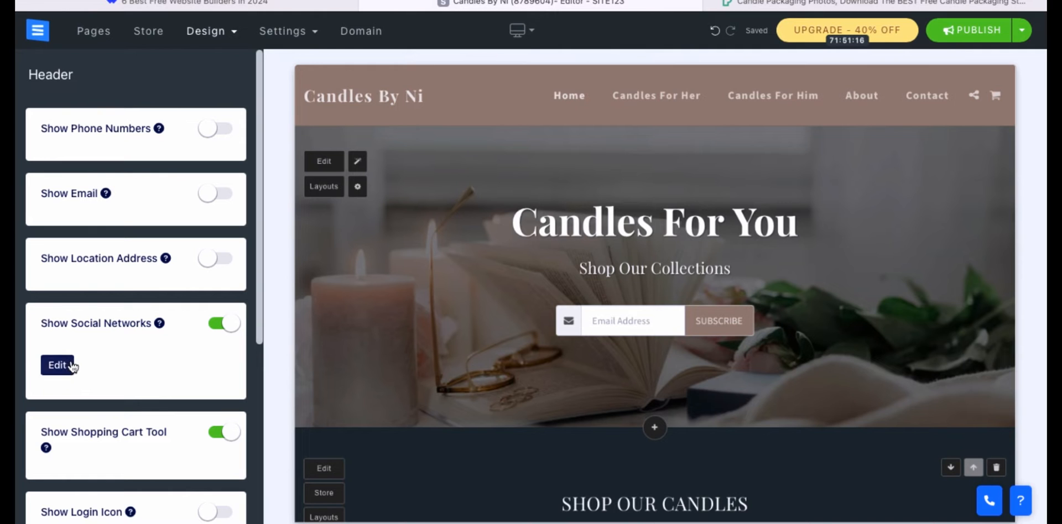
click(57, 365)
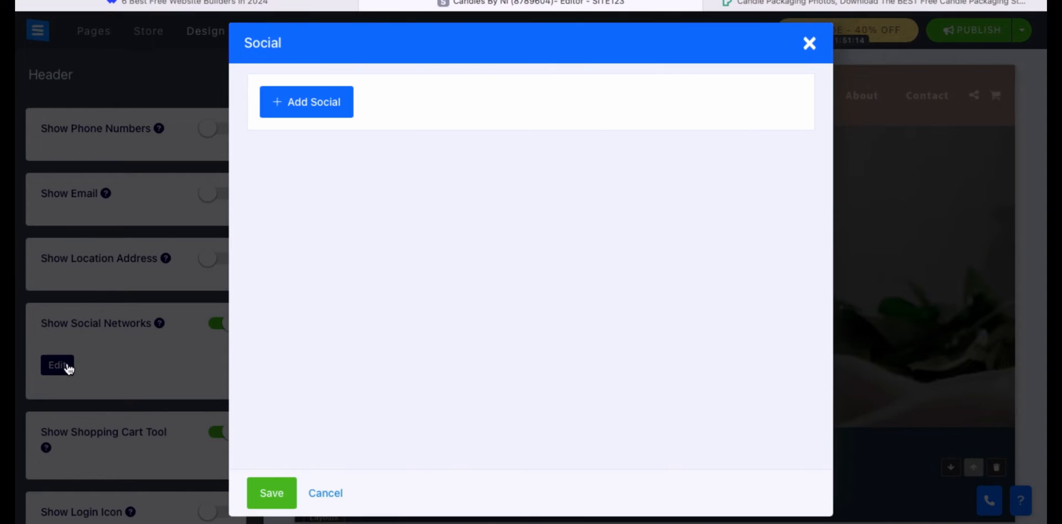
click(305, 101)
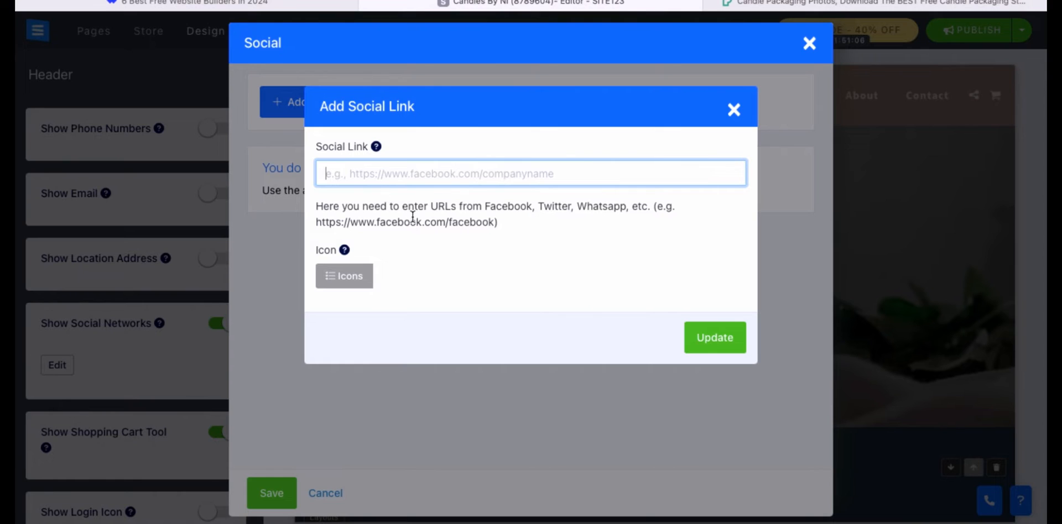
text(facebook)
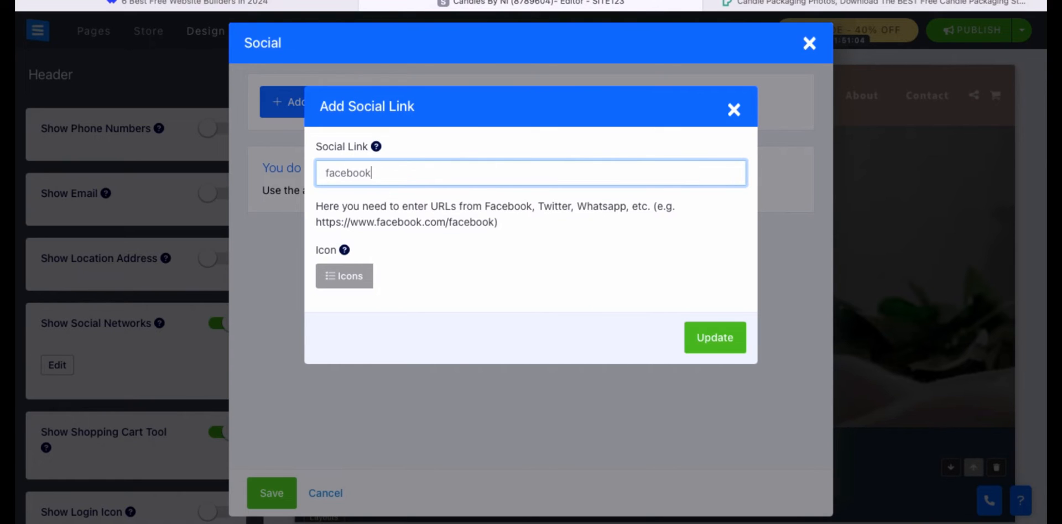
text(Facebook.com)
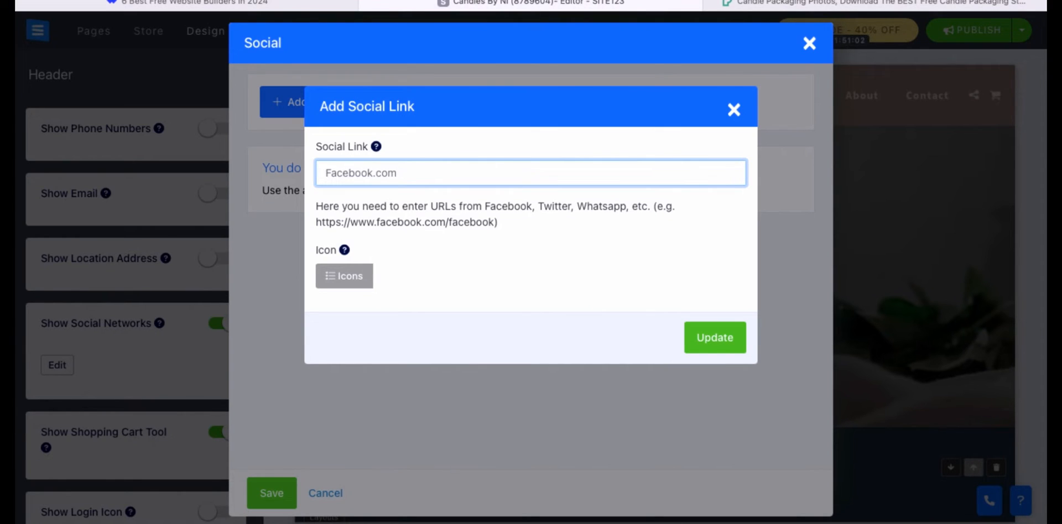
text(/f)
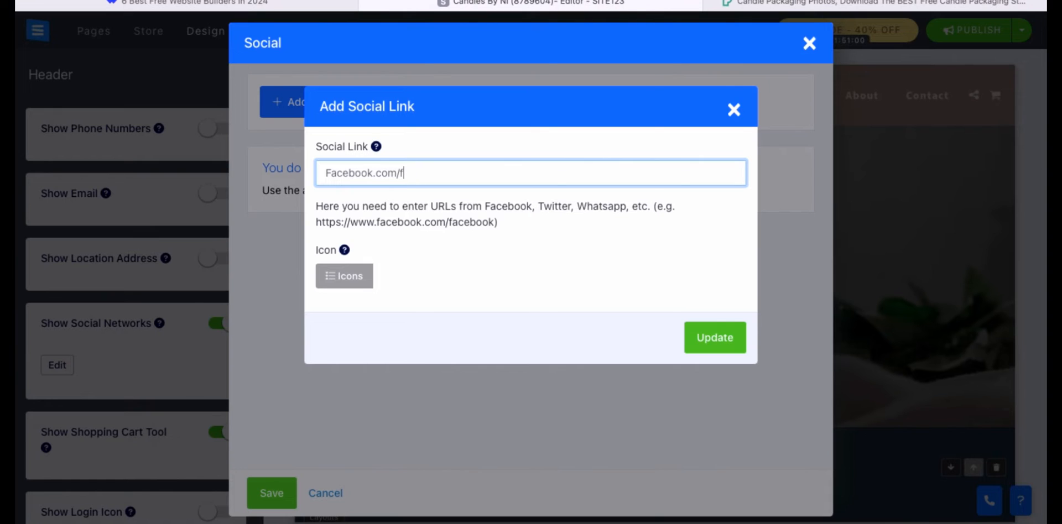
text(acebook)
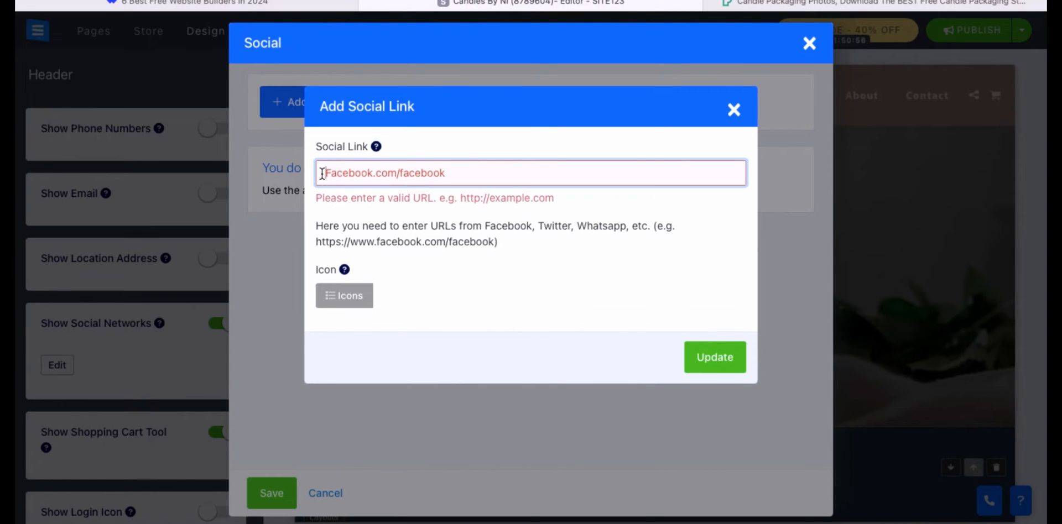
text(https)
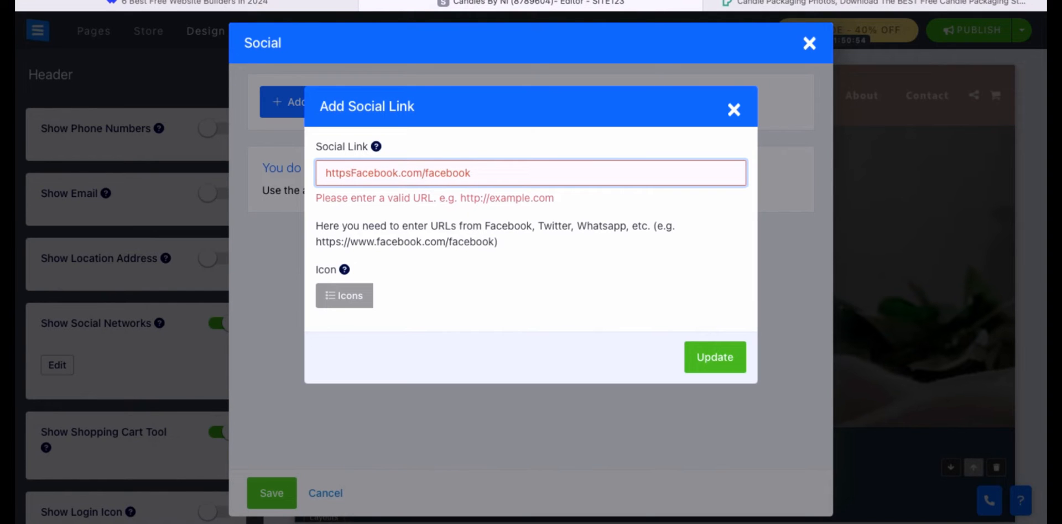
click(713, 357)
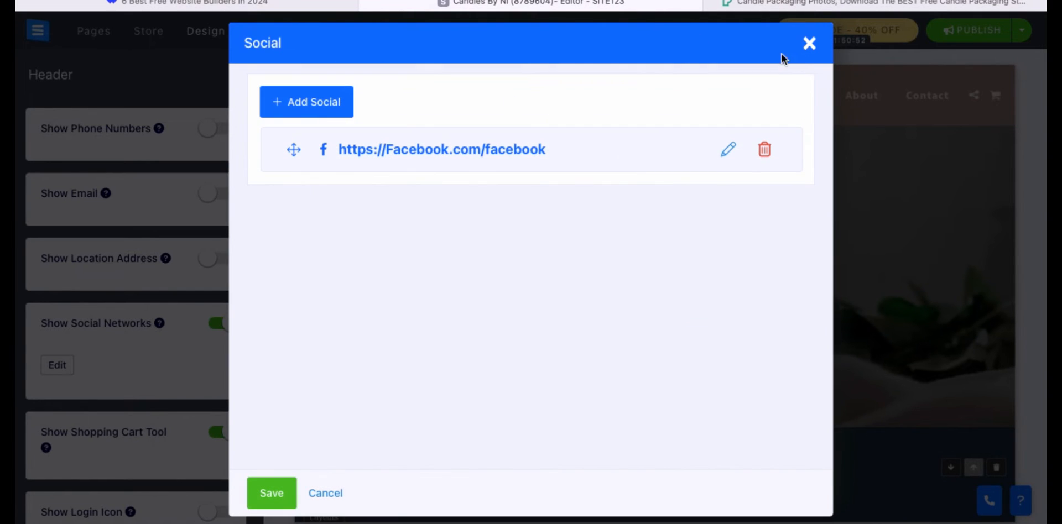
Save the Facebook link in the Social dialog and return to the editor preview.
click(809, 44)
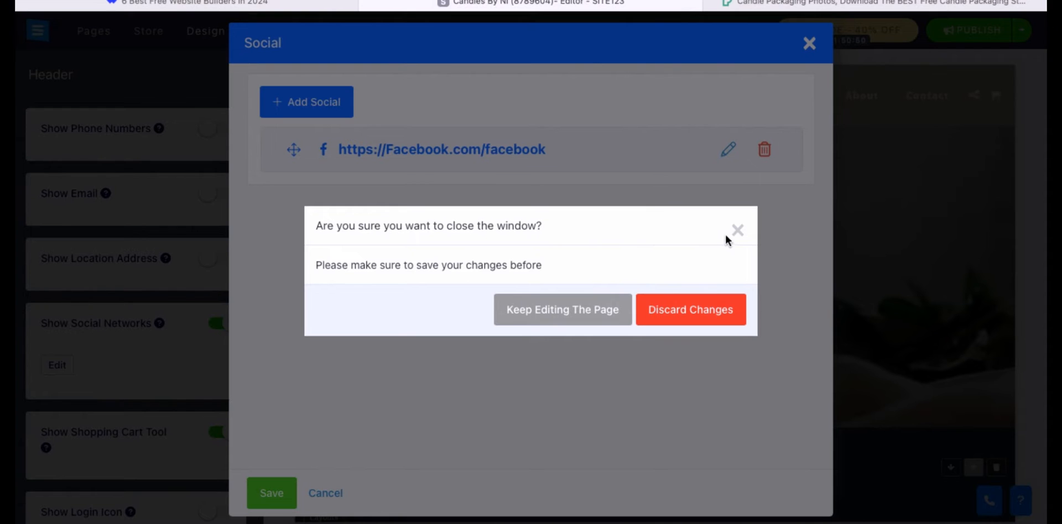
click(562, 309)
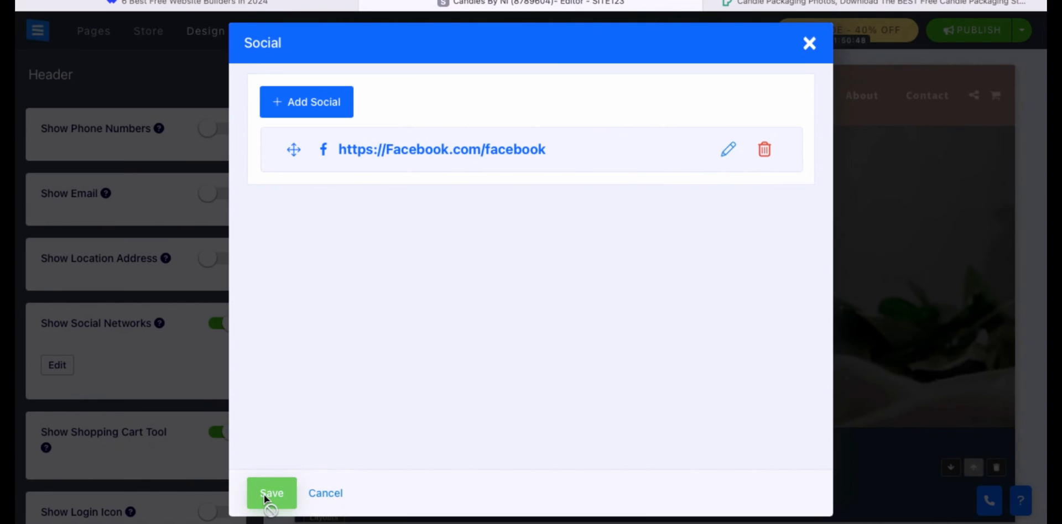
click(272, 493)
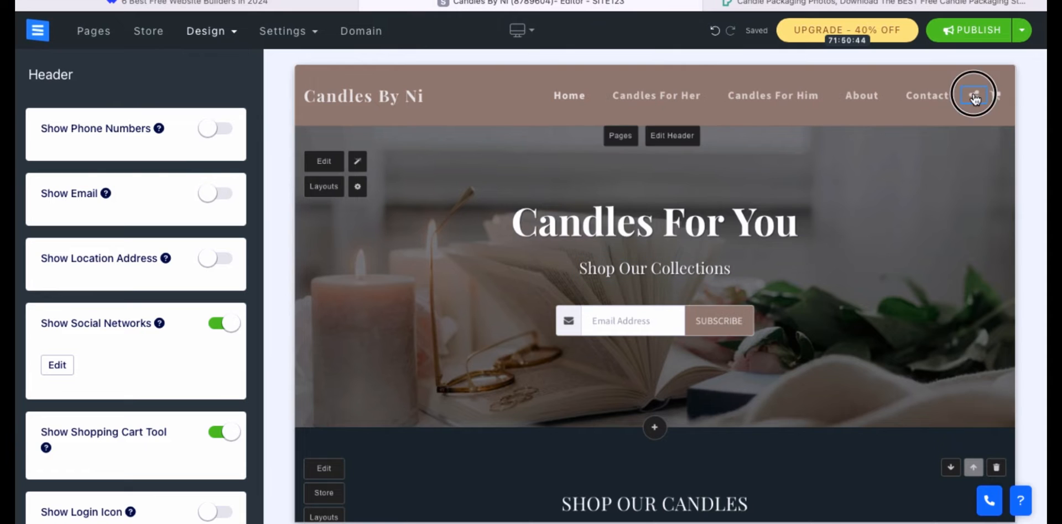
click(973, 95)
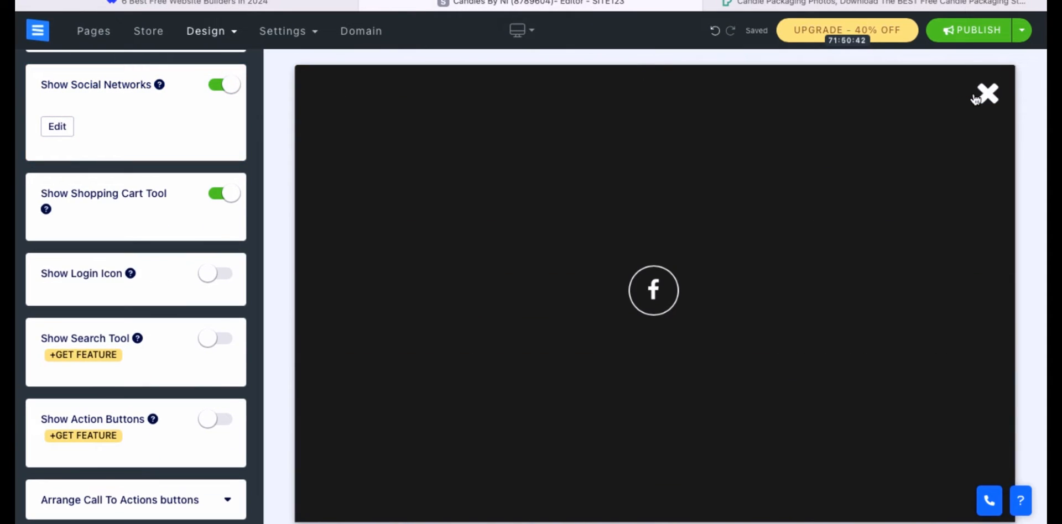
mouse_move(670, 268)
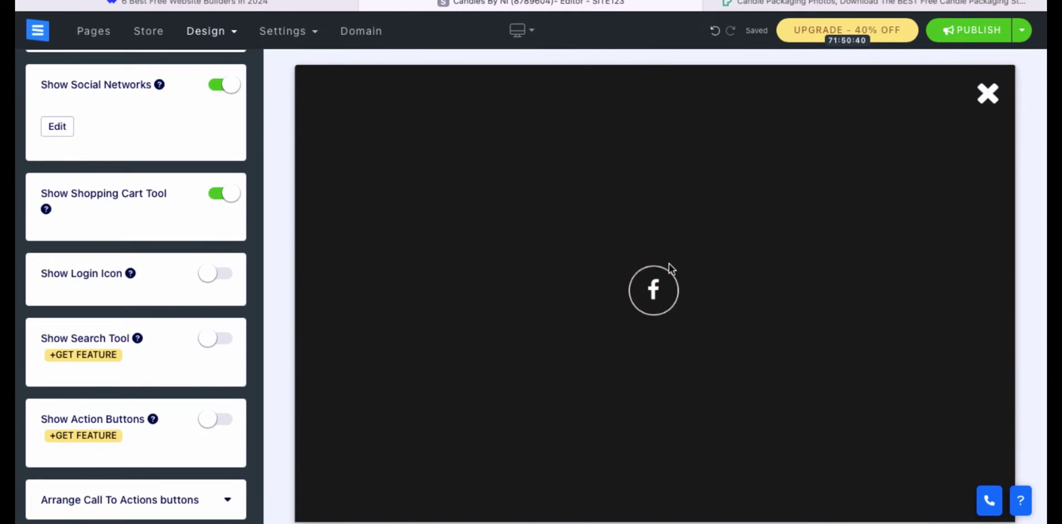
click(987, 94)
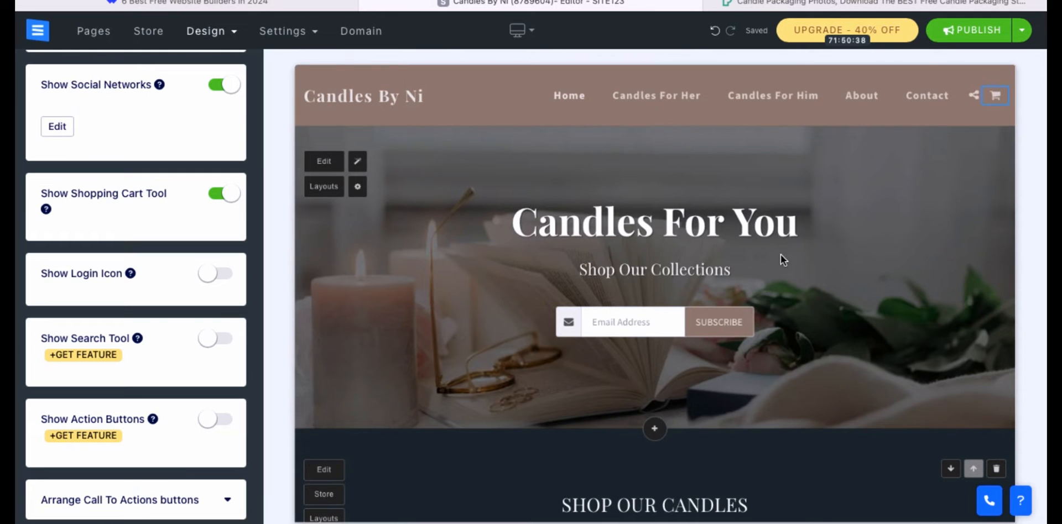
scroll(down, 3)
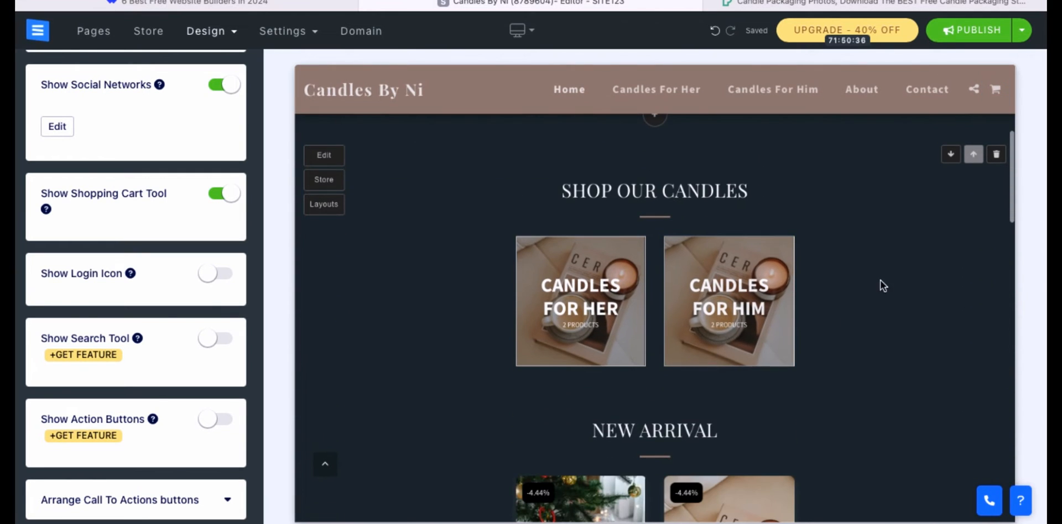
scroll(down, 3)
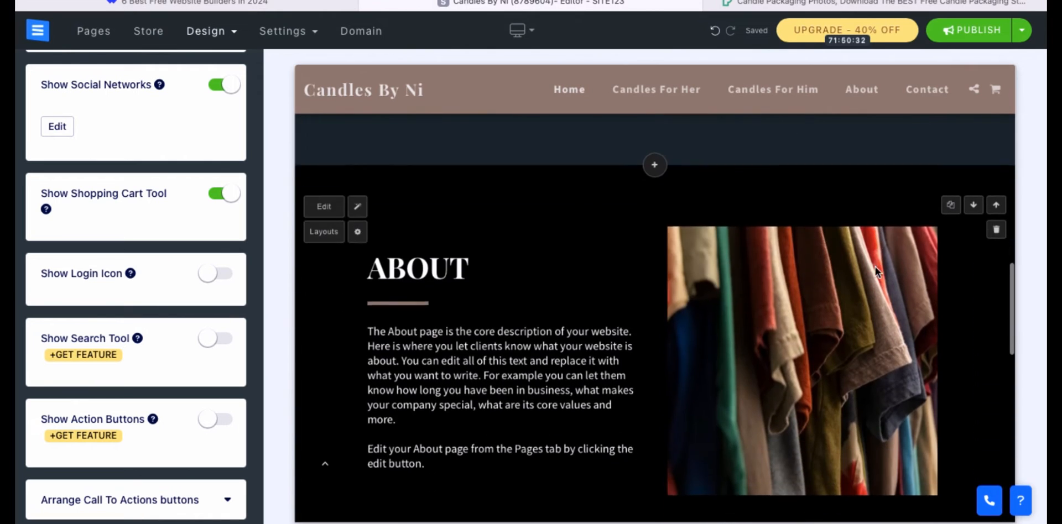
Insert the suggested 'About The Website' candle-store description into the About section text.
click(416, 267)
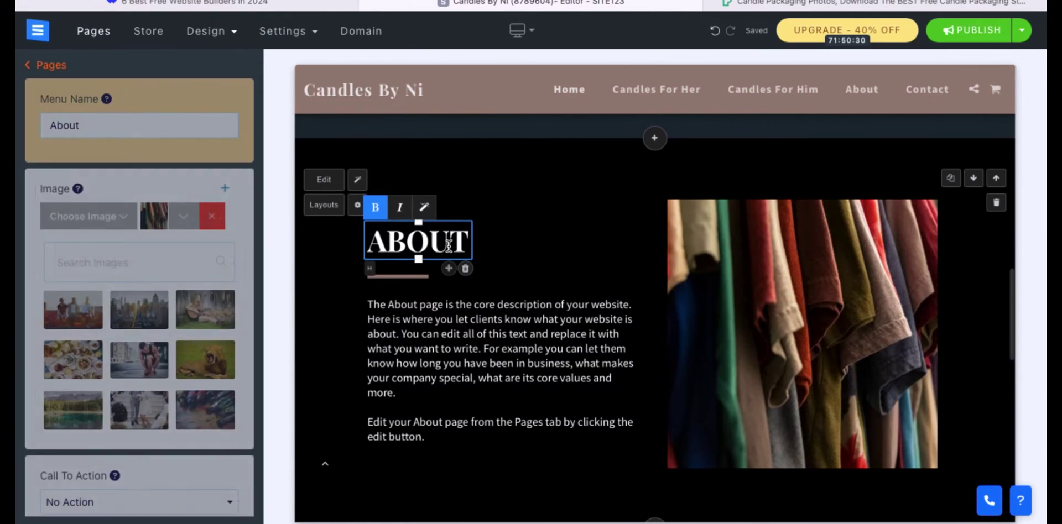
click(456, 335)
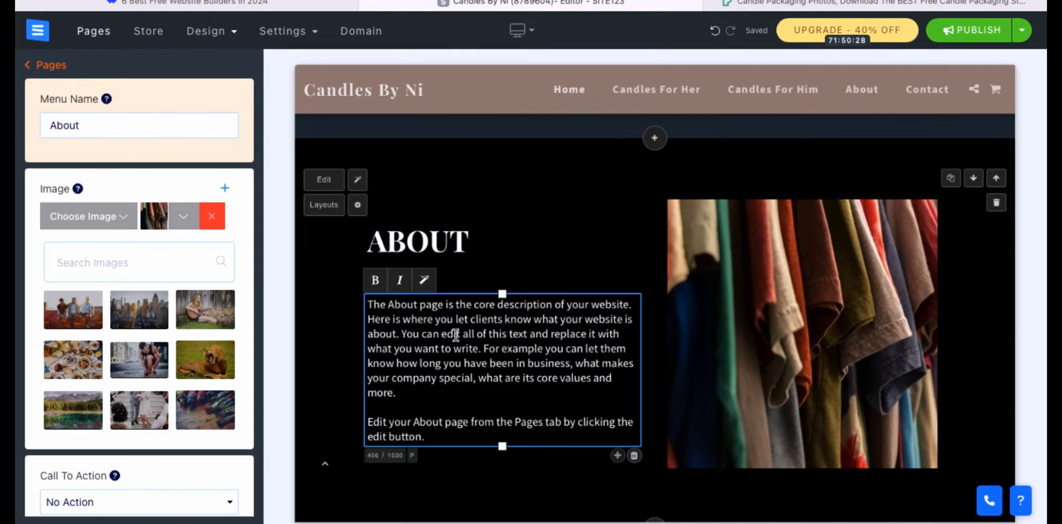
right_click(454, 335)
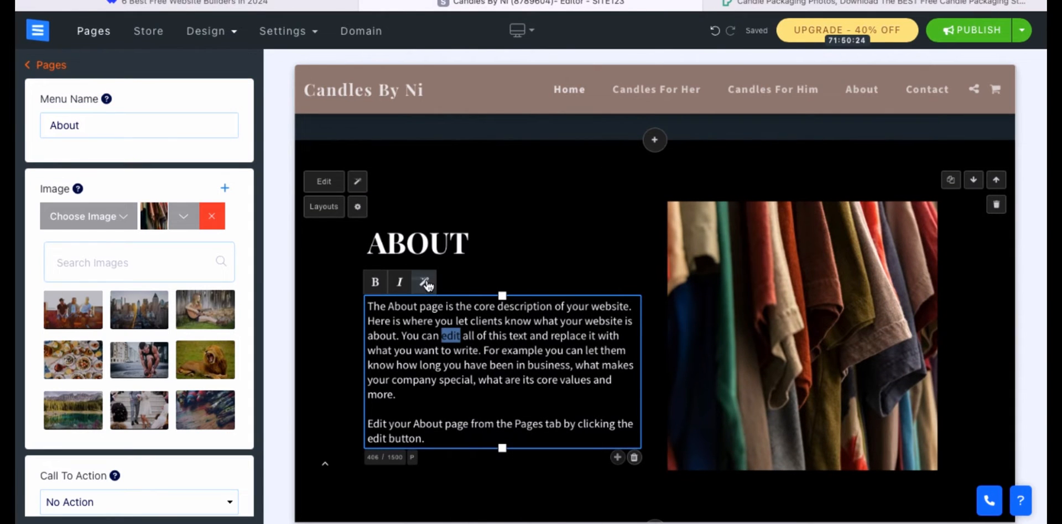
click(424, 282)
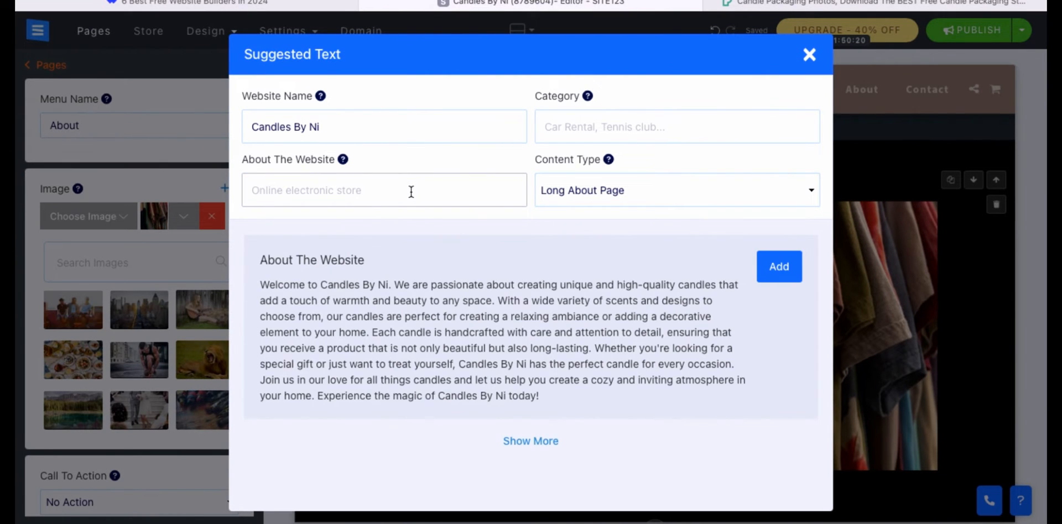
mouse_move(778, 267)
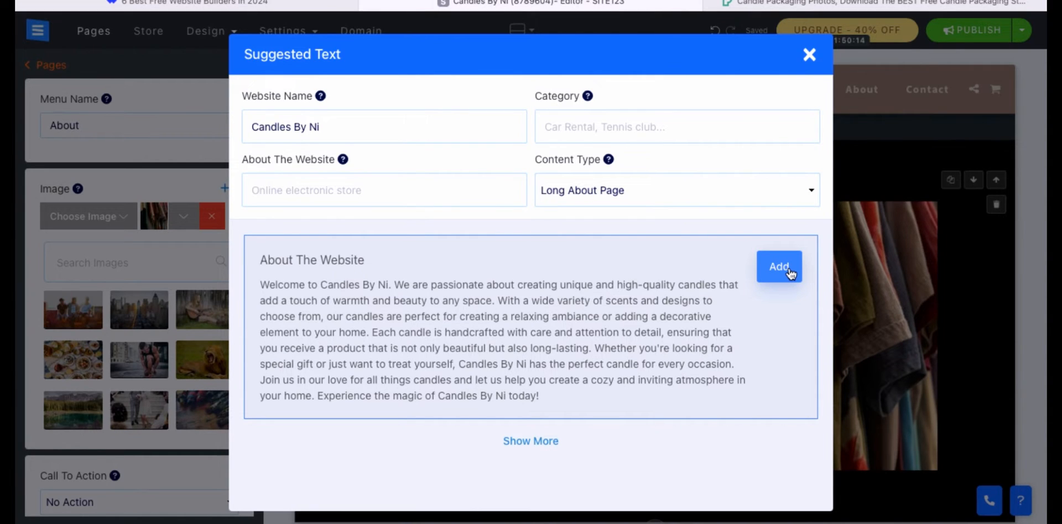
click(778, 267)
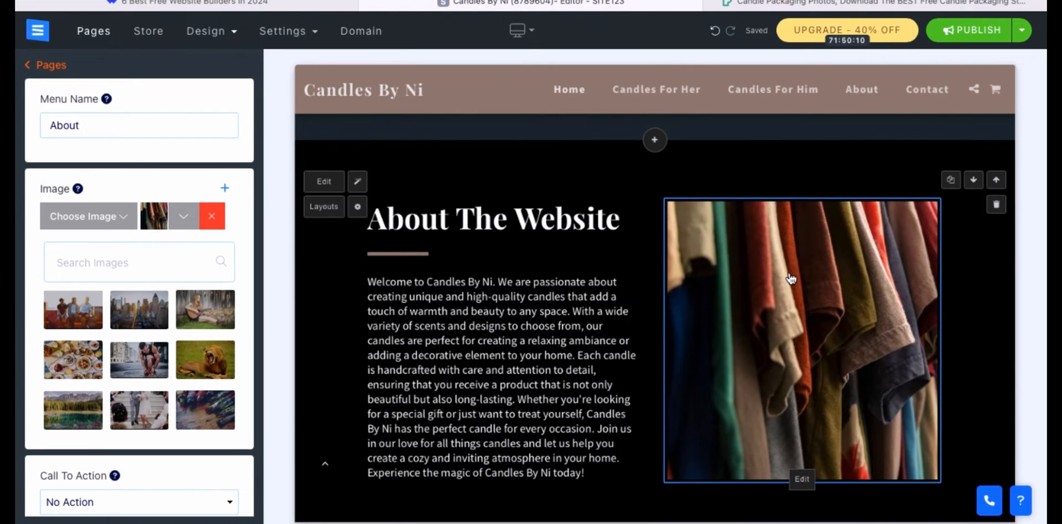
Search the Image Library for 'candles' and save the lit jar-candles photo as the About image.
scroll(down, 3)
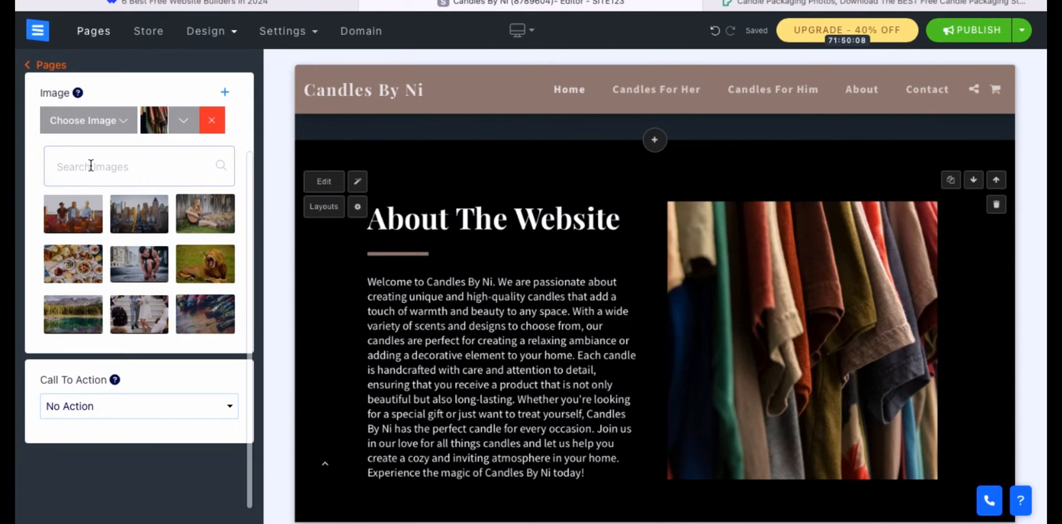
text(candles)
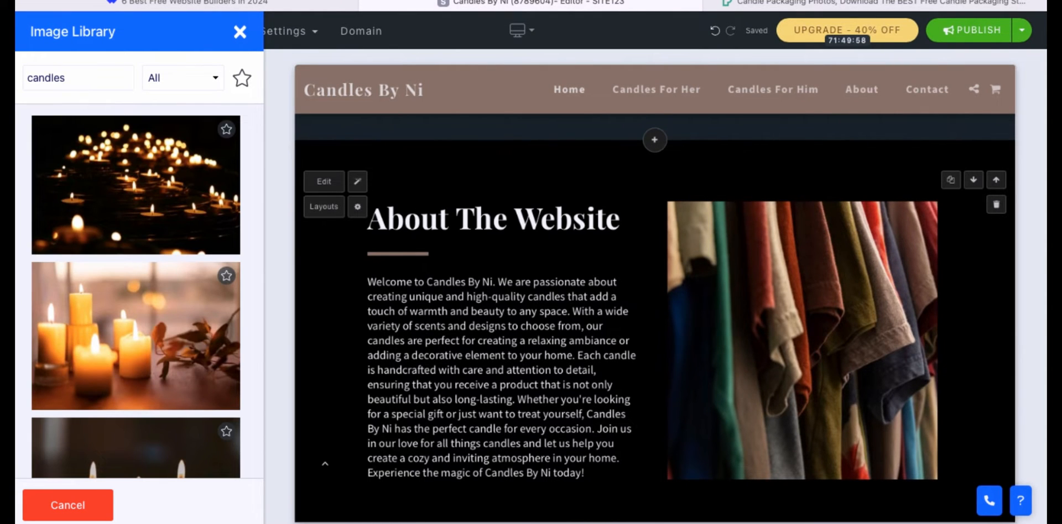
click(81, 298)
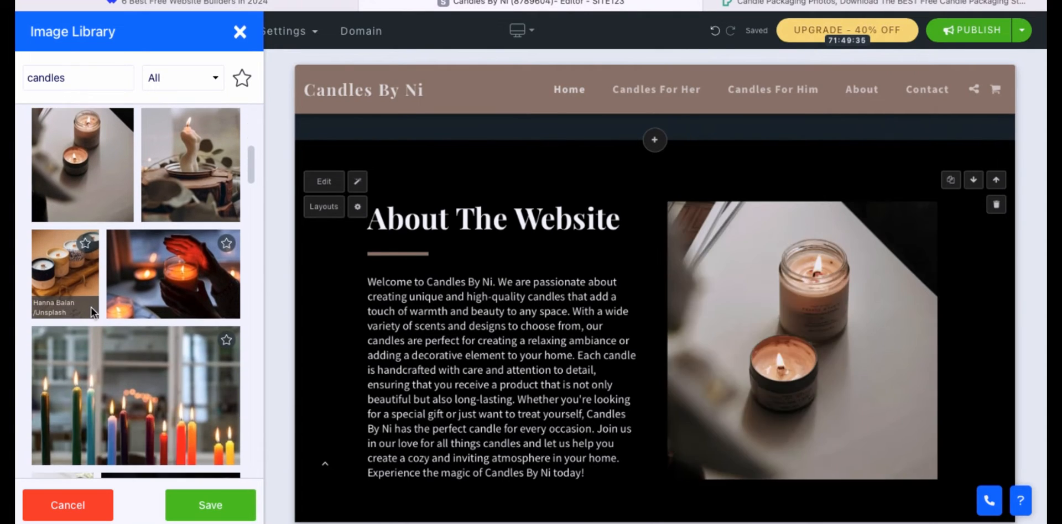
click(239, 31)
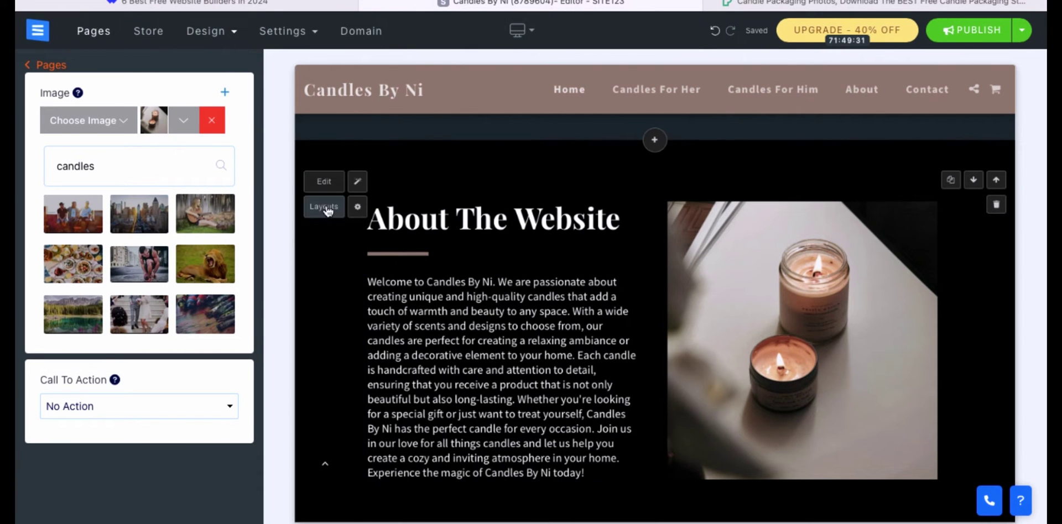
click(206, 31)
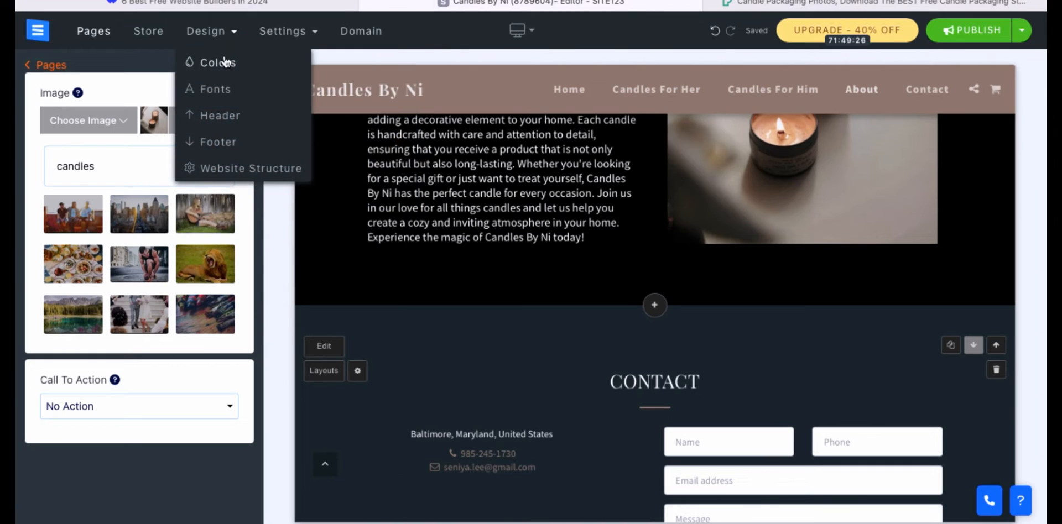
Show the Colors settings with preset schemes and the muted brown main colour.
click(218, 62)
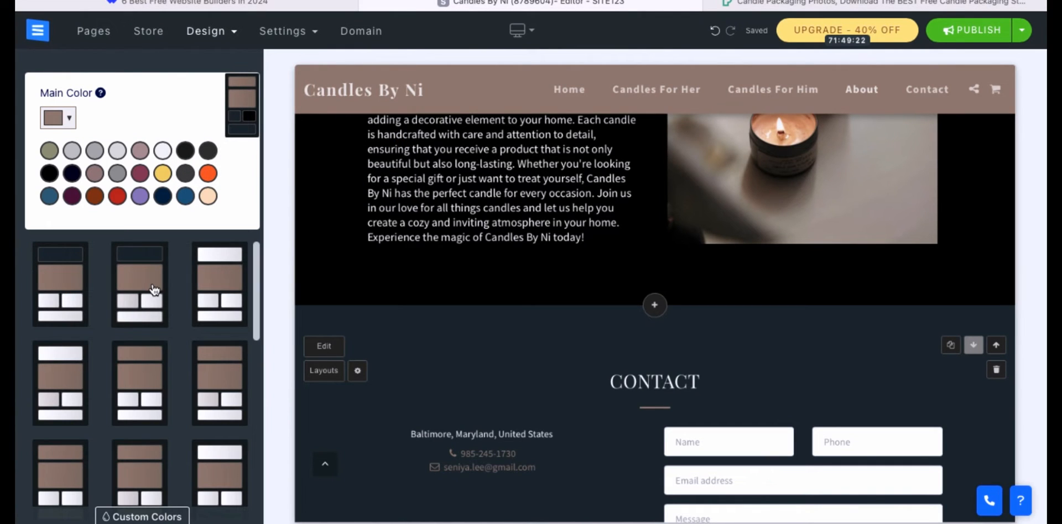
scroll(down, 3)
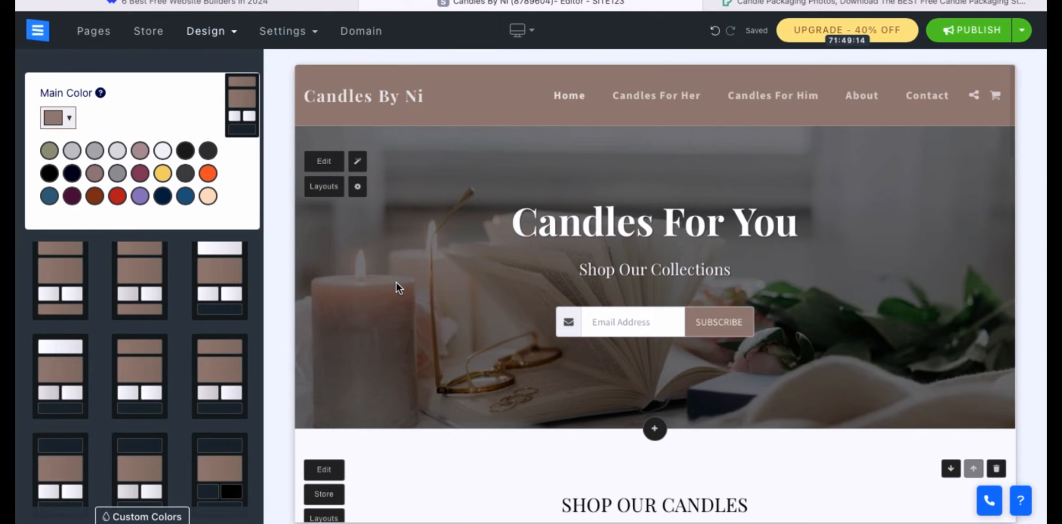
scroll(down, 3)
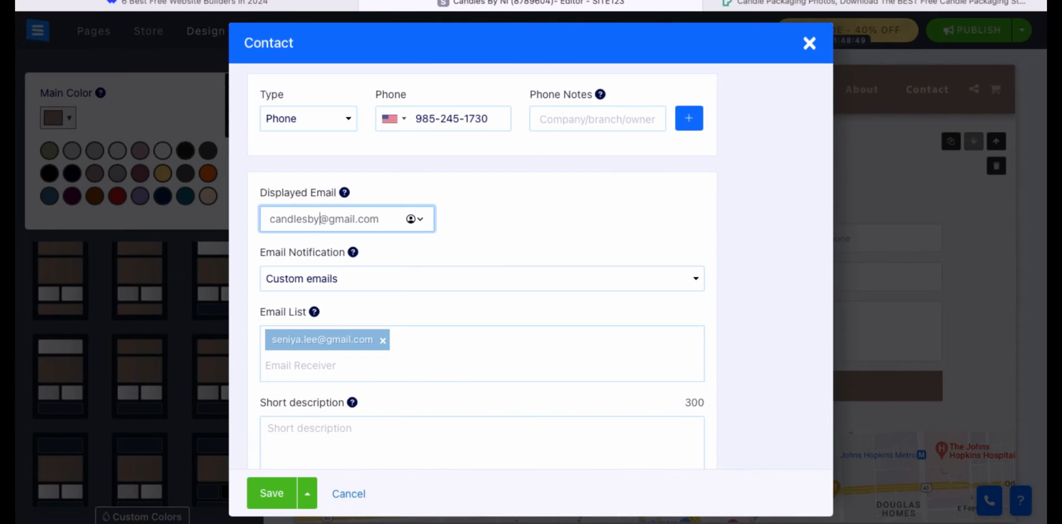
scroll(down, 3)
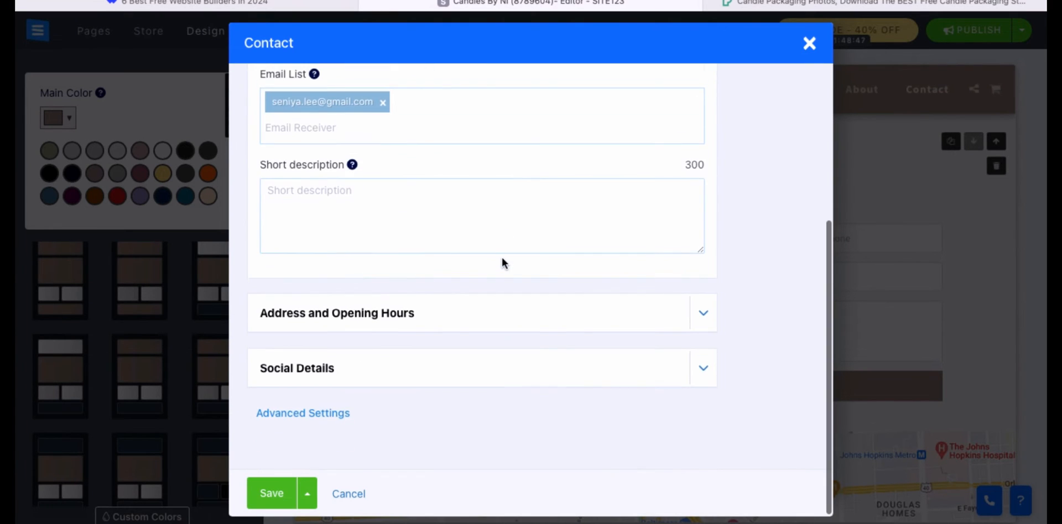
click(454, 368)
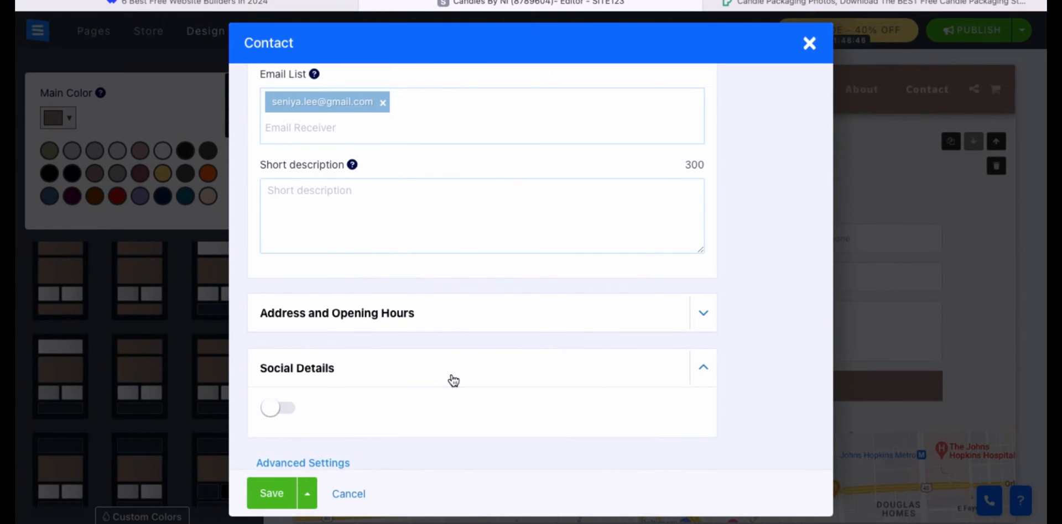
click(270, 493)
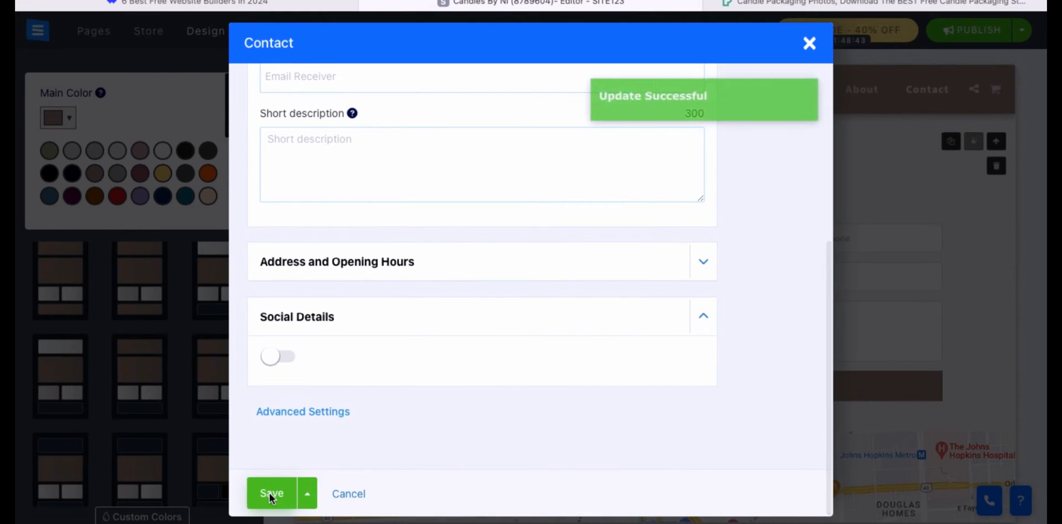
click(271, 493)
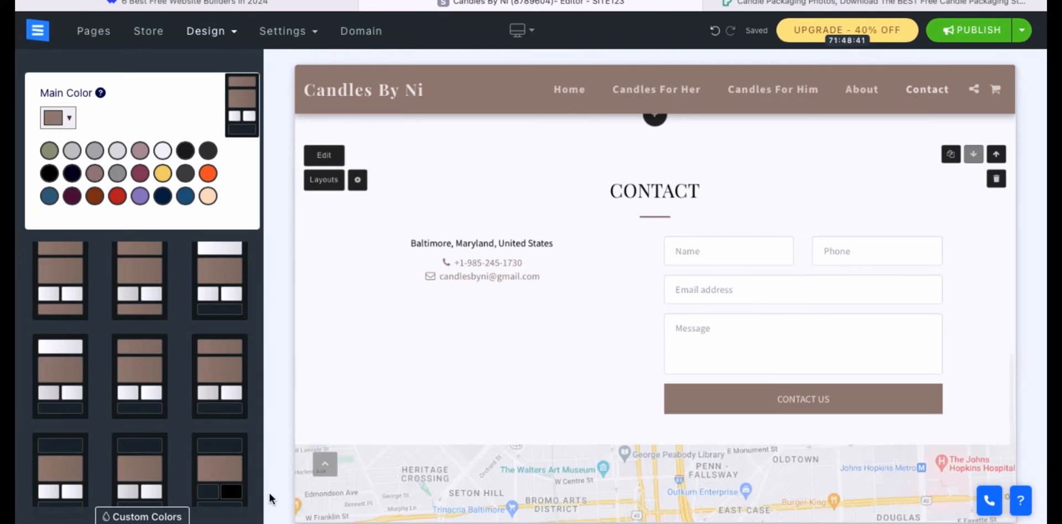
Review the Contact page and map, then reopen the Contact settings from Pages.
scroll(down, 3)
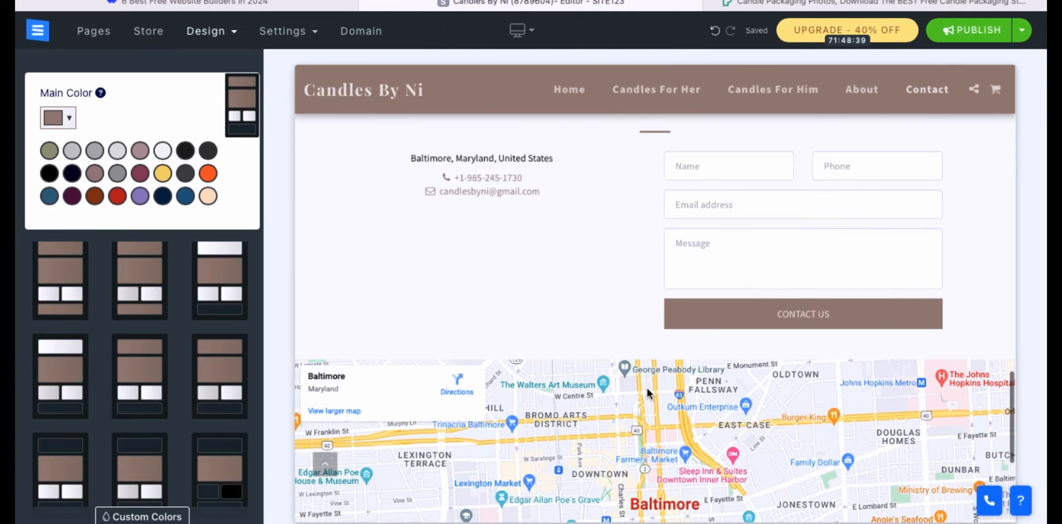
scroll(down, 3)
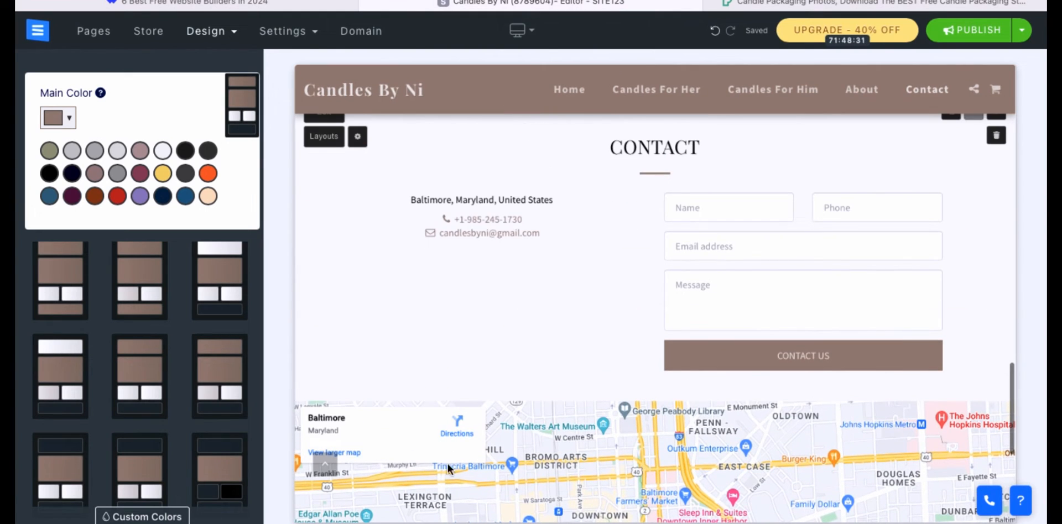
scroll(down, 3)
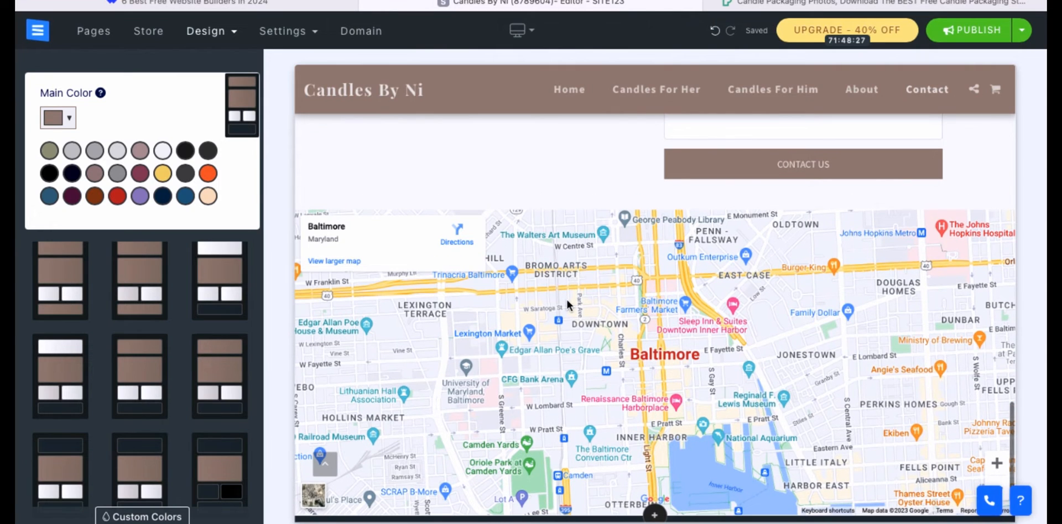
click(211, 31)
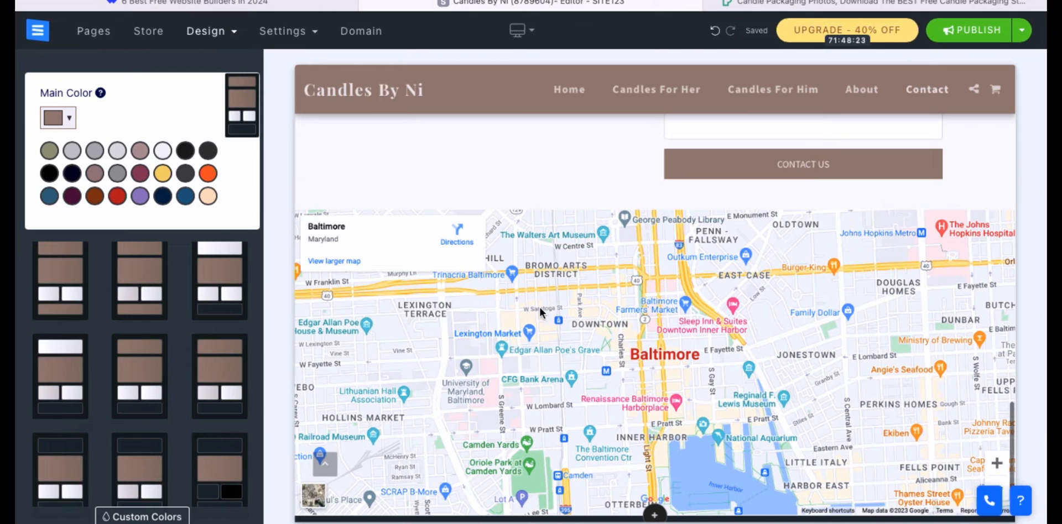
scroll(down, 3)
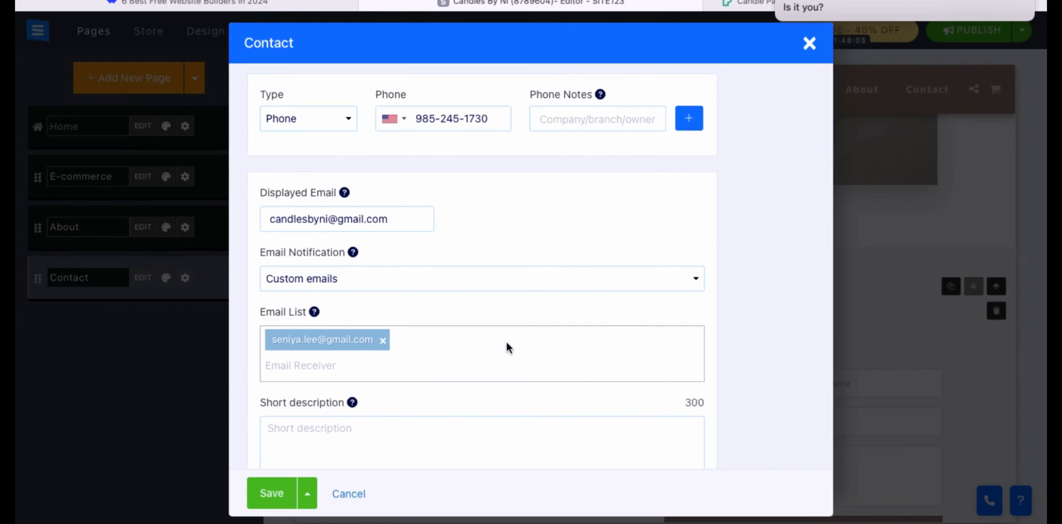
Clear the Baltimore address under Address and Opening Hours and save the Contact section.
scroll(down, 3)
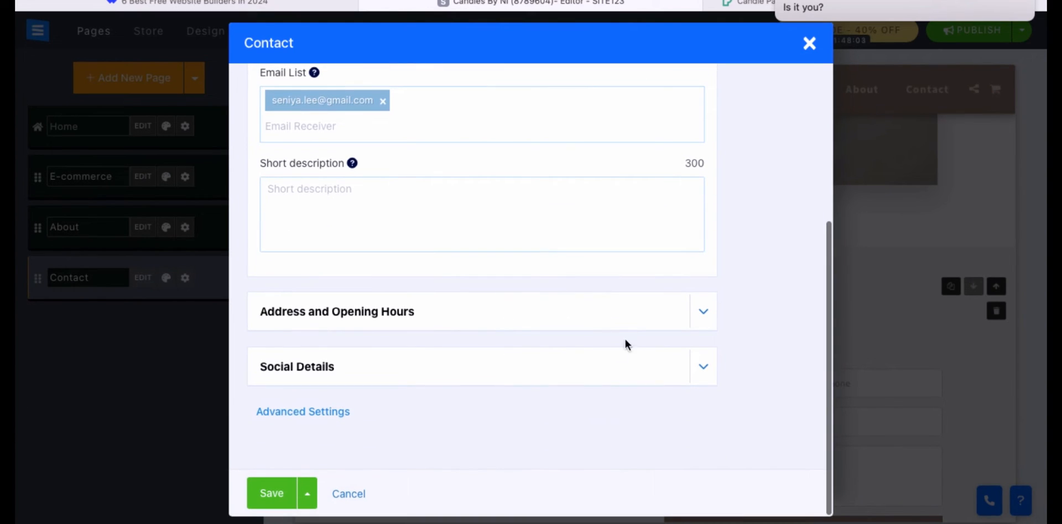
click(336, 312)
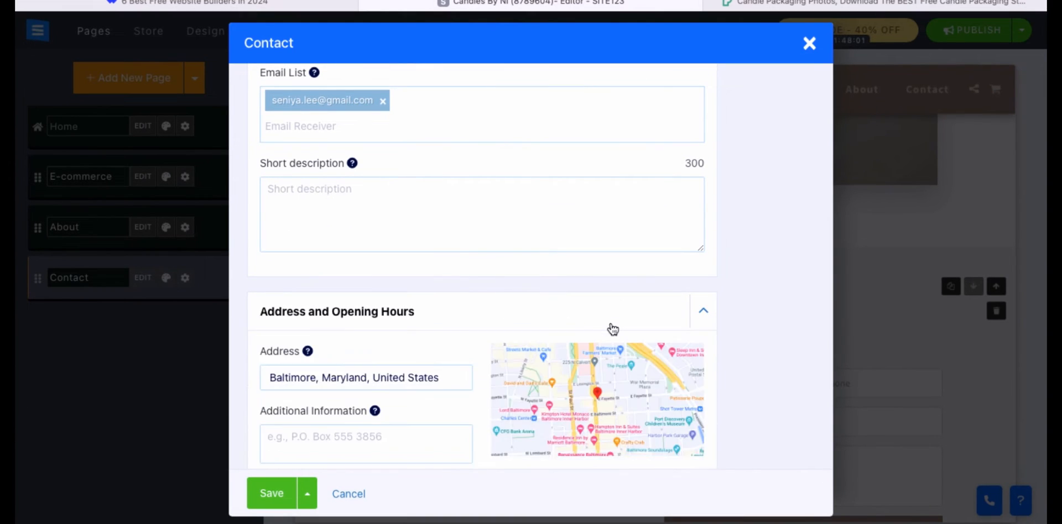
scroll(down, 3)
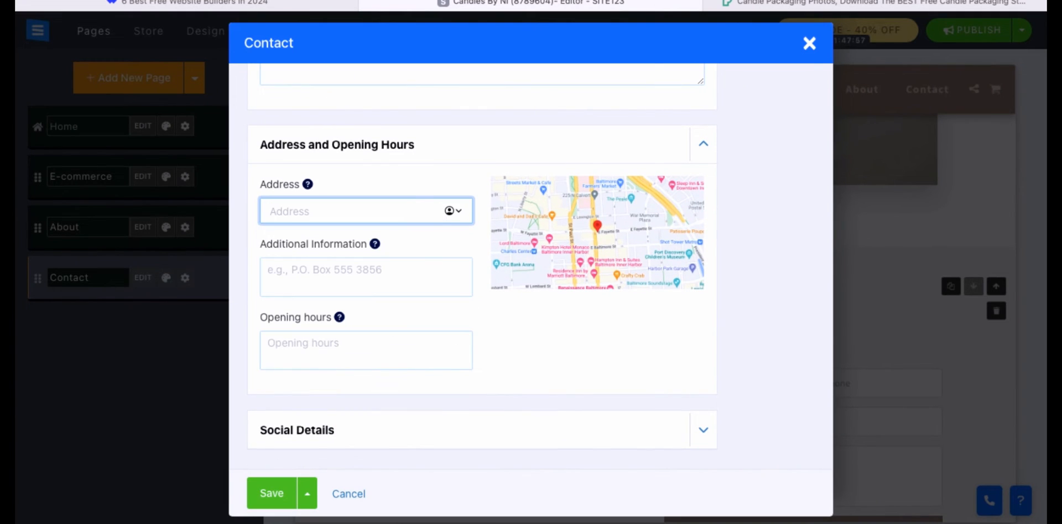
click(271, 493)
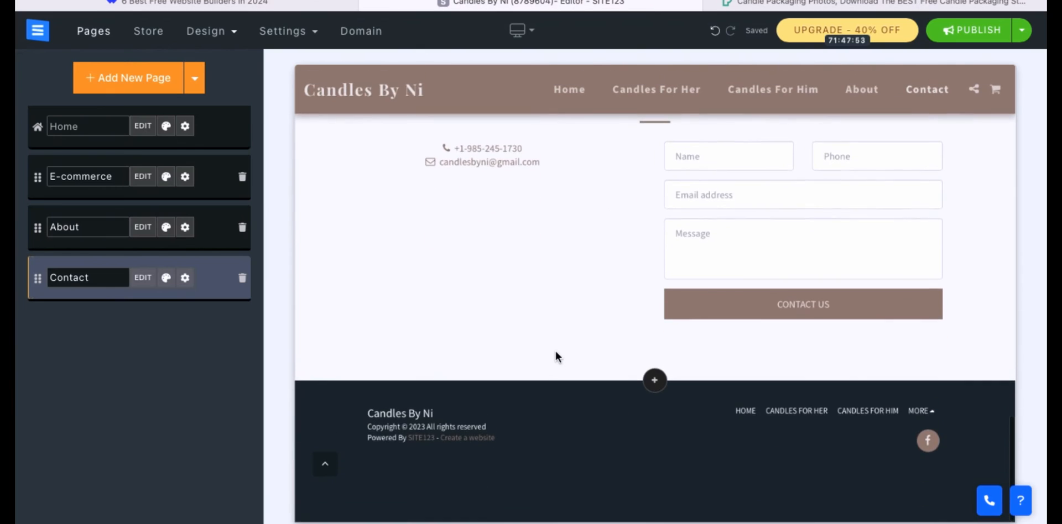
Check the Candles For Her, Candles For Him and About pages after renaming Contact to 'Contact US'.
scroll(up, 3)
text( US)
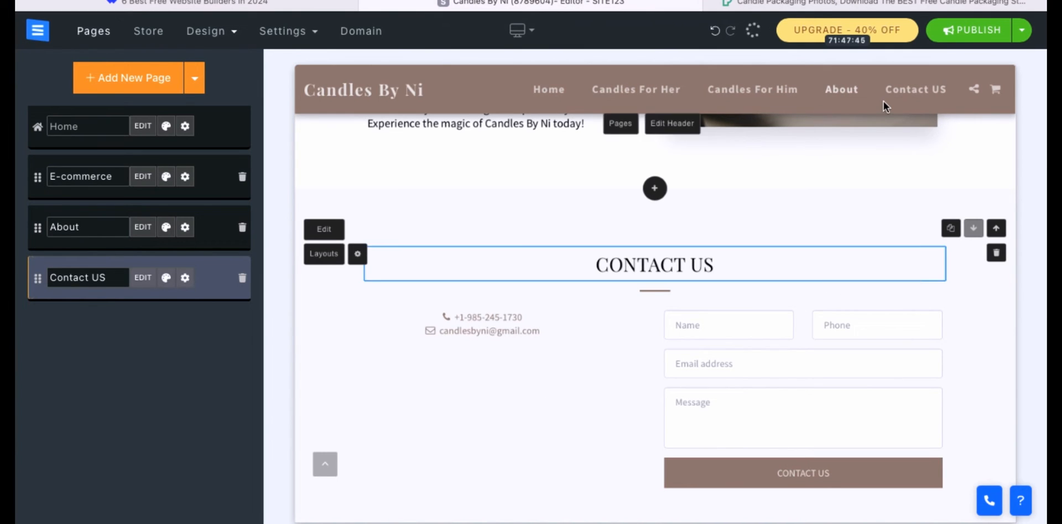
scroll(up, 3)
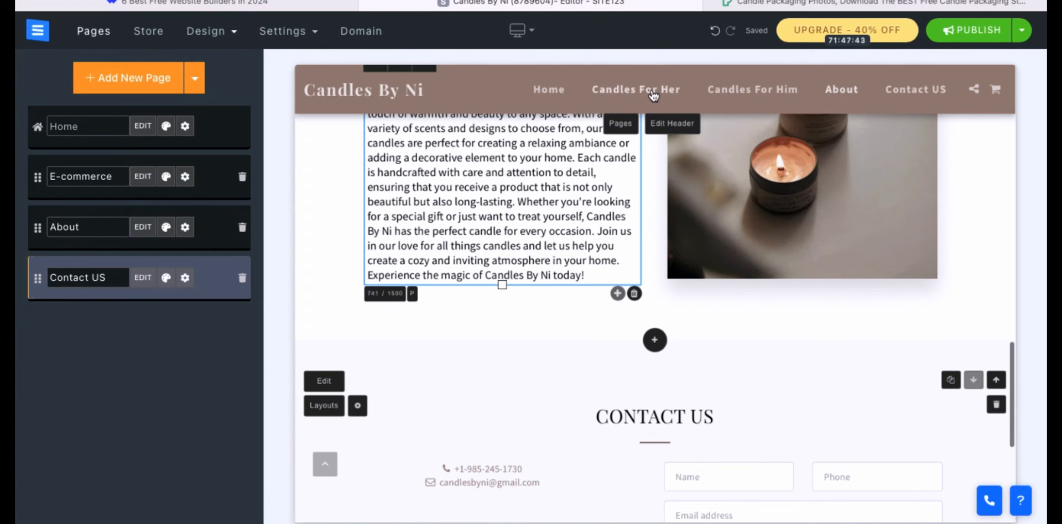
click(635, 88)
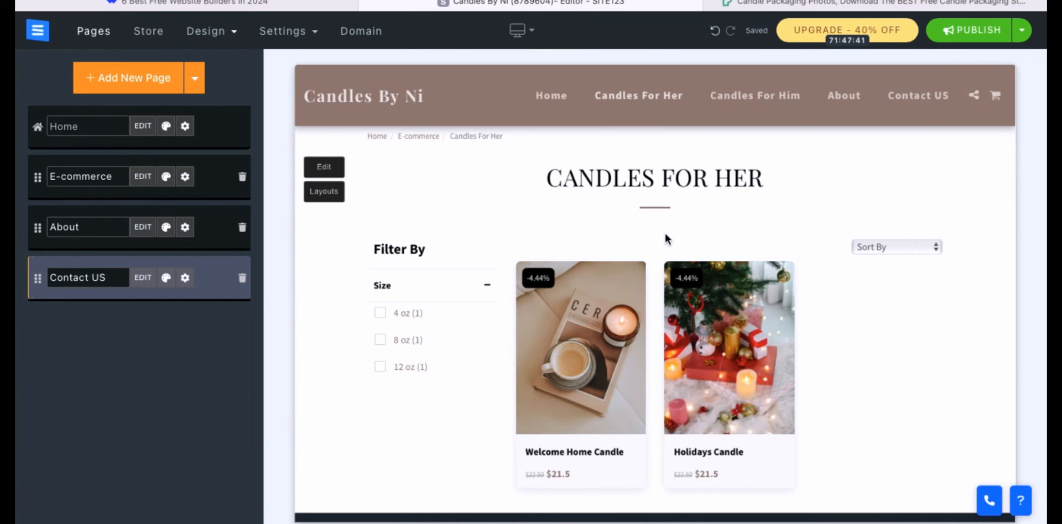
click(754, 95)
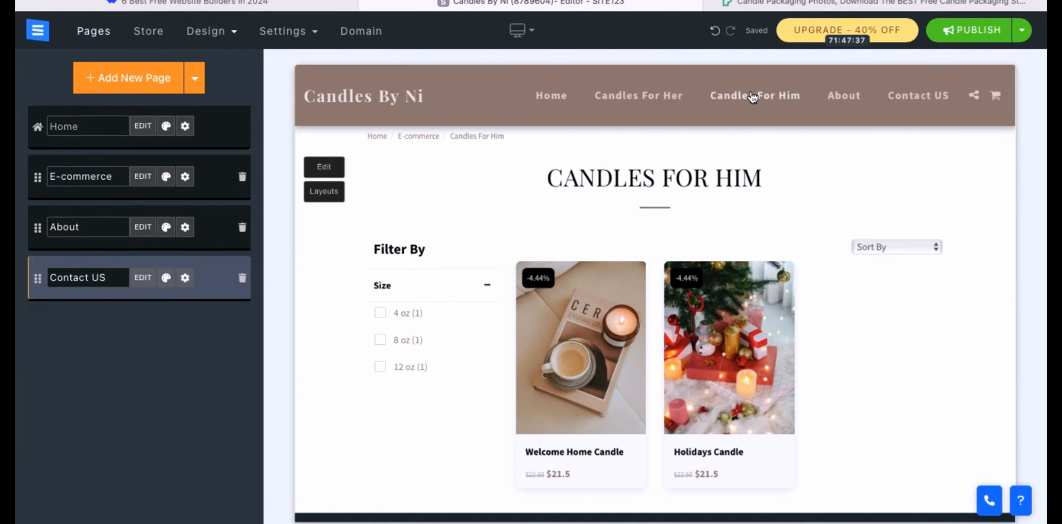
click(843, 95)
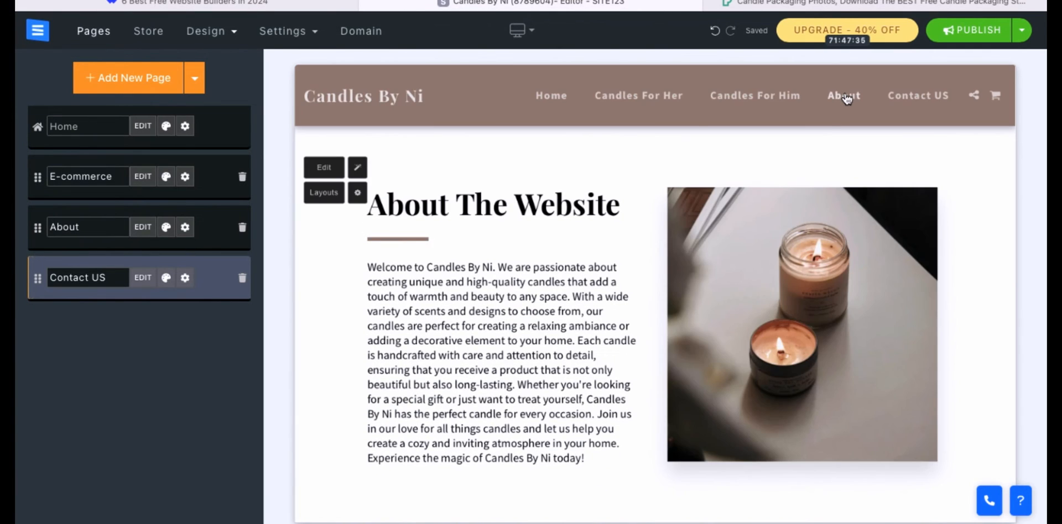
scroll(down, 3)
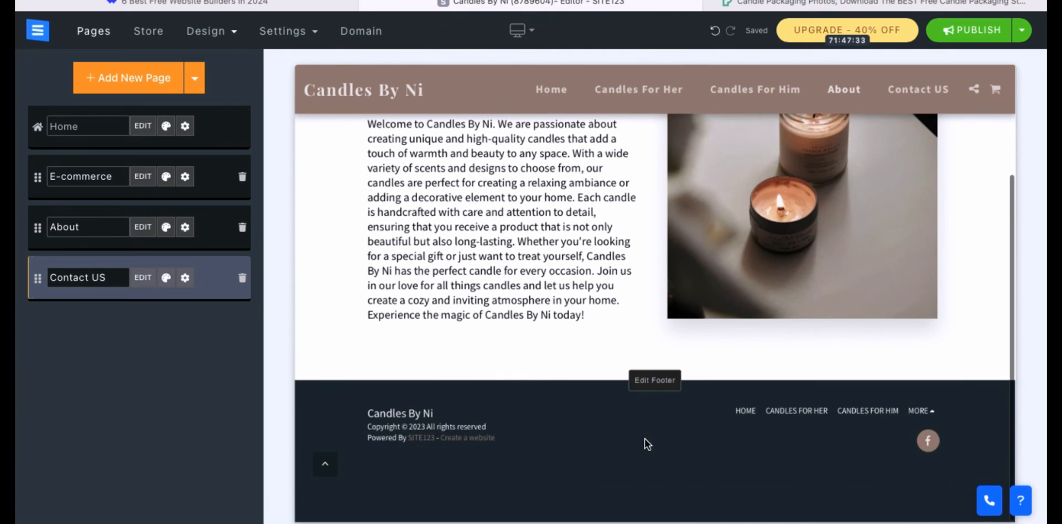
Dismiss the upgrade offer and return to the Design options.
click(846, 30)
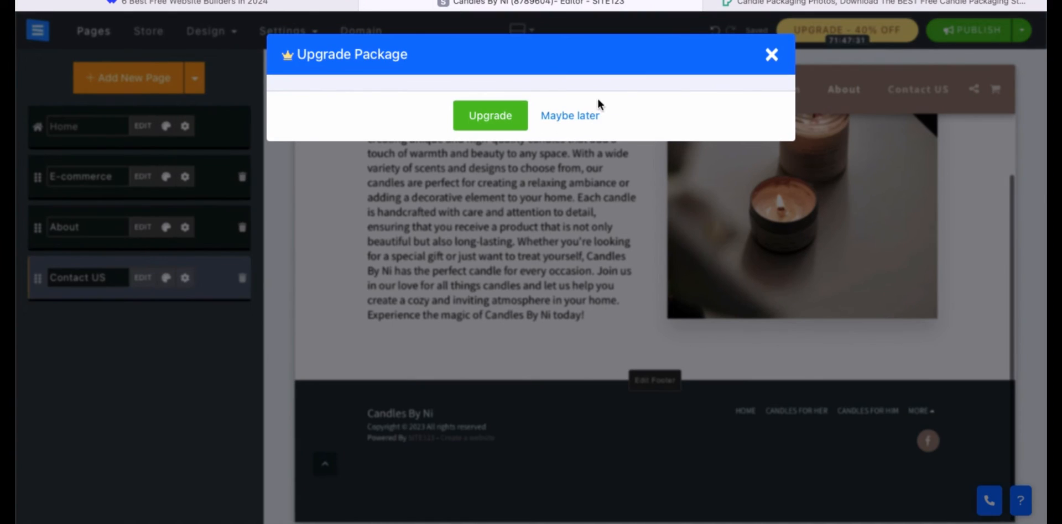
click(570, 115)
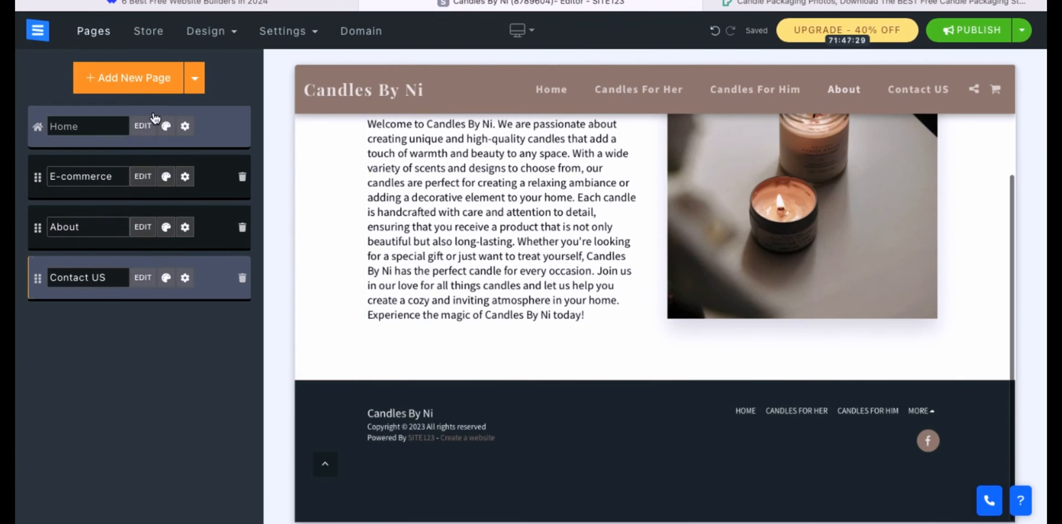
click(206, 31)
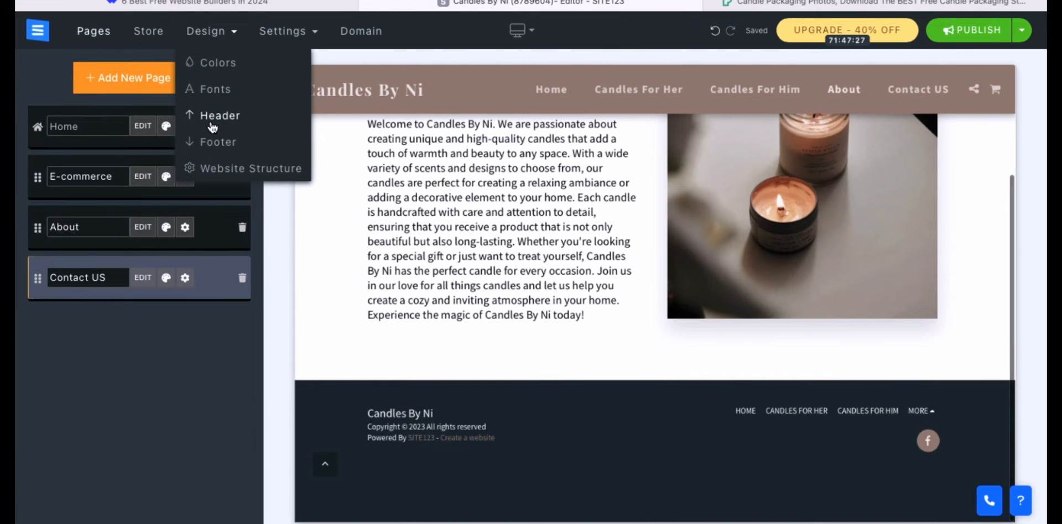
Review the footer settings, then move from the general Settings menu to the Design options.
click(218, 62)
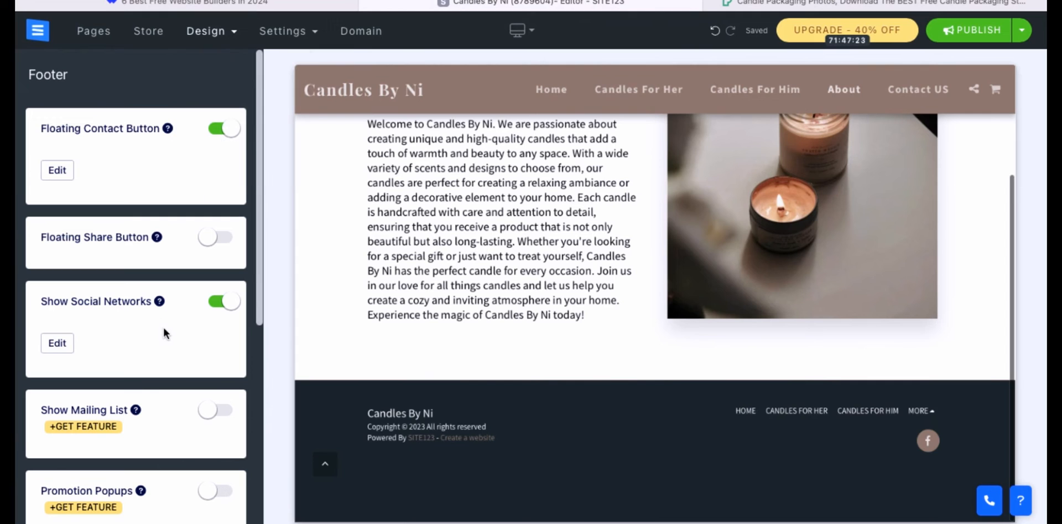
scroll(down, 3)
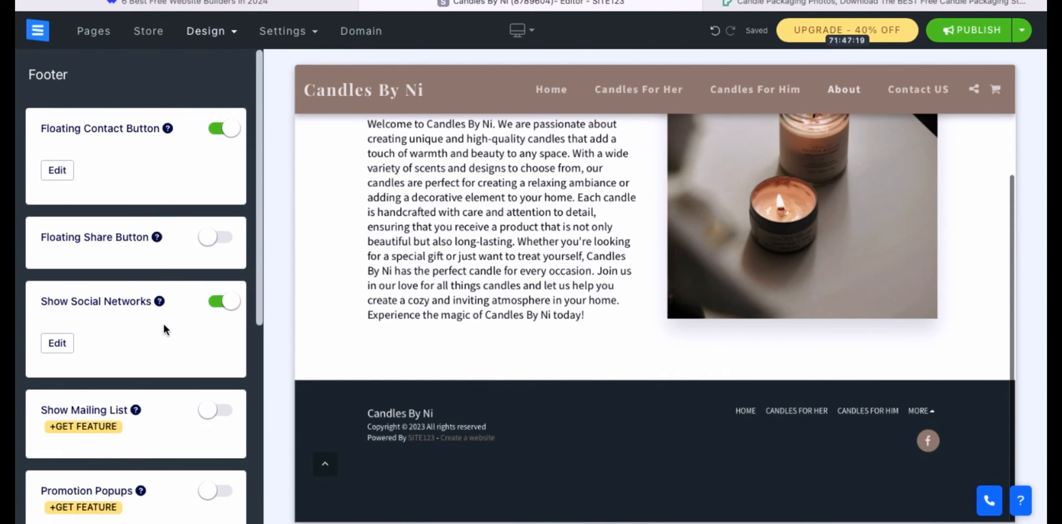
click(282, 31)
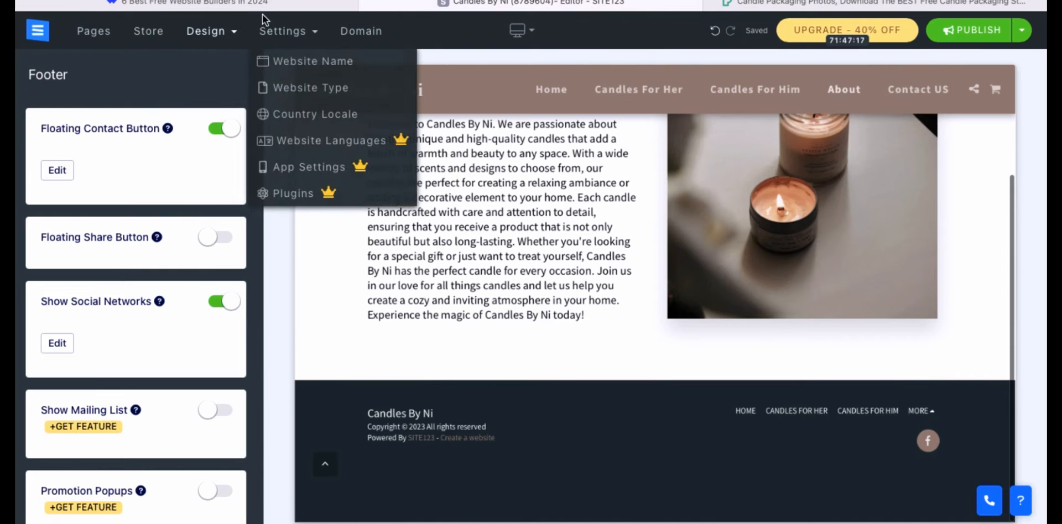
click(206, 31)
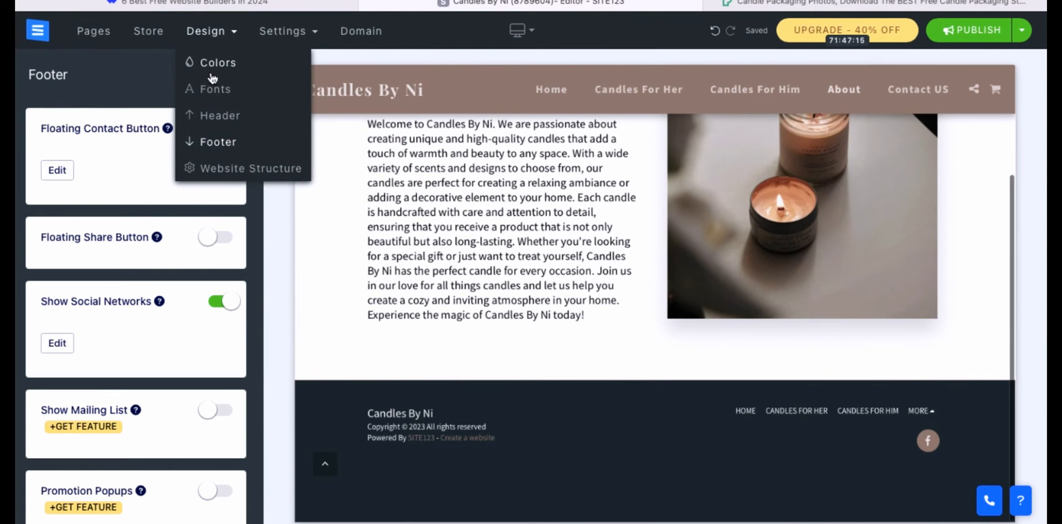
Browse the colour scheme presets for a light-footer scheme and request publishing the site.
click(218, 62)
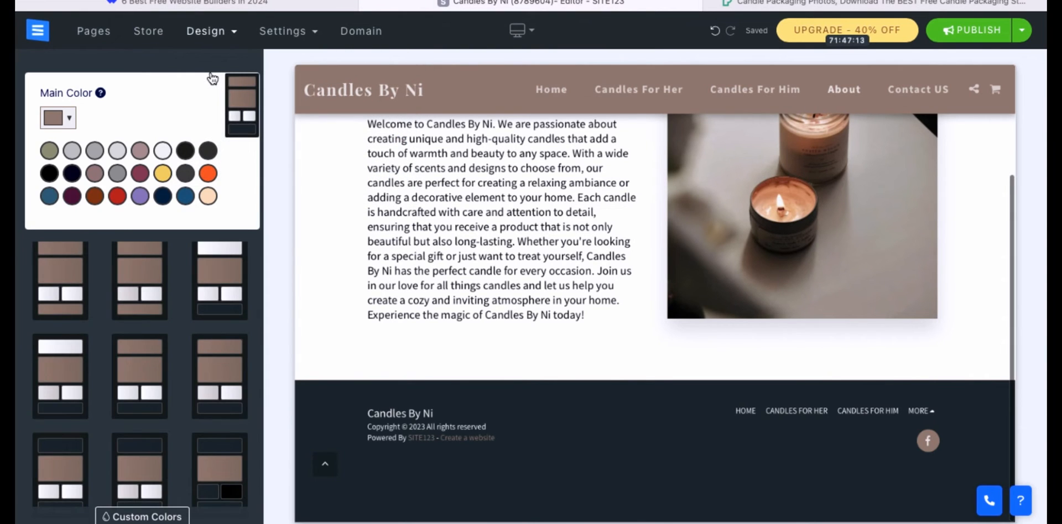
scroll(down, 3)
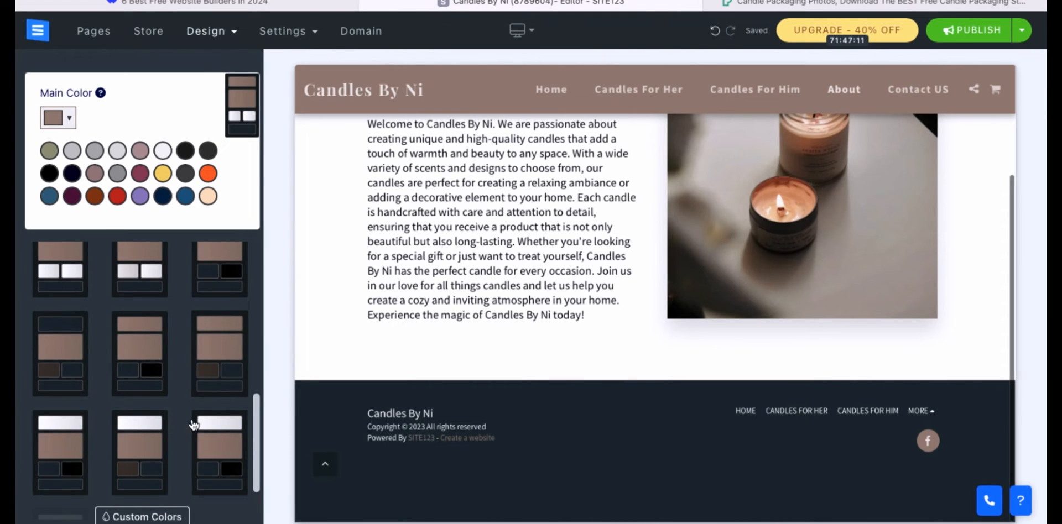
scroll(down, 3)
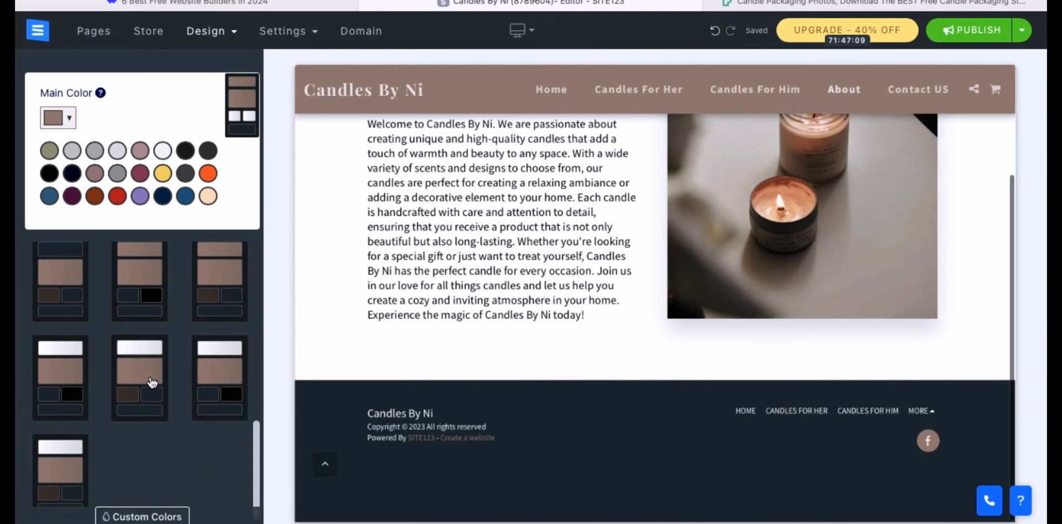
scroll(down, 3)
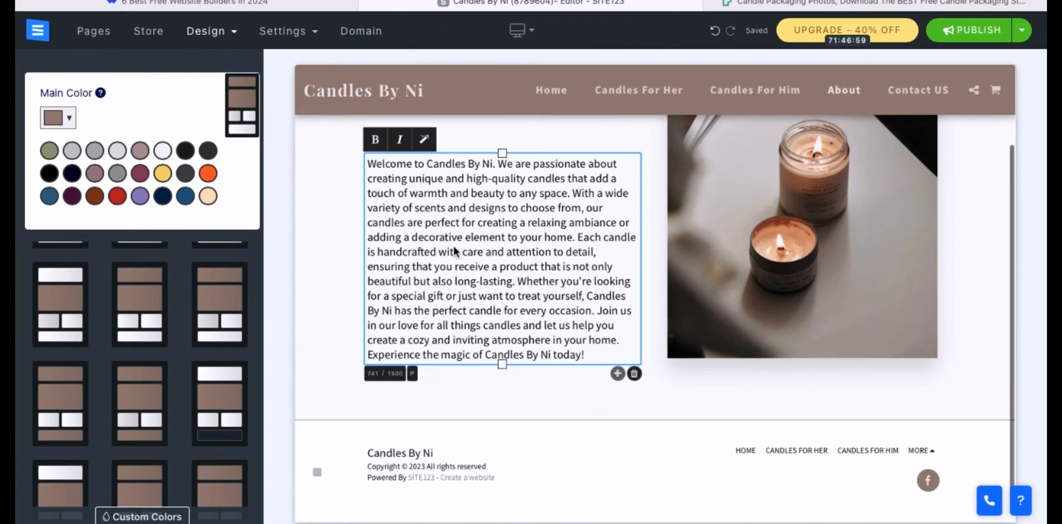
click(976, 30)
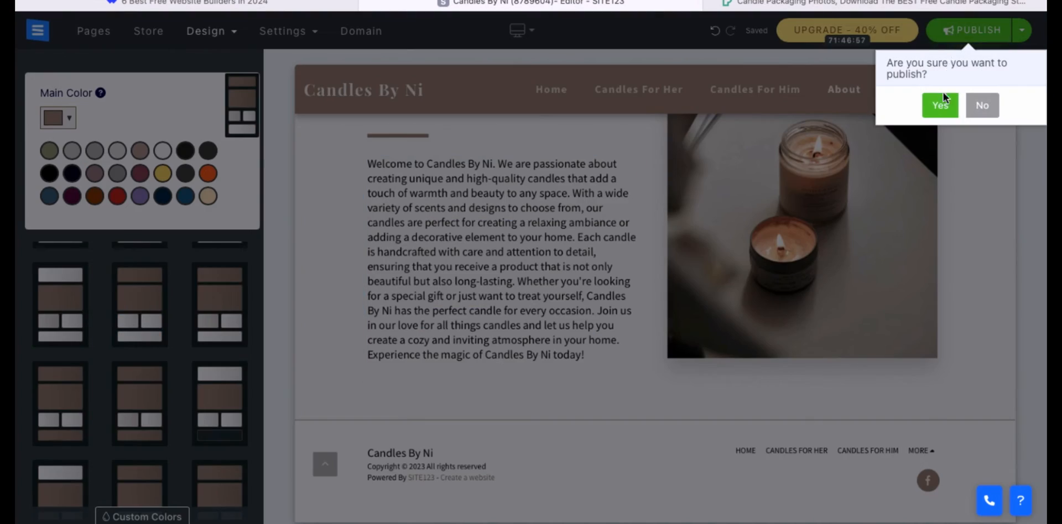
Confirm publishing Candles By Ni, dismiss the success message and publish once more.
click(939, 105)
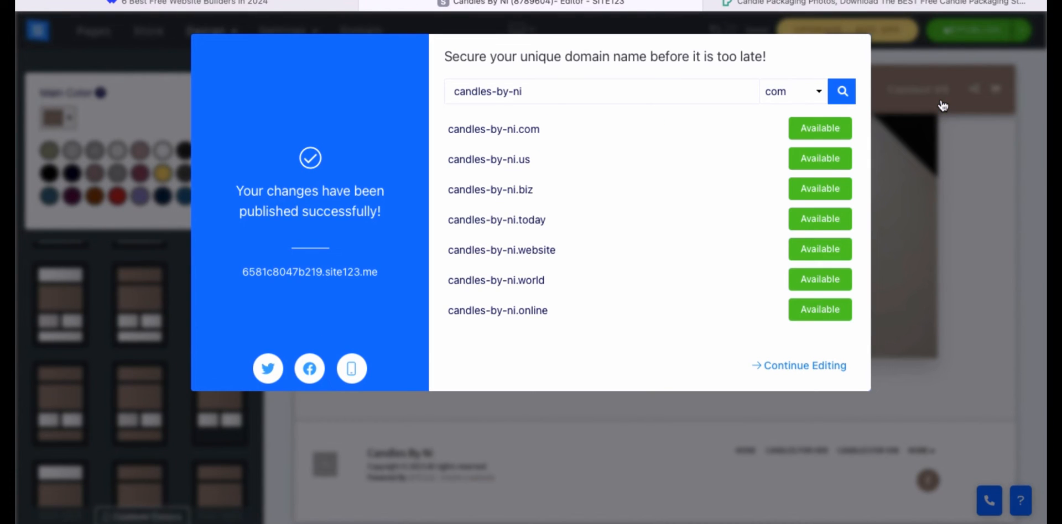
click(602, 92)
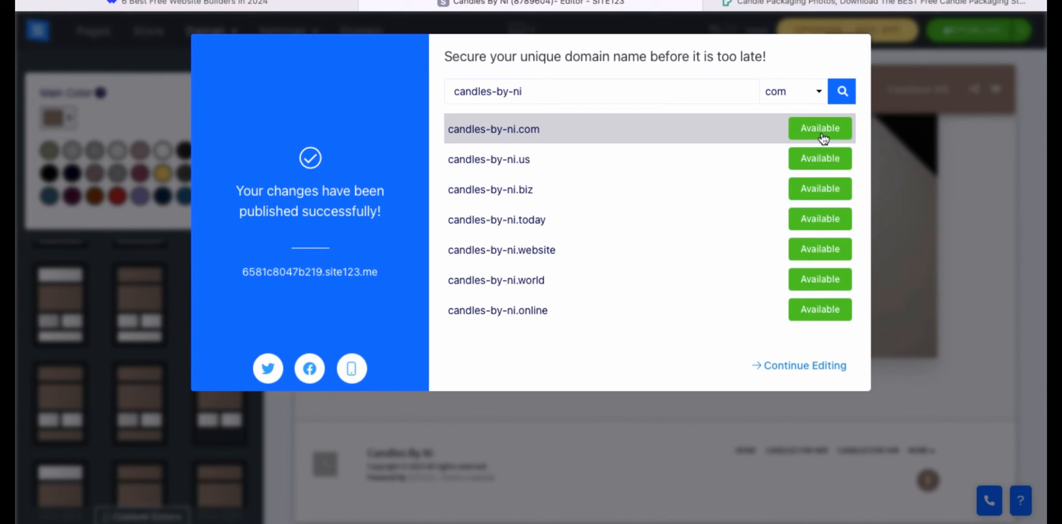
click(799, 366)
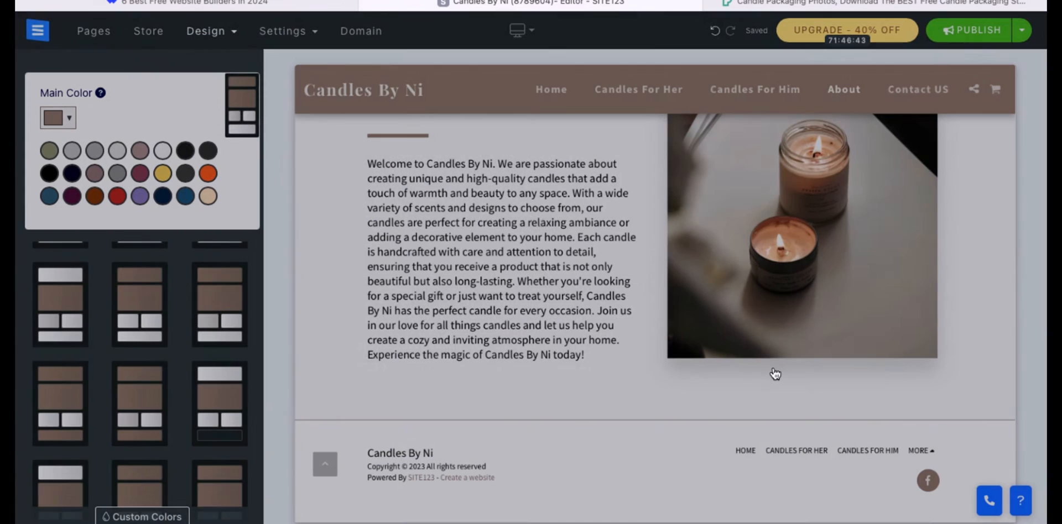
click(976, 30)
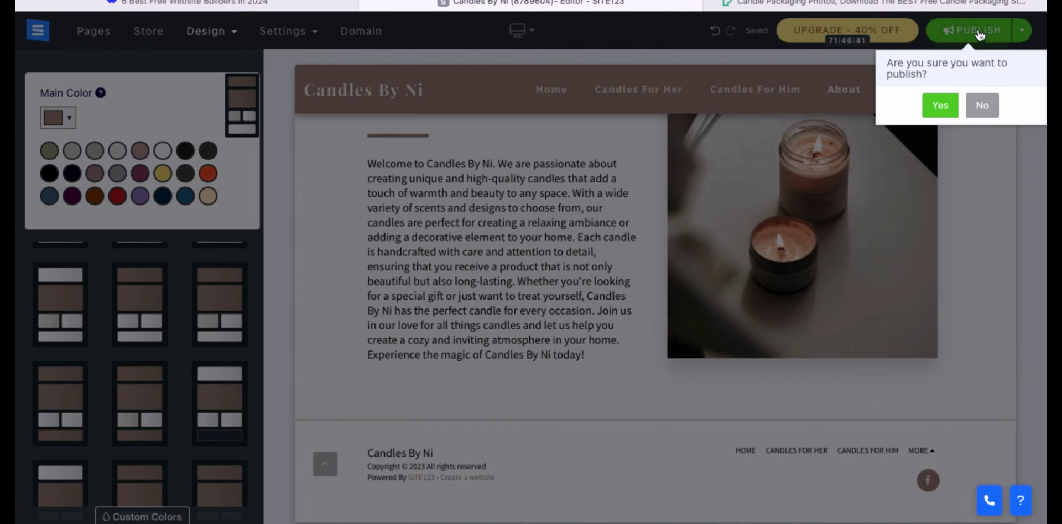
click(939, 105)
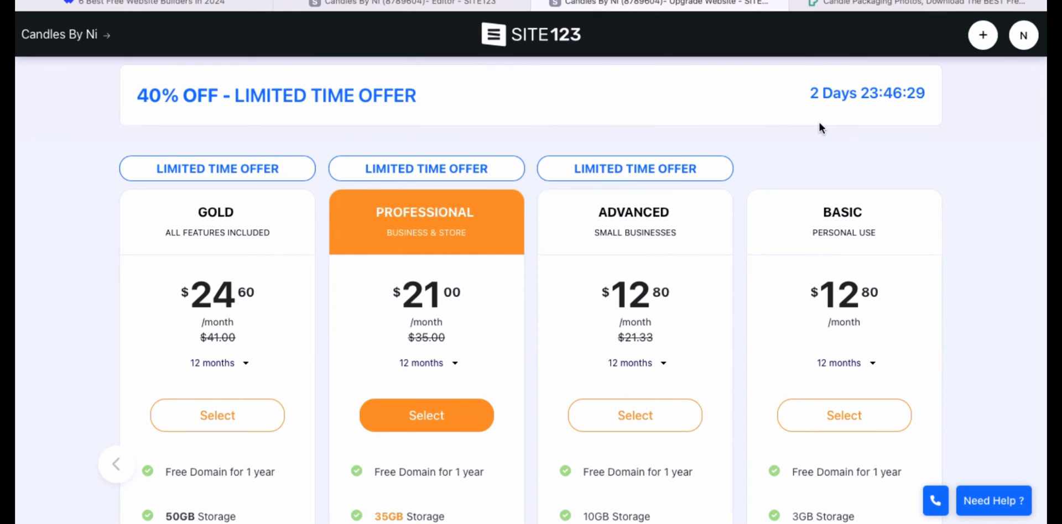
mouse_move(650, 254)
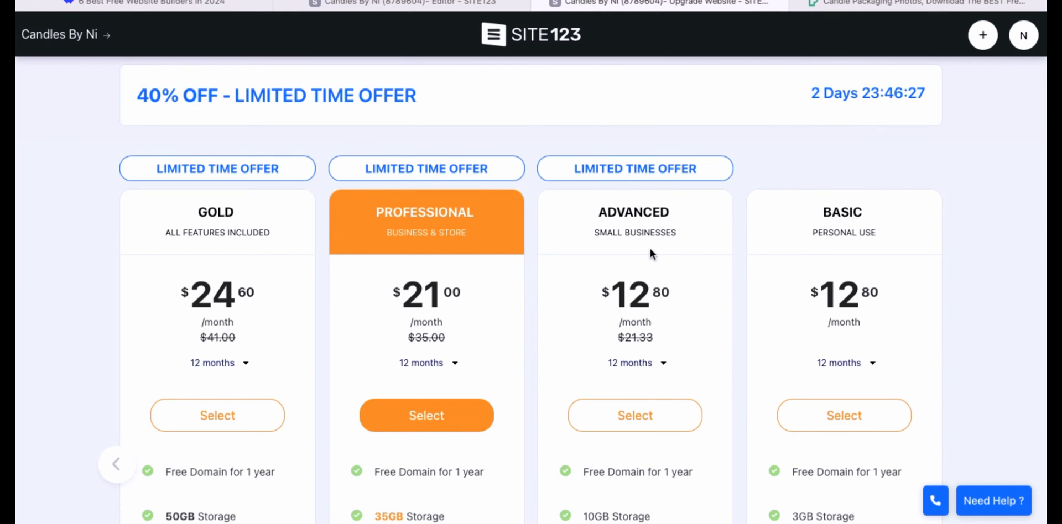
Scroll through the Gold, Professional, Advanced and Basic plan feature comparison.
scroll(down, 3)
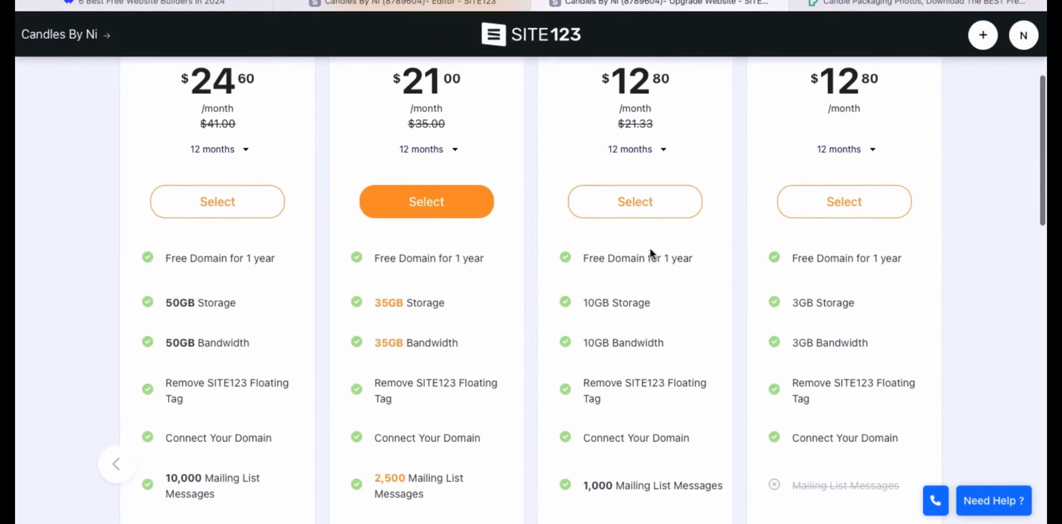
scroll(down, 3)
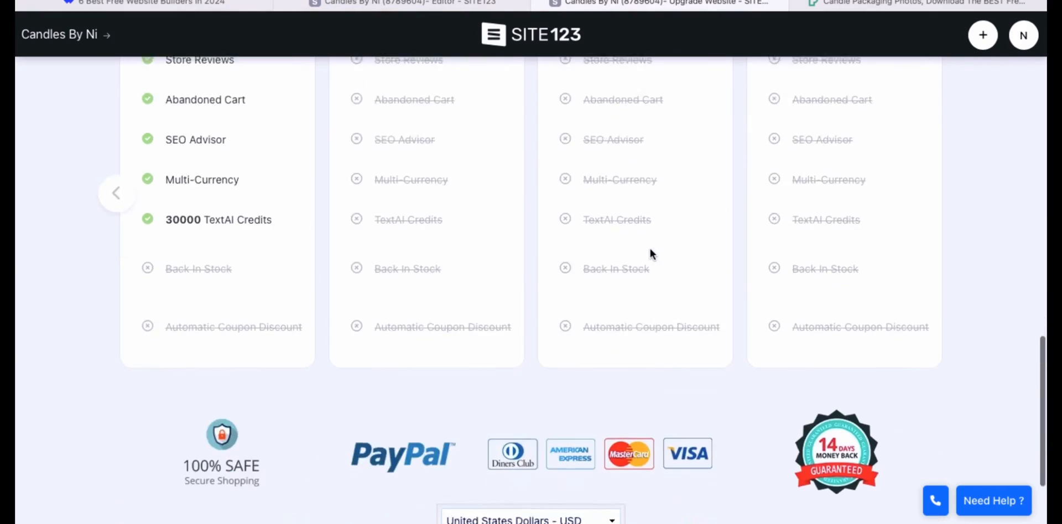
scroll(up, 3)
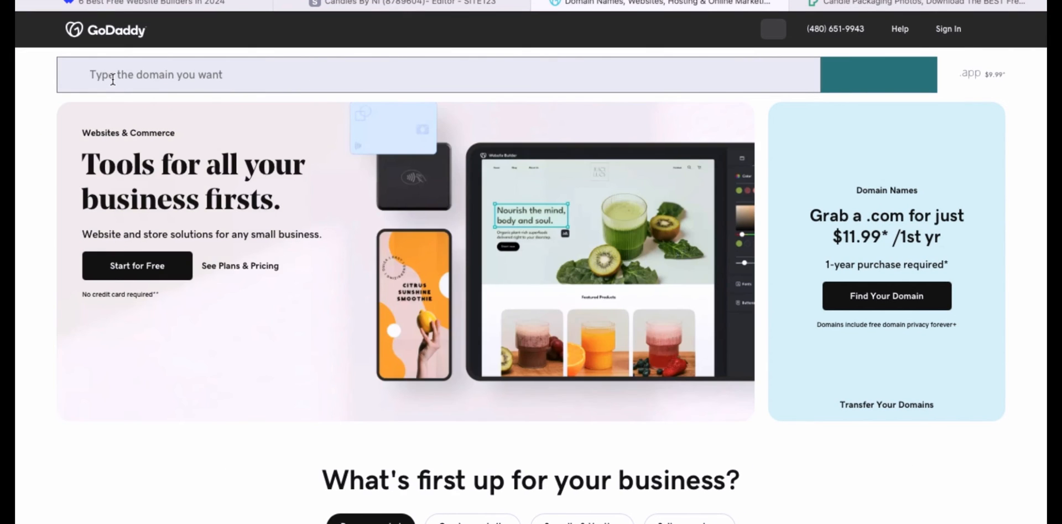
Search GoDaddy for the availability of candlesbyni.com.
click(436, 74)
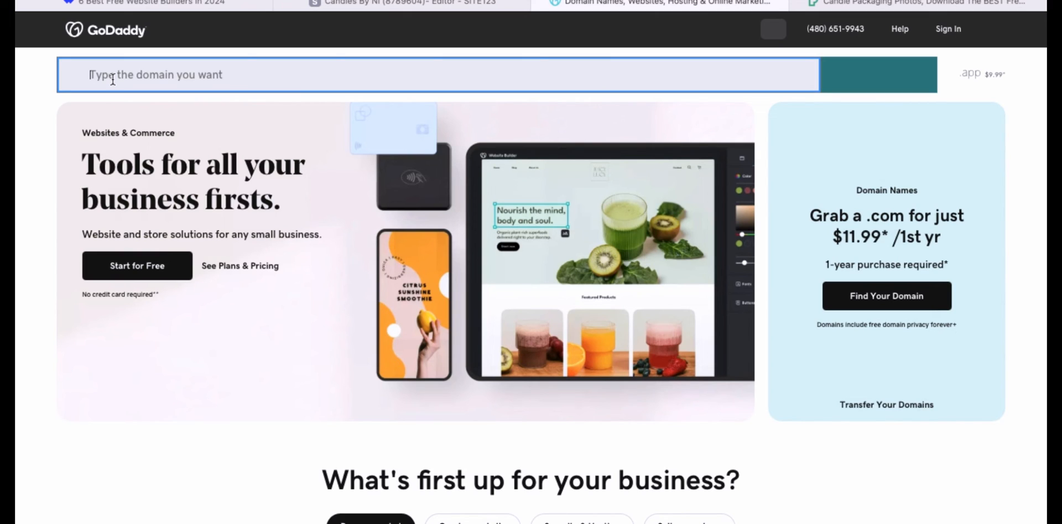
text(ca)
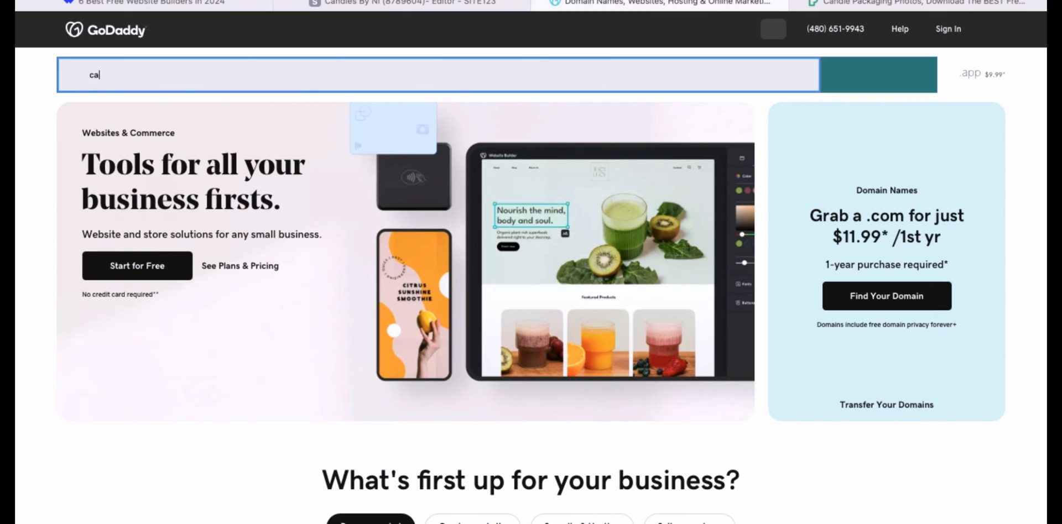
text(nd)
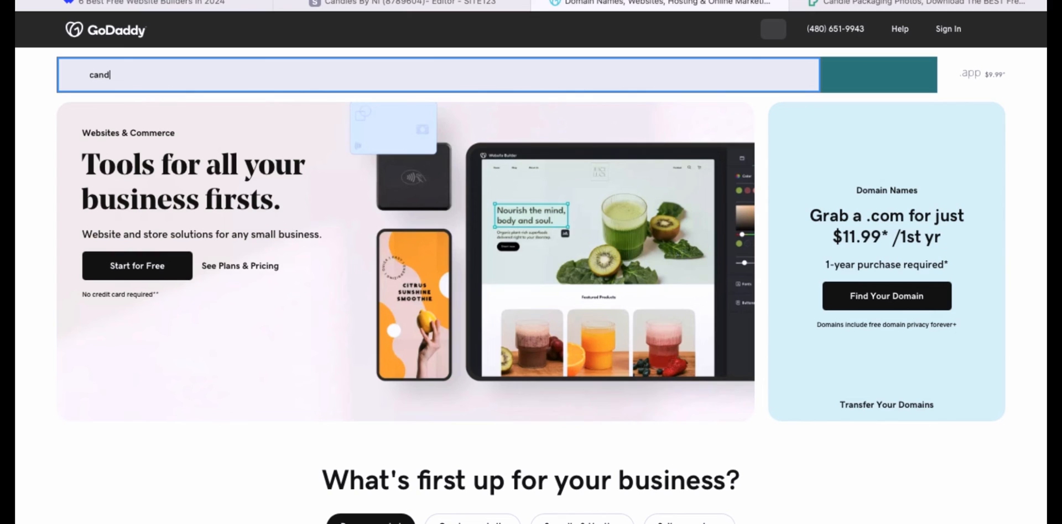
text(le)
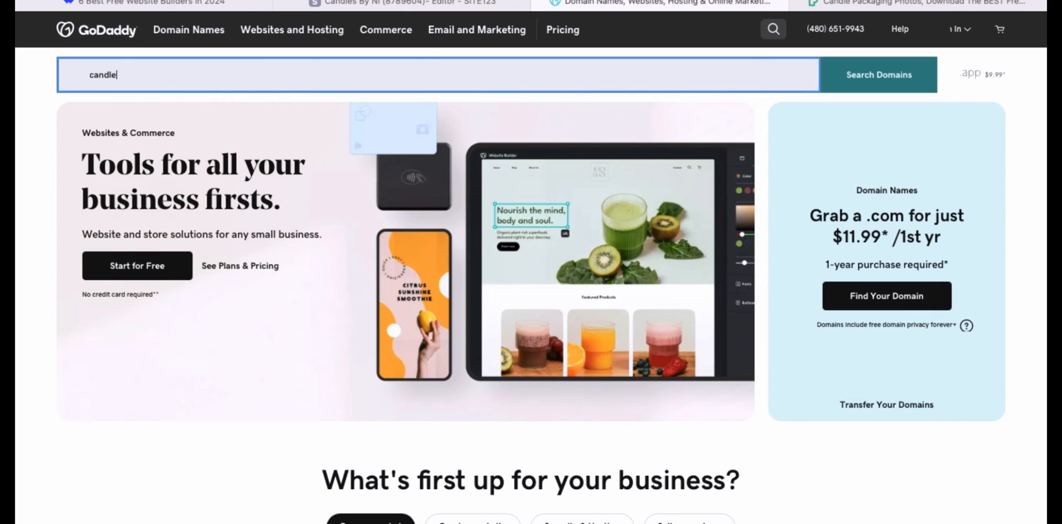
text(s)
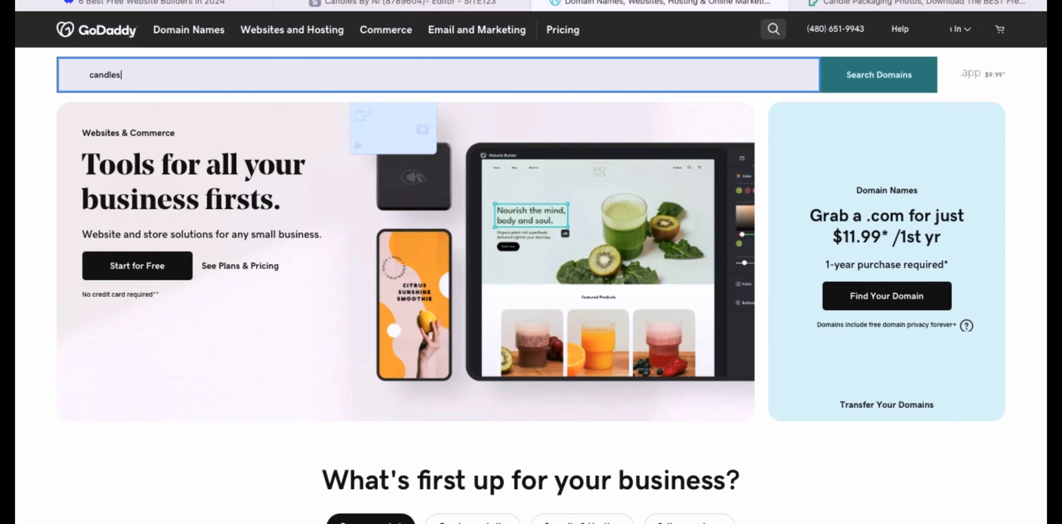
text(by)
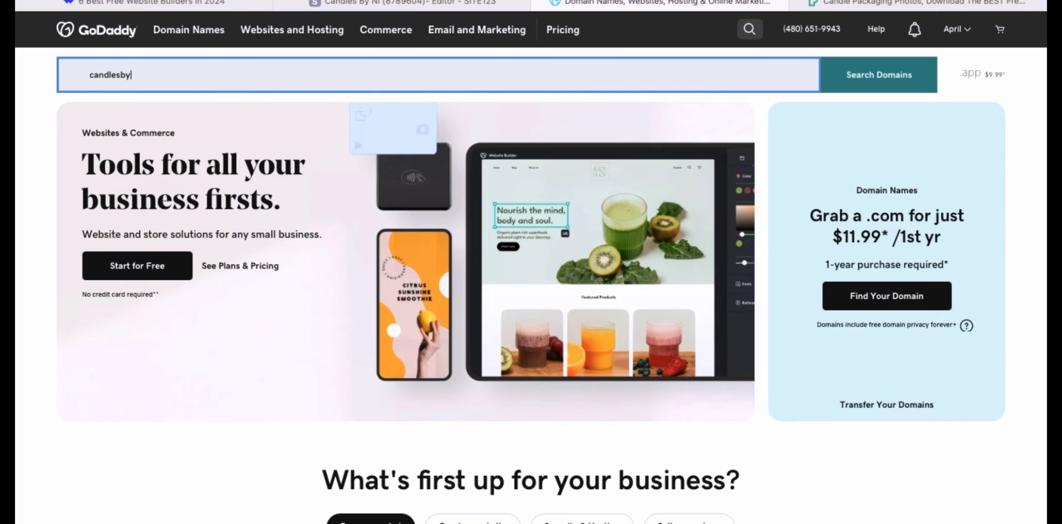
text(ni.com)
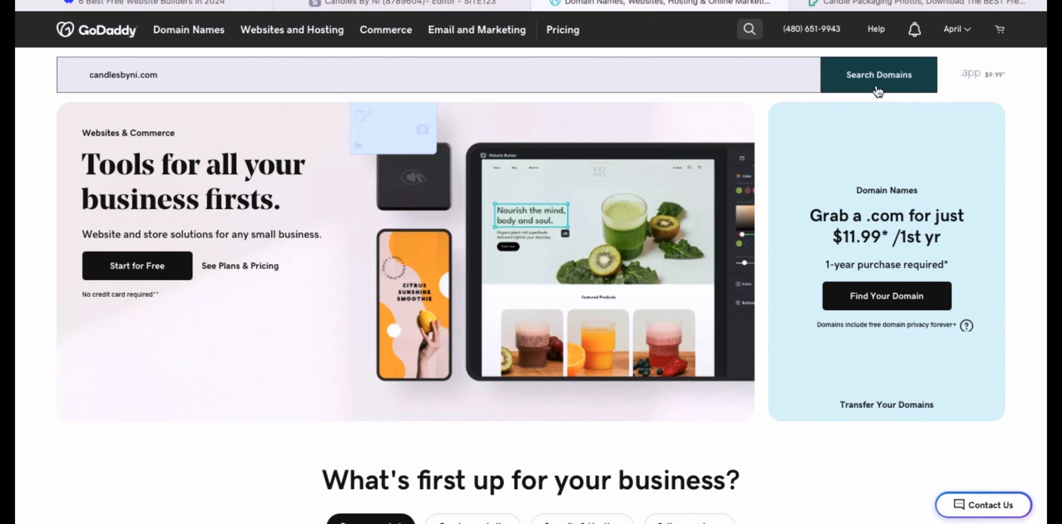
click(878, 74)
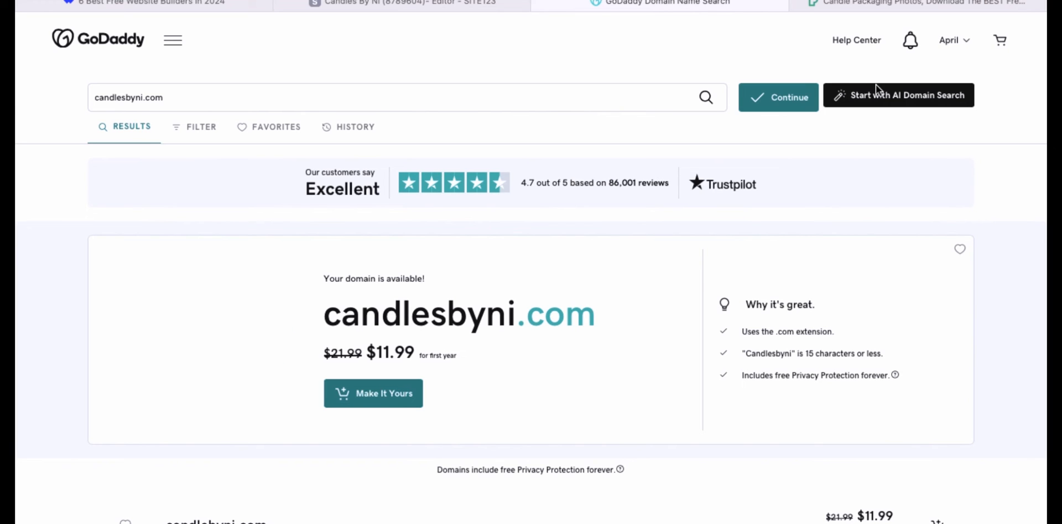
mouse_move(598, 349)
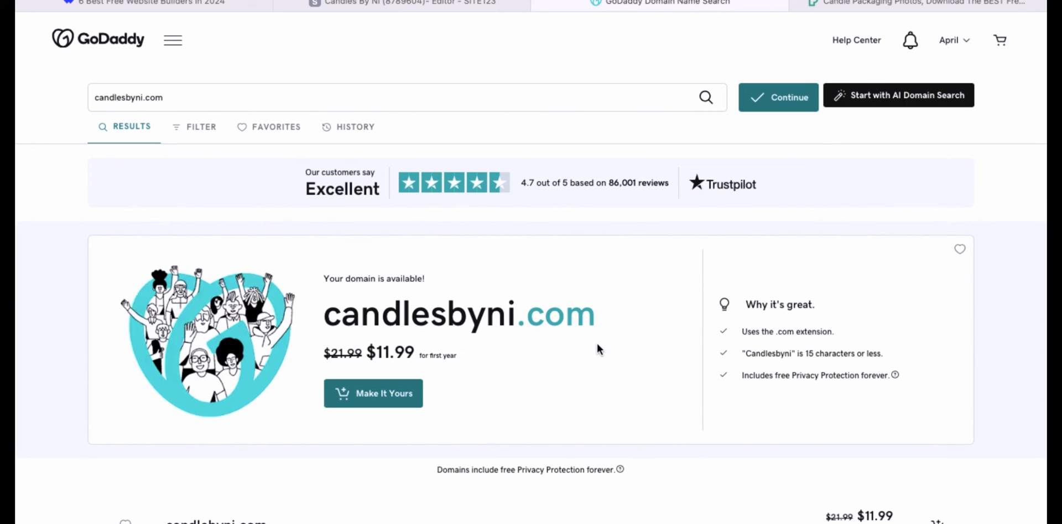
Scroll the results to alternative names like candlesbyni.store, .shop and .co with prices.
scroll(down, 3)
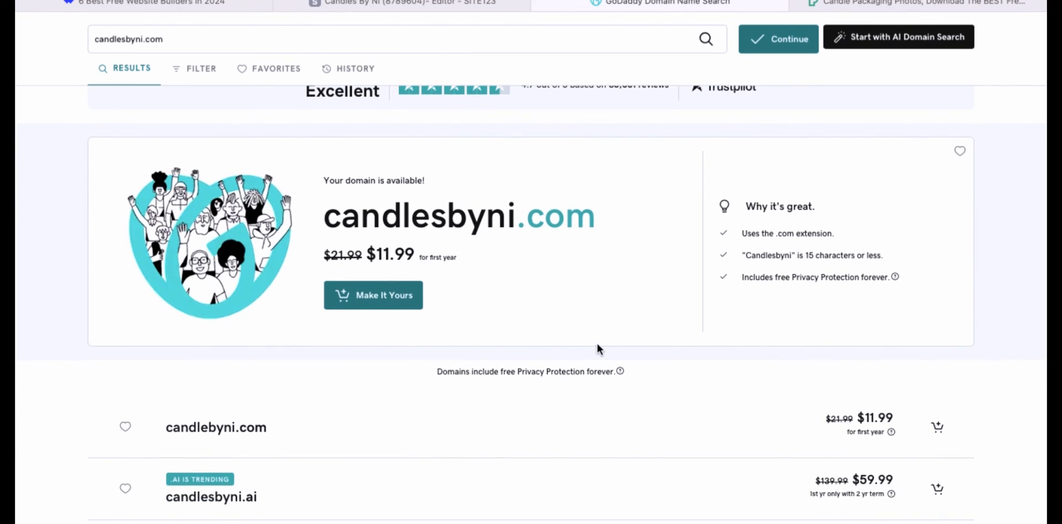
scroll(down, 3)
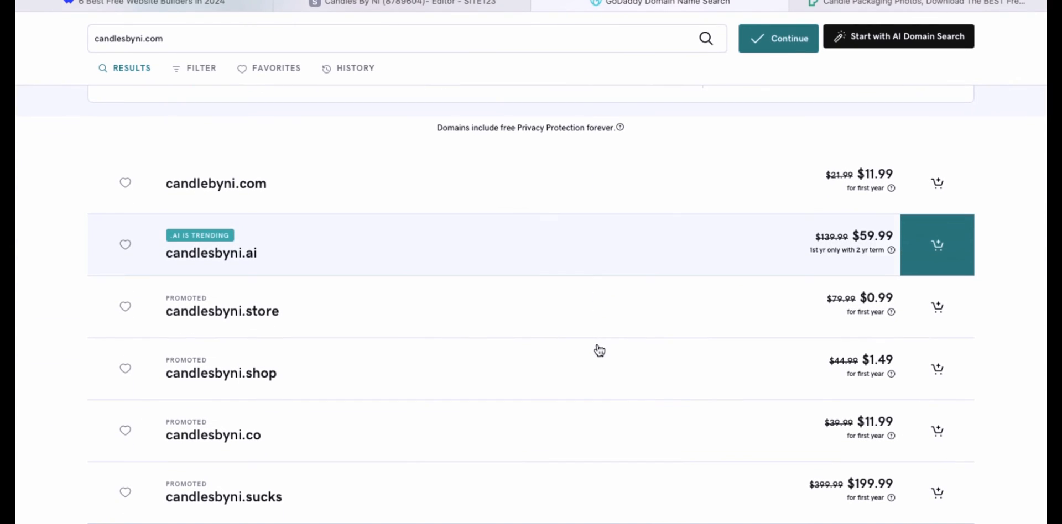
mouse_move(555, 318)
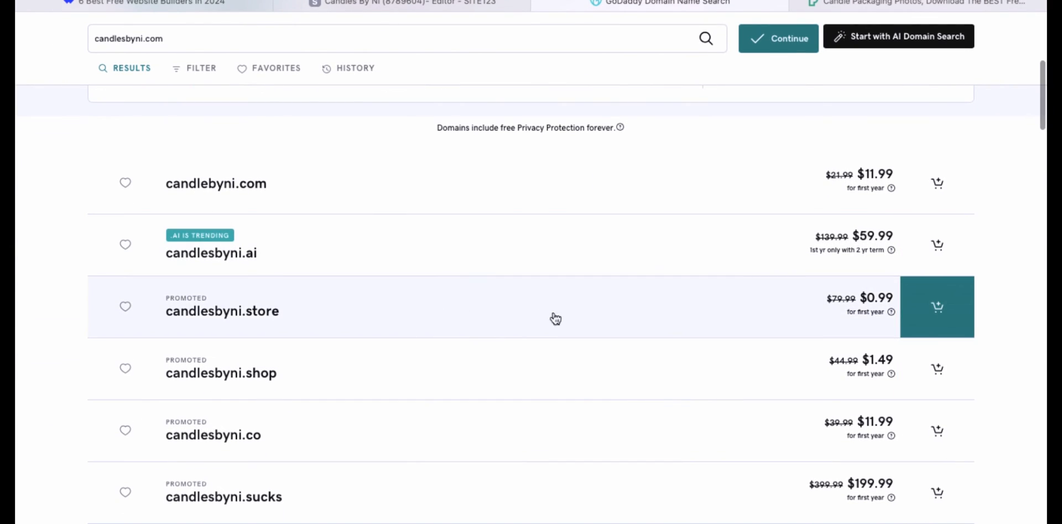
mouse_move(909, 305)
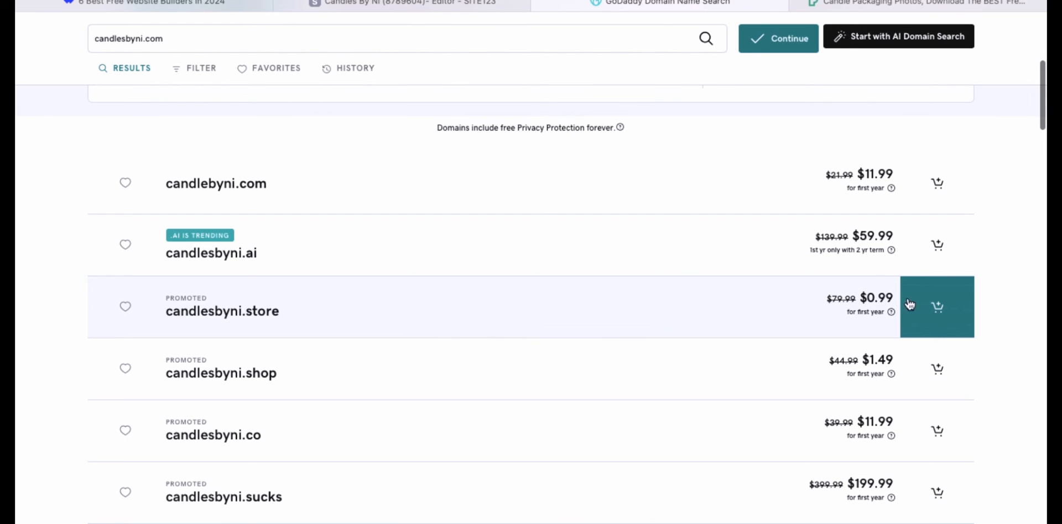
mouse_move(843, 306)
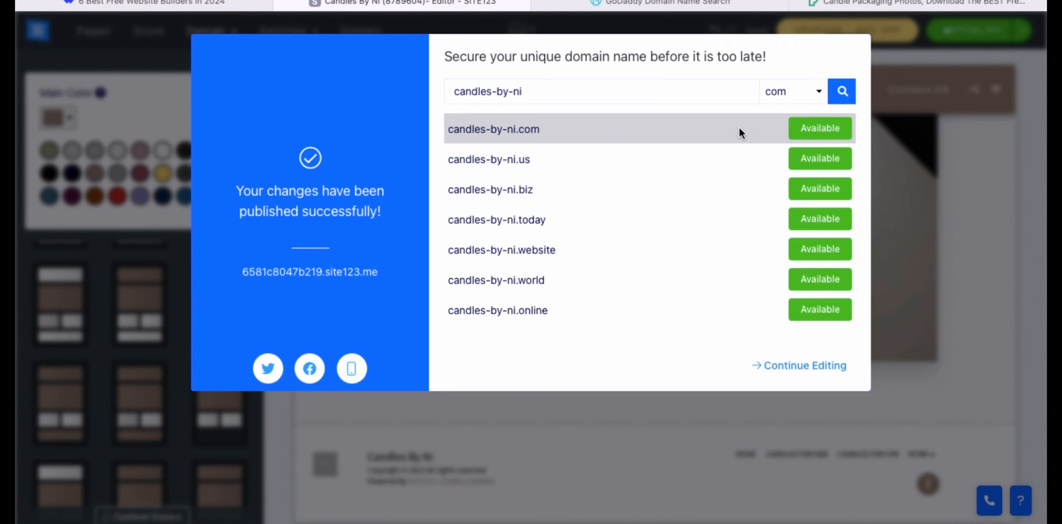
mouse_move(852, 56)
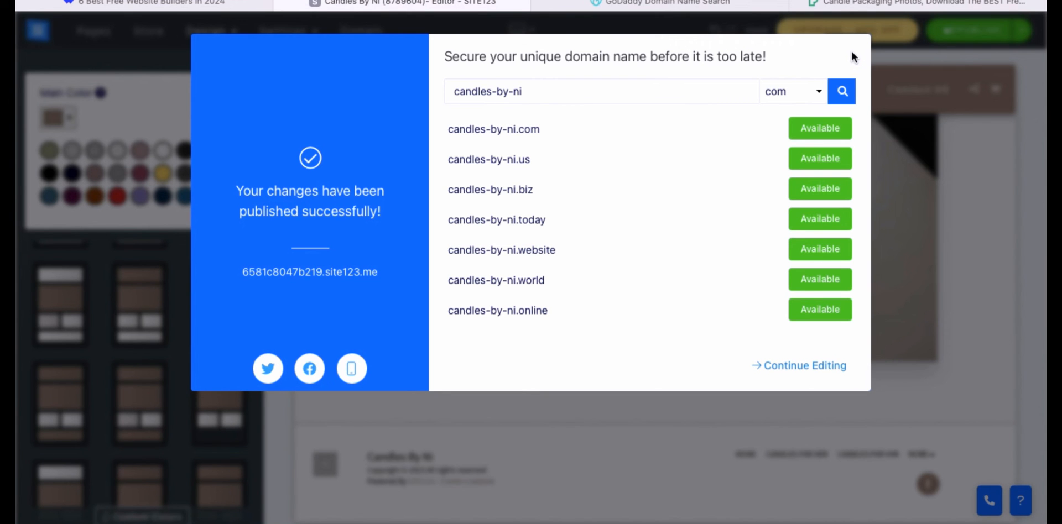
Keep editing, then view the Domain panel's info on connecting an already-owned domain.
click(798, 365)
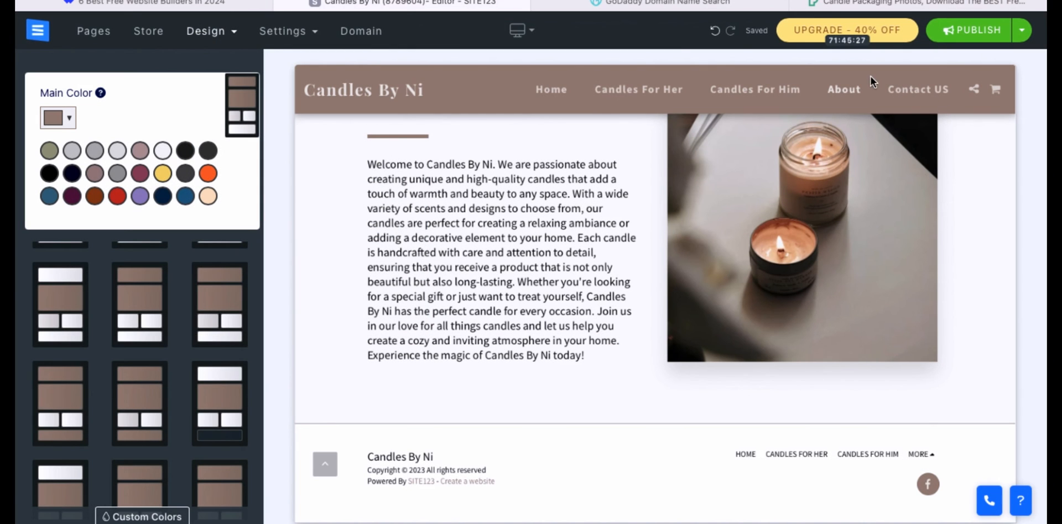
click(360, 31)
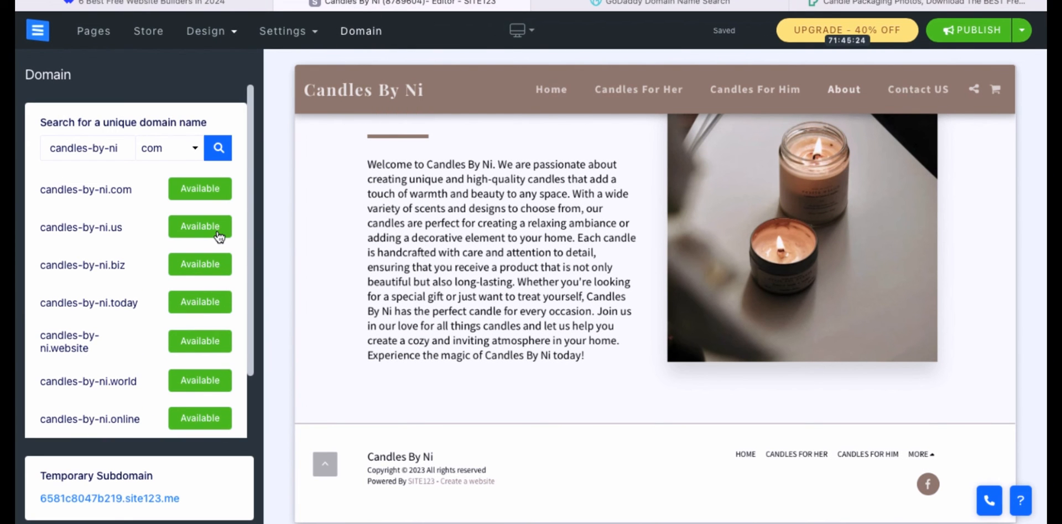
mouse_move(156, 451)
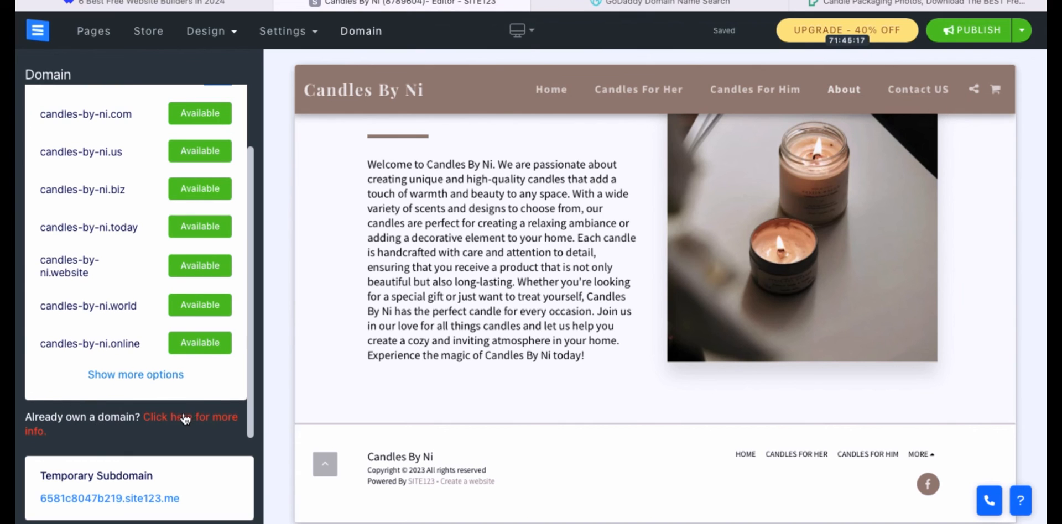
click(190, 417)
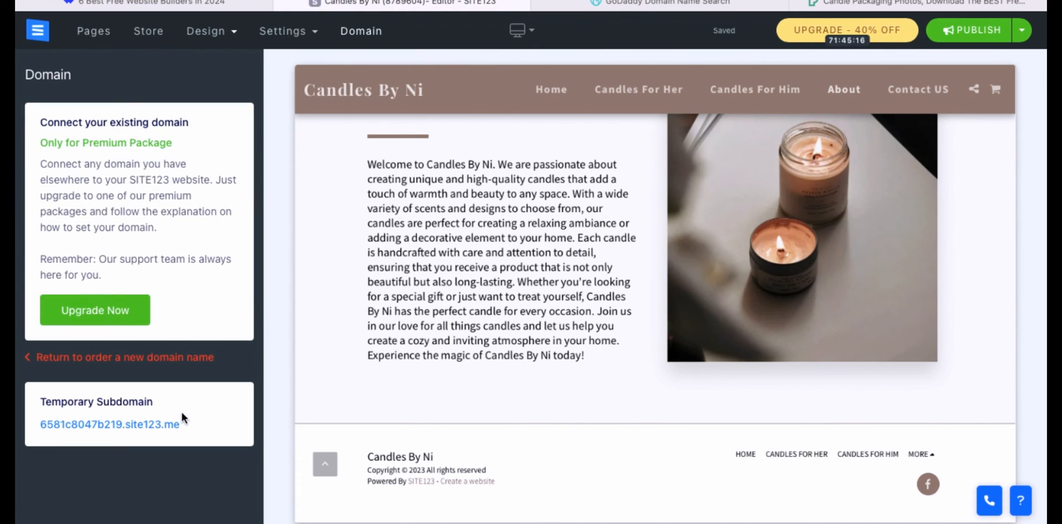
mouse_move(177, 217)
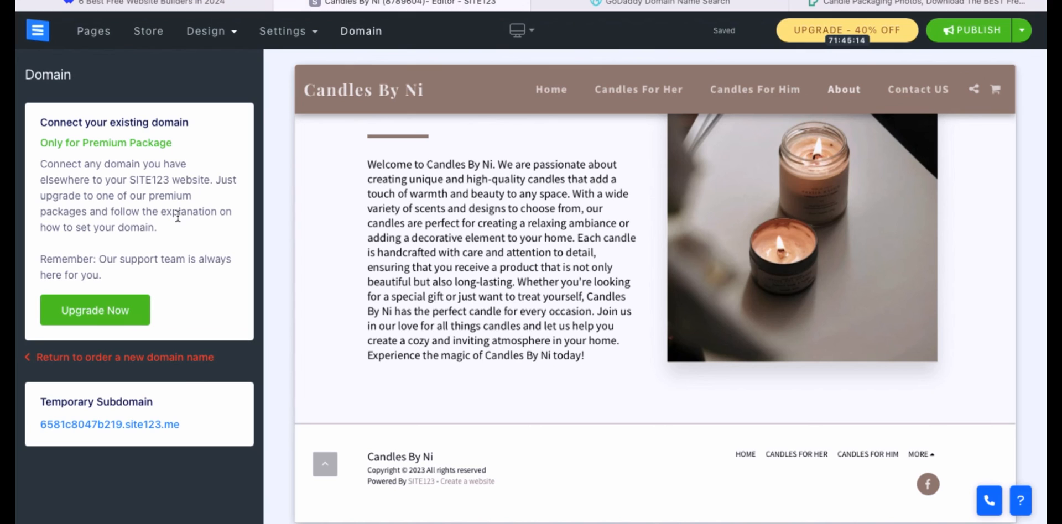
mouse_move(171, 146)
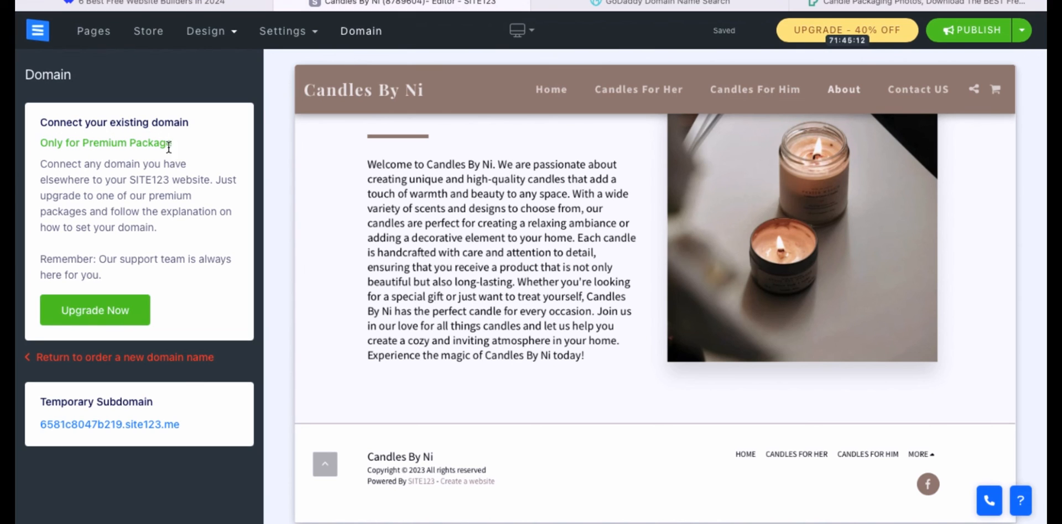
mouse_move(59, 201)
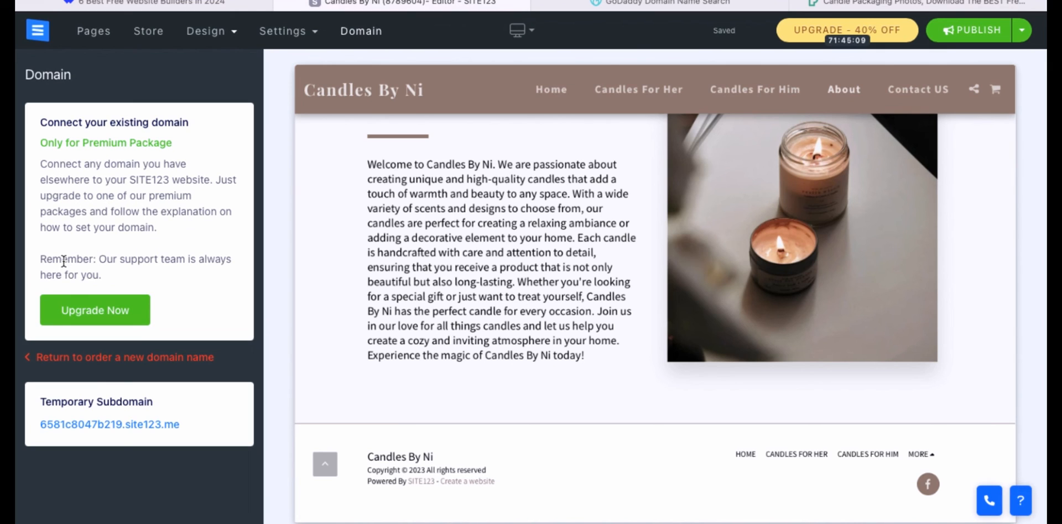
mouse_move(71, 356)
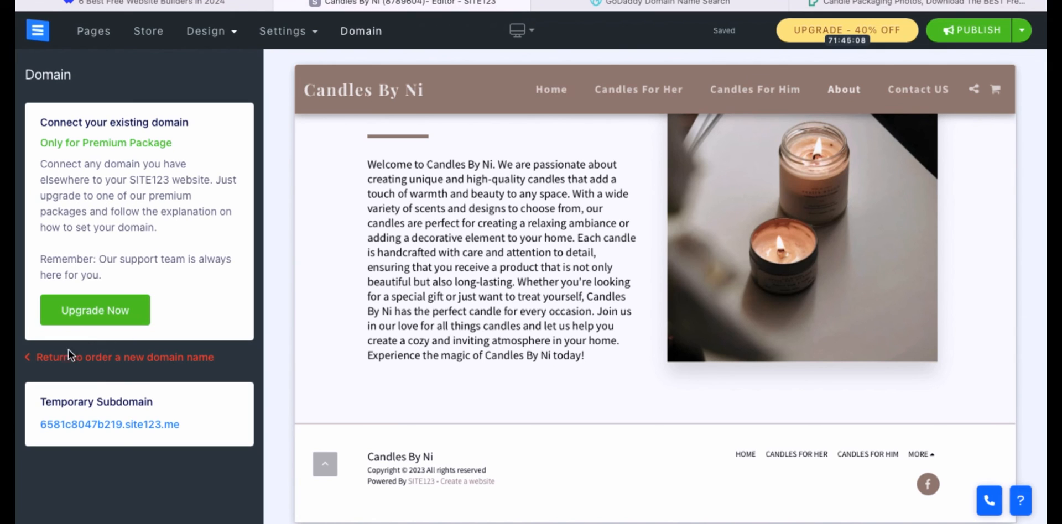
mouse_move(168, 421)
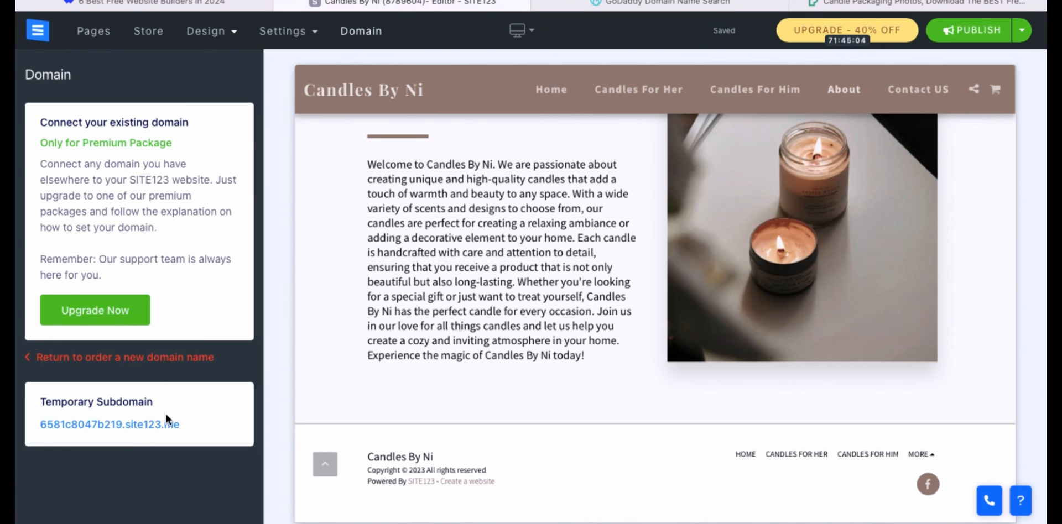
click(501, 258)
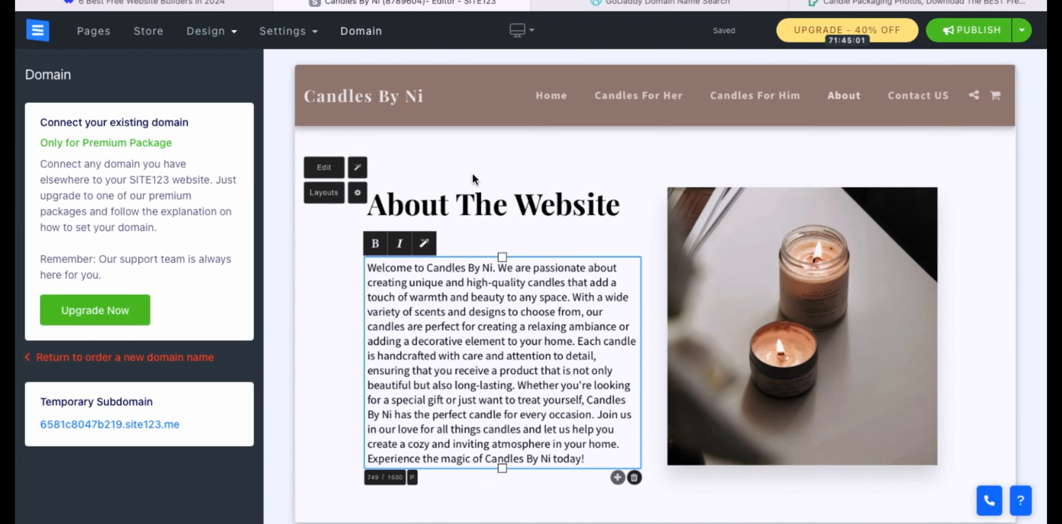
Preview the candle store in the mobile layout and scroll through the whole page.
click(473, 179)
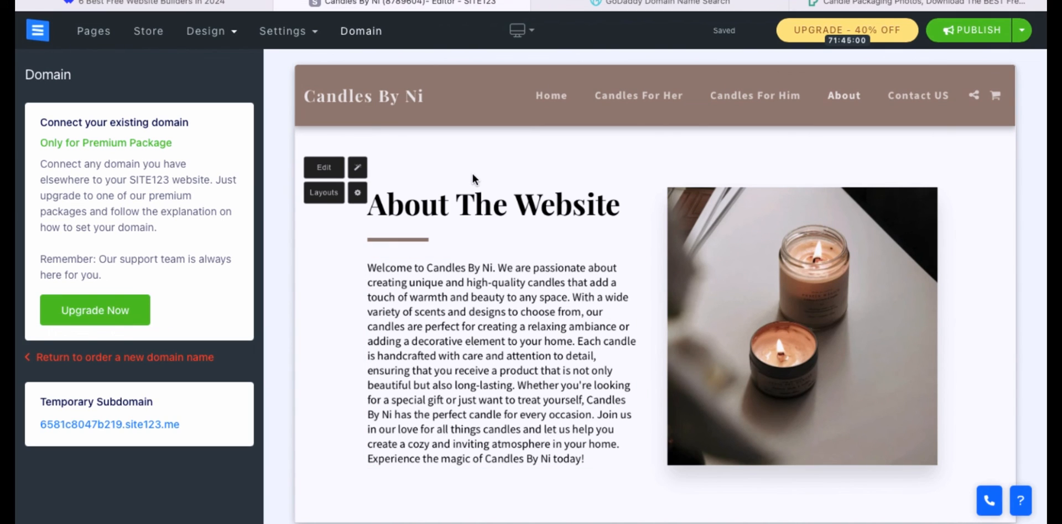
click(516, 31)
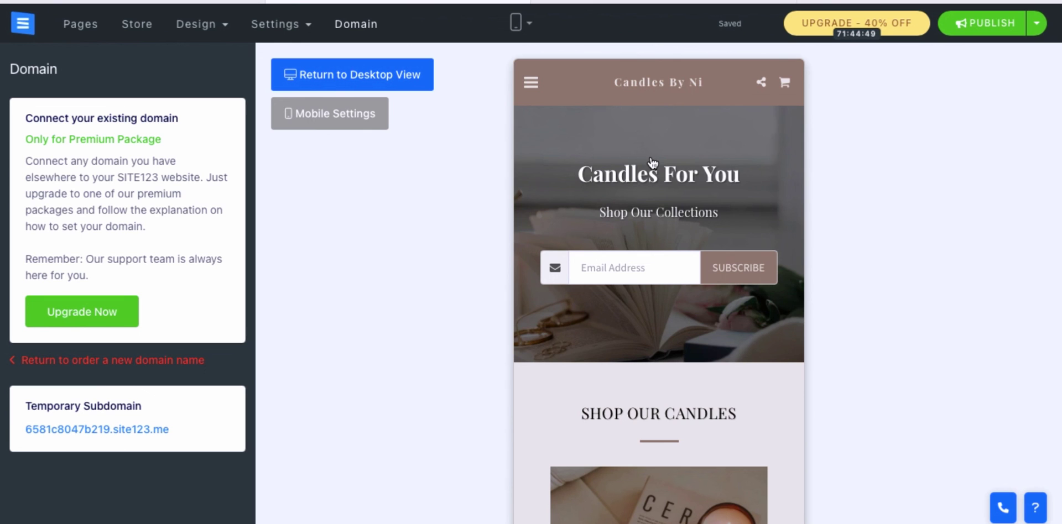
scroll(down, 3)
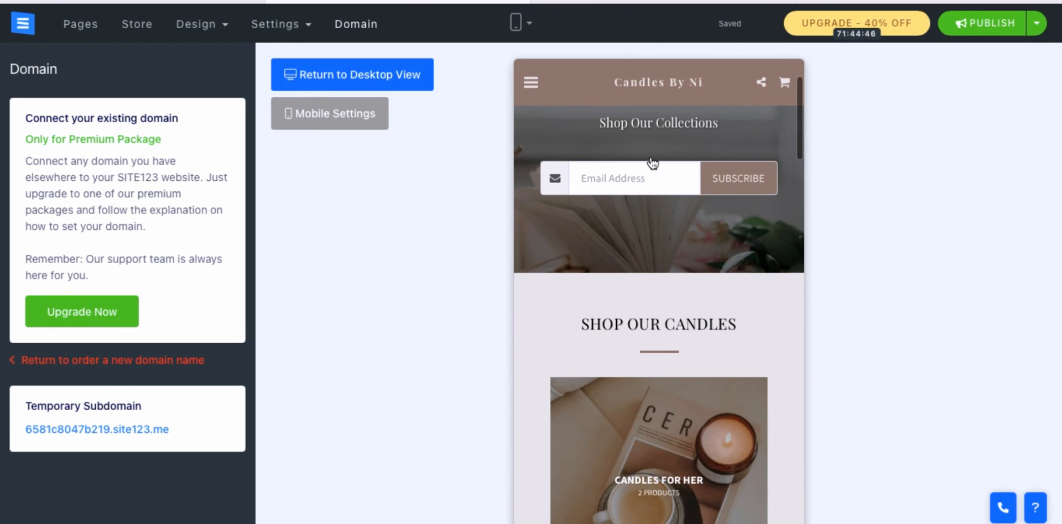
scroll(down, 3)
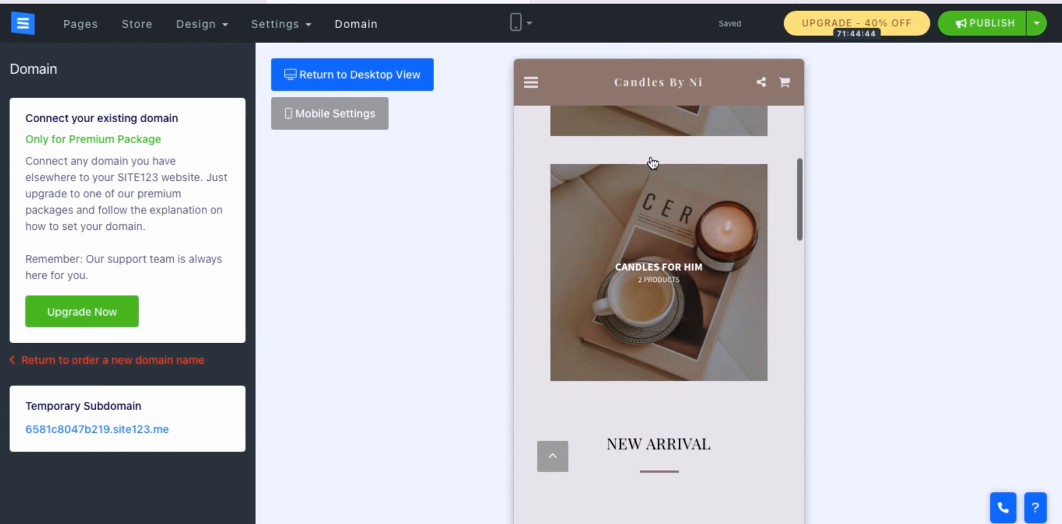
scroll(down, 3)
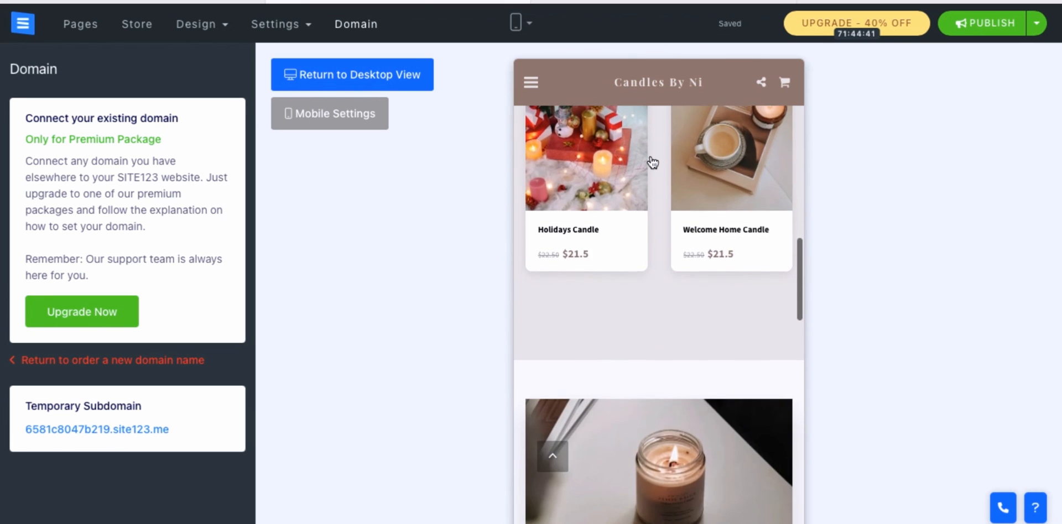
scroll(down, 3)
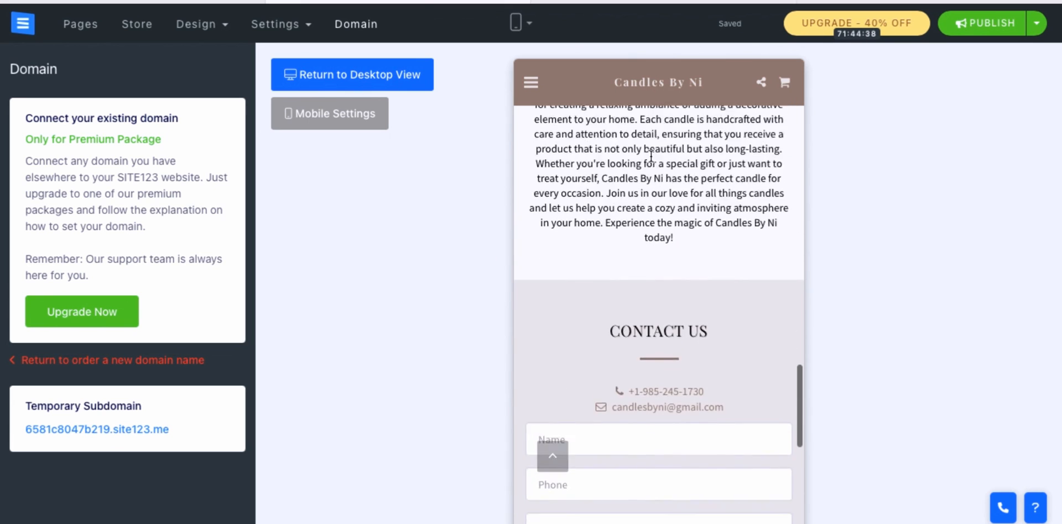
Switch the device preview to the tablet layout.
click(521, 24)
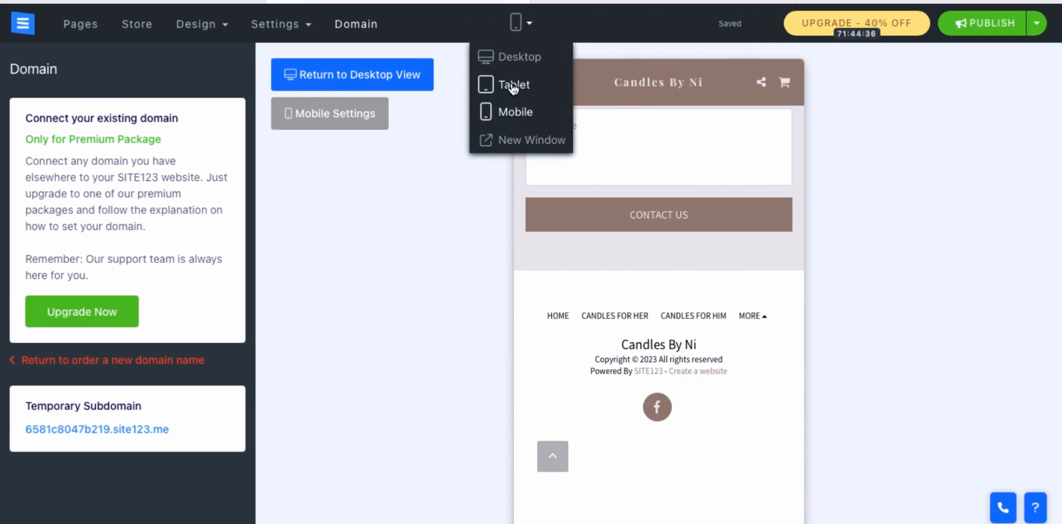
click(519, 56)
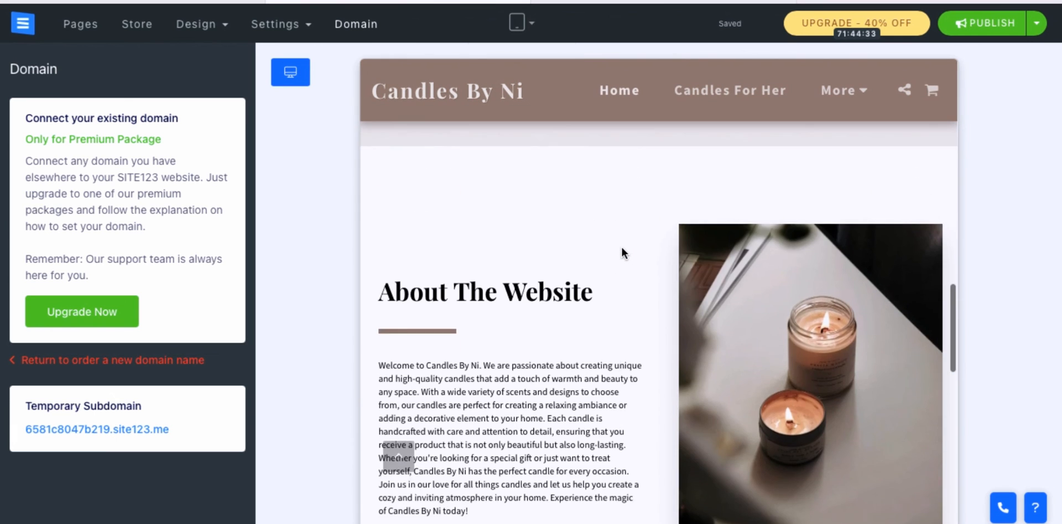
scroll(up, 3)
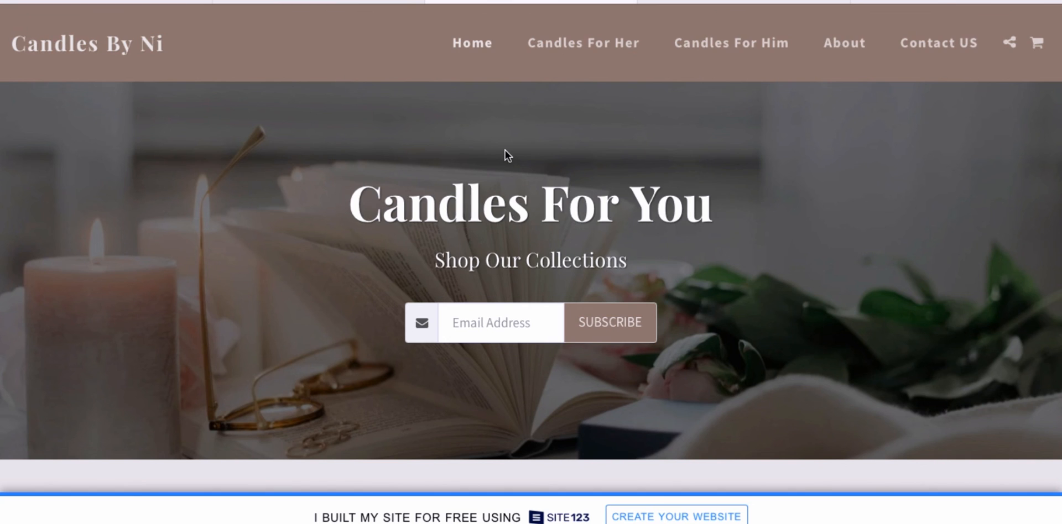
Scroll through the live homepage down to the products and back up toward Holidays Candle.
scroll(down, 3)
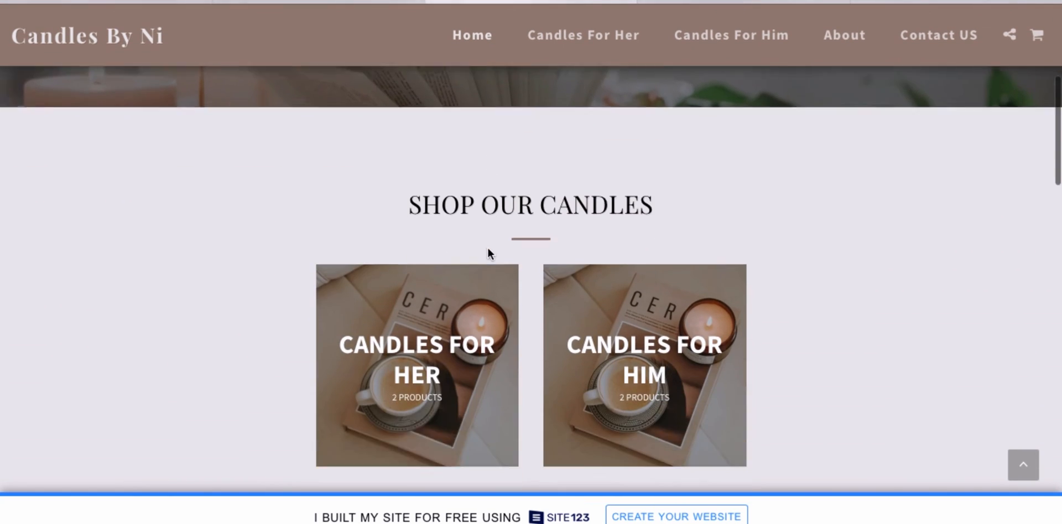
scroll(down, 3)
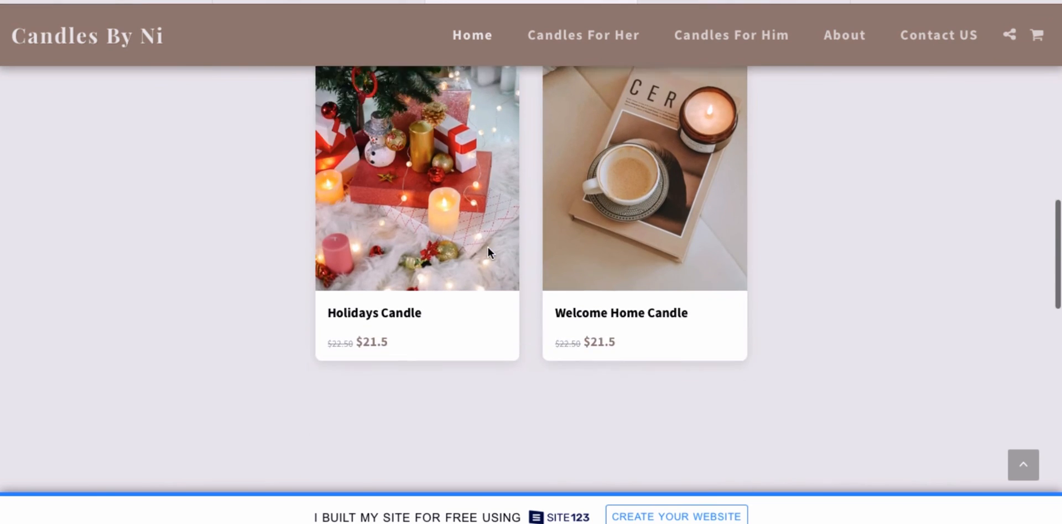
scroll(down, 3)
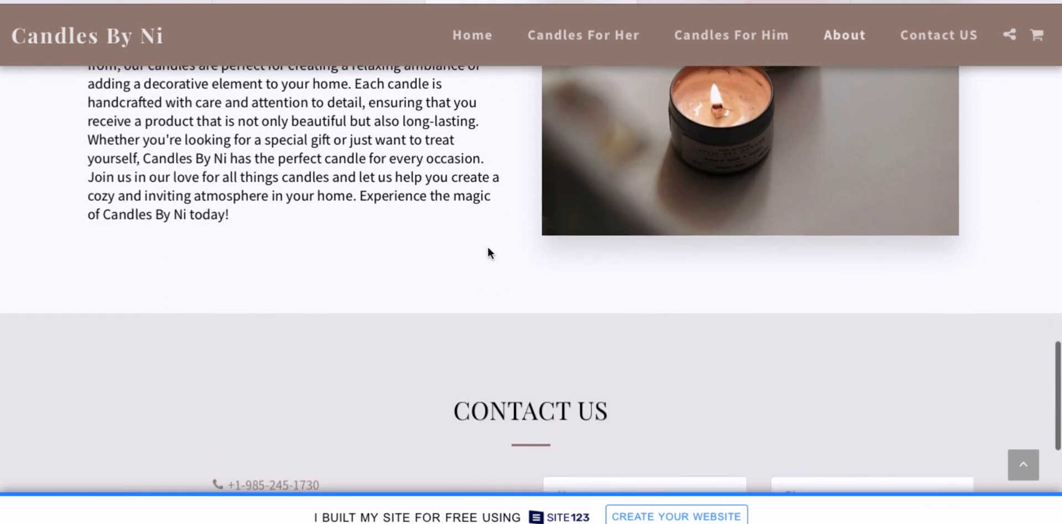
scroll(up, 3)
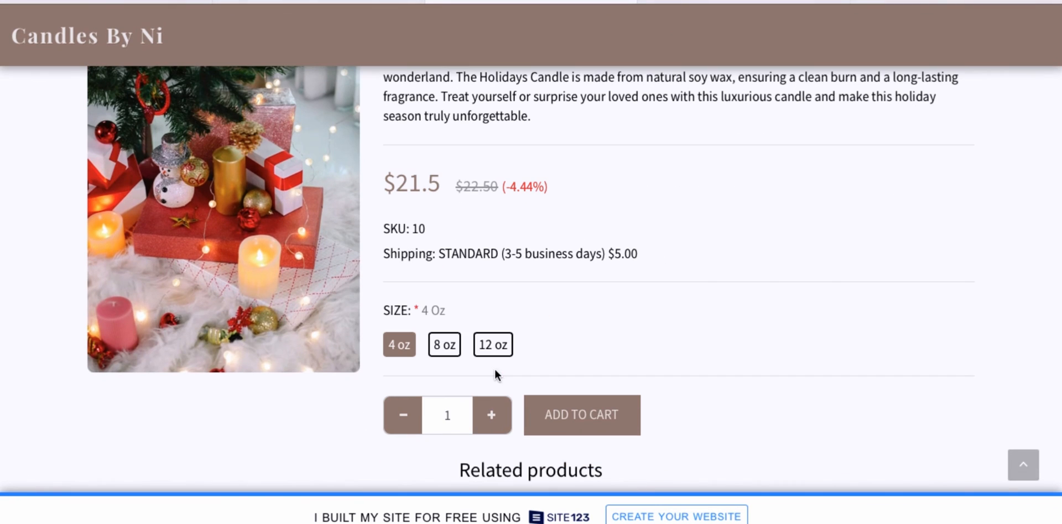
Add the 4 oz Holidays Candle to the cart and proceed to the Complete Your Order form.
click(580, 415)
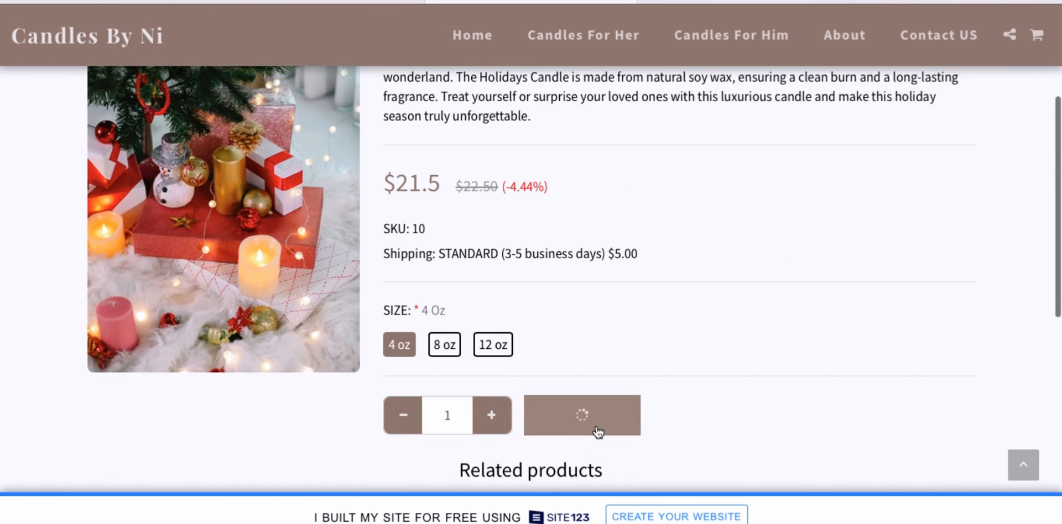
click(581, 415)
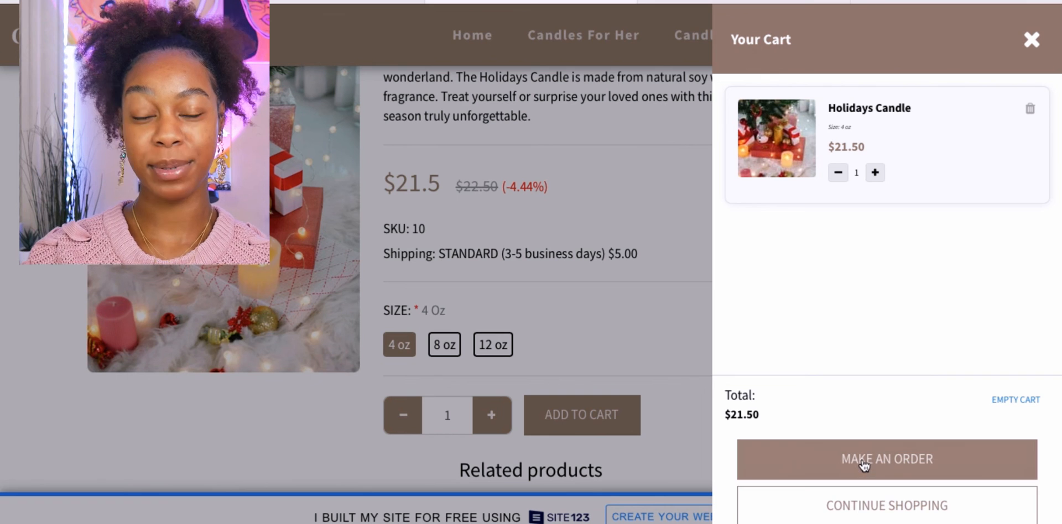
click(885, 459)
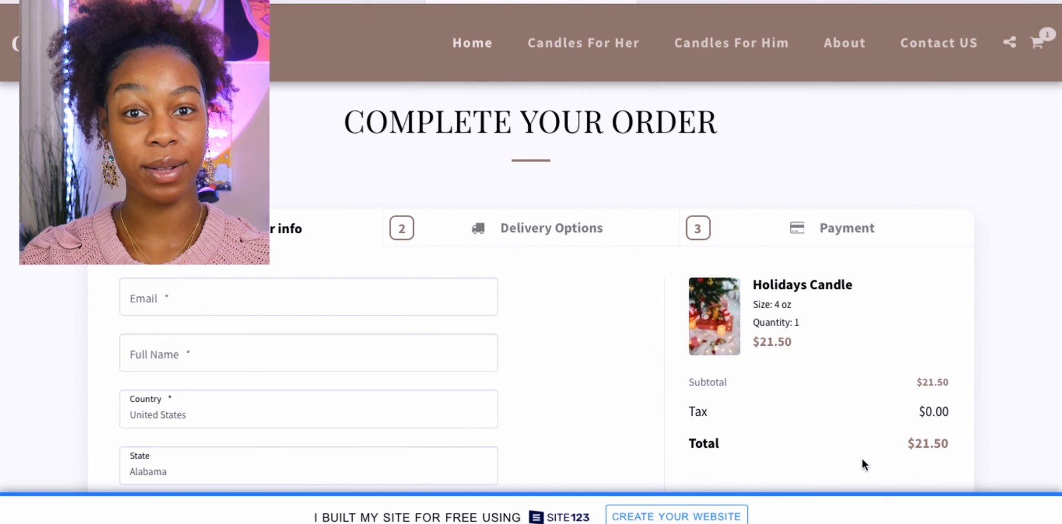
scroll(down, 3)
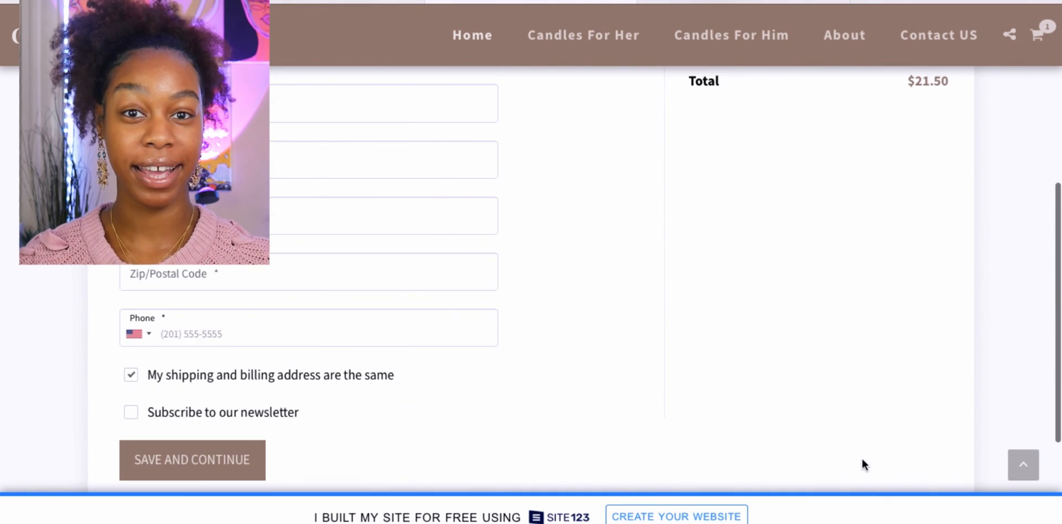